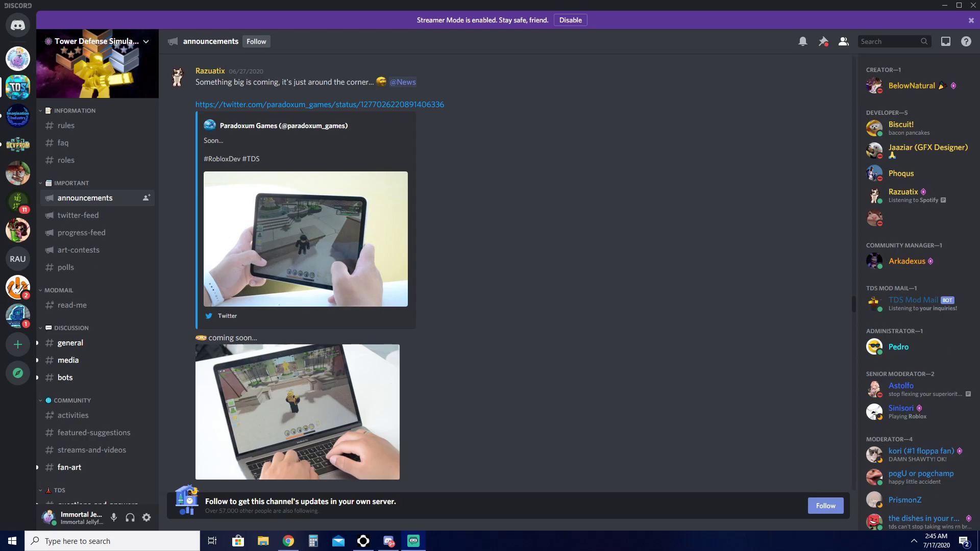
{"action": "mouse_move", "coordinate": [853, 245]}
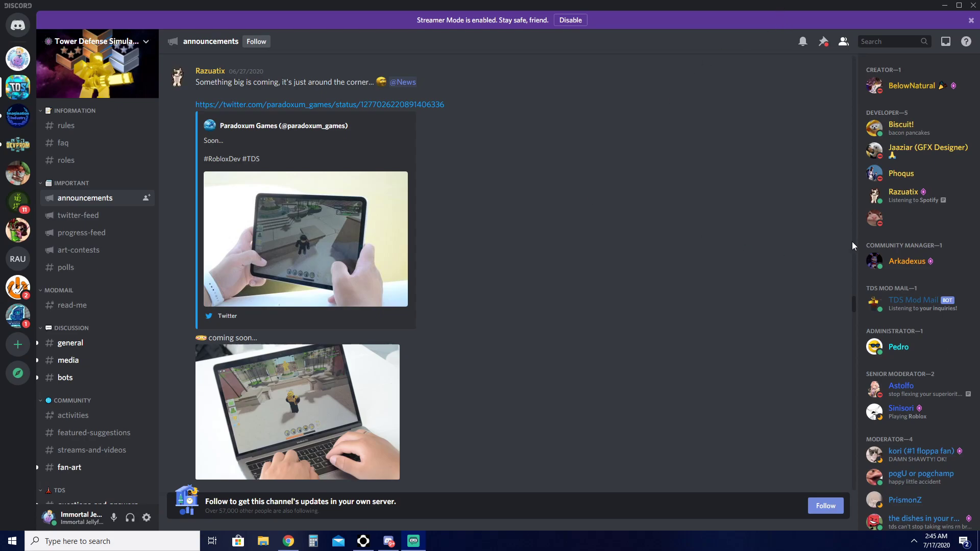
{"action": "mouse_move", "coordinate": [906, 158]}
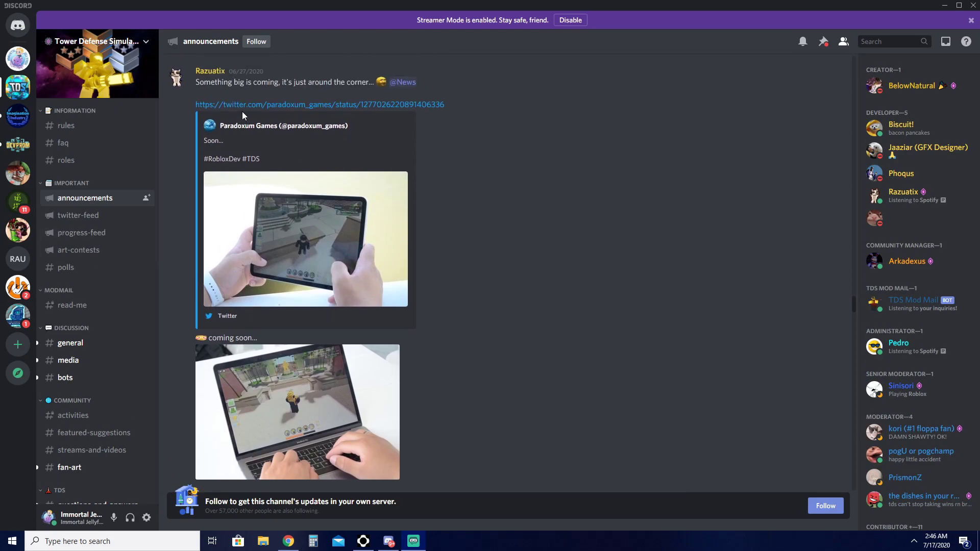
{"action": "mouse_move", "coordinate": [328, 95]}
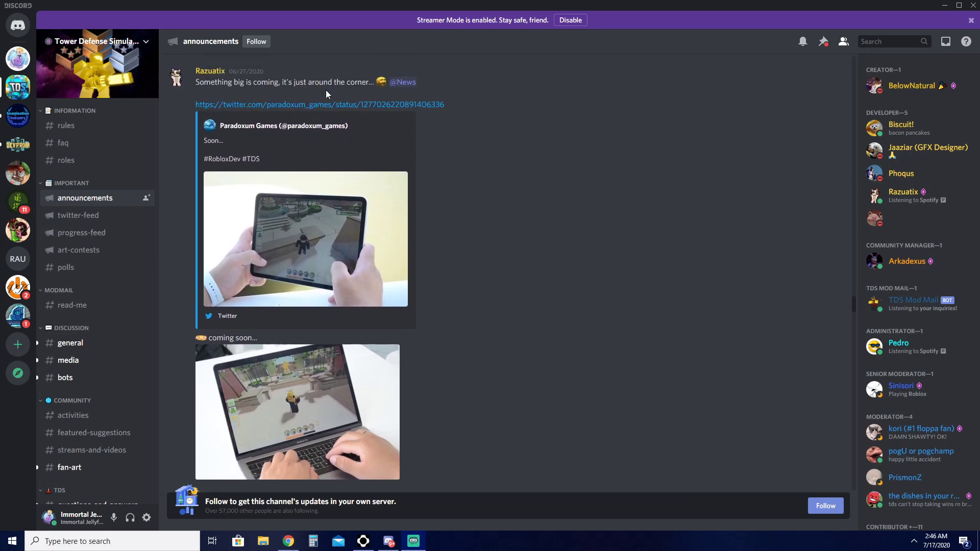
Scroll #announcements past the 'coming soon' posts to the June 30 tweet and July 2 subreddit post.
{"action": "left_click", "coordinate": [306, 239]}
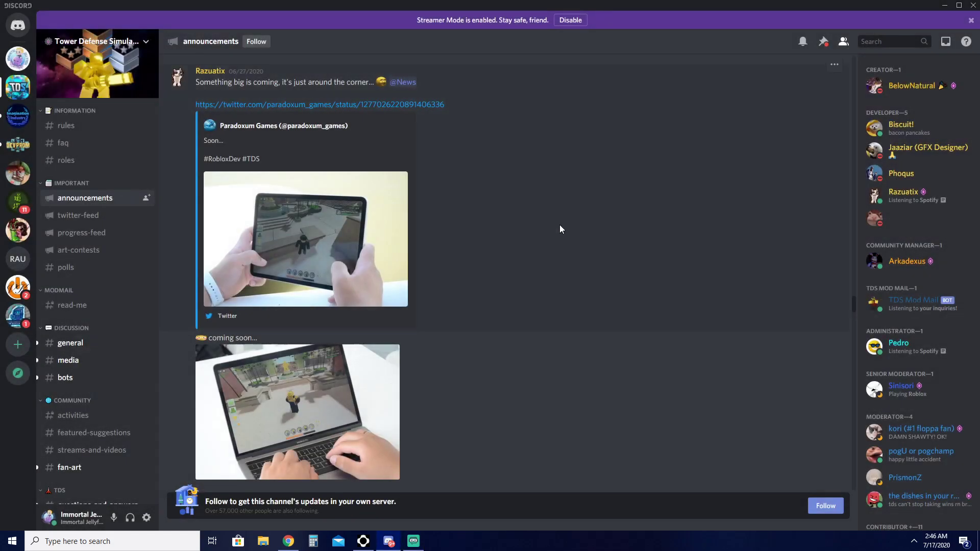
{"action": "left_click", "coordinate": [296, 412]}
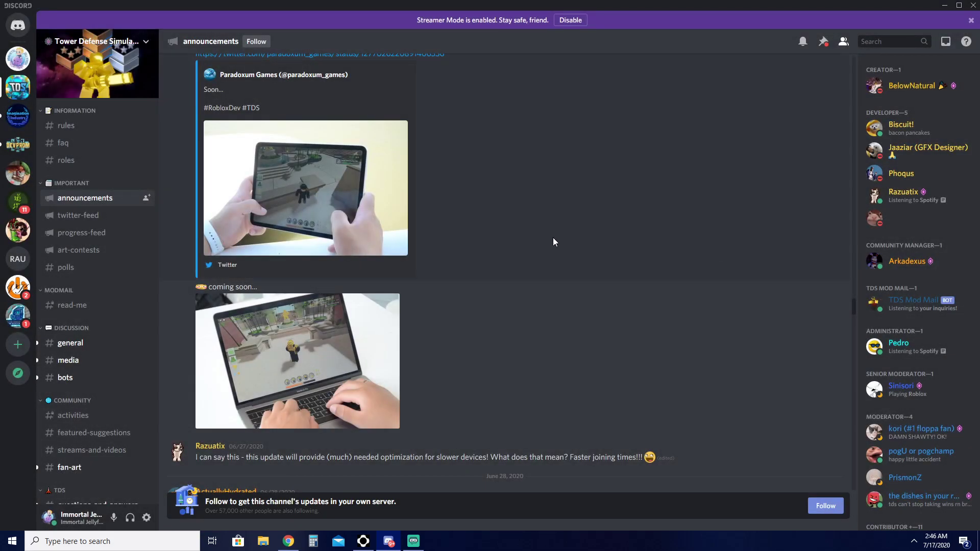
{"action": "mouse_move", "coordinate": [605, 210]}
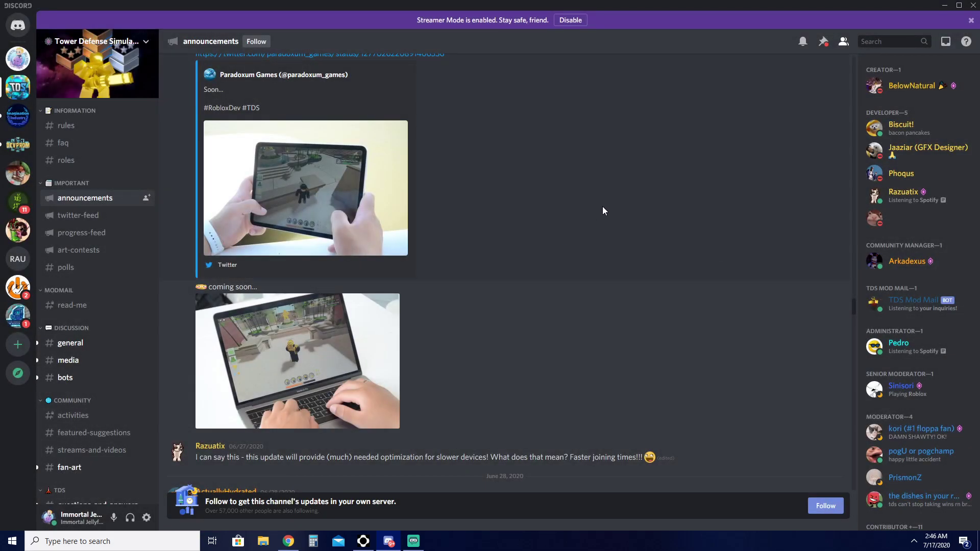
{"action": "scroll", "scroll_direction": "down", "scroll_amount": 3}
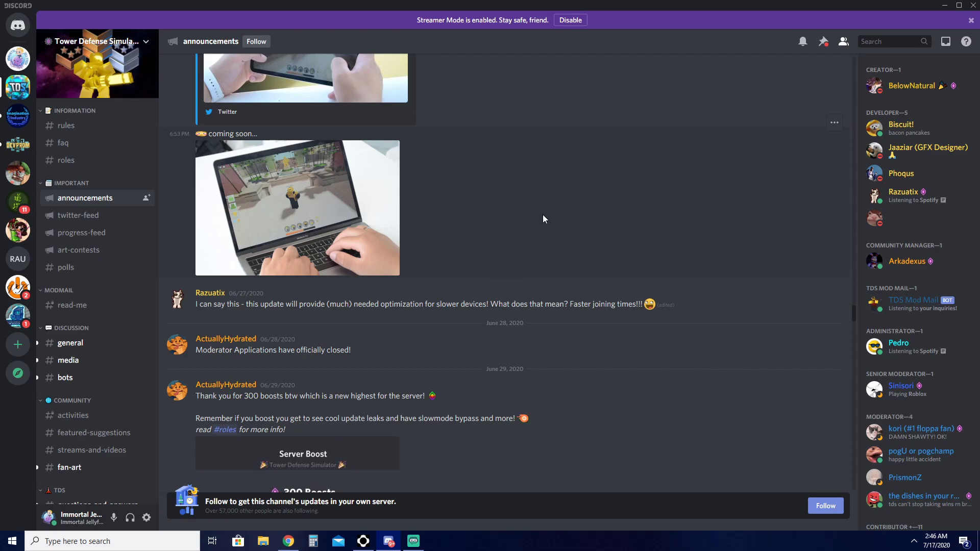
{"action": "left_click", "coordinate": [297, 208]}
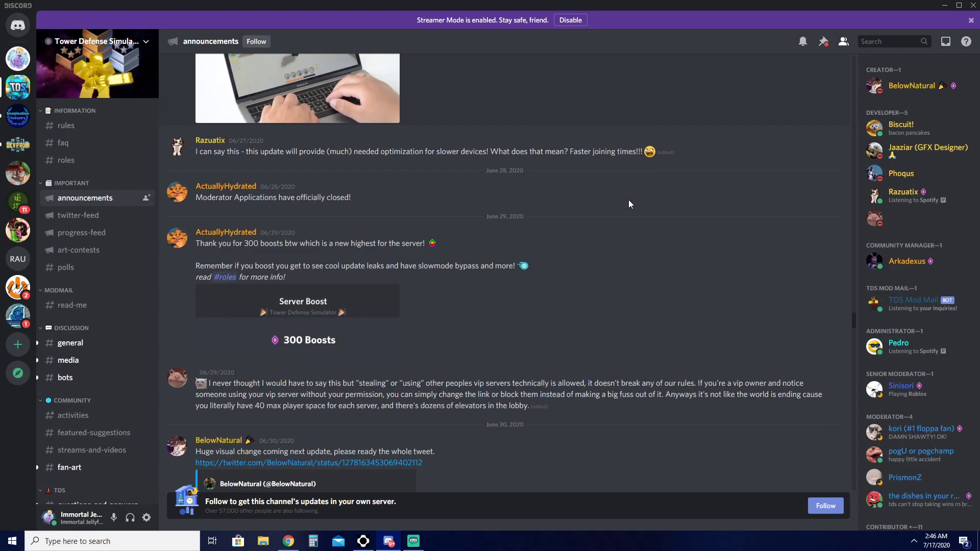
{"action": "scroll", "scroll_direction": "down", "scroll_amount": 3}
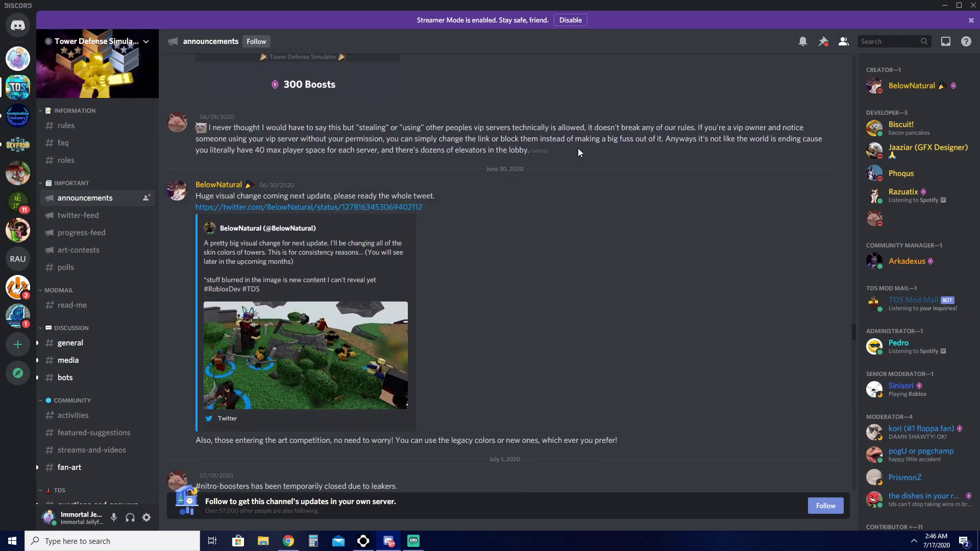
{"action": "scroll", "scroll_direction": "down", "scroll_amount": 3}
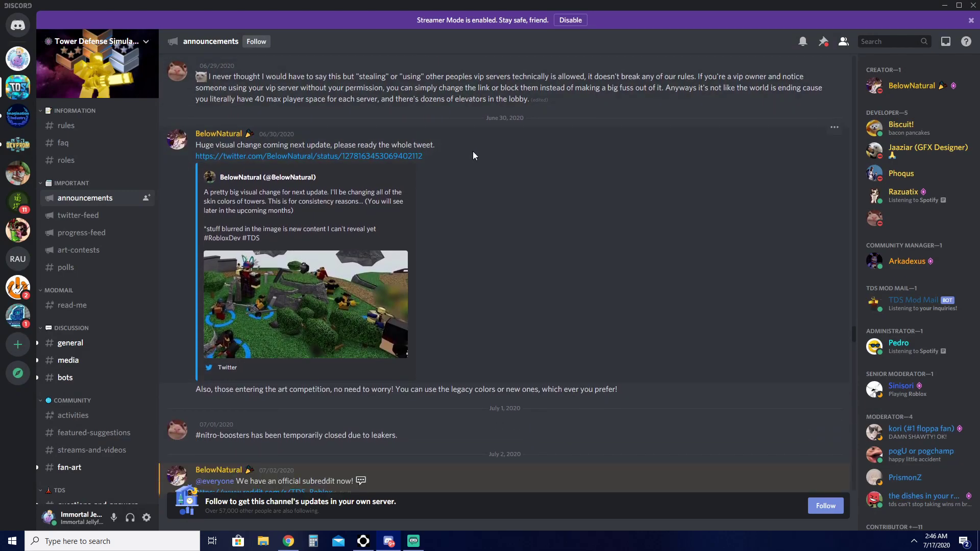
{"action": "scroll", "scroll_direction": "down", "scroll_amount": 3}
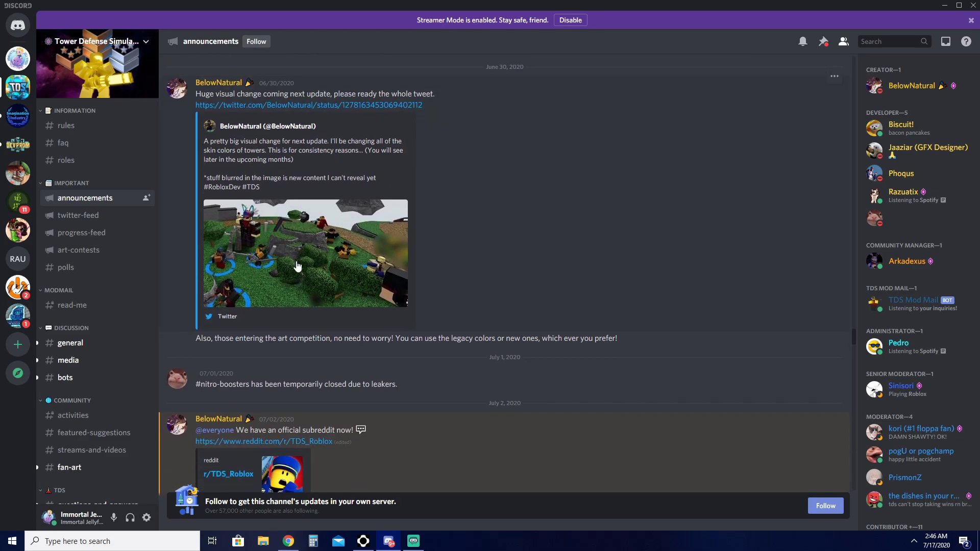
Enlarge the tower screenshot from the June 30 visual change tweet, then scroll on.
{"action": "left_click", "coordinate": [299, 266]}
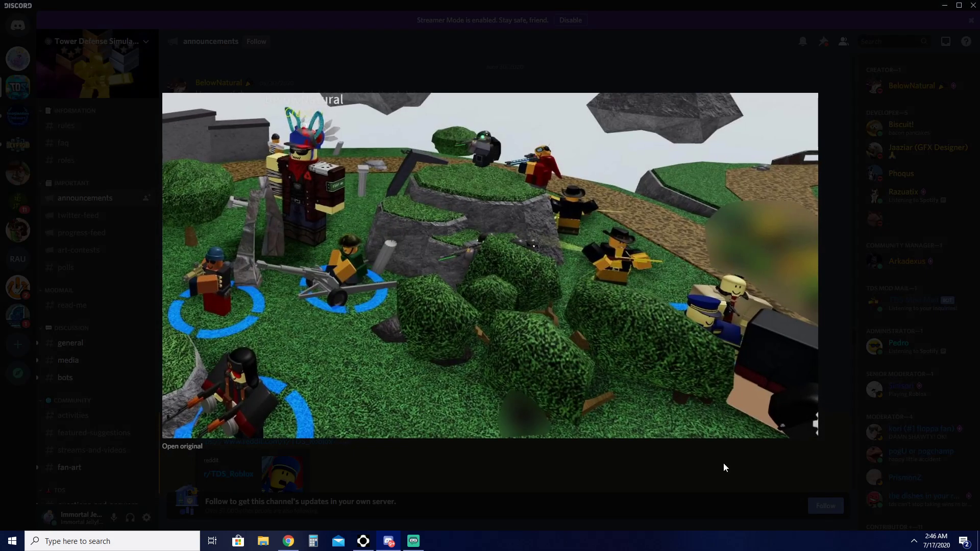
{"action": "mouse_move", "coordinate": [432, 359]}
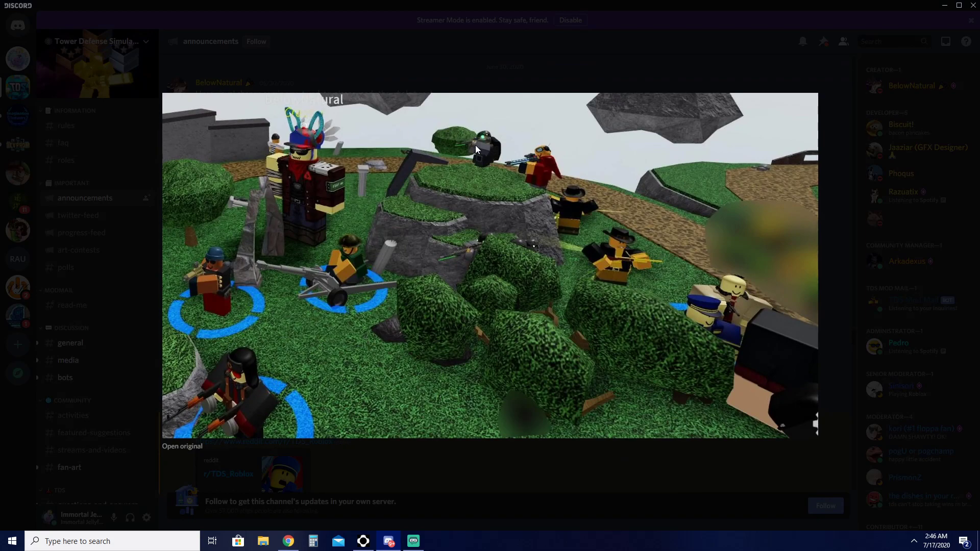
{"action": "mouse_move", "coordinate": [766, 359]}
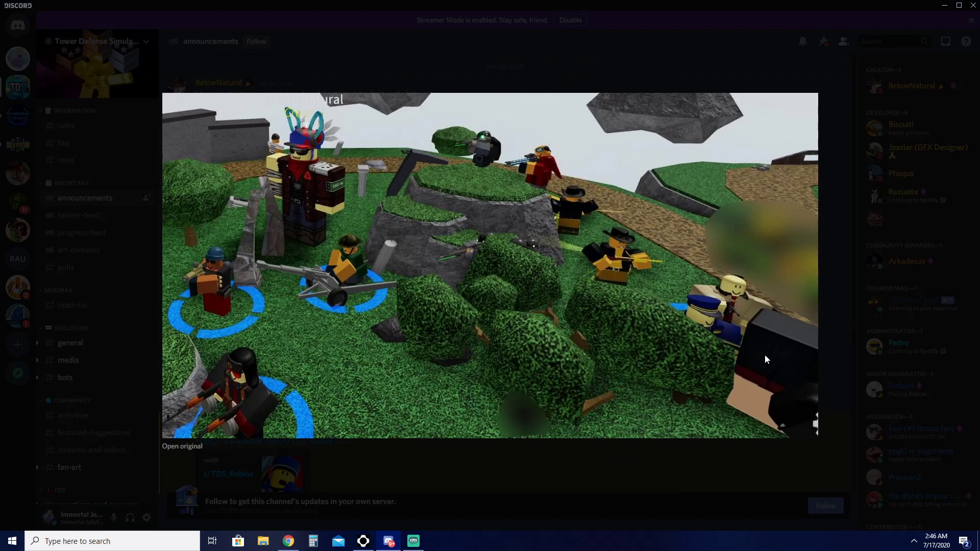
{"action": "mouse_move", "coordinate": [672, 484]}
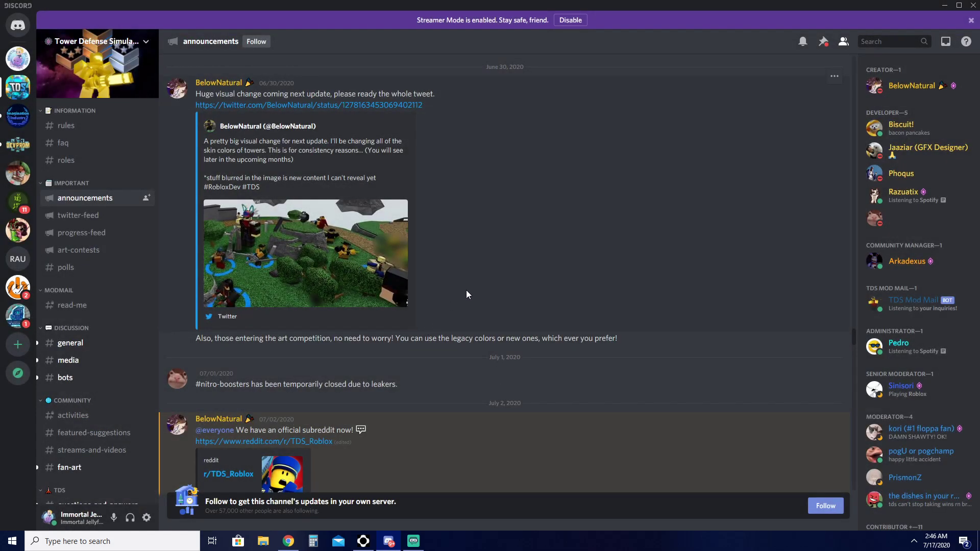
{"action": "scroll", "scroll_direction": "down", "scroll_amount": 3}
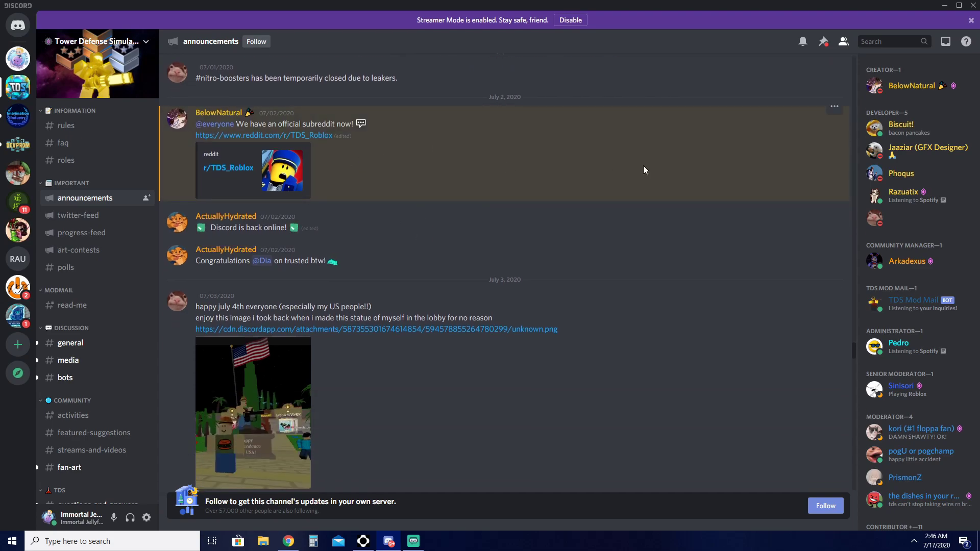
{"action": "mouse_move", "coordinate": [441, 220]}
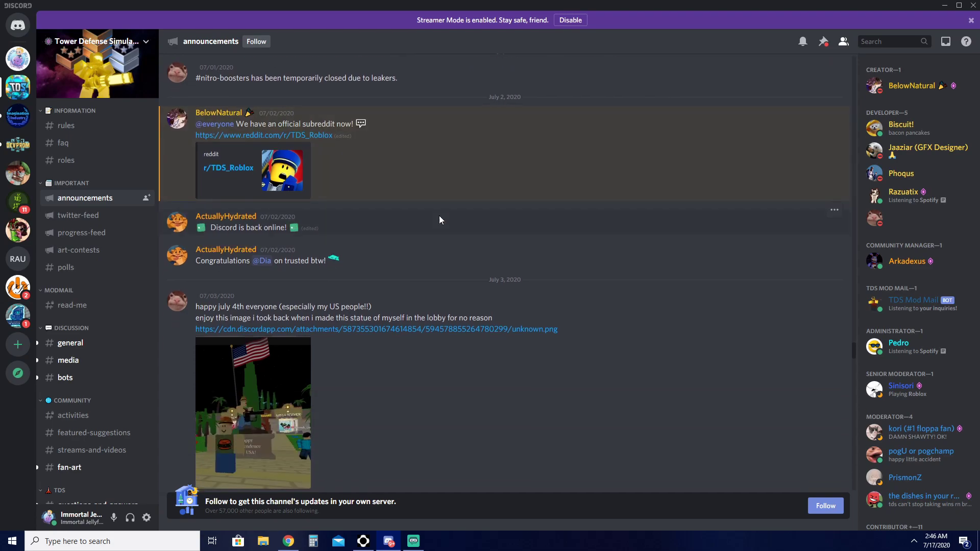
{"action": "scroll", "scroll_direction": "down", "scroll_amount": 3}
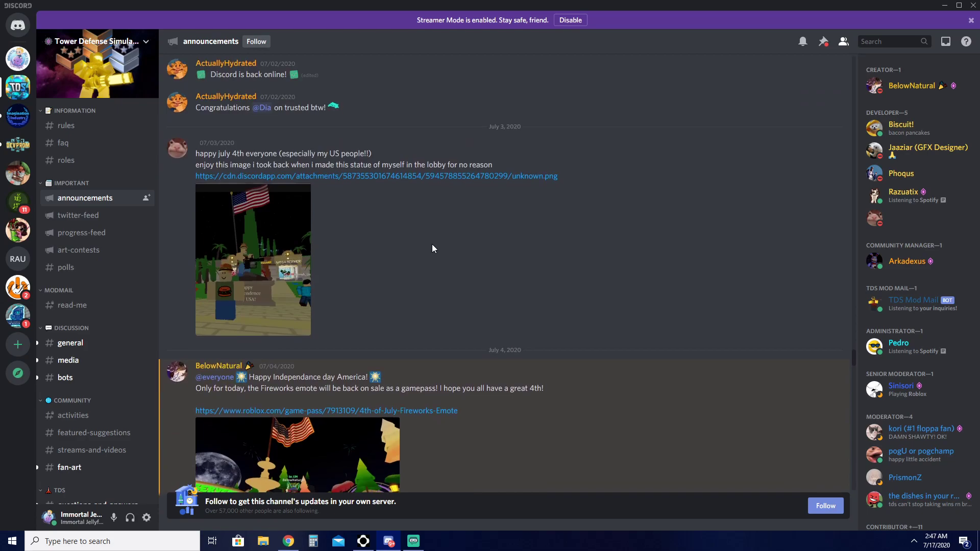
{"action": "scroll", "scroll_direction": "down", "scroll_amount": 3}
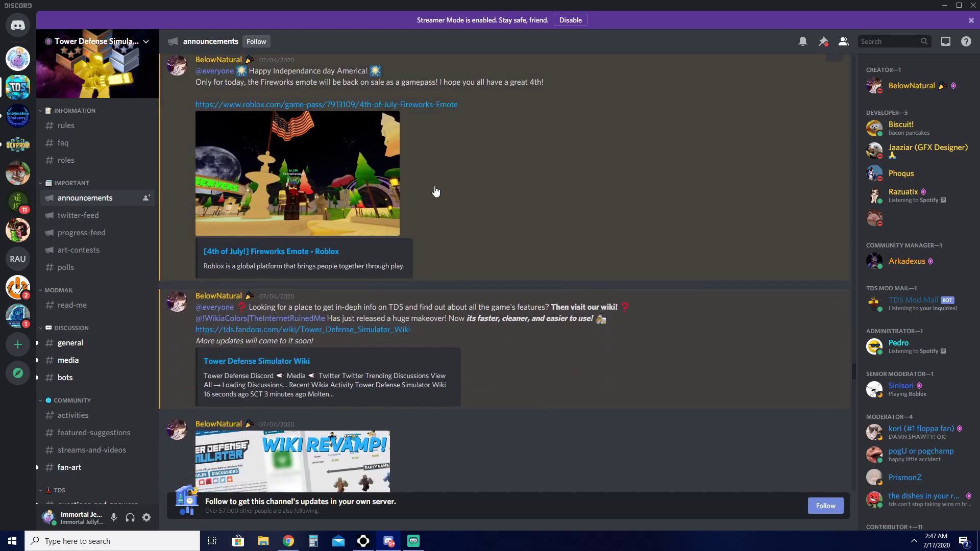
{"action": "scroll", "scroll_direction": "down", "scroll_amount": 3}
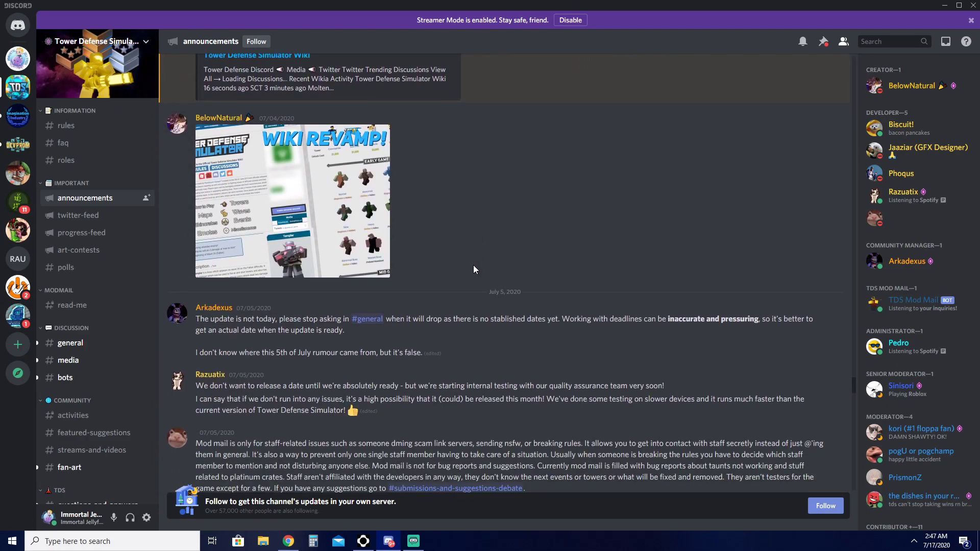
Read the July 7 posts on the new logo, clothing designer call and rank emojis.
{"action": "left_click", "coordinate": [291, 199]}
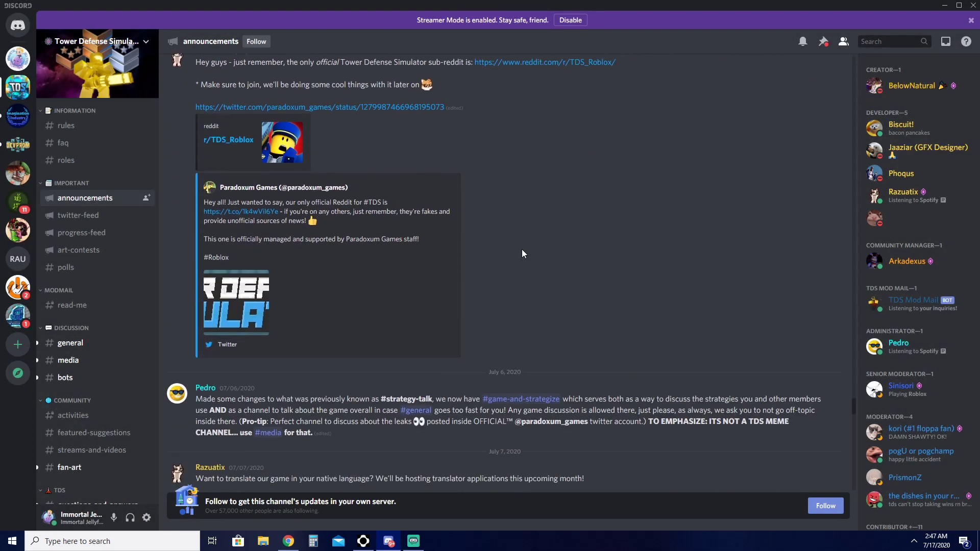
{"action": "scroll", "scroll_direction": "down", "scroll_amount": 3}
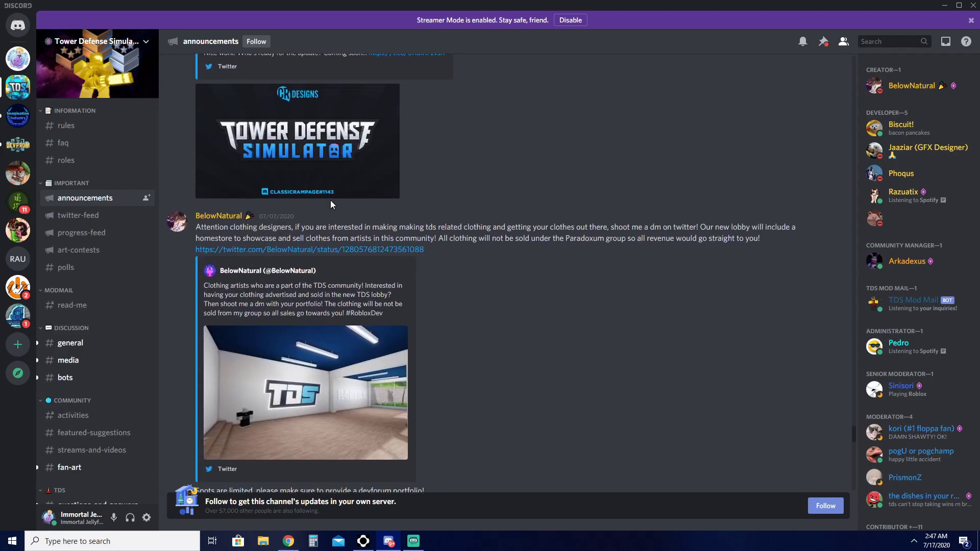
{"action": "scroll", "scroll_direction": "up", "scroll_amount": 3}
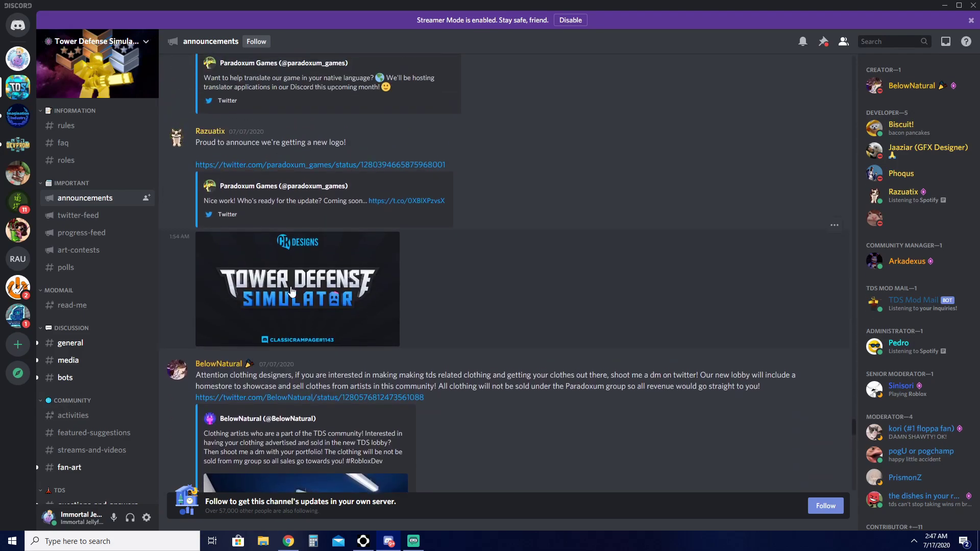
{"action": "left_click", "coordinate": [296, 289]}
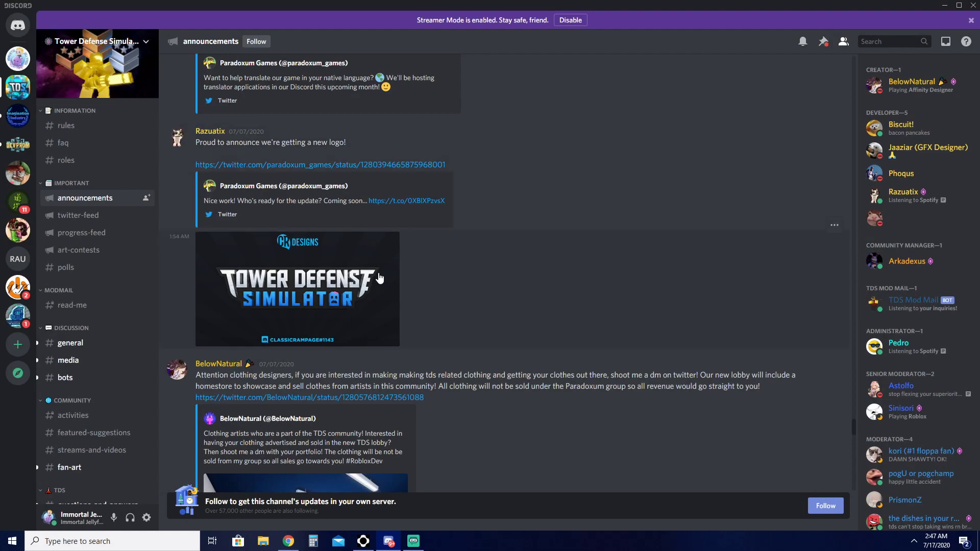
{"action": "scroll", "scroll_direction": "down", "scroll_amount": 3}
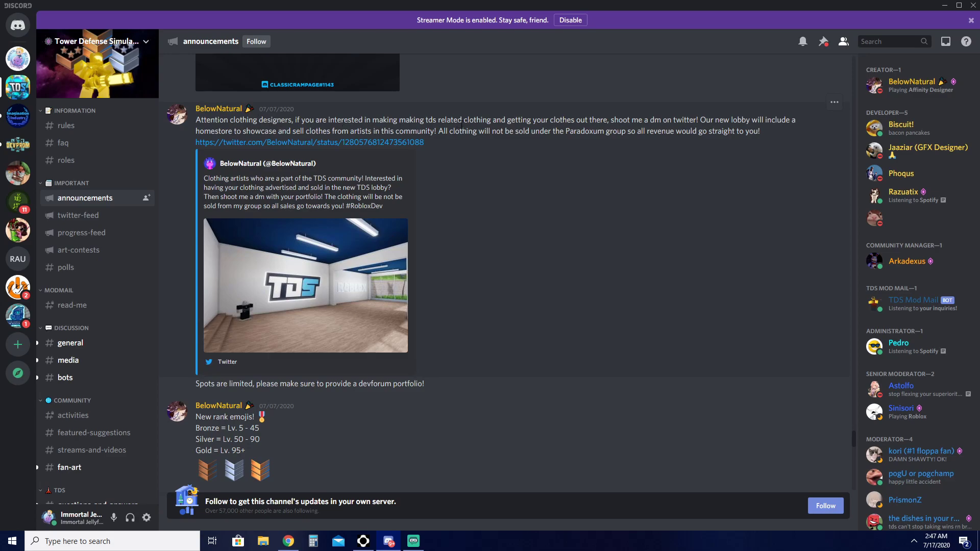
{"action": "mouse_move", "coordinate": [643, 115]}
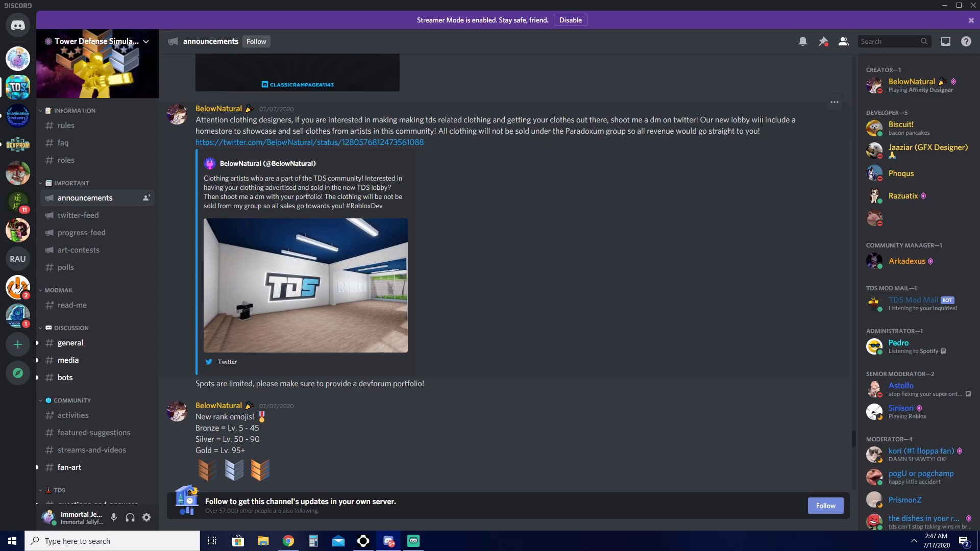
{"action": "mouse_move", "coordinate": [463, 164]}
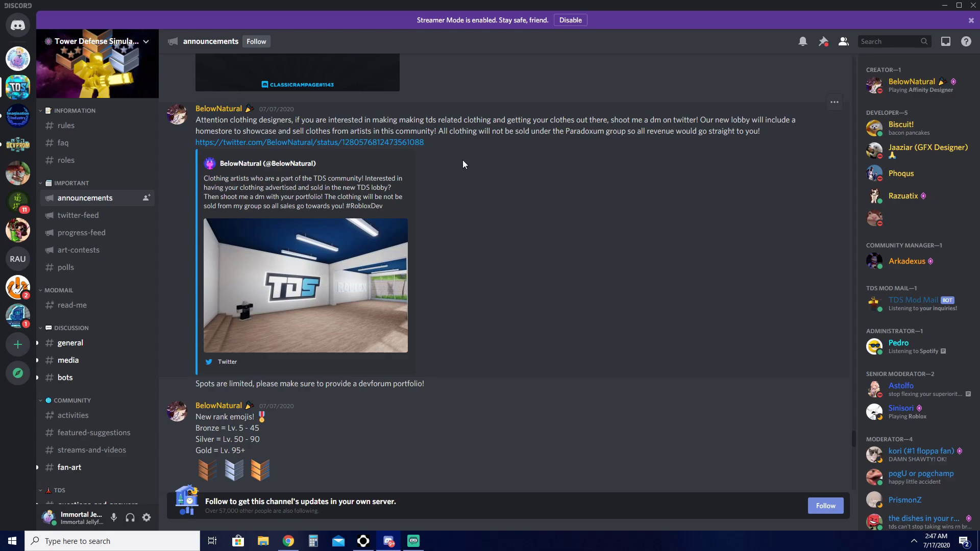
{"action": "mouse_move", "coordinate": [457, 160]}
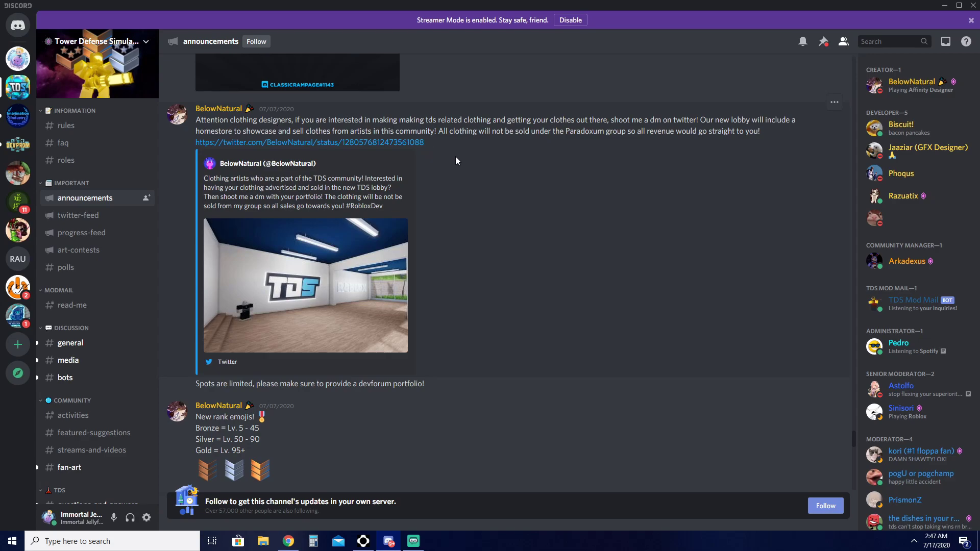
{"action": "mouse_move", "coordinate": [518, 143]}
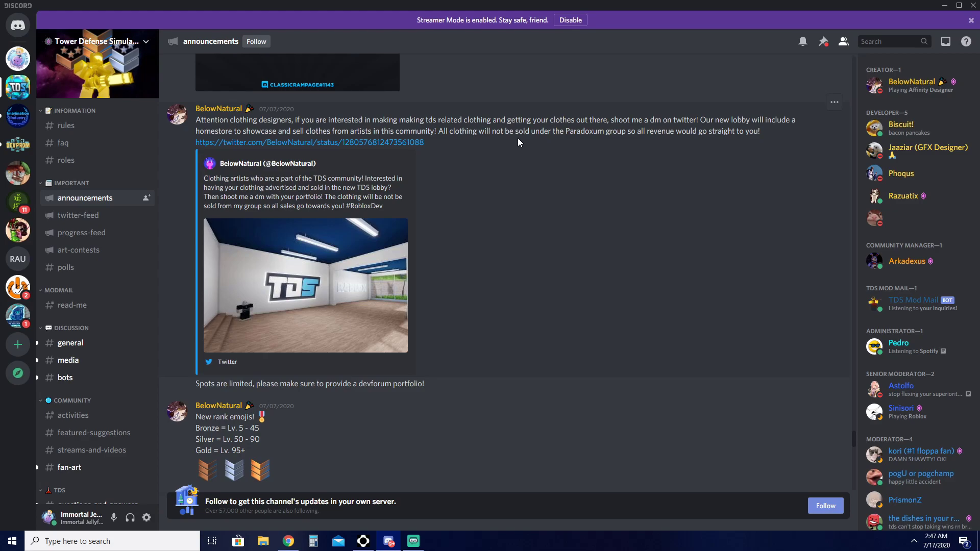
{"action": "mouse_move", "coordinate": [629, 149]}
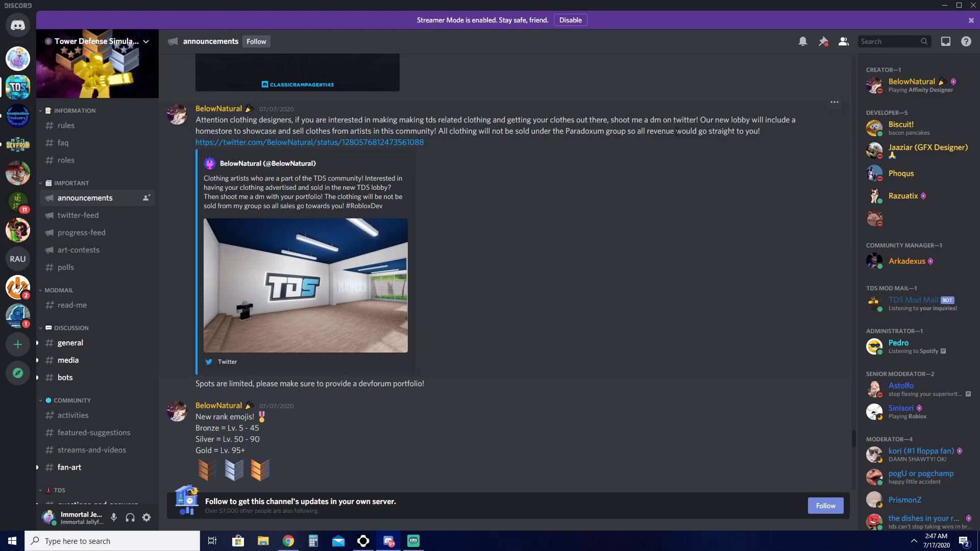
View the TDS lobby image and scroll down to the map badges post.
{"action": "scroll", "scroll_direction": "down", "scroll_amount": 3}
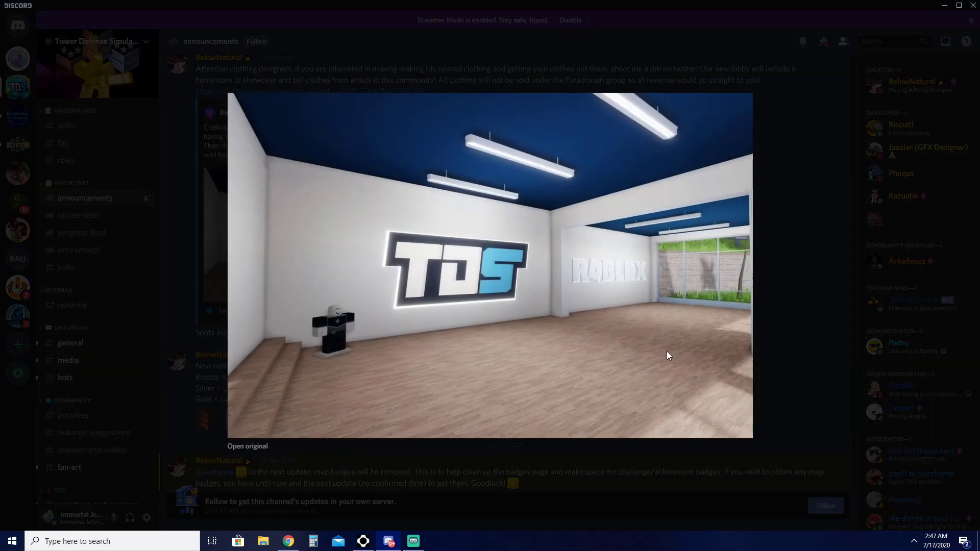
{"action": "mouse_move", "coordinate": [819, 286]}
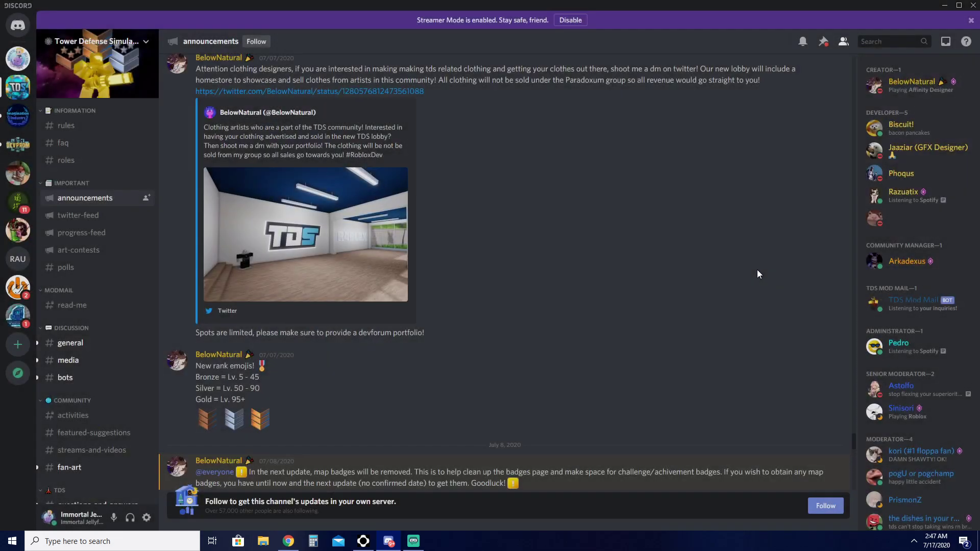
{"action": "scroll", "scroll_direction": "down", "scroll_amount": 3}
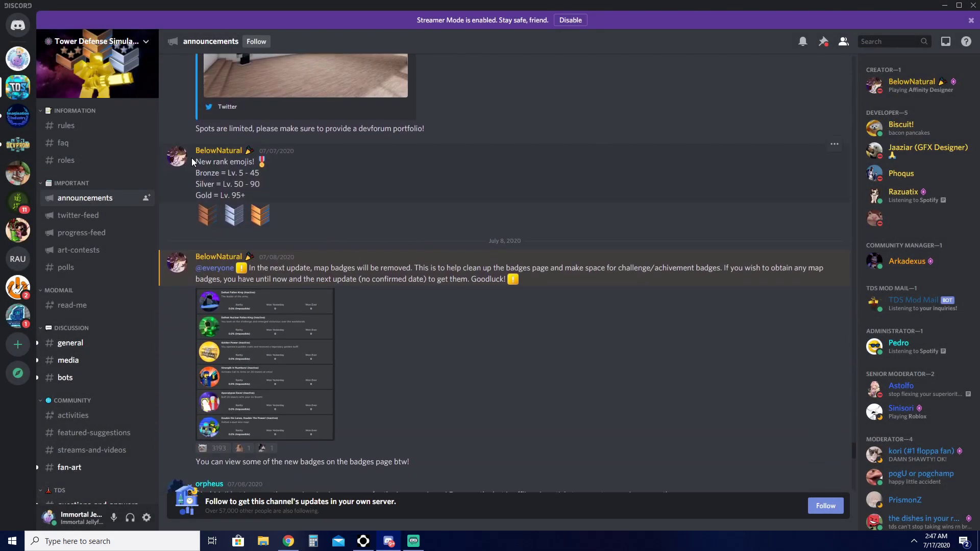
{"action": "left_click_drag", "start_coordinate": [195, 162], "coordinate": [274, 183]}
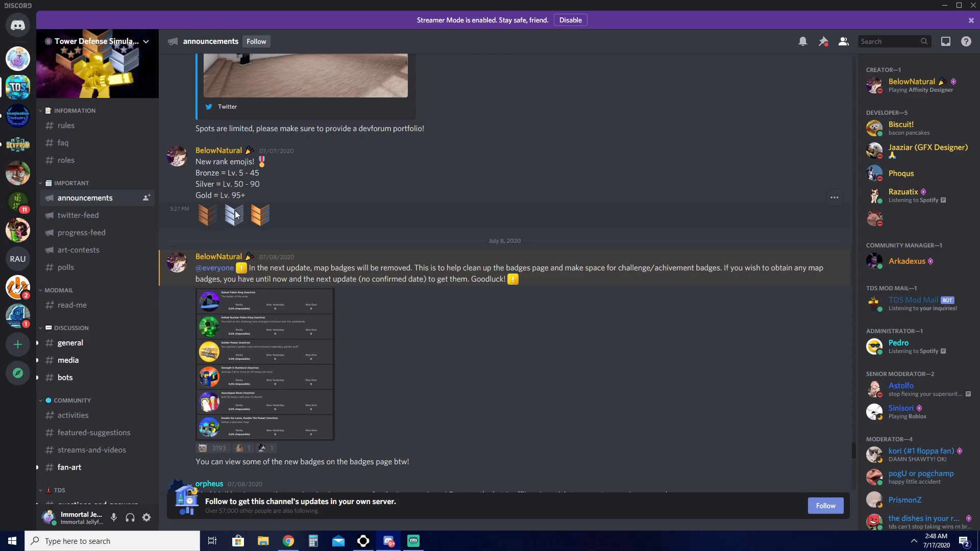
{"action": "mouse_move", "coordinate": [493, 178]}
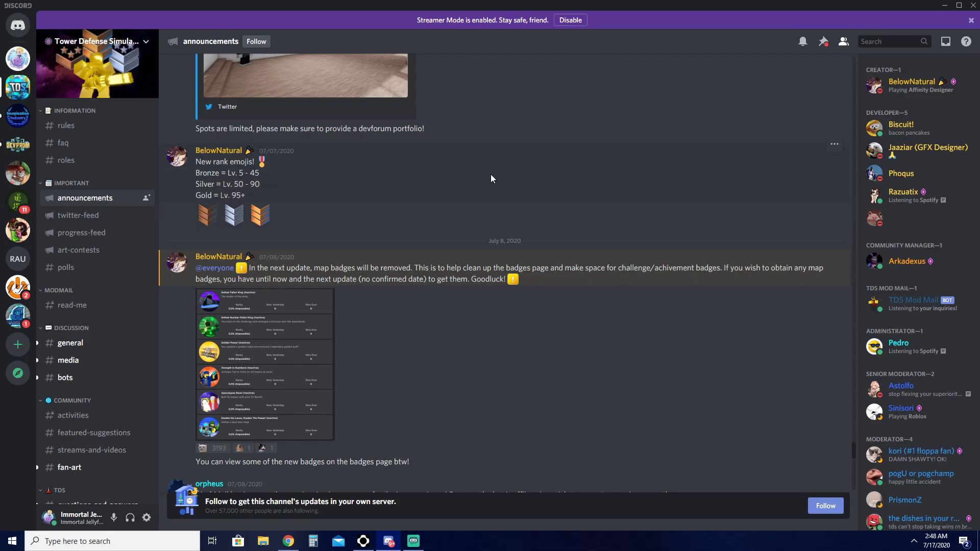
{"action": "mouse_move", "coordinate": [294, 214]}
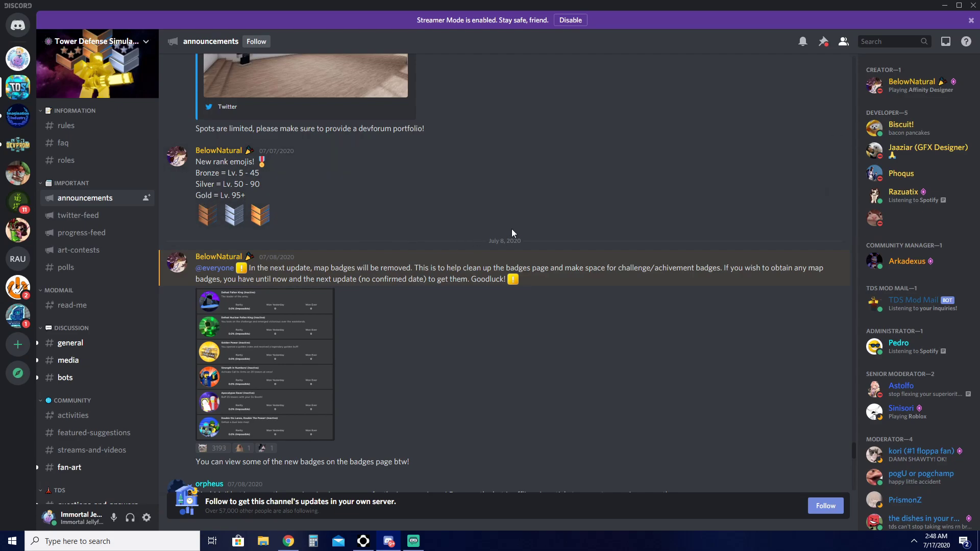
{"action": "scroll", "scroll_direction": "down", "scroll_amount": 3}
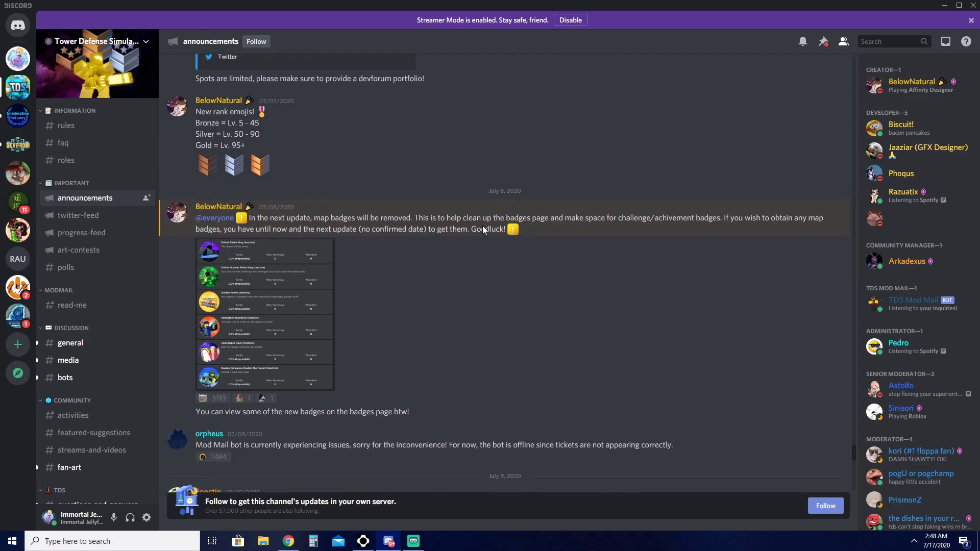
{"action": "scroll", "scroll_direction": "down", "scroll_amount": 3}
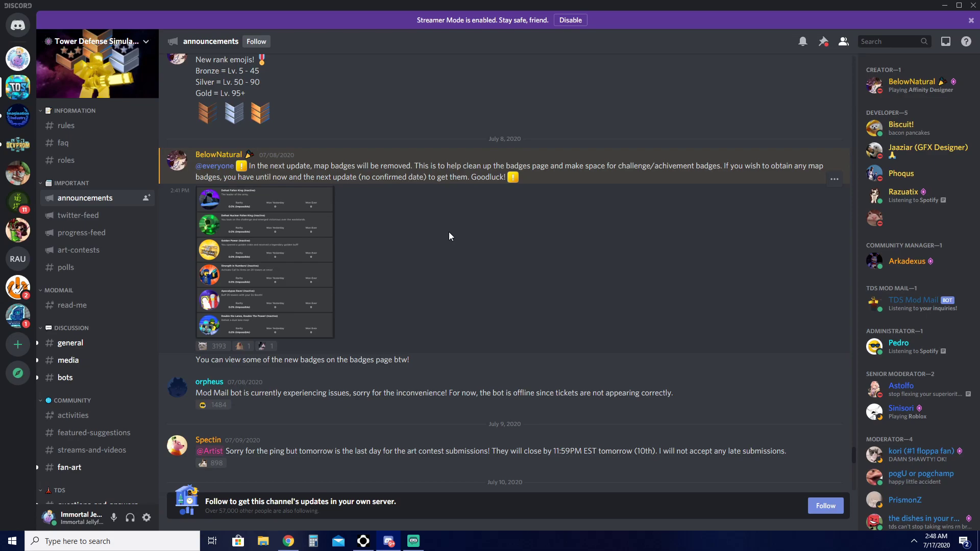
{"action": "mouse_move", "coordinate": [814, 182]}
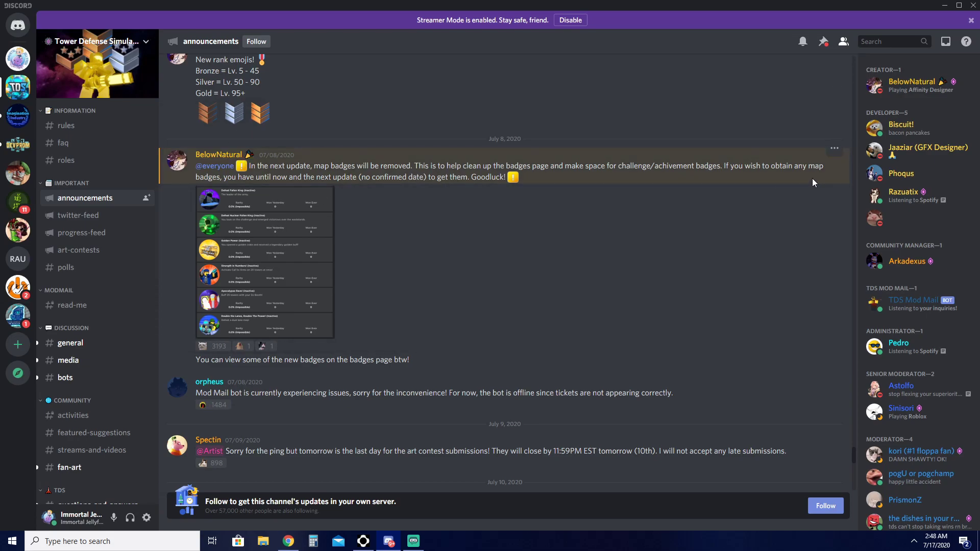
Enlarge the map badges screenshot, then read on to the July 13 contest voting message.
{"action": "left_click", "coordinate": [265, 263]}
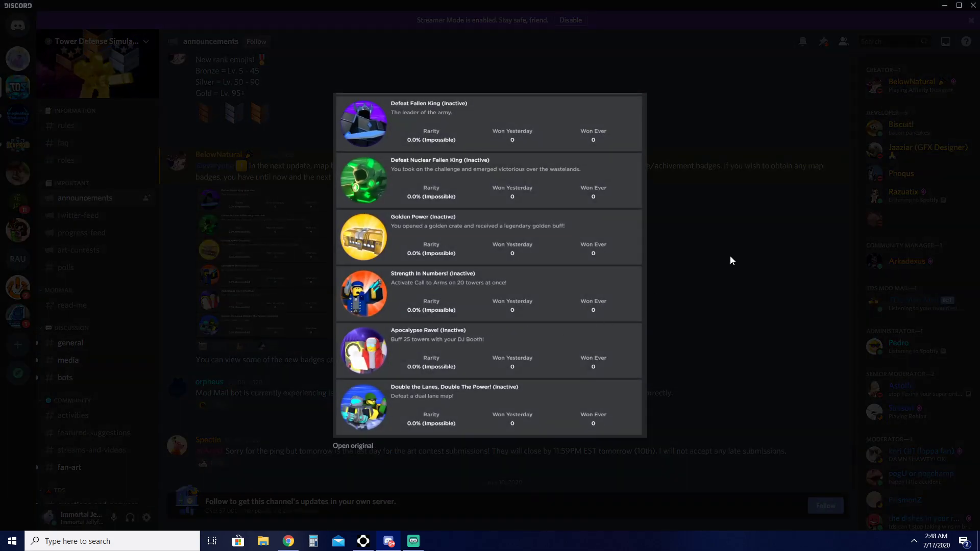
{"action": "mouse_move", "coordinate": [414, 184]}
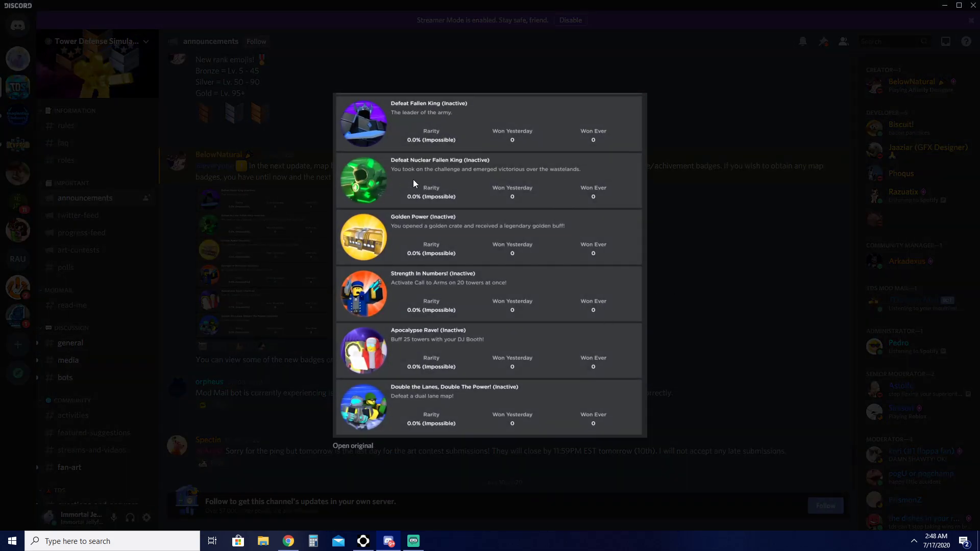
{"action": "mouse_move", "coordinate": [701, 230]}
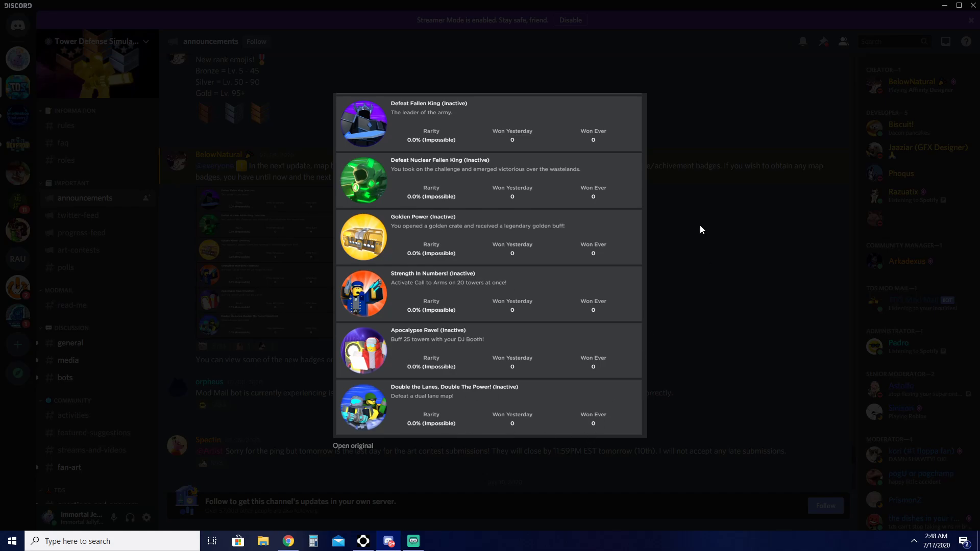
{"action": "mouse_move", "coordinate": [730, 234]}
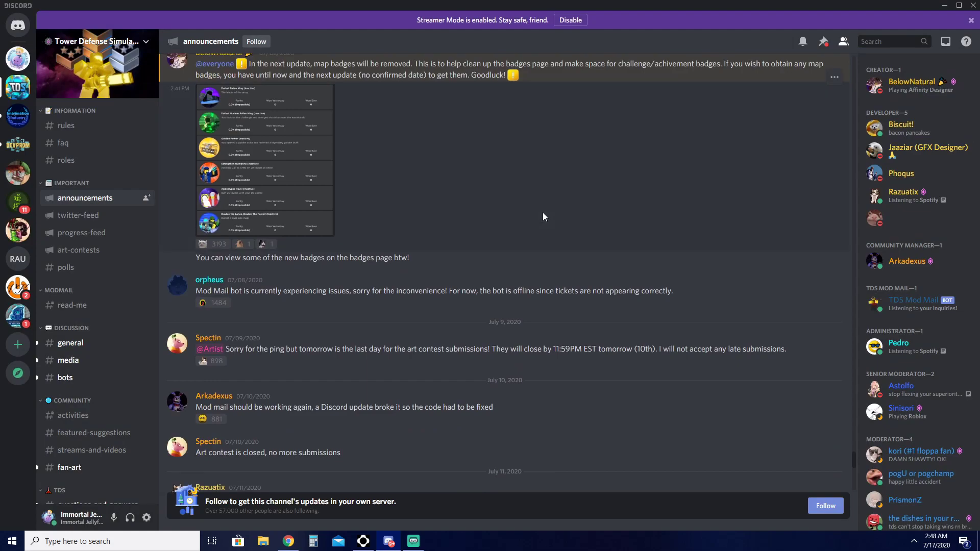
{"action": "scroll", "scroll_direction": "down", "scroll_amount": 3}
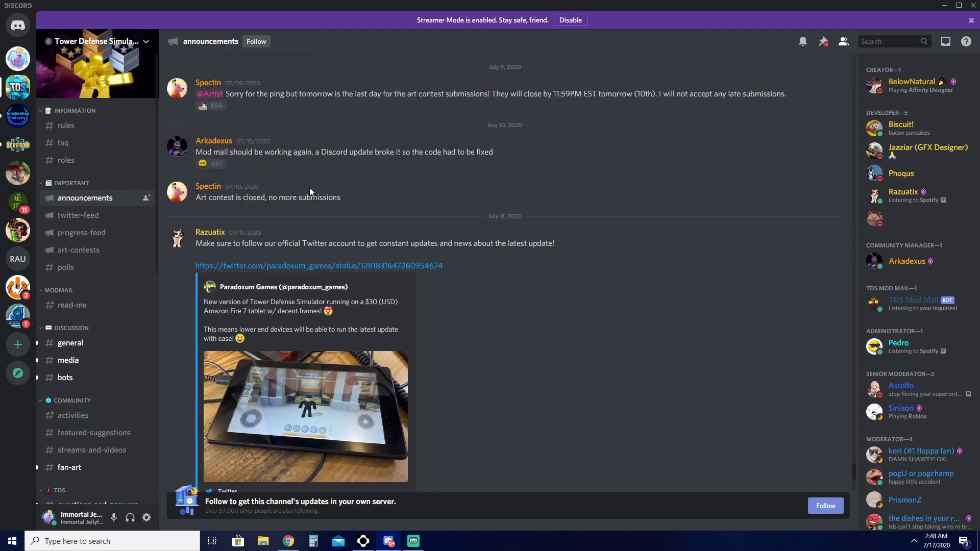
{"action": "scroll", "scroll_direction": "down", "scroll_amount": 3}
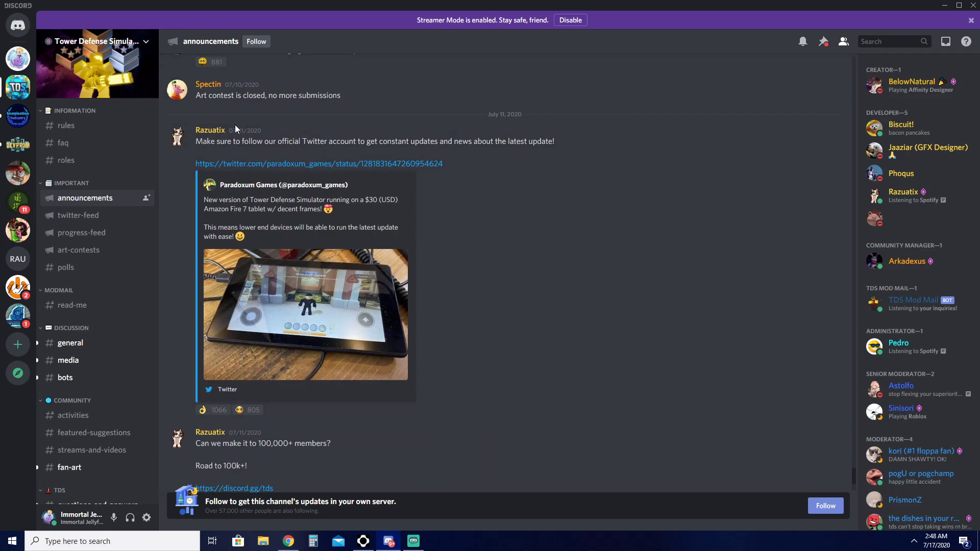
{"action": "scroll", "scroll_direction": "down", "scroll_amount": 3}
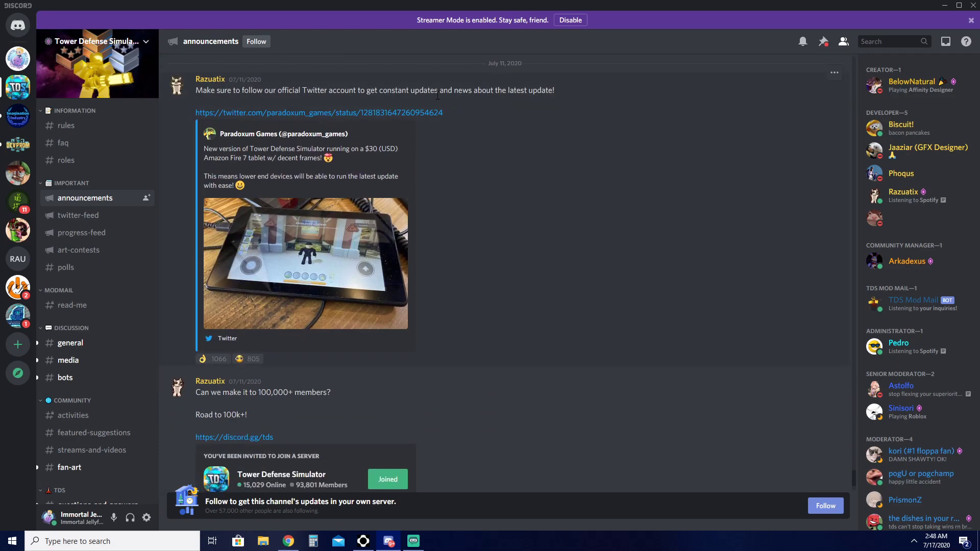
{"action": "scroll", "scroll_direction": "down", "scroll_amount": 3}
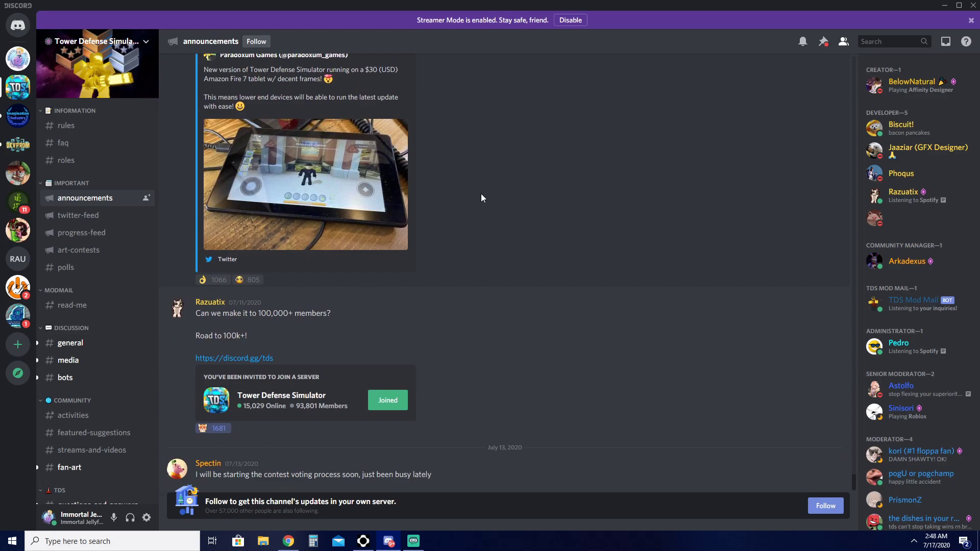
{"action": "mouse_move", "coordinate": [108, 224]}
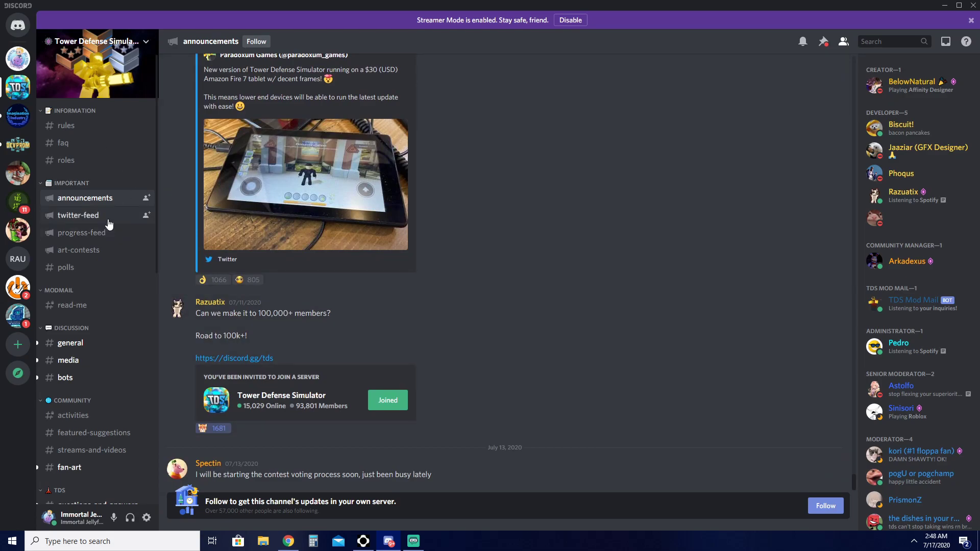
Open #twitter-feed and scroll back to the June 17 Mortar Lv. 5 explosion tweet.
{"action": "left_click", "coordinate": [77, 215]}
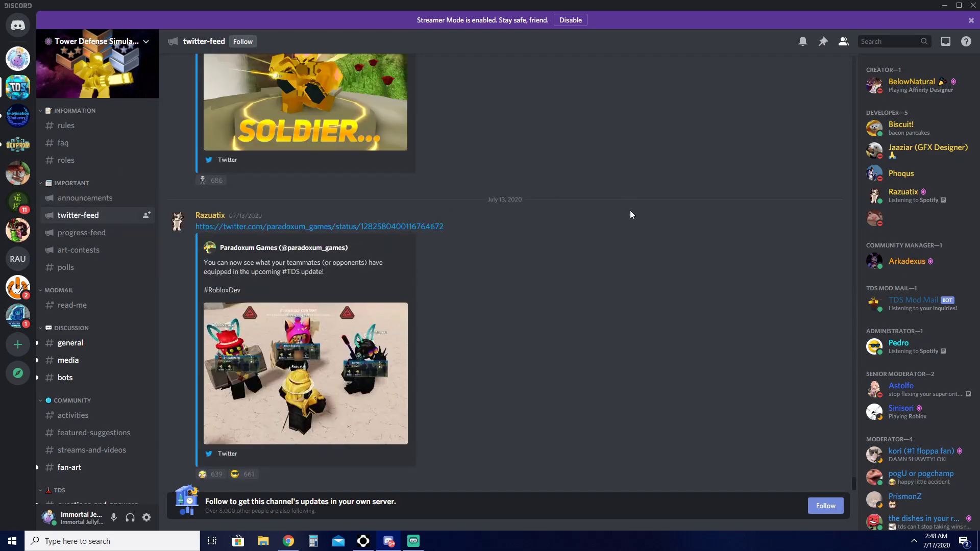
{"action": "scroll", "scroll_direction": "down", "scroll_amount": 3}
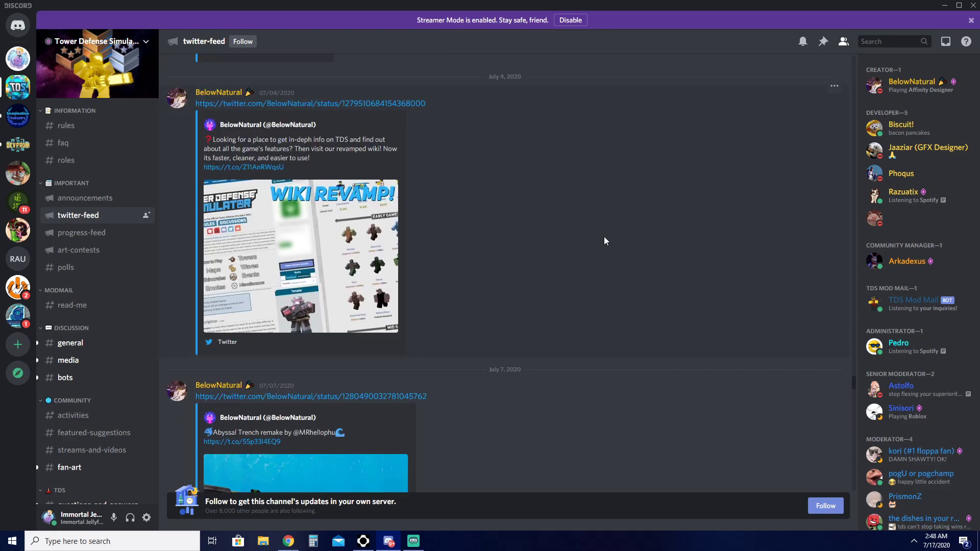
{"action": "scroll", "scroll_direction": "down", "scroll_amount": 3}
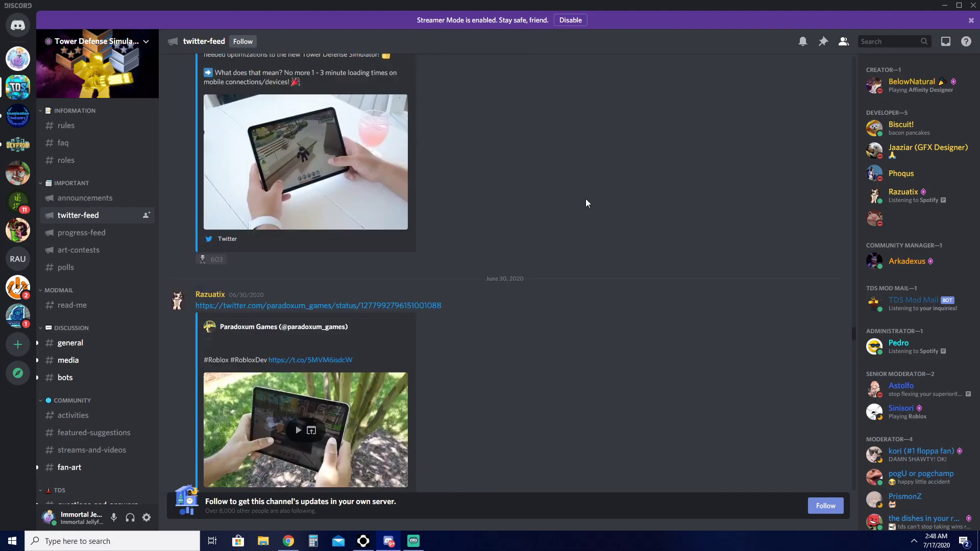
{"action": "scroll", "scroll_direction": "down", "scroll_amount": 3}
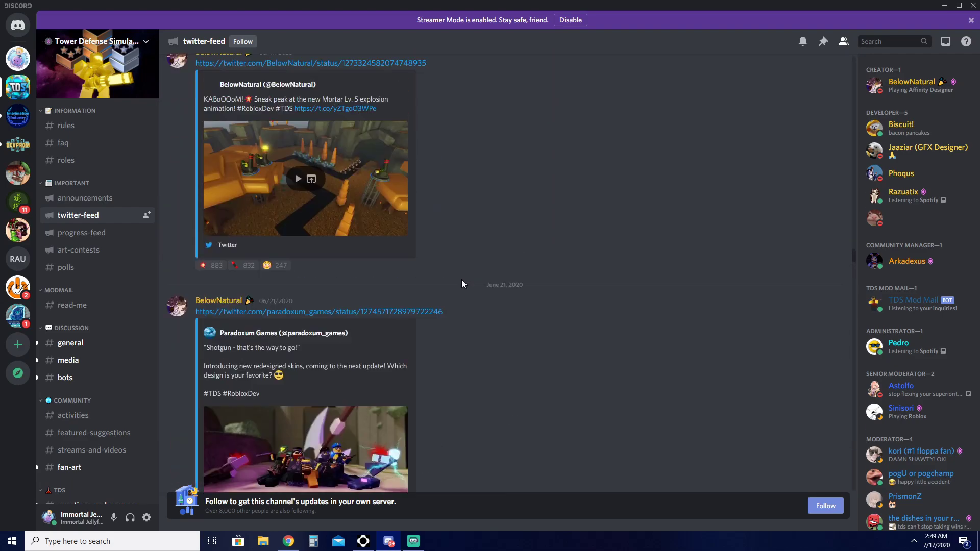
{"action": "scroll", "scroll_direction": "up", "scroll_amount": 3}
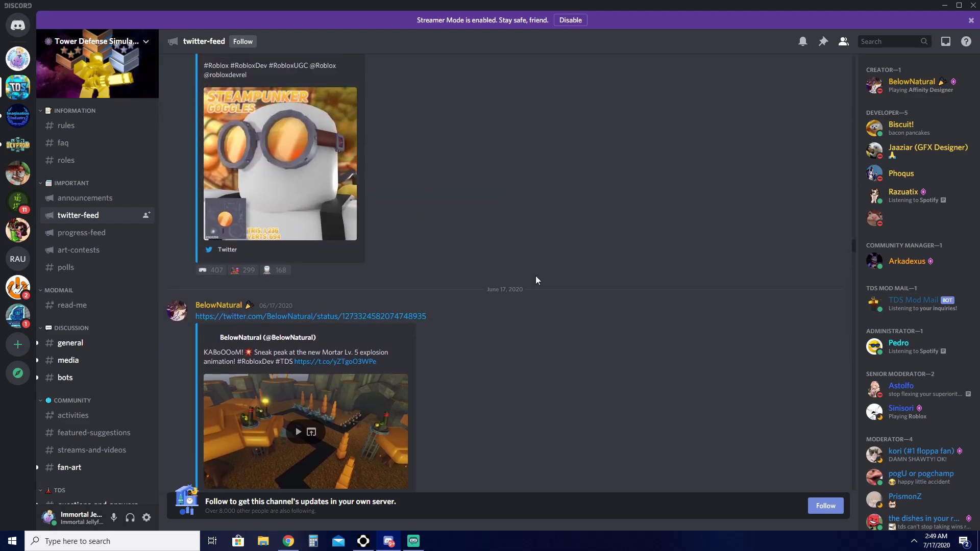
{"action": "scroll", "scroll_direction": "down", "scroll_amount": 3}
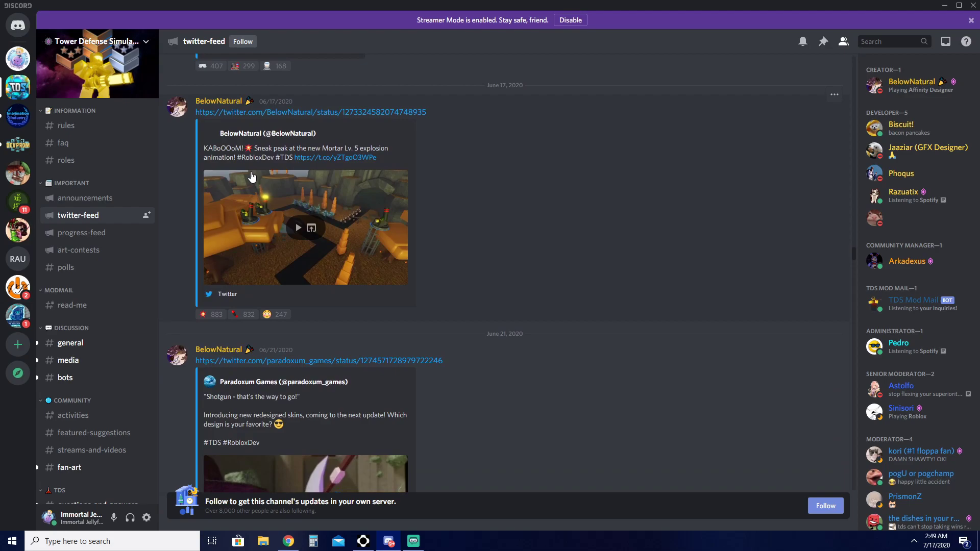
{"action": "mouse_move", "coordinate": [298, 238]}
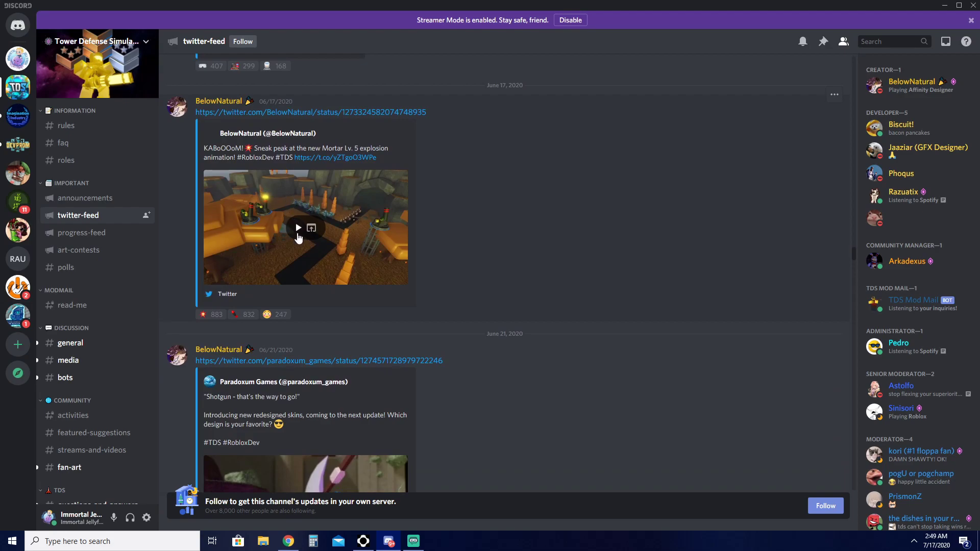
Play the June 17 Mortar Lv. 5 explosion video through to 0:15.
{"action": "left_click", "coordinate": [298, 228]}
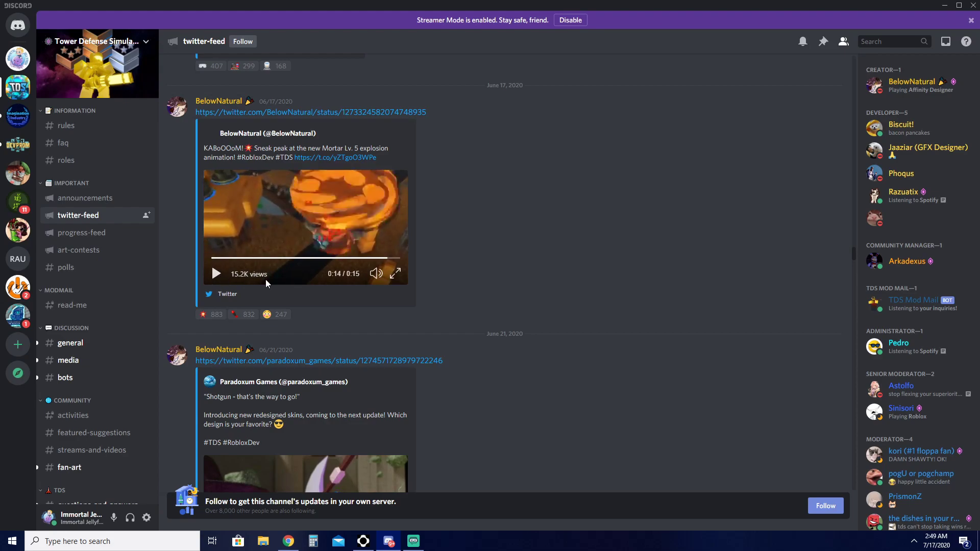
{"action": "left_click", "coordinate": [395, 274]}
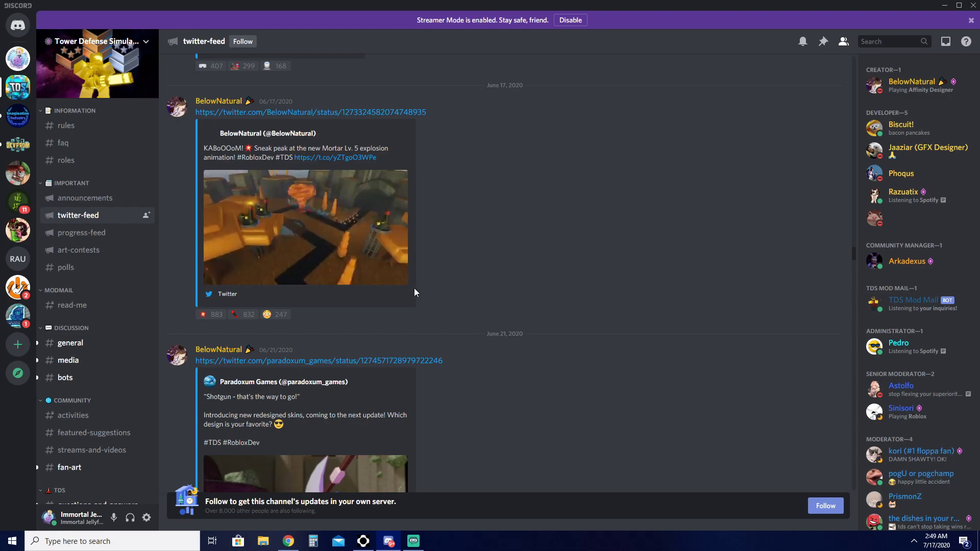
{"action": "left_click", "coordinate": [304, 227]}
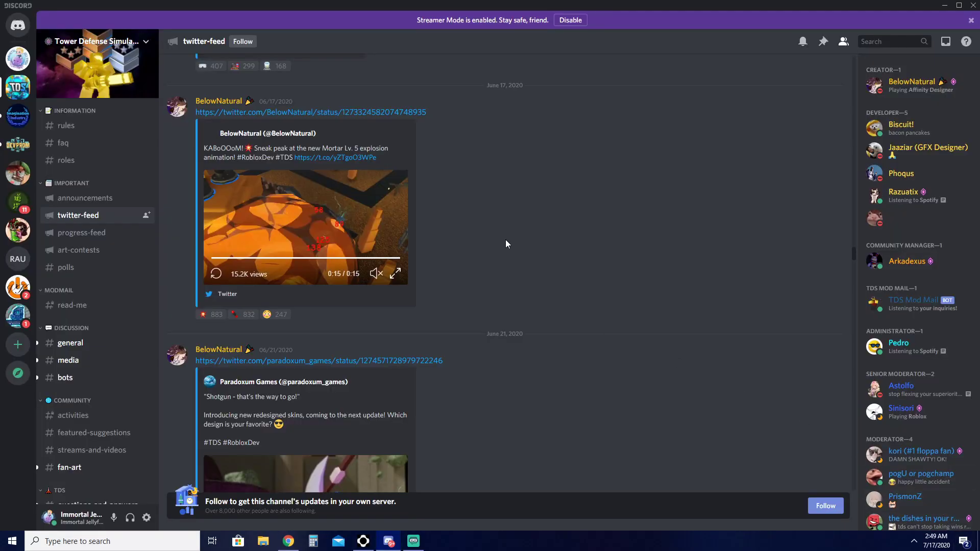
Scroll down to the June 21 redesigned Shotgun skins tweet.
{"action": "scroll", "scroll_direction": "down", "scroll_amount": 3}
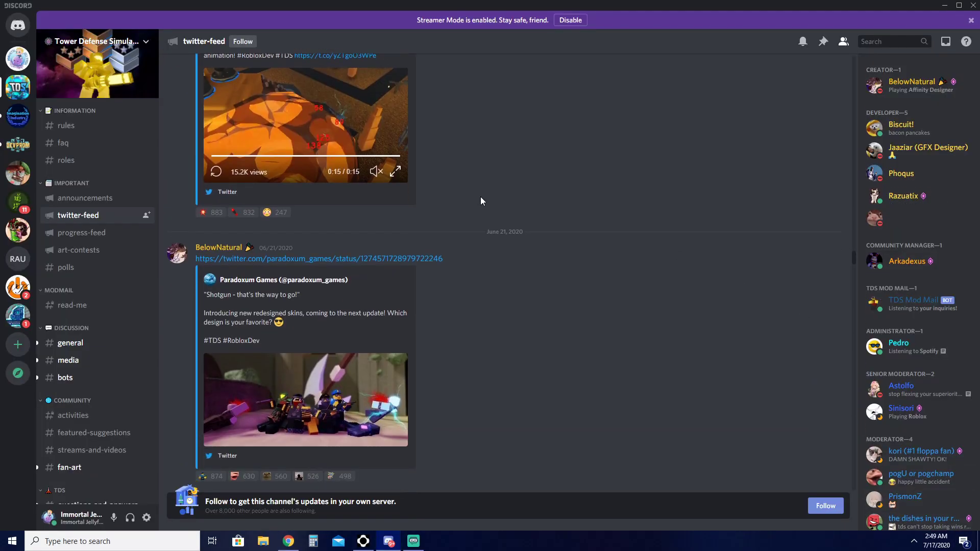
{"action": "scroll", "scroll_direction": "down", "scroll_amount": 3}
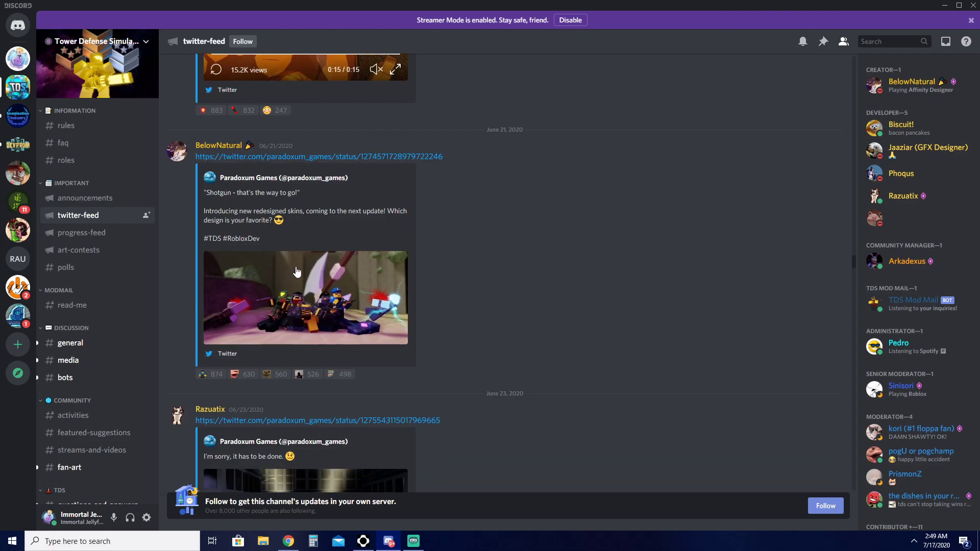
{"action": "scroll", "scroll_direction": "down", "scroll_amount": 3}
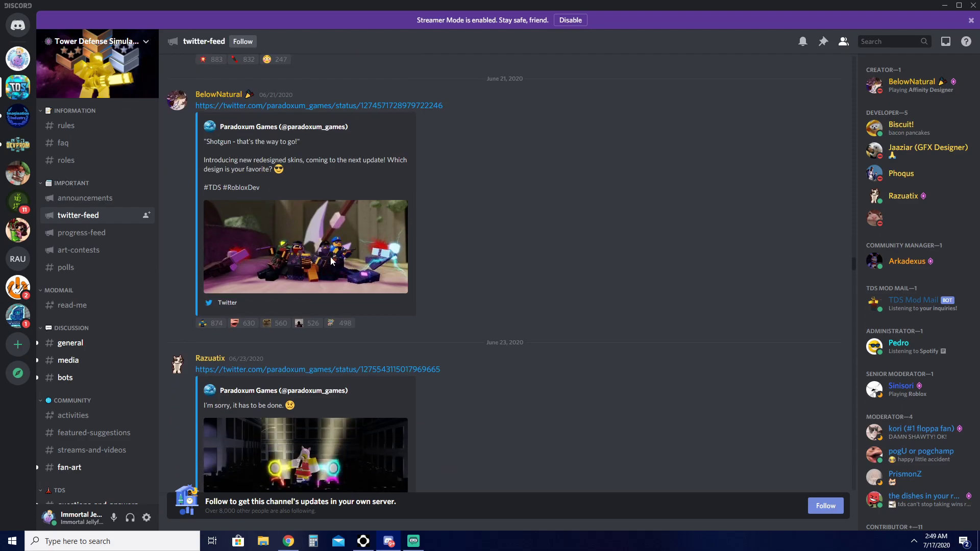
{"action": "left_click", "coordinate": [305, 247]}
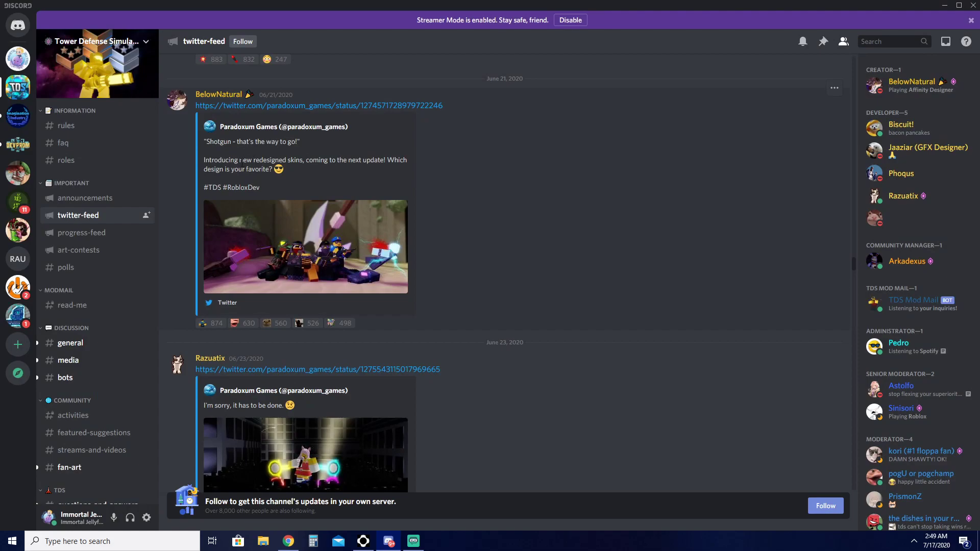
{"action": "mouse_move", "coordinate": [185, 181]}
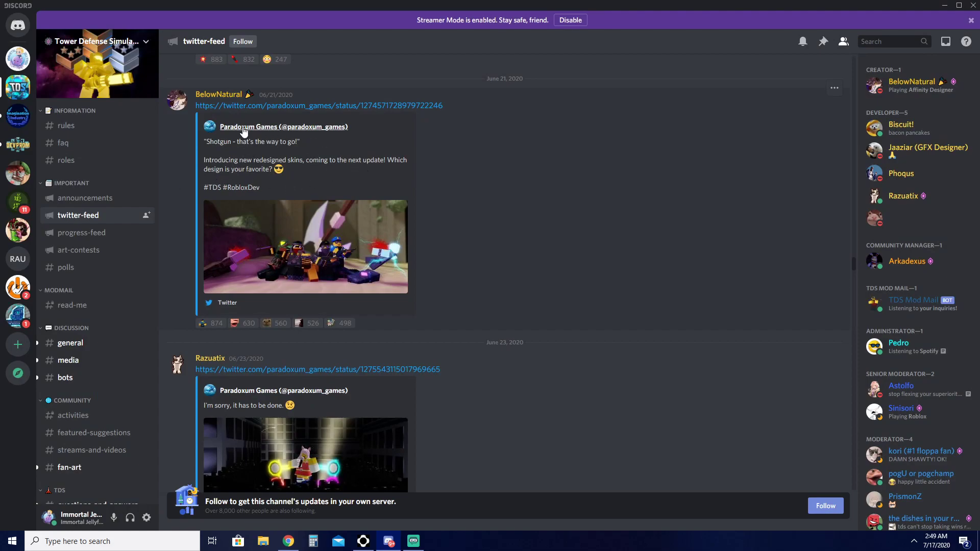
{"action": "scroll", "scroll_direction": "down", "scroll_amount": 3}
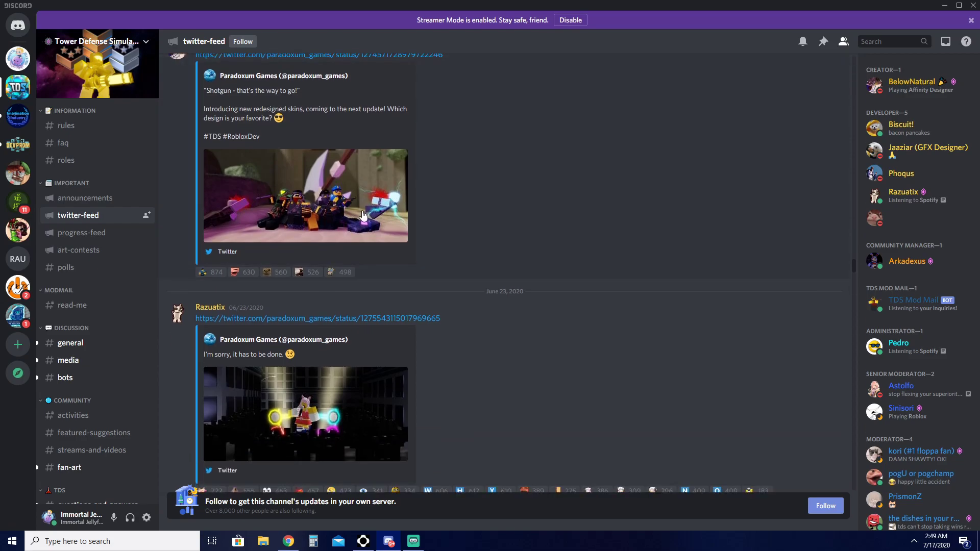
{"action": "scroll", "scroll_direction": "down", "scroll_amount": 3}
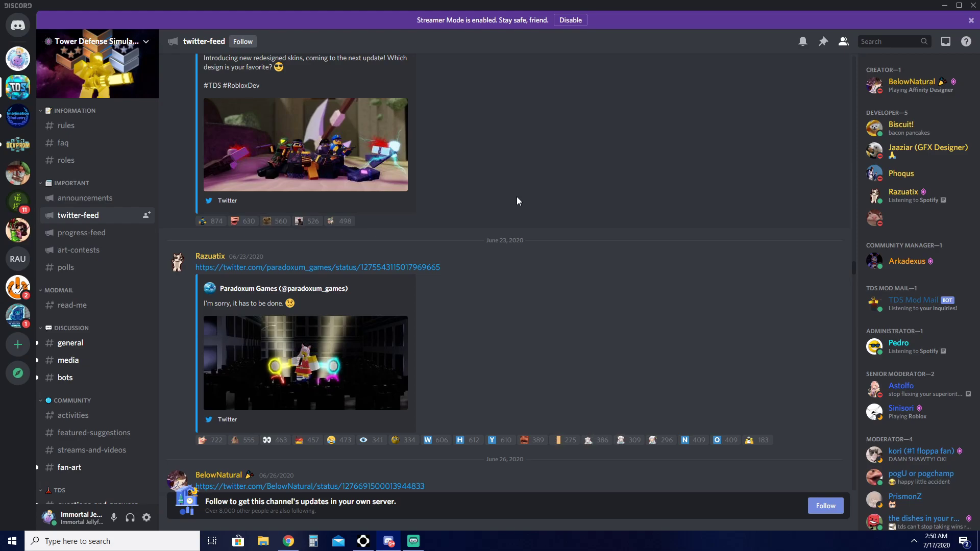
{"action": "scroll", "scroll_direction": "down", "scroll_amount": 3}
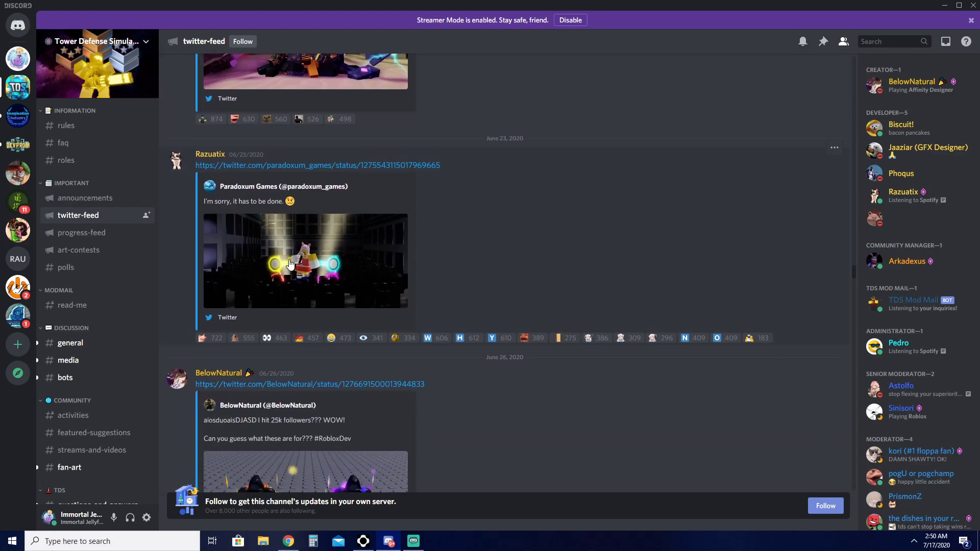
{"action": "left_click", "coordinate": [291, 263]}
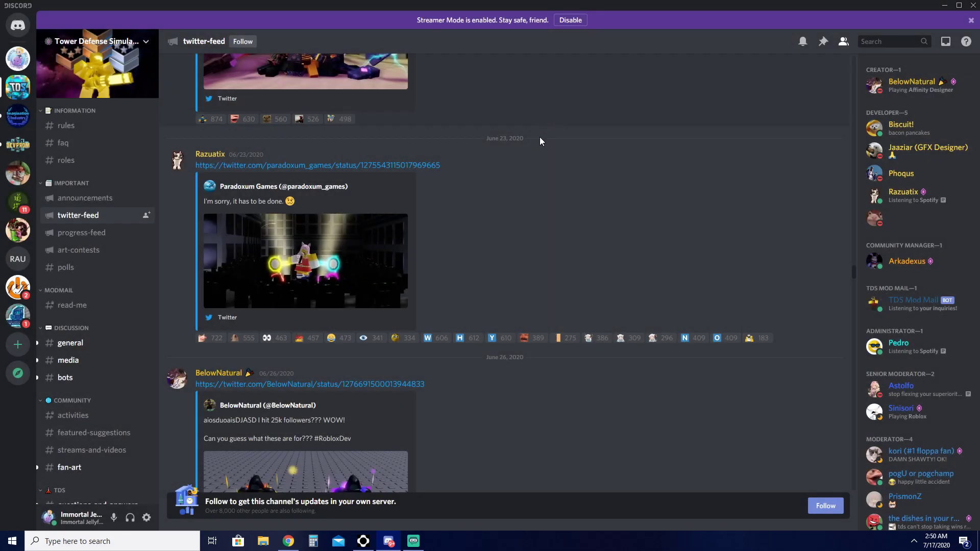
Scroll past the 25k followers and 'Soon...' tablet tweets to the June 27 windmill tweet.
{"action": "scroll", "scroll_direction": "down", "scroll_amount": 3}
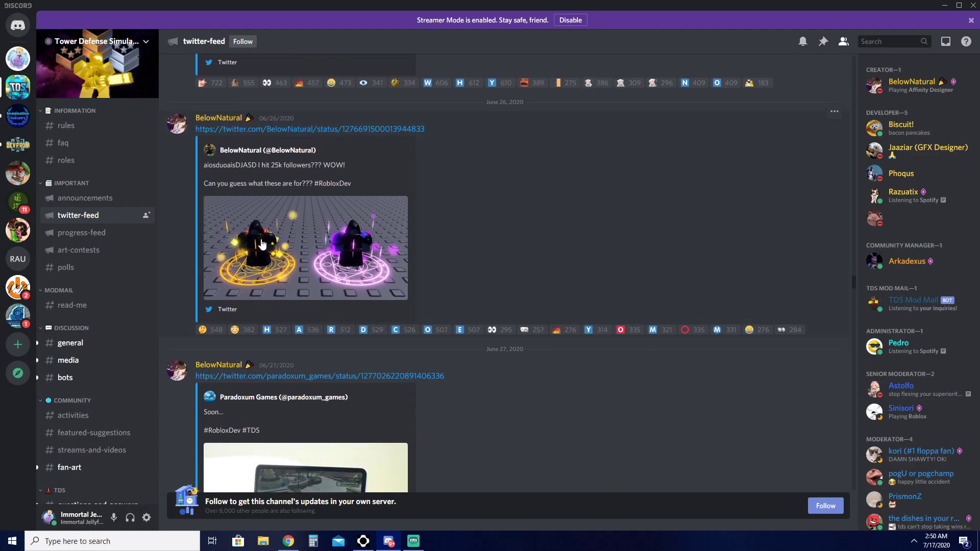
{"action": "mouse_move", "coordinate": [404, 212]}
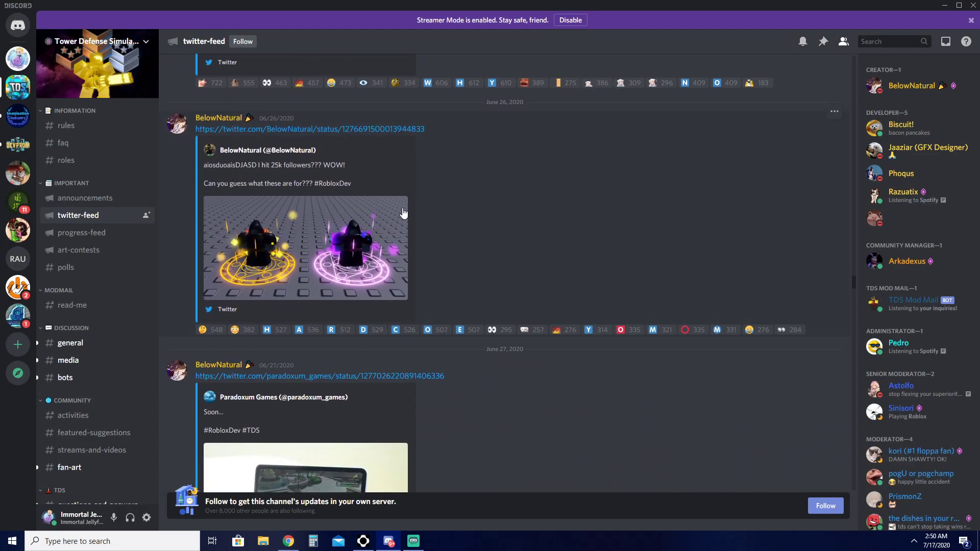
{"action": "left_click", "coordinate": [305, 249]}
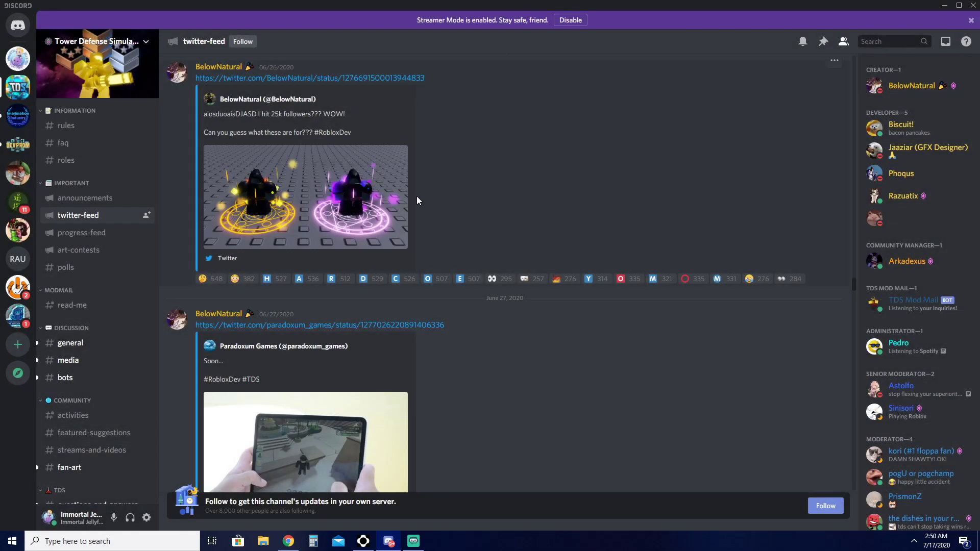
{"action": "left_click", "coordinate": [305, 197]}
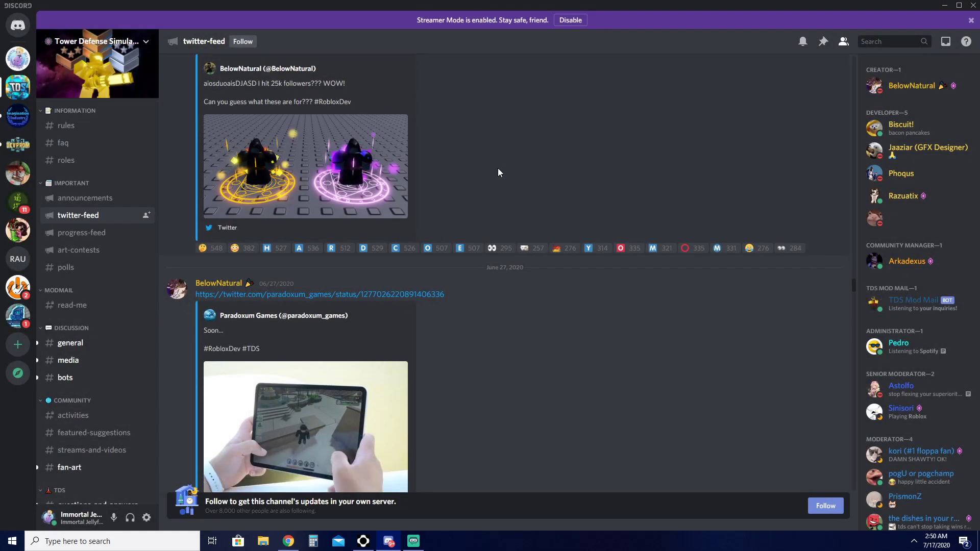
{"action": "scroll", "scroll_direction": "down", "scroll_amount": 3}
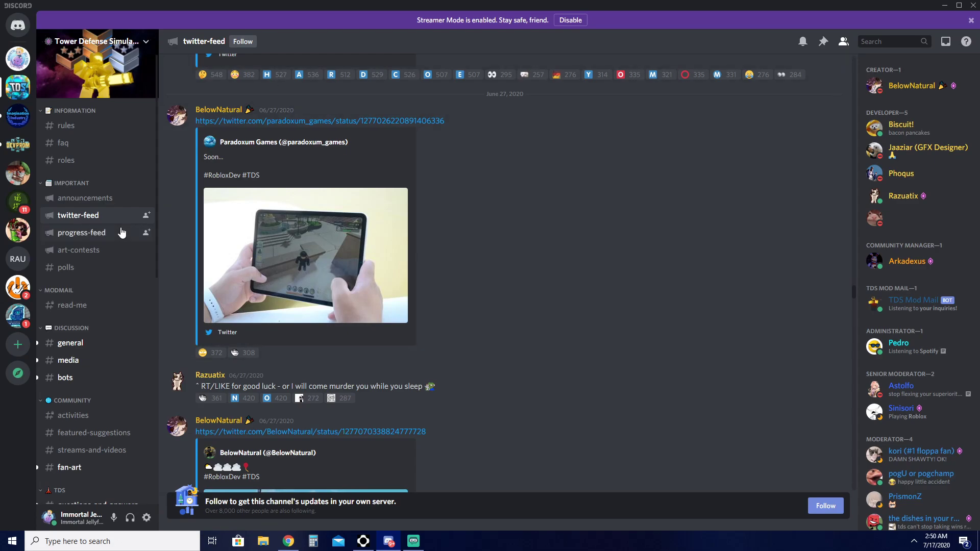
{"action": "scroll", "scroll_direction": "down", "scroll_amount": 3}
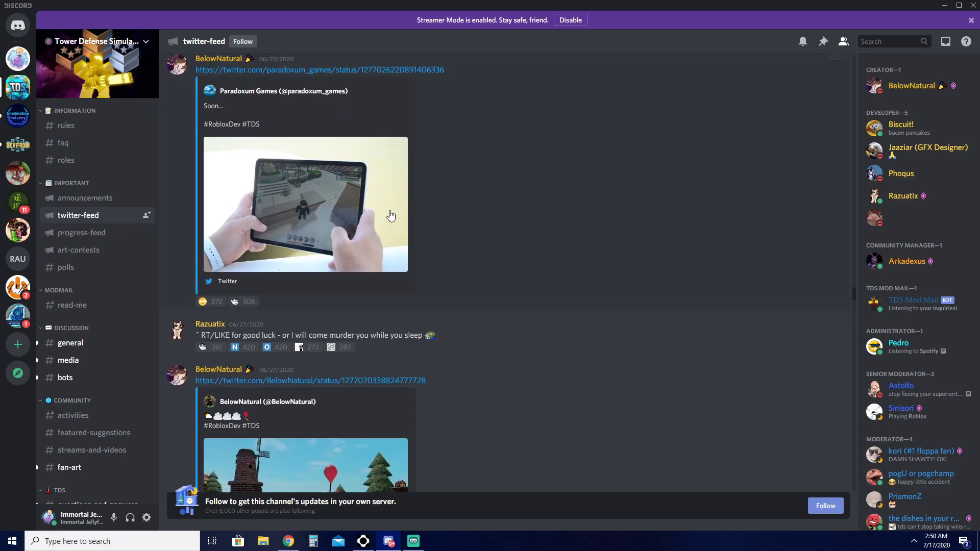
{"action": "mouse_move", "coordinate": [314, 211]}
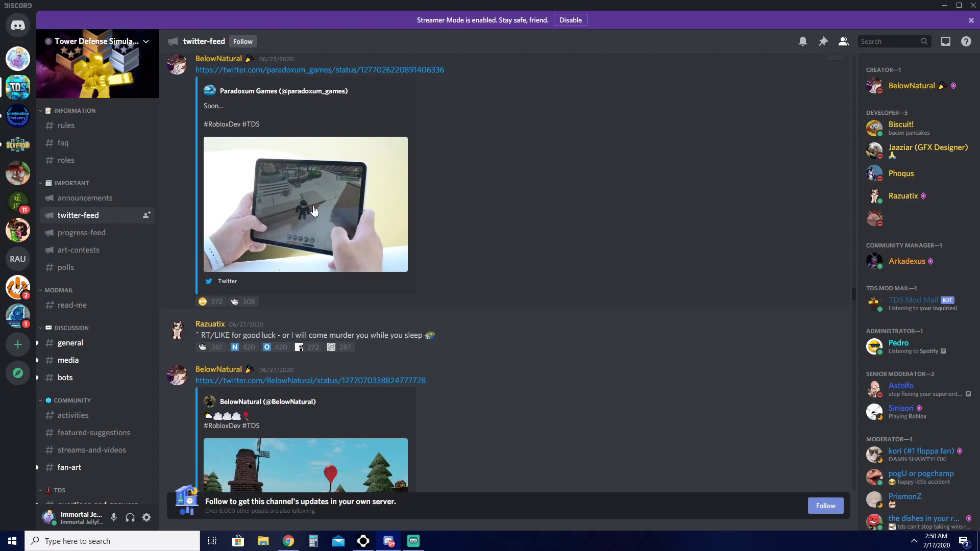
{"action": "left_click", "coordinate": [314, 210]}
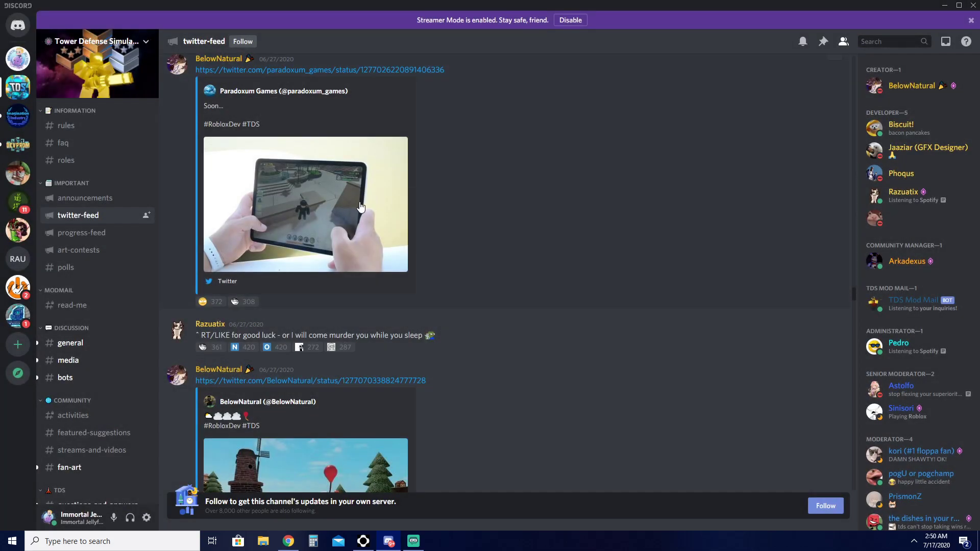
{"action": "scroll", "scroll_direction": "down", "scroll_amount": 3}
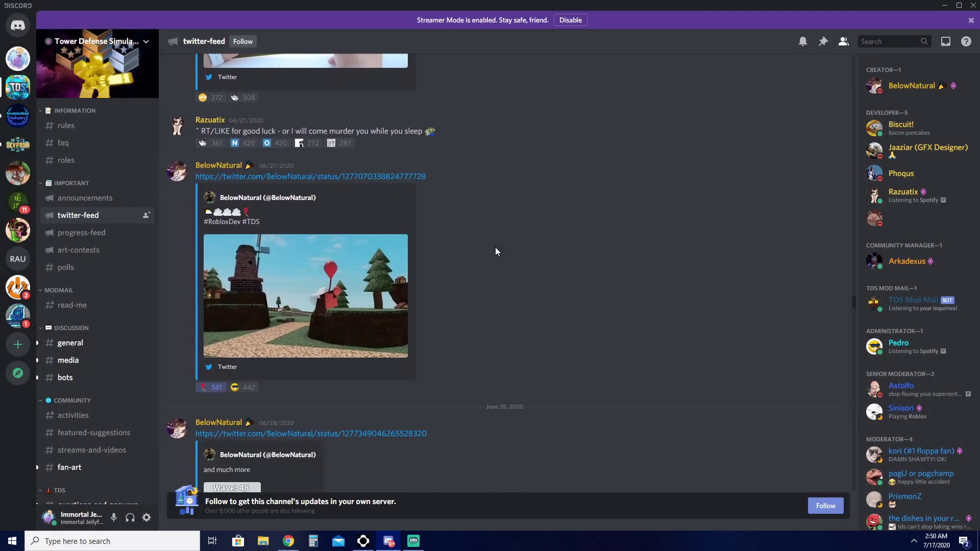
Enlarge the windmill map picture, then scroll to the June 29 laptop video tweet.
{"action": "left_click", "coordinate": [305, 297]}
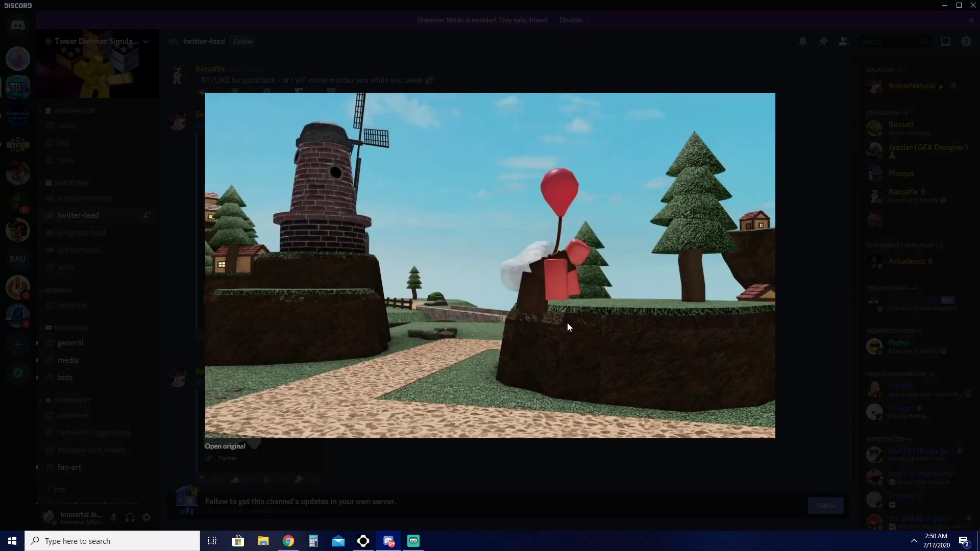
{"action": "mouse_move", "coordinate": [601, 478]}
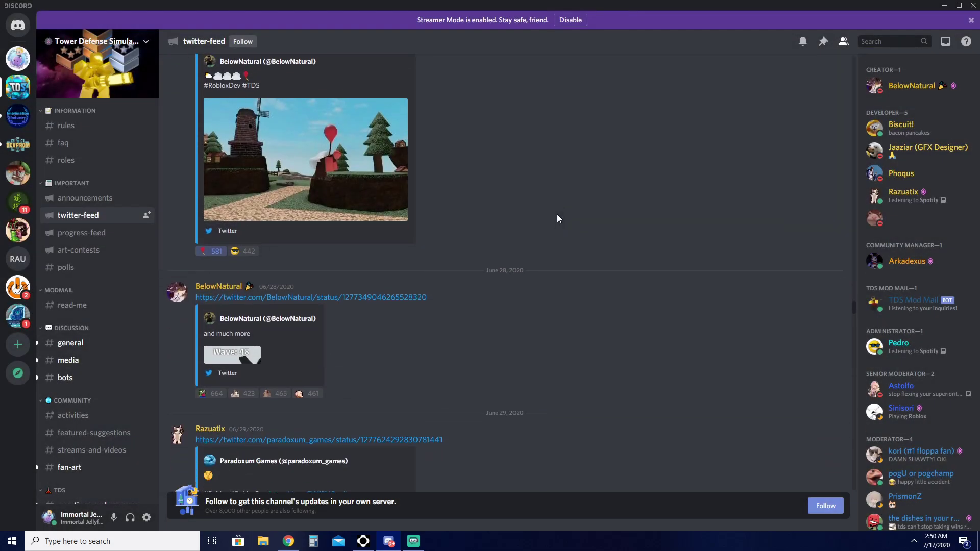
{"action": "scroll", "scroll_direction": "down", "scroll_amount": 3}
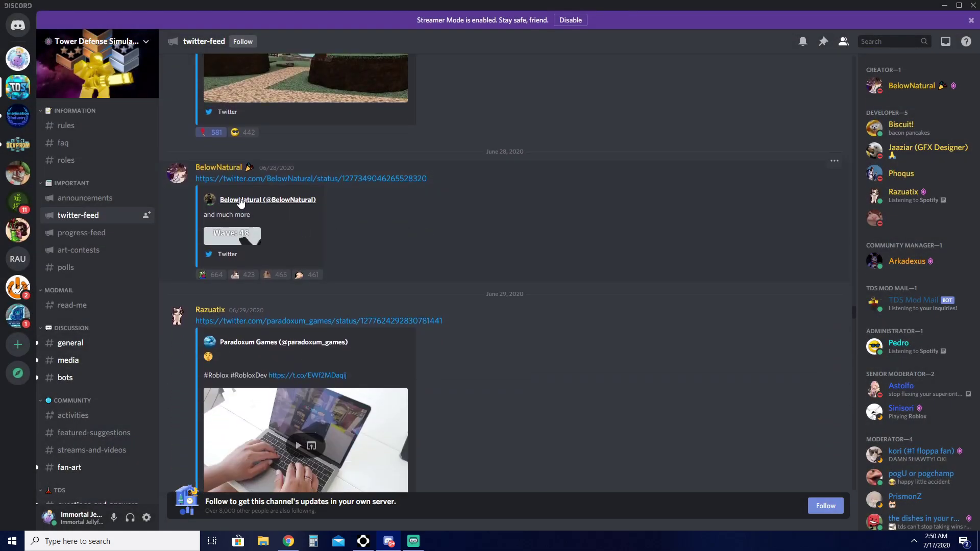
{"action": "mouse_move", "coordinate": [251, 233]}
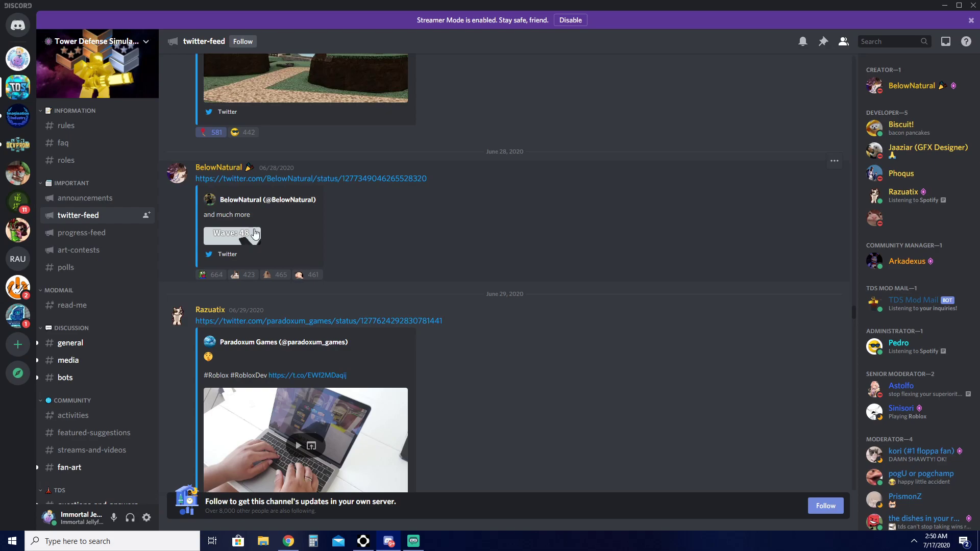
{"action": "left_click", "coordinate": [232, 233]}
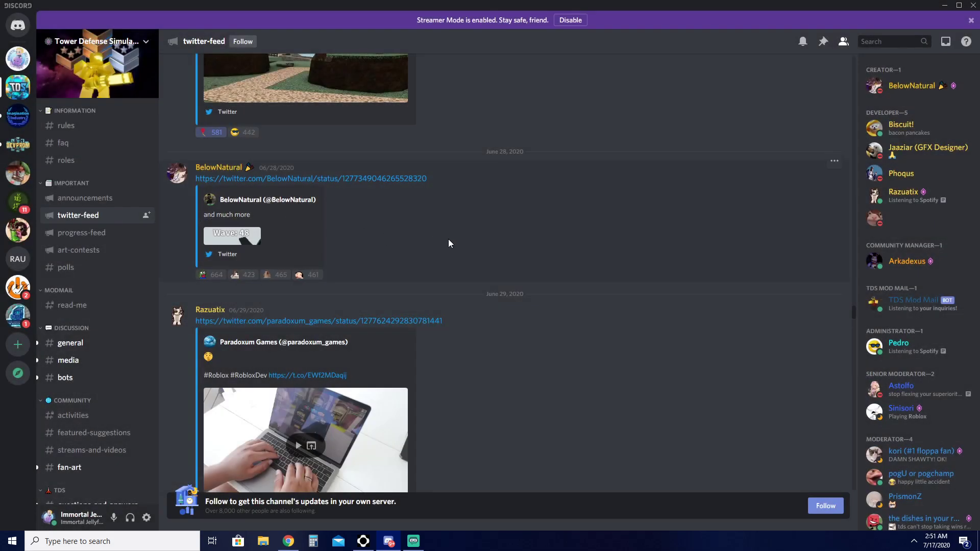
{"action": "scroll", "scroll_direction": "down", "scroll_amount": 3}
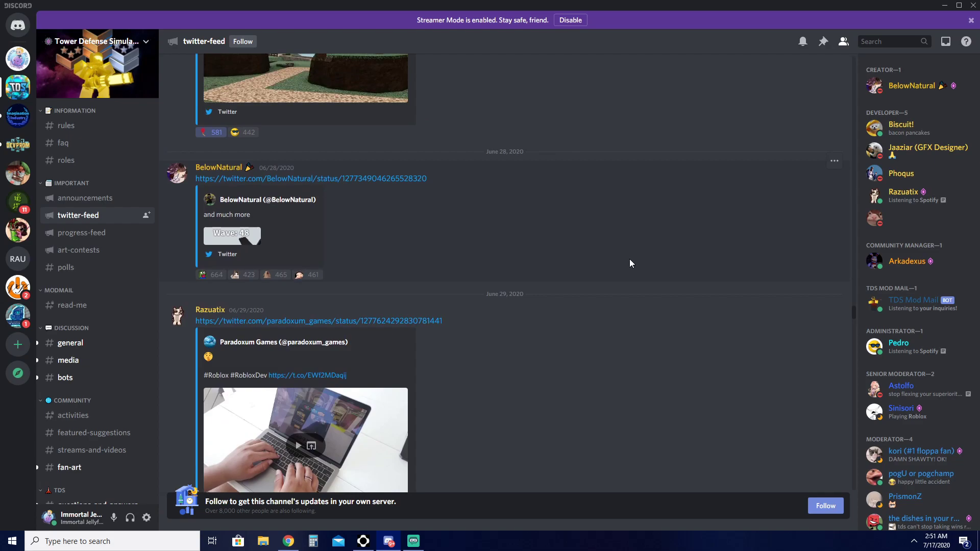
{"action": "scroll", "scroll_direction": "down", "scroll_amount": 3}
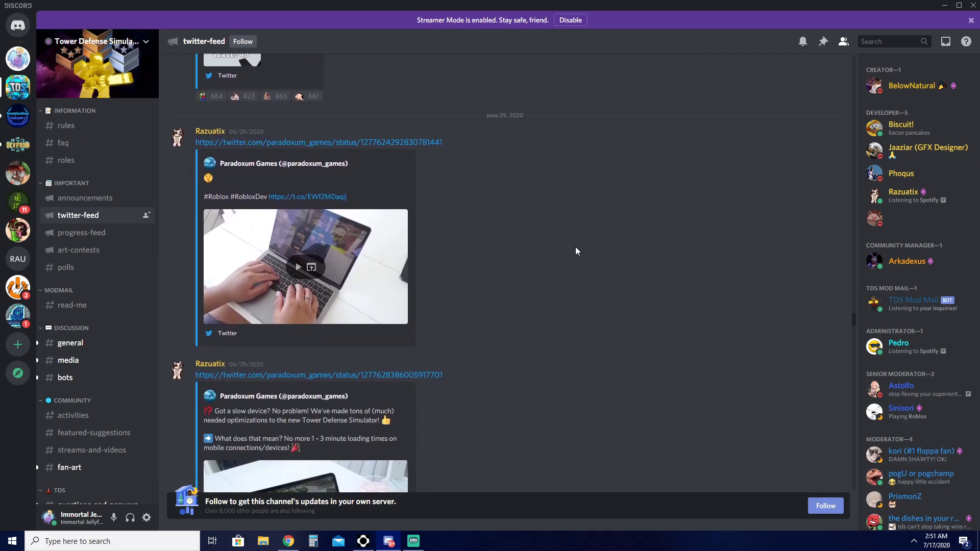
Play the June 29 laptop video to its end, reaching the June 30 optimization post.
{"action": "scroll", "scroll_direction": "down", "scroll_amount": 3}
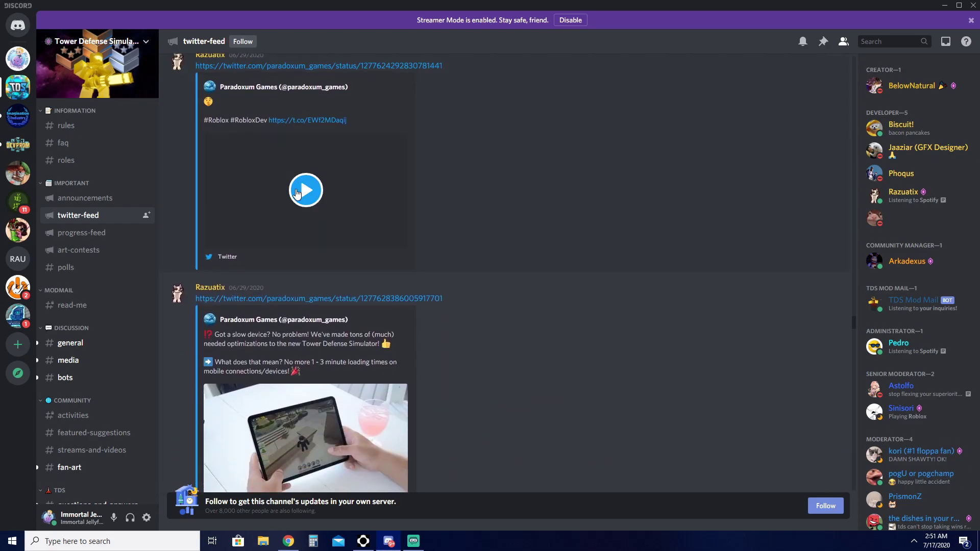
{"action": "left_click", "coordinate": [306, 191]}
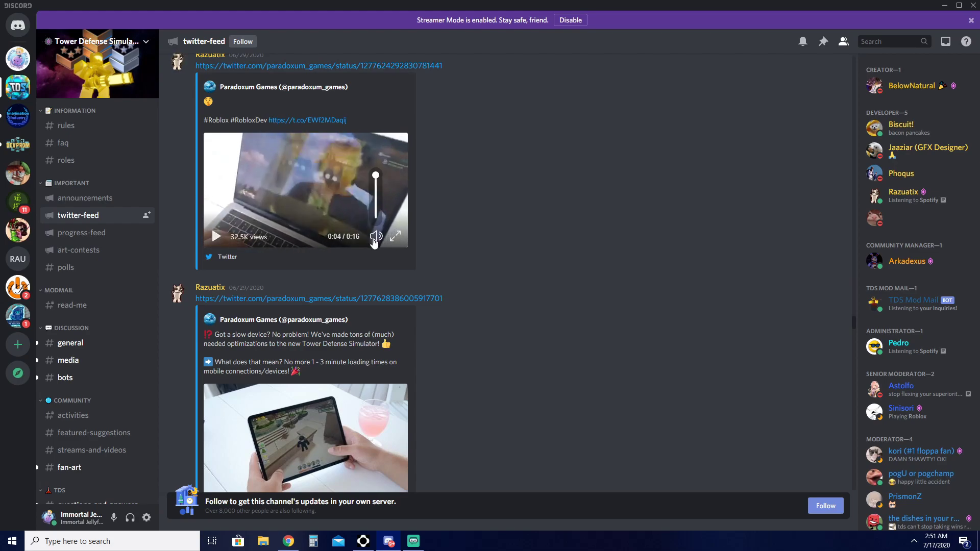
{"action": "left_click", "coordinate": [376, 237]}
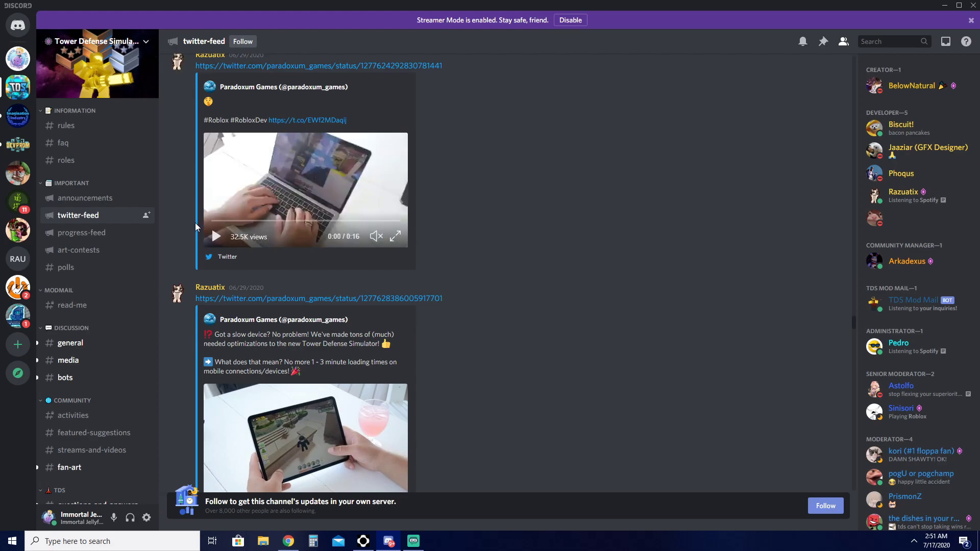
{"action": "left_click", "coordinate": [395, 236]}
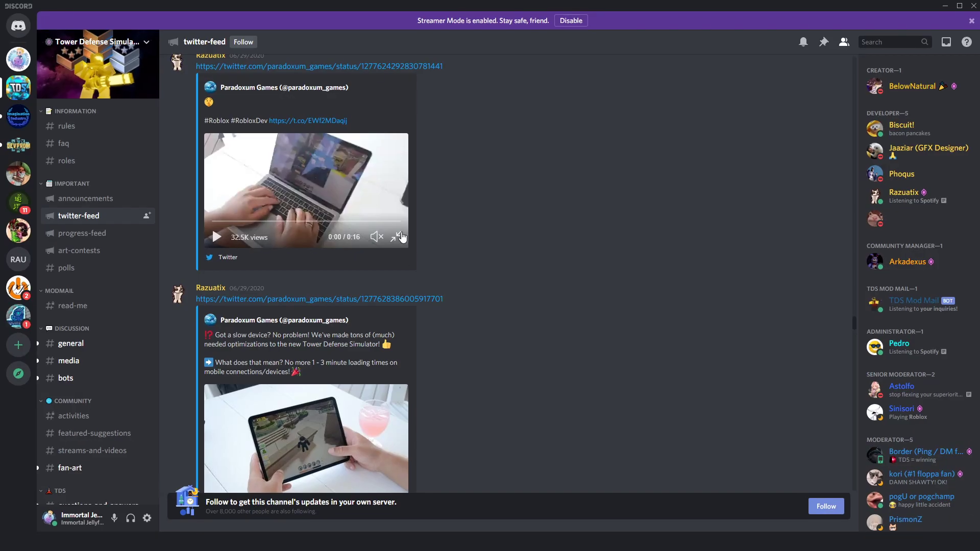
{"action": "left_click", "coordinate": [398, 236]}
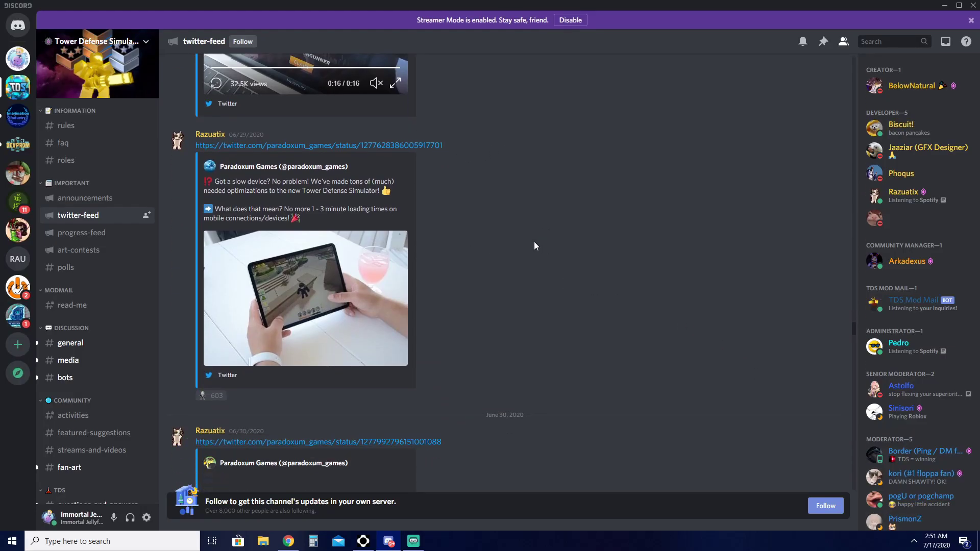
Play the June 30 Razuatix tablet video and scroll to BelowNatural's skin-colour tweet.
{"action": "scroll", "scroll_direction": "down", "scroll_amount": 3}
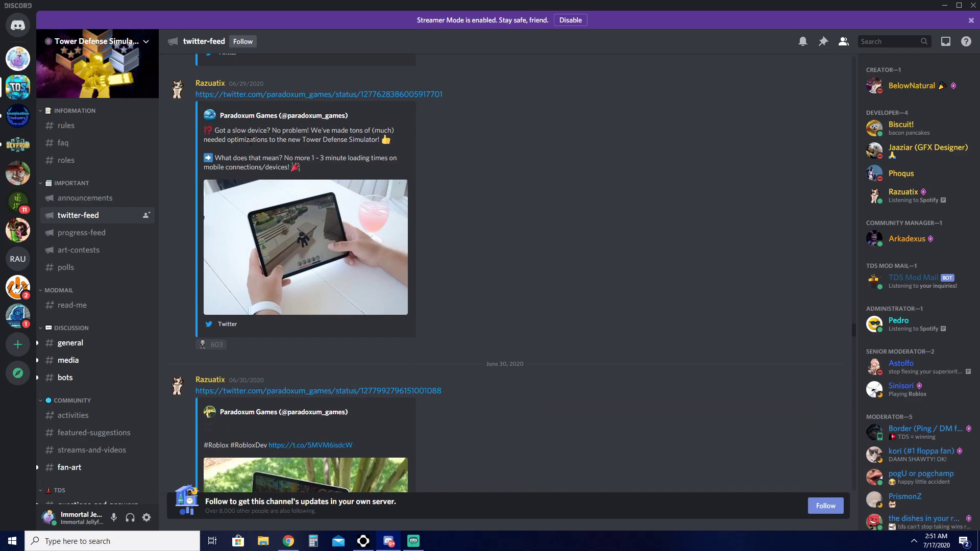
{"action": "mouse_move", "coordinate": [300, 233]}
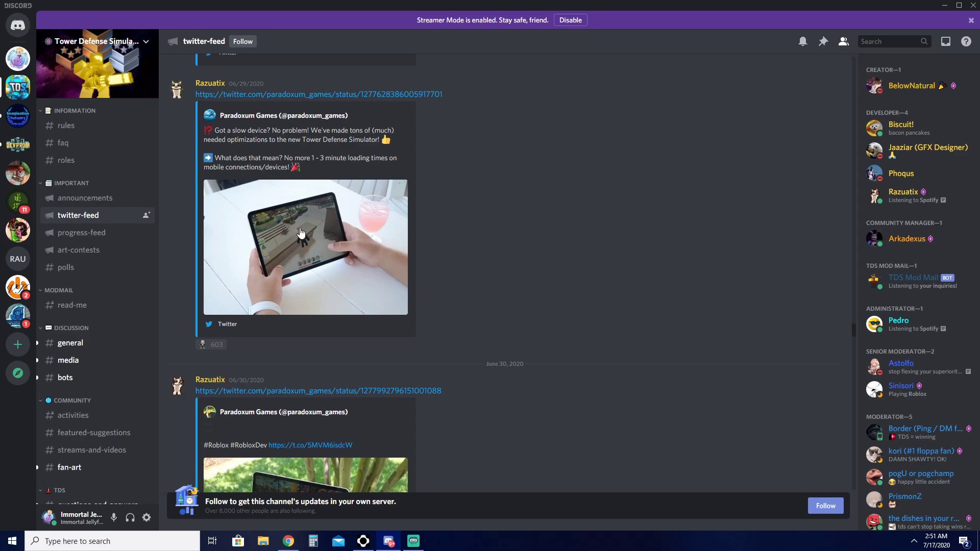
{"action": "scroll", "scroll_direction": "down", "scroll_amount": 3}
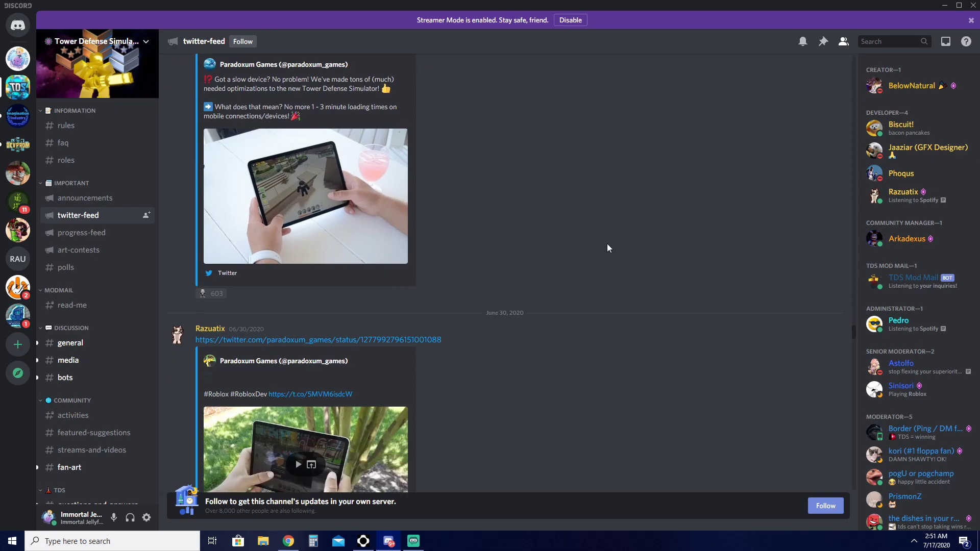
{"action": "scroll", "scroll_direction": "down", "scroll_amount": 3}
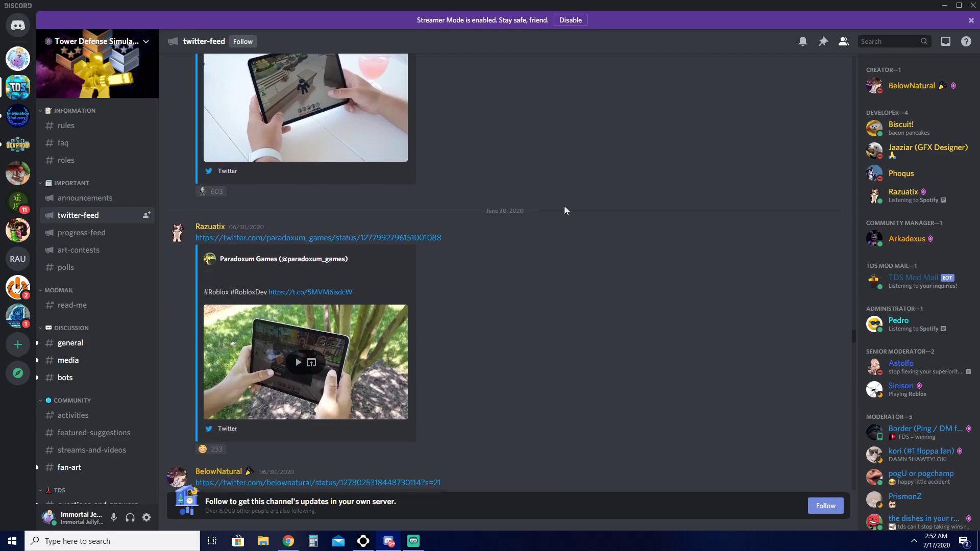
{"action": "scroll", "scroll_direction": "down", "scroll_amount": 3}
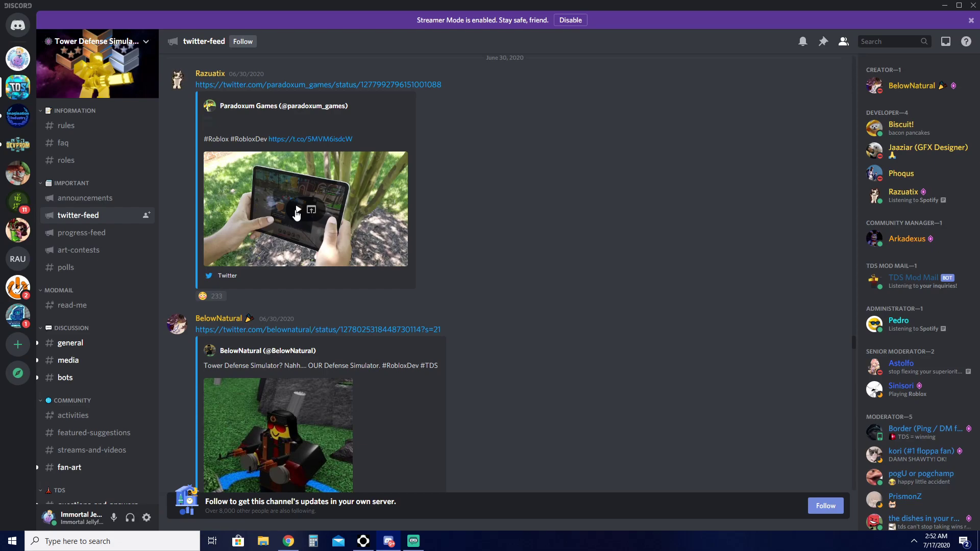
{"action": "left_click", "coordinate": [298, 210]}
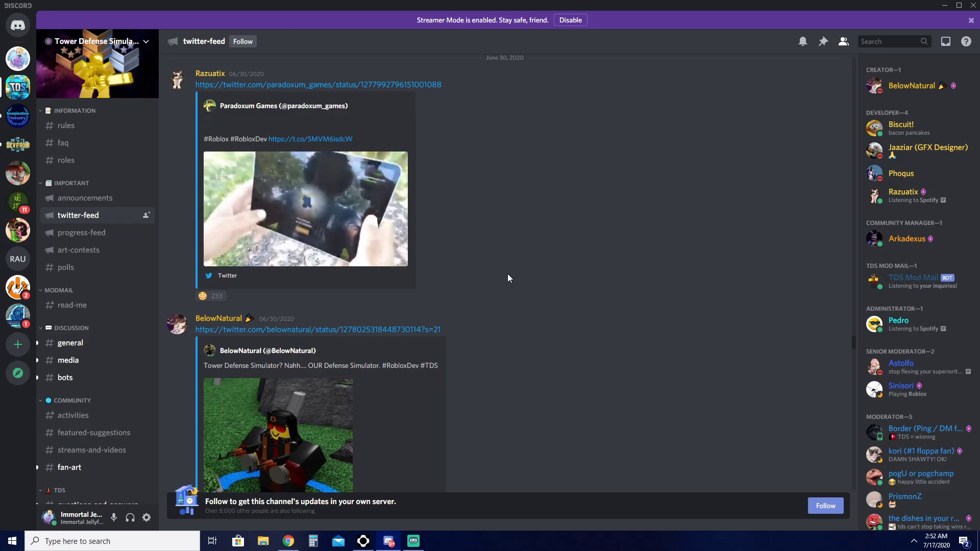
{"action": "scroll", "scroll_direction": "down", "scroll_amount": 3}
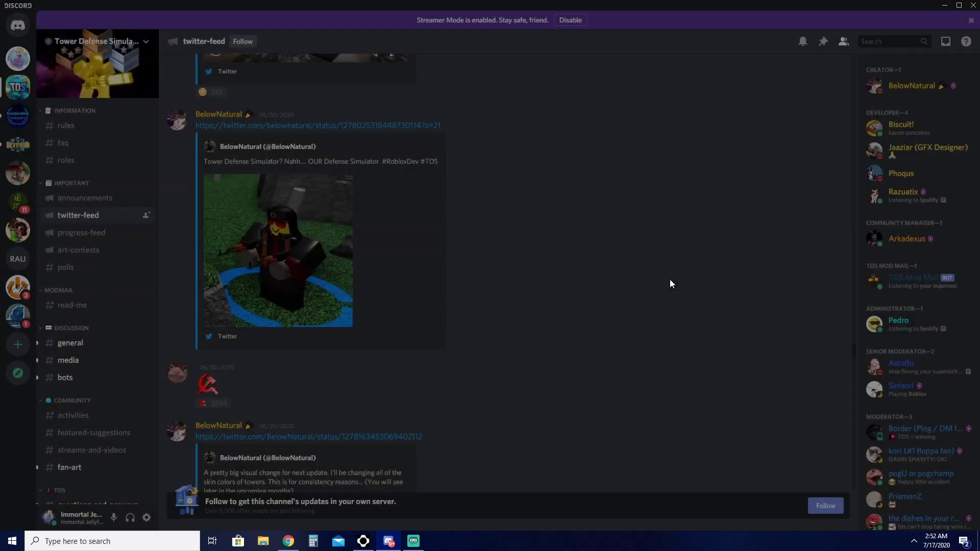
{"action": "scroll", "scroll_direction": "down", "scroll_amount": 3}
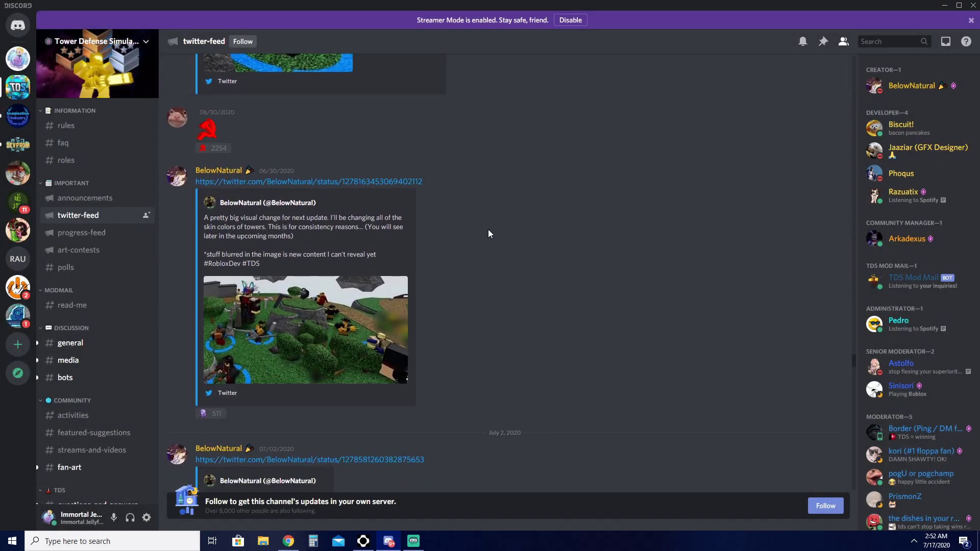
Enlarge the July 2 skin-colour preview picture, then play the July 7 Abyssal Trench remake clip.
{"action": "left_click", "coordinate": [305, 330]}
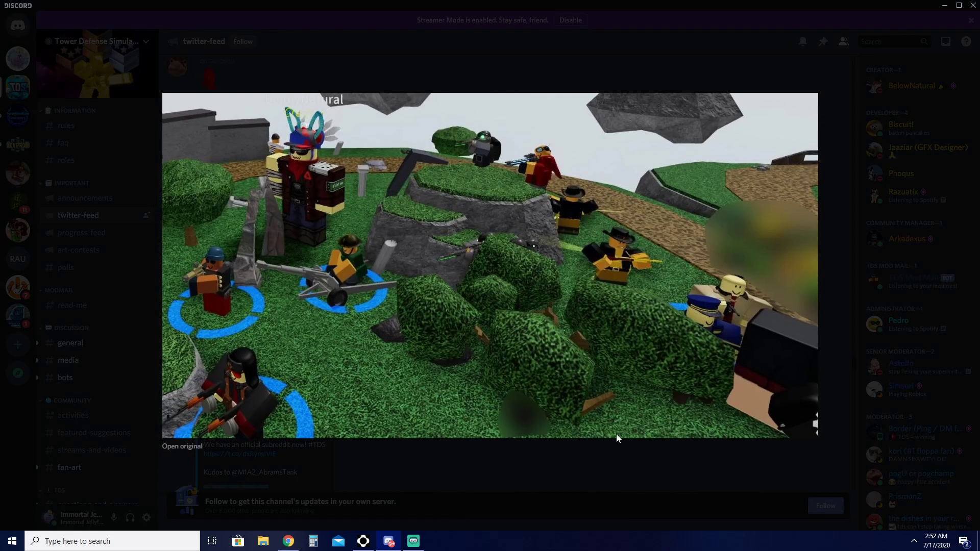
{"action": "mouse_move", "coordinate": [610, 468]}
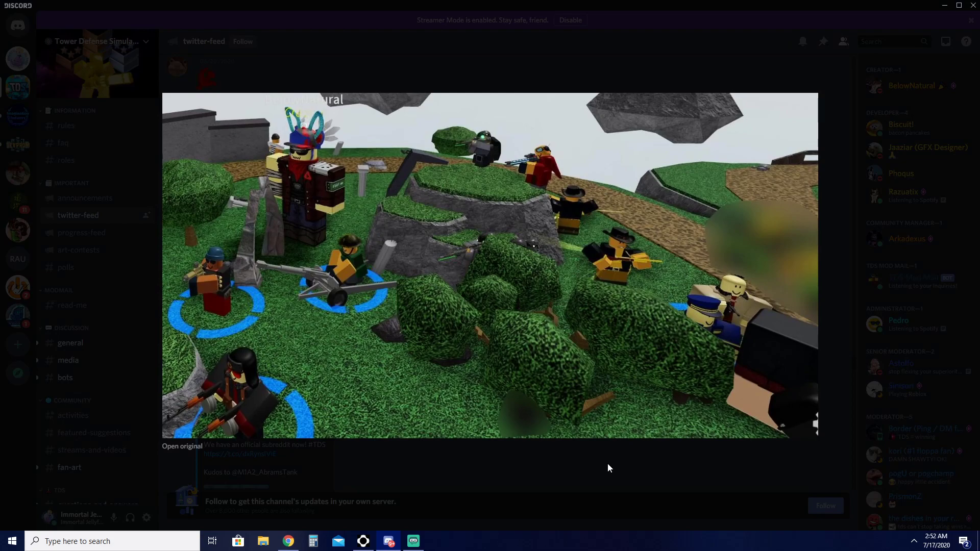
{"action": "mouse_move", "coordinate": [782, 262]}
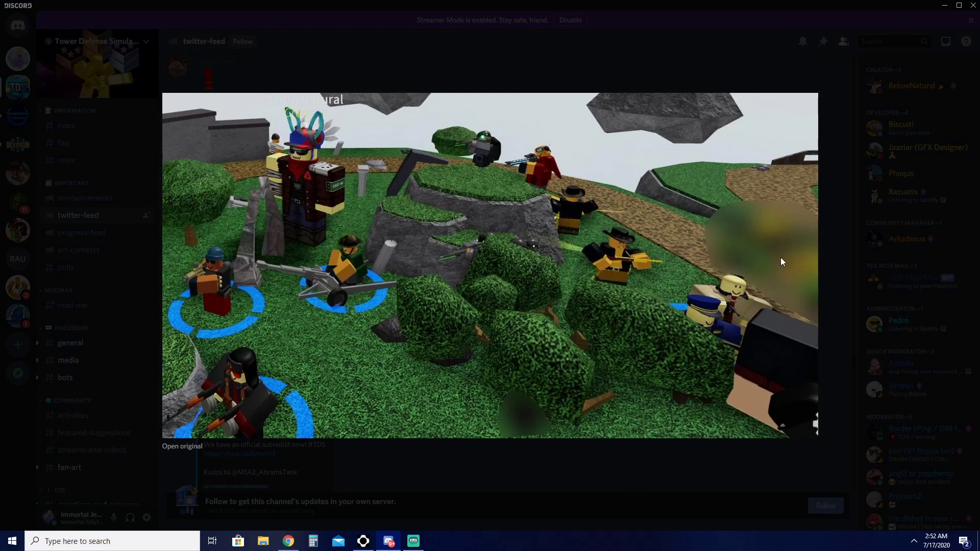
{"action": "mouse_move", "coordinate": [610, 478]}
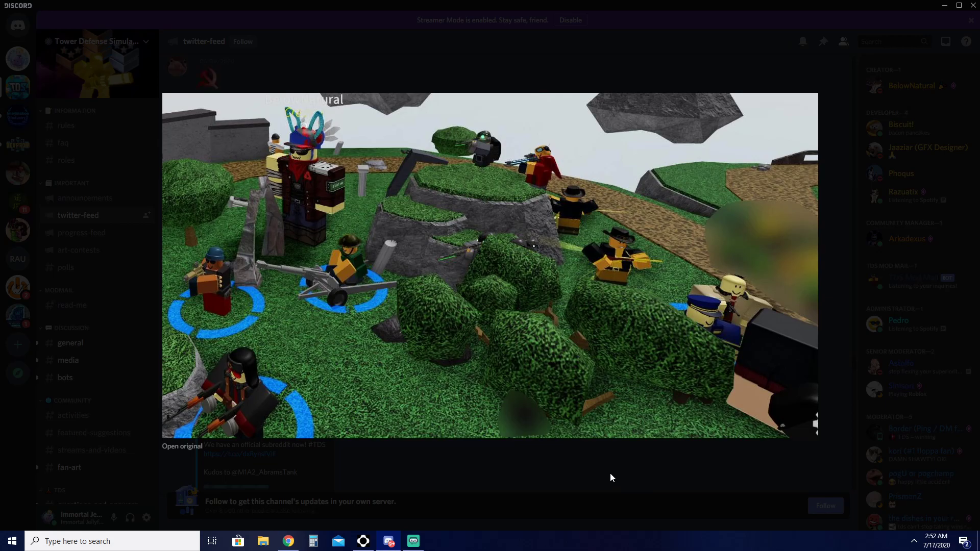
{"action": "mouse_move", "coordinate": [787, 266]}
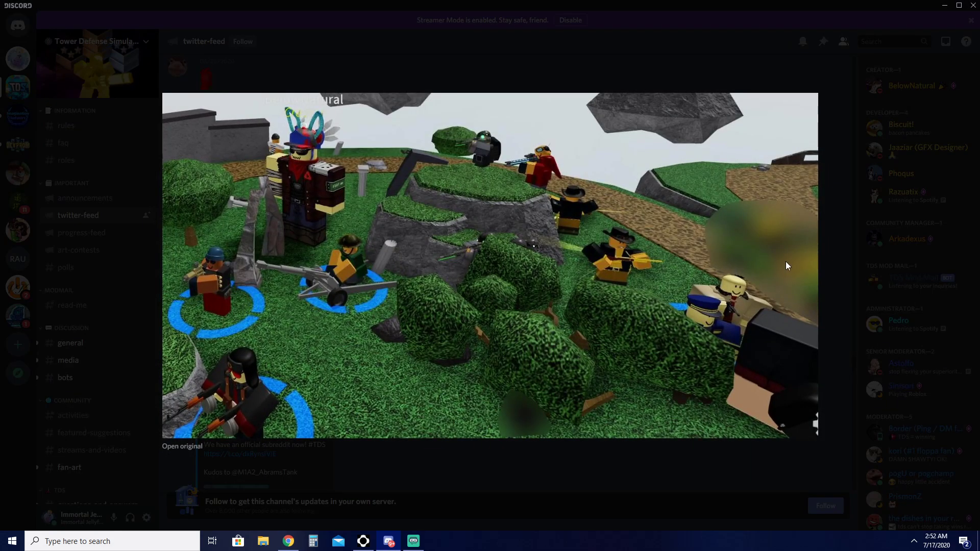
{"action": "mouse_move", "coordinate": [619, 464]}
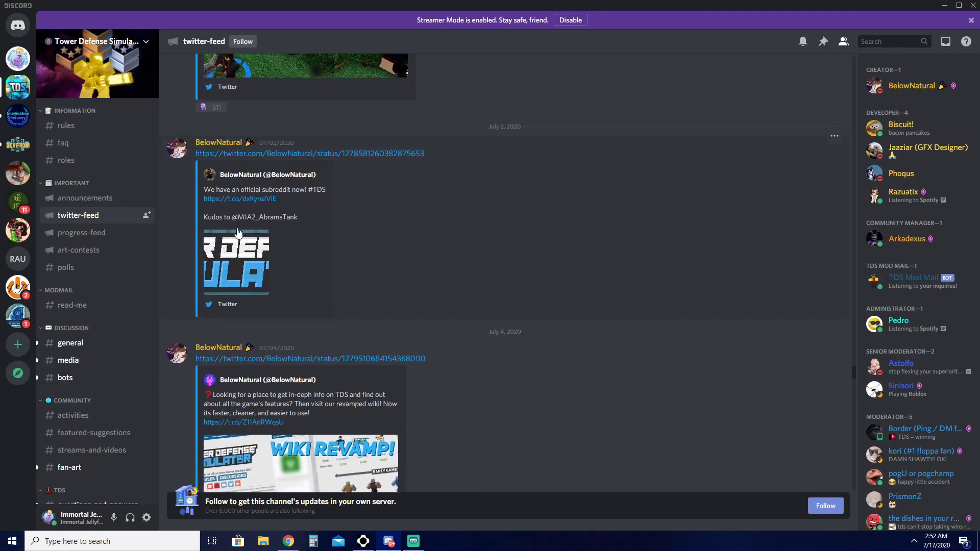
{"action": "scroll", "scroll_direction": "down", "scroll_amount": 3}
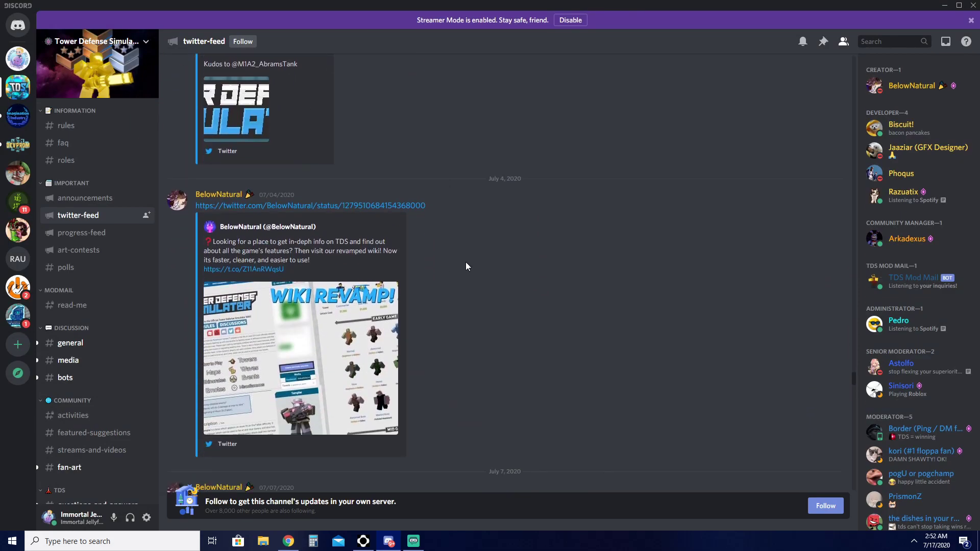
{"action": "scroll", "scroll_direction": "down", "scroll_amount": 3}
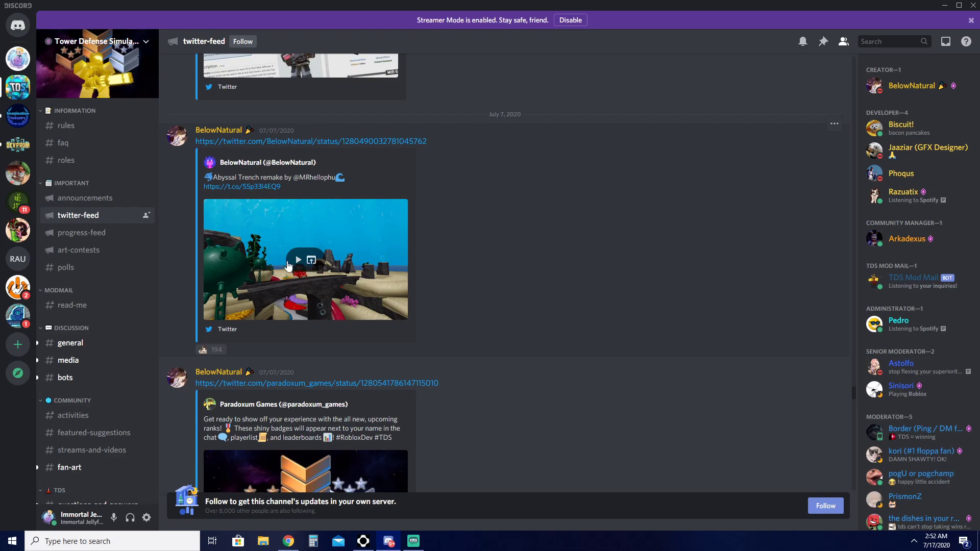
{"action": "left_click", "coordinate": [298, 260]}
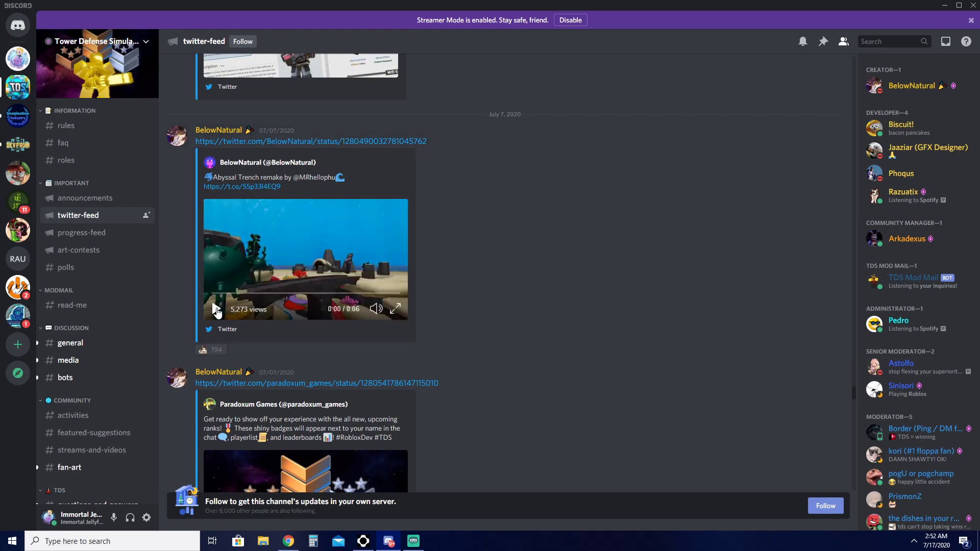
{"action": "left_click", "coordinate": [396, 309]}
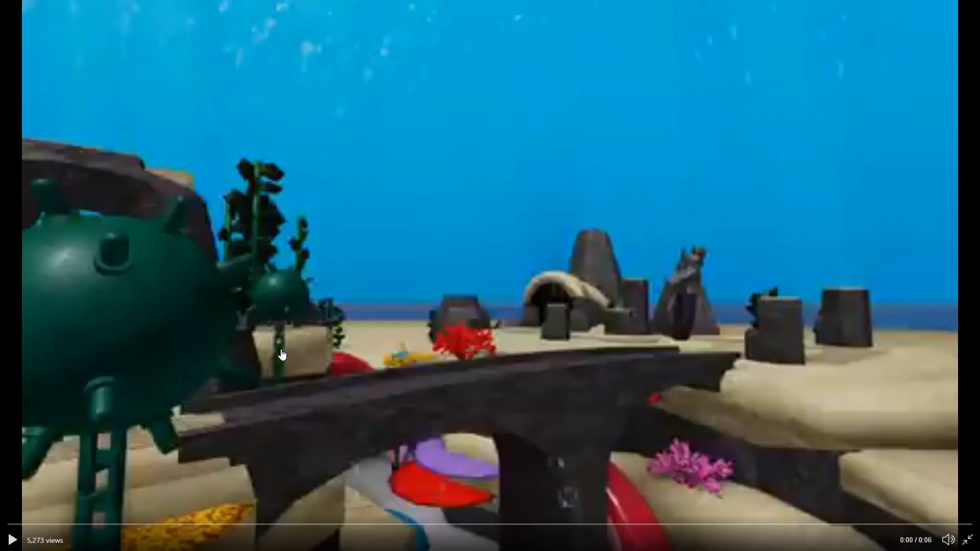
{"action": "left_click", "coordinate": [9, 539]}
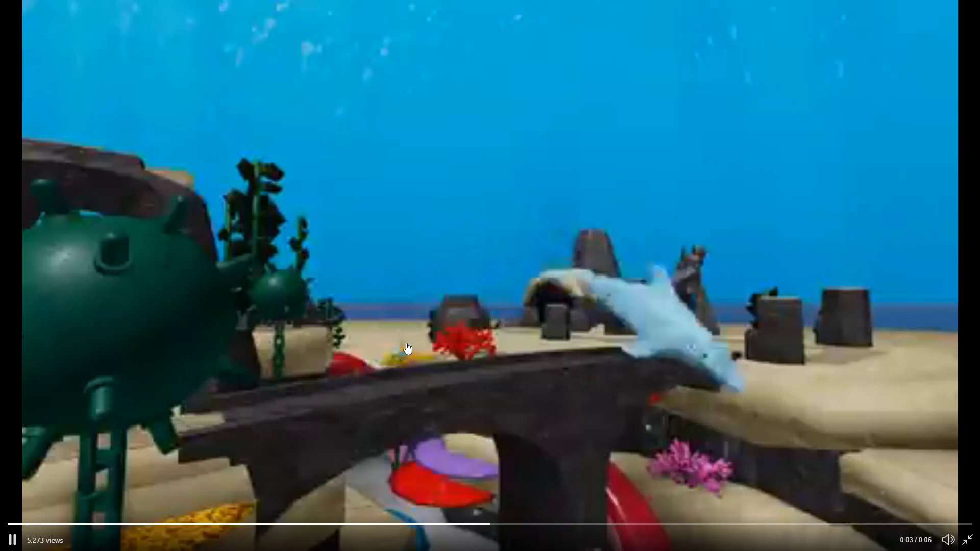
{"action": "mouse_move", "coordinate": [365, 327]}
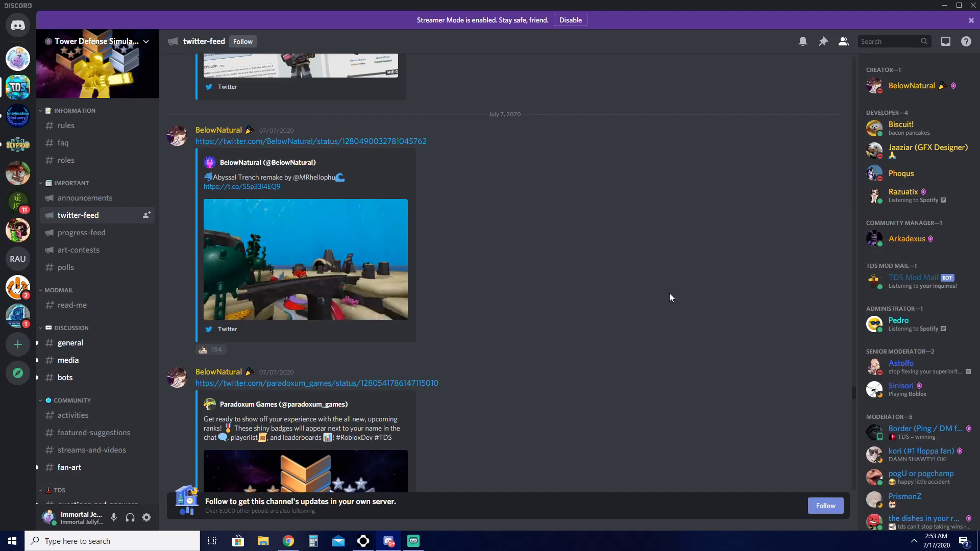
{"action": "mouse_move", "coordinate": [636, 288]}
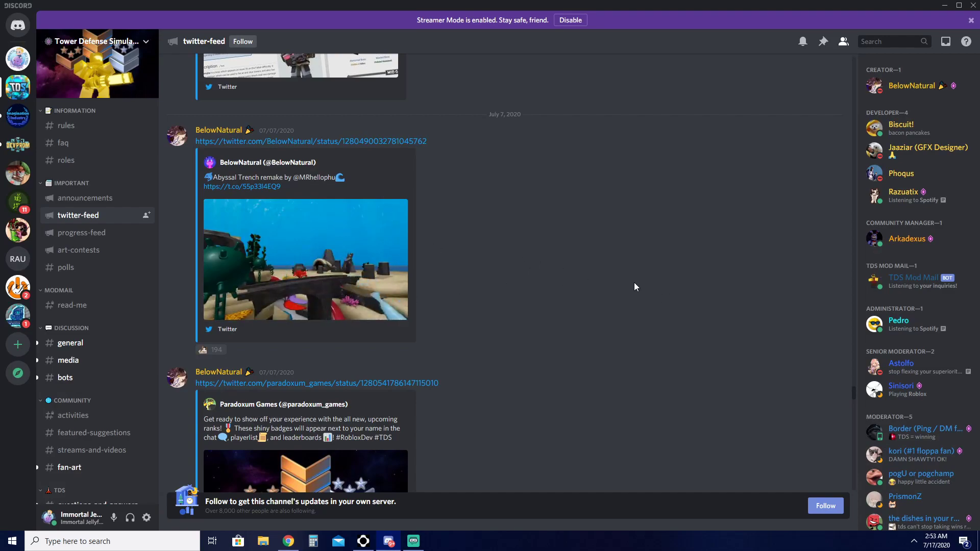
Scroll to the Paradoxum Games July 7 ranks tweet and enlarge its badge artwork.
{"action": "scroll", "scroll_direction": "down", "scroll_amount": 3}
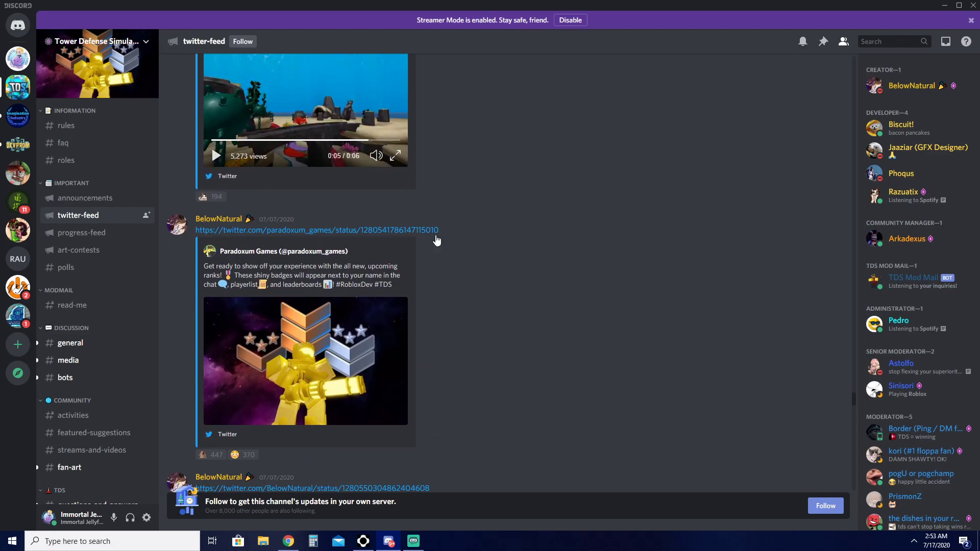
{"action": "scroll", "scroll_direction": "down", "scroll_amount": 3}
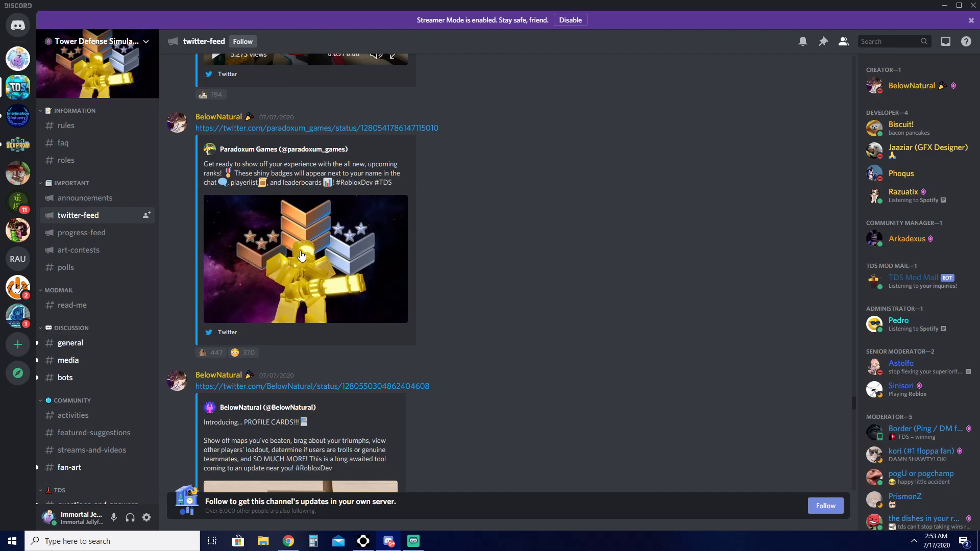
{"action": "left_click", "coordinate": [303, 256]}
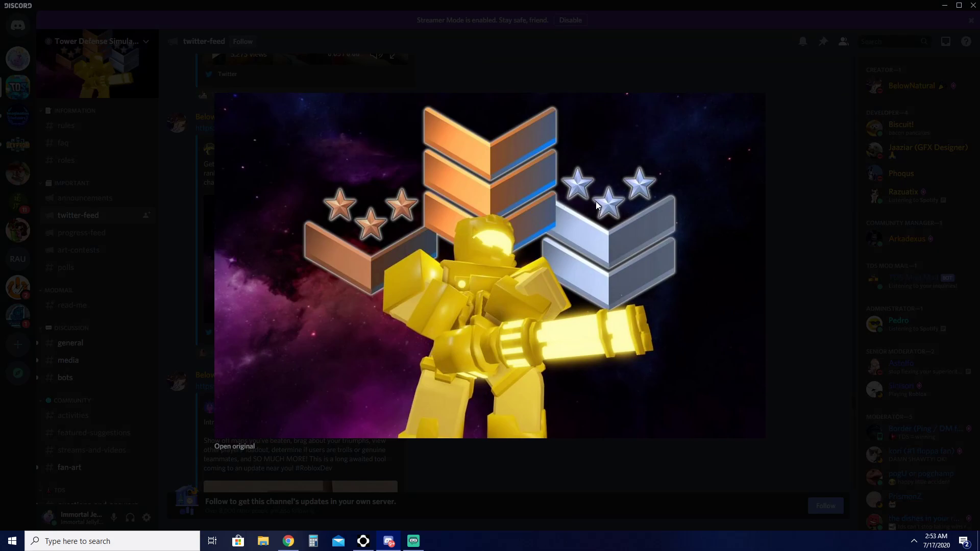
{"action": "mouse_move", "coordinate": [806, 228]}
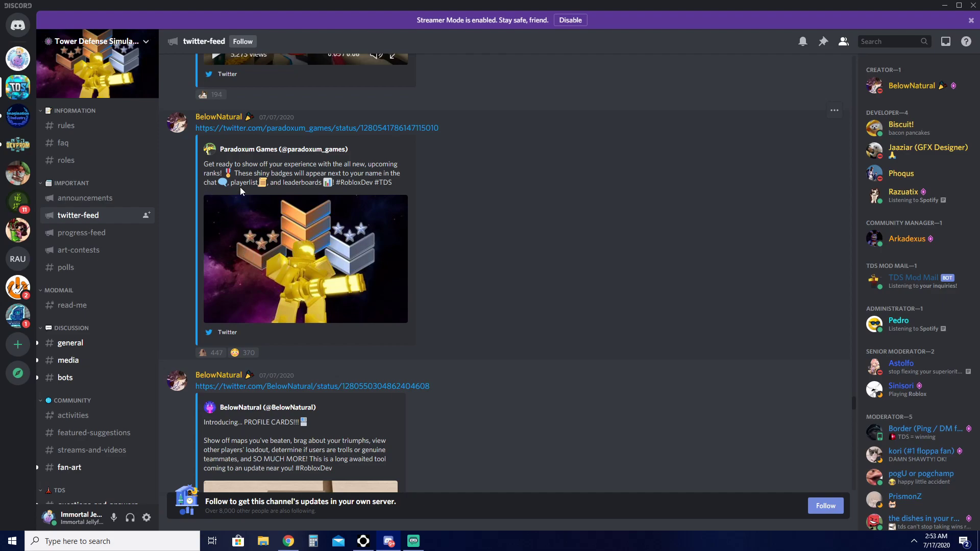
Scroll #twitter-feed to the BelowNatural 'Introducing... PROFILE CARDS' tweet embed.
{"action": "scroll", "scroll_direction": "down", "scroll_amount": 3}
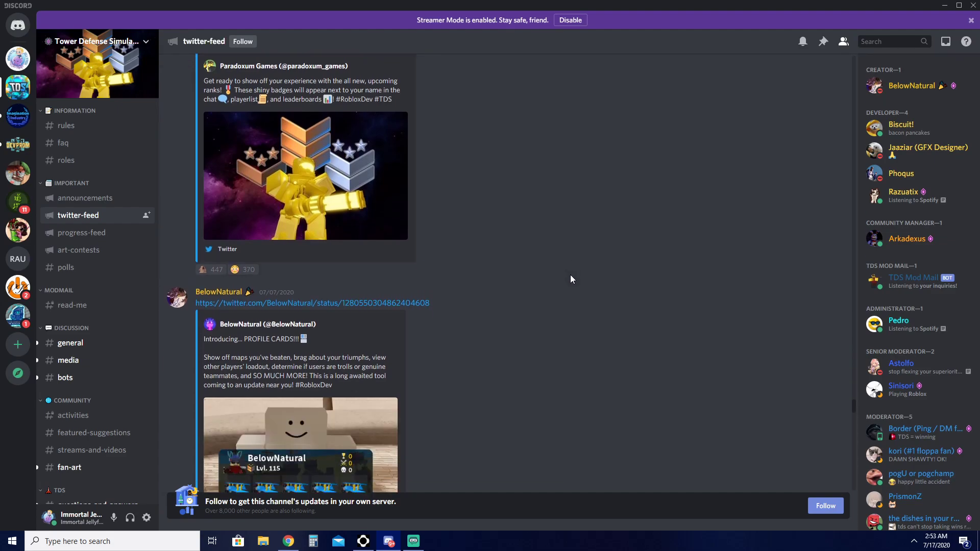
{"action": "scroll", "scroll_direction": "down", "scroll_amount": 3}
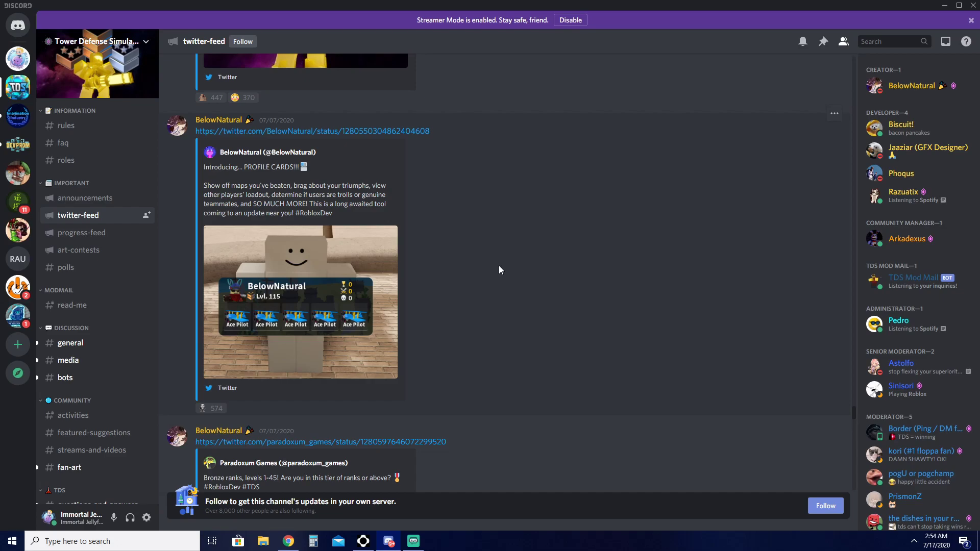
{"action": "scroll", "scroll_direction": "up", "scroll_amount": 3}
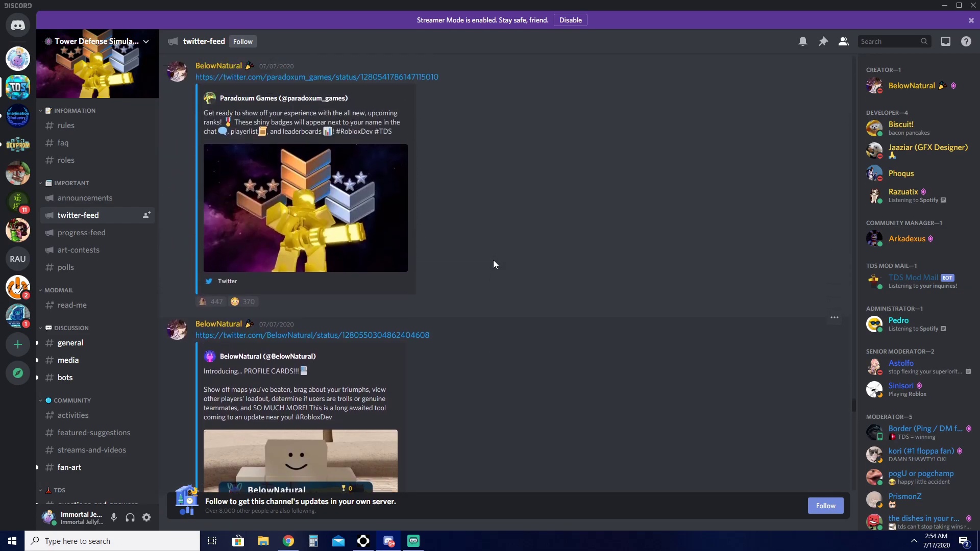
{"action": "scroll", "scroll_direction": "down", "scroll_amount": 3}
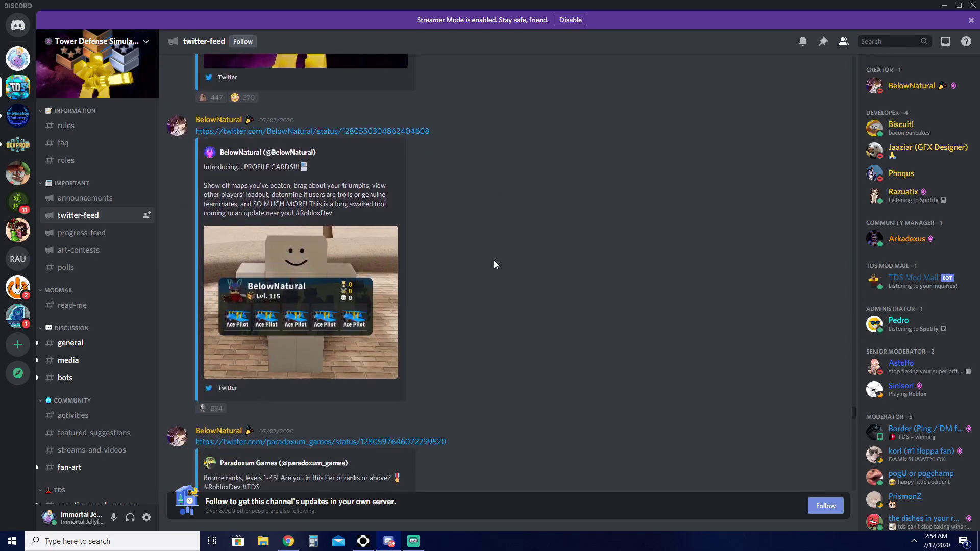
{"action": "scroll", "scroll_direction": "down", "scroll_amount": 3}
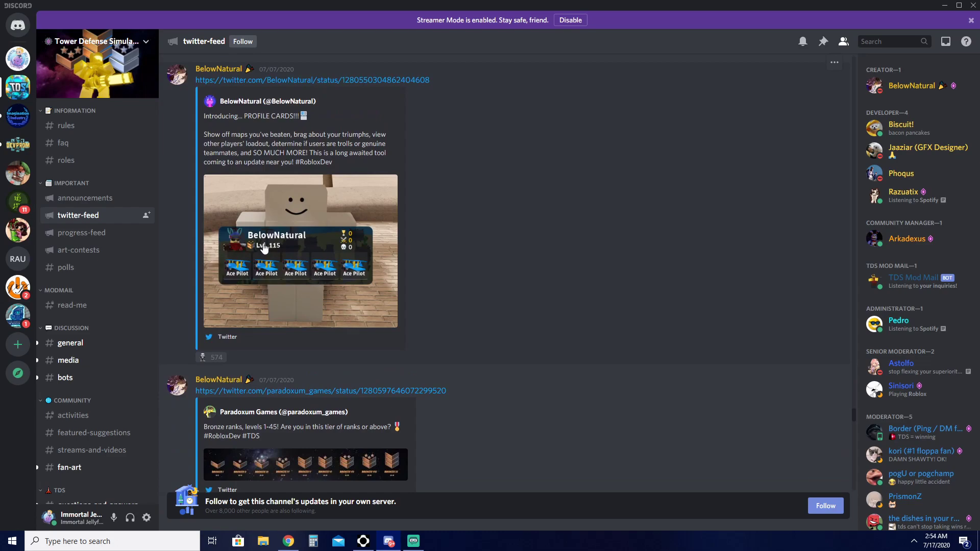
{"action": "mouse_move", "coordinate": [195, 128]}
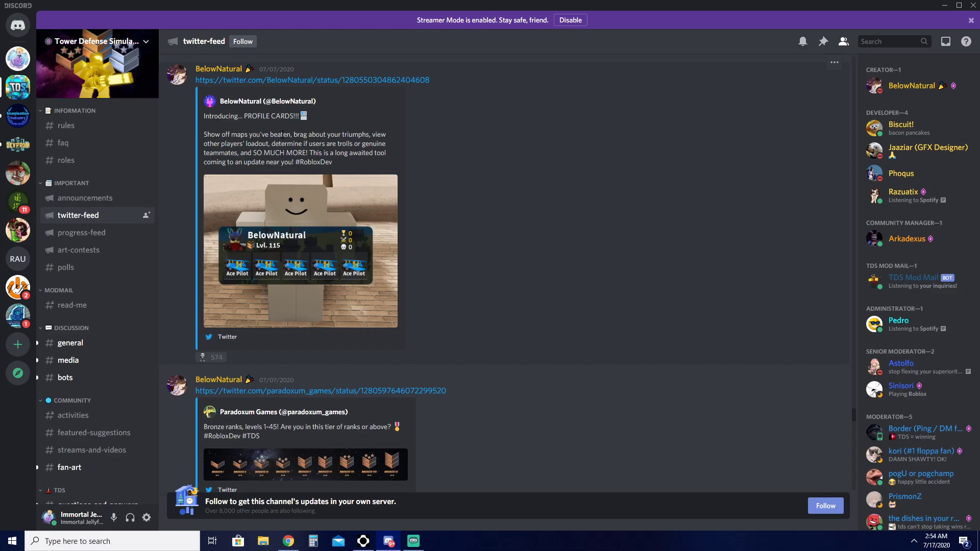
{"action": "mouse_move", "coordinate": [578, 212]}
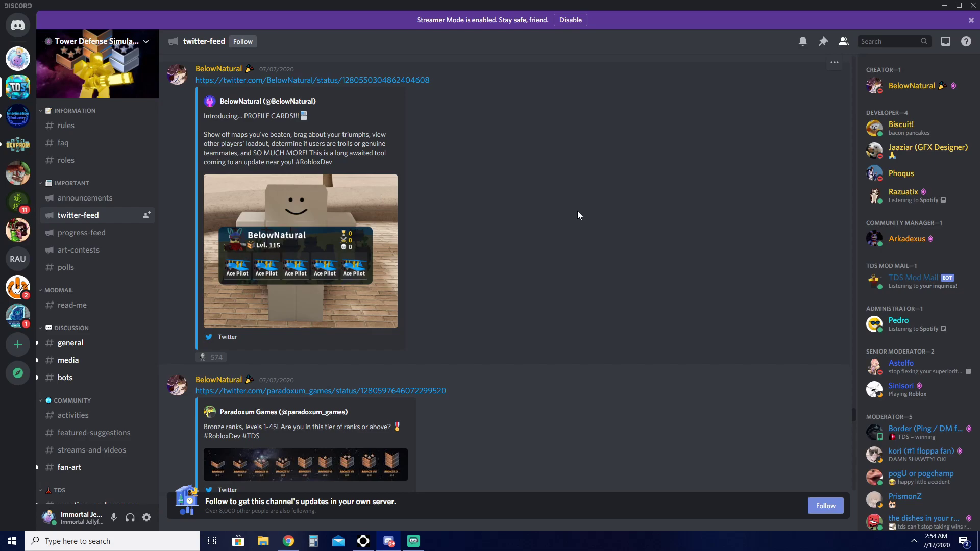
{"action": "mouse_move", "coordinate": [221, 177]}
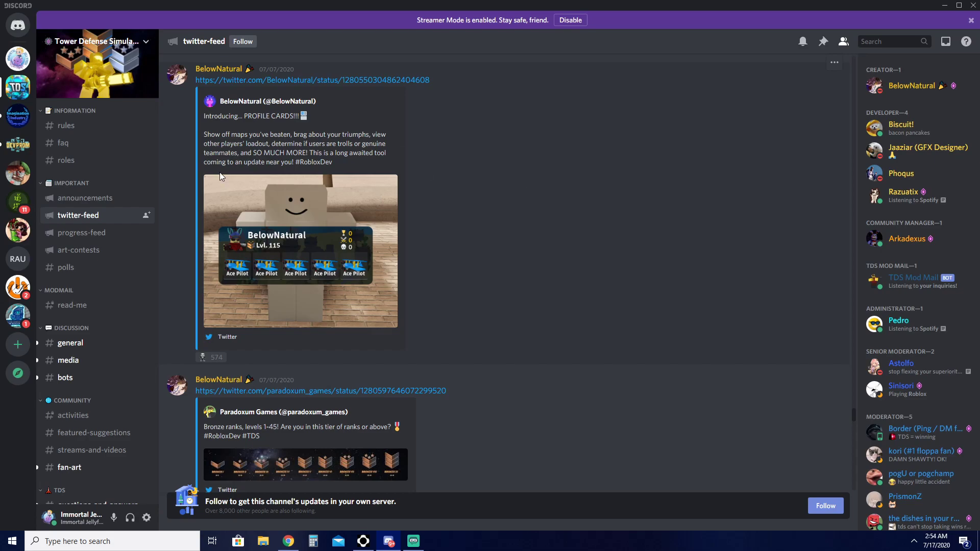
{"action": "left_click", "coordinate": [300, 250]}
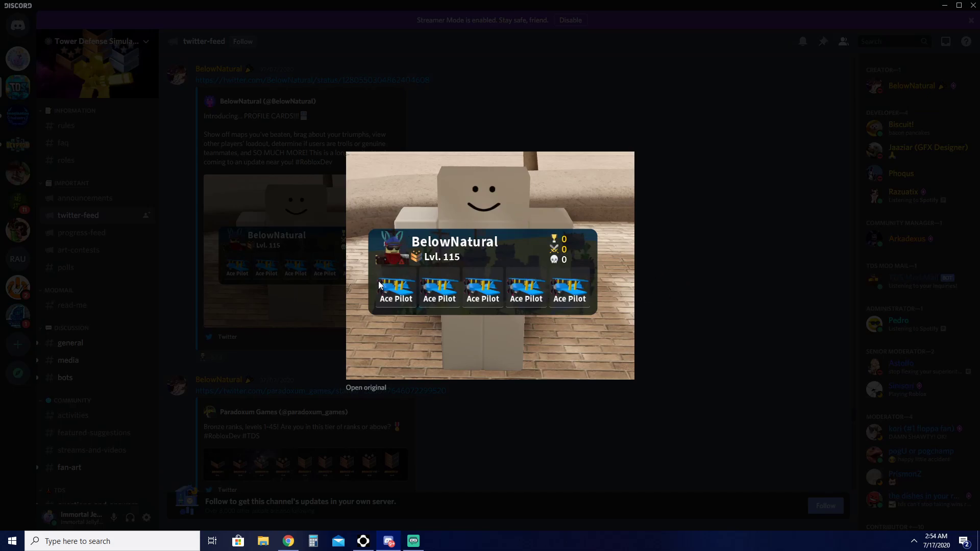
{"action": "mouse_move", "coordinate": [417, 262]}
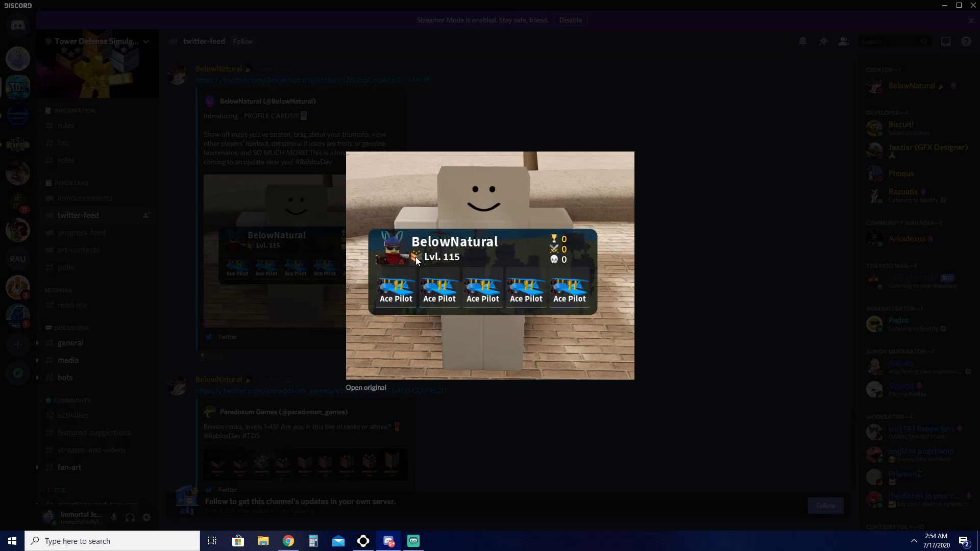
{"action": "mouse_move", "coordinate": [556, 240]}
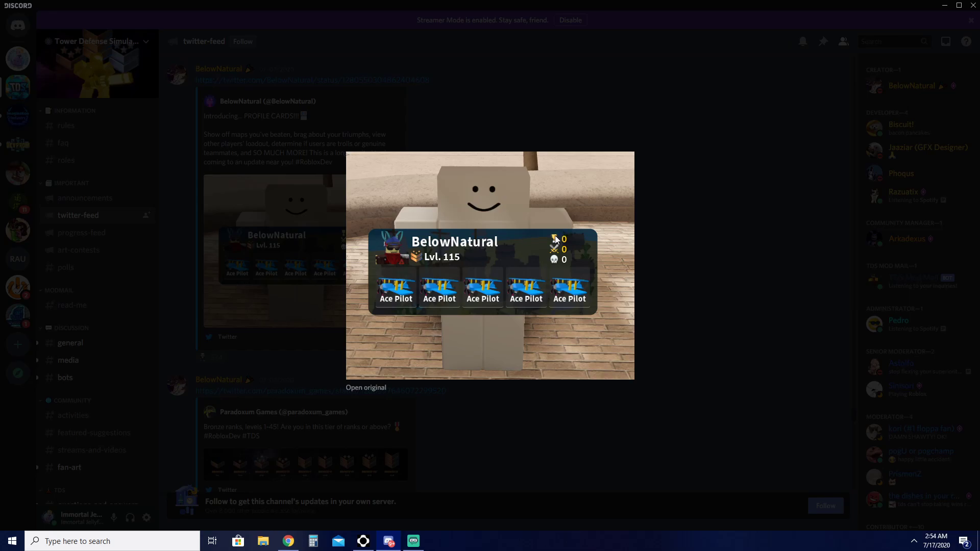
{"action": "mouse_move", "coordinate": [557, 252]}
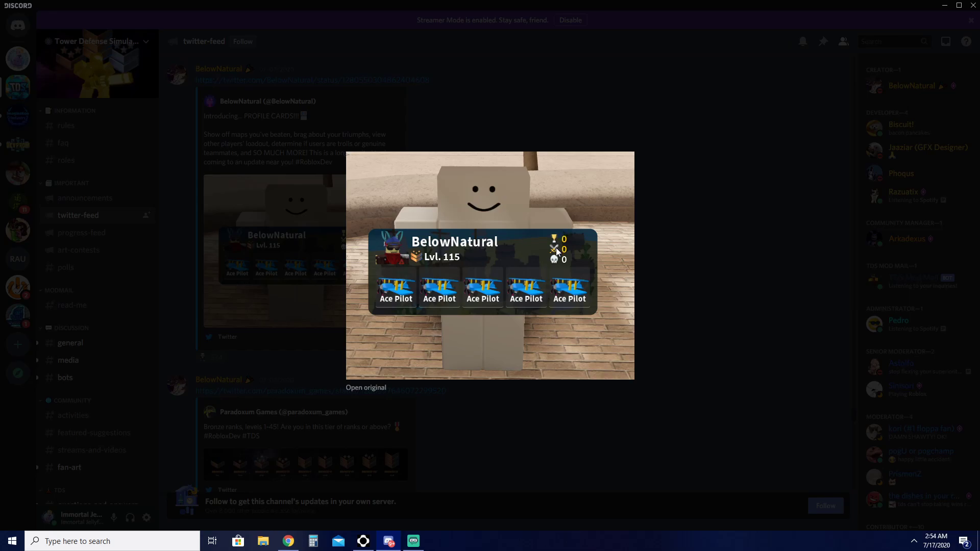
{"action": "mouse_move", "coordinate": [554, 256]}
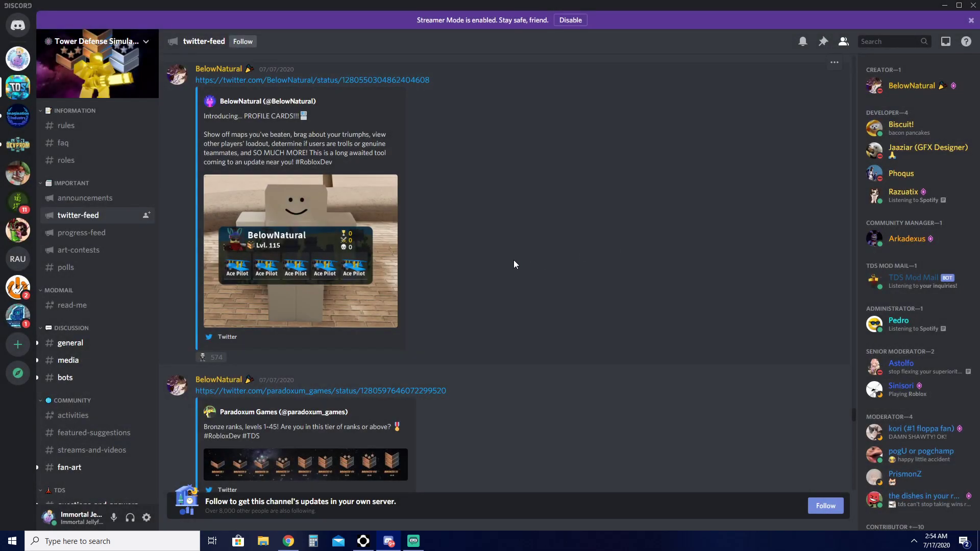
Scroll down to the Bronze ranks tweet and enlarge its image.
{"action": "scroll", "scroll_direction": "down", "scroll_amount": 3}
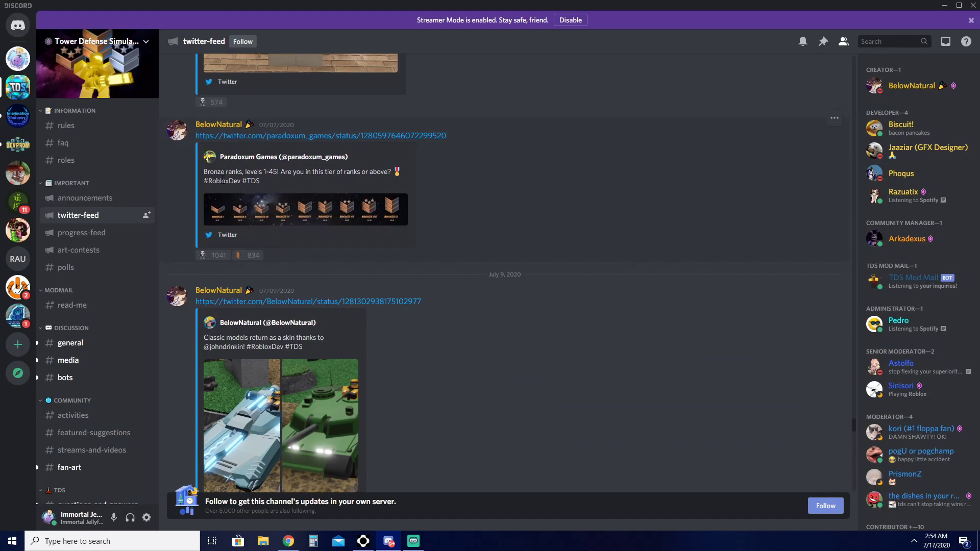
{"action": "left_click", "coordinate": [304, 209]}
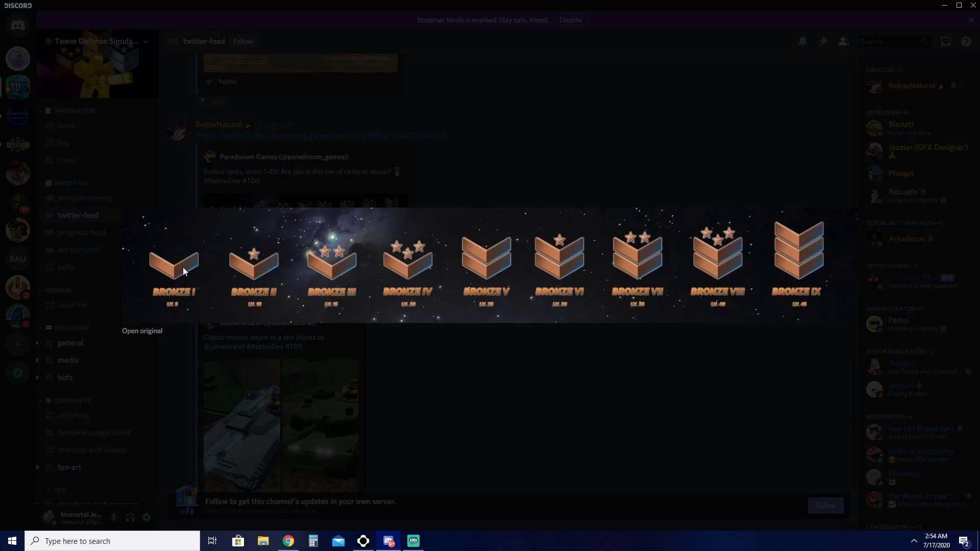
{"action": "mouse_move", "coordinate": [506, 241]}
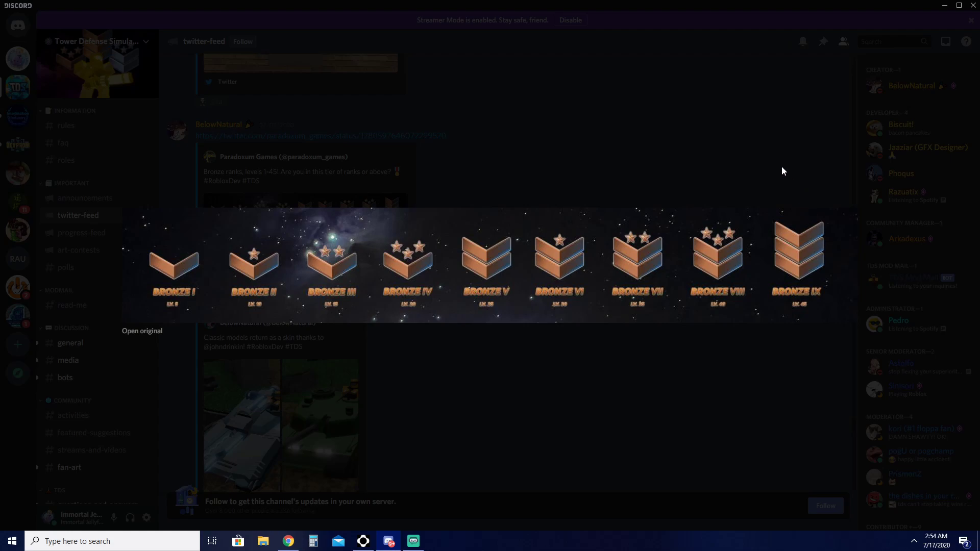
{"action": "mouse_move", "coordinate": [310, 247]}
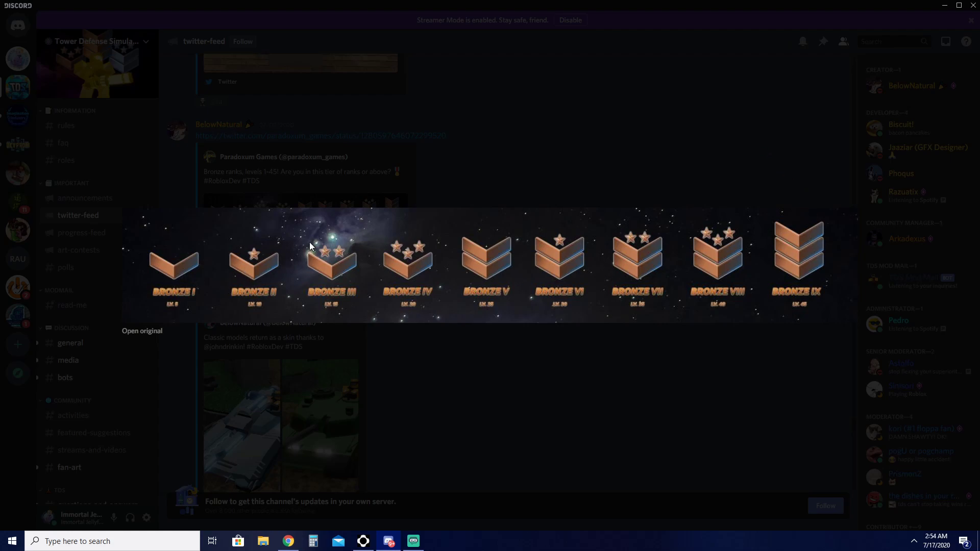
{"action": "mouse_move", "coordinate": [593, 271]}
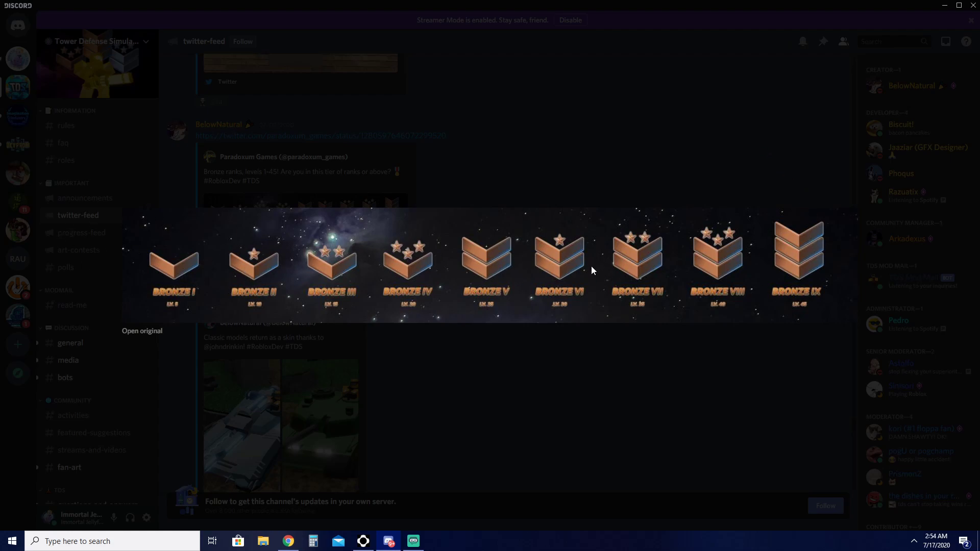
{"action": "mouse_move", "coordinate": [810, 250]}
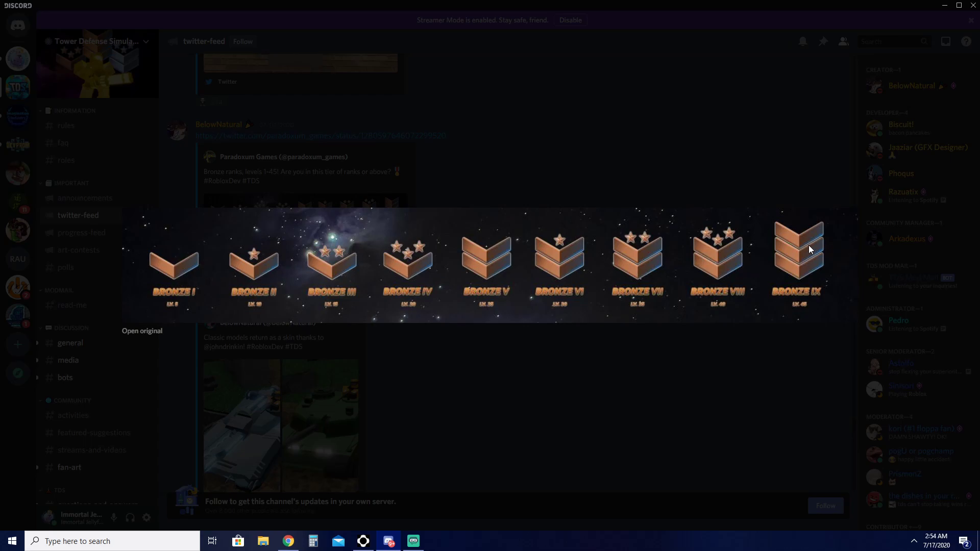
{"action": "mouse_move", "coordinate": [171, 280]}
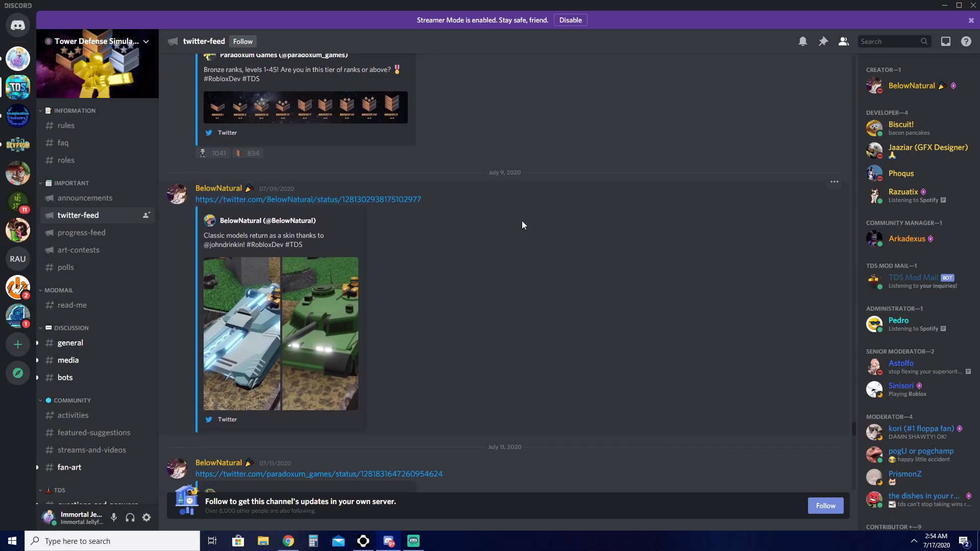
{"action": "scroll", "scroll_direction": "down", "scroll_amount": 3}
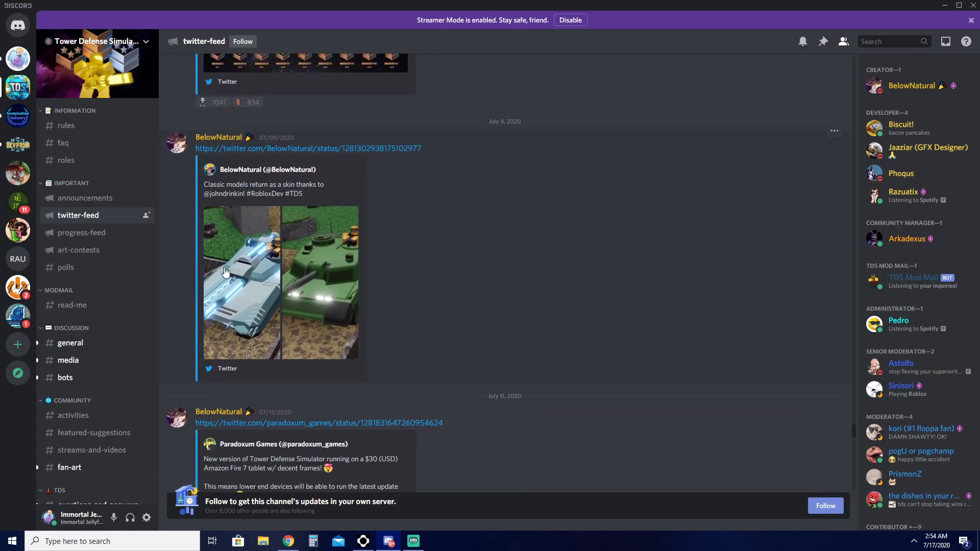
{"action": "mouse_move", "coordinate": [246, 283]}
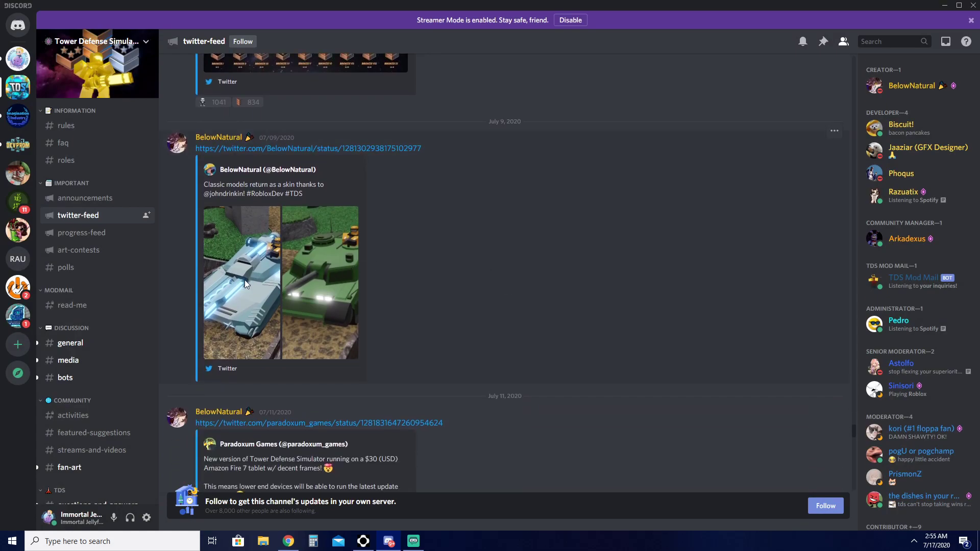
{"action": "left_click", "coordinate": [320, 283]}
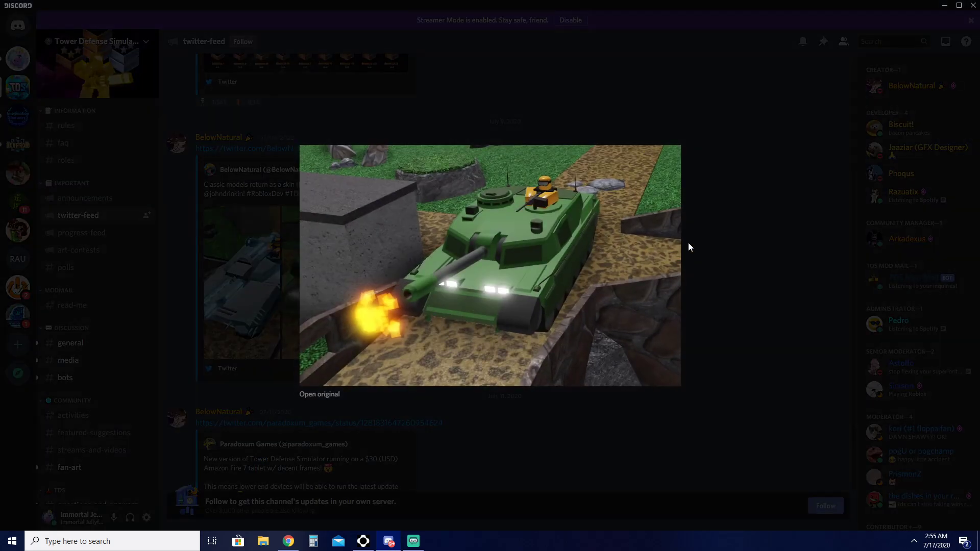
{"action": "left_click", "coordinate": [691, 247]}
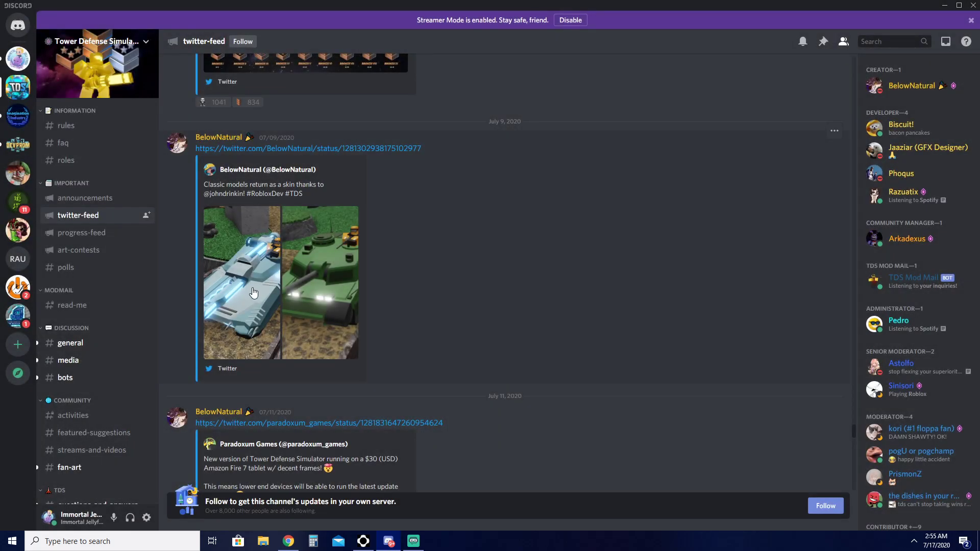
{"action": "mouse_move", "coordinate": [380, 254]}
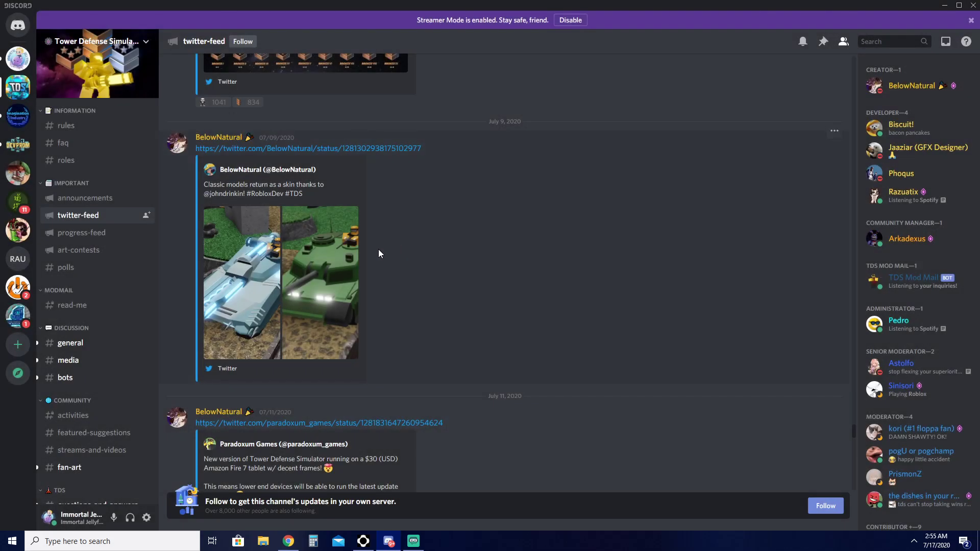
{"action": "left_click", "coordinate": [320, 282]}
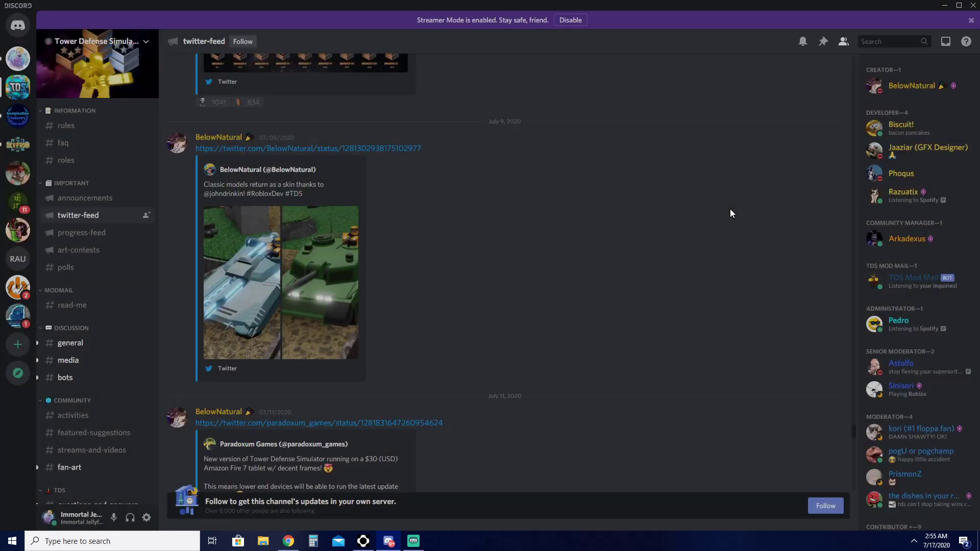
Scroll down to the July 11 Amazon Fire 7 tablet tweet and click its embed.
{"action": "scroll", "scroll_direction": "down", "scroll_amount": 3}
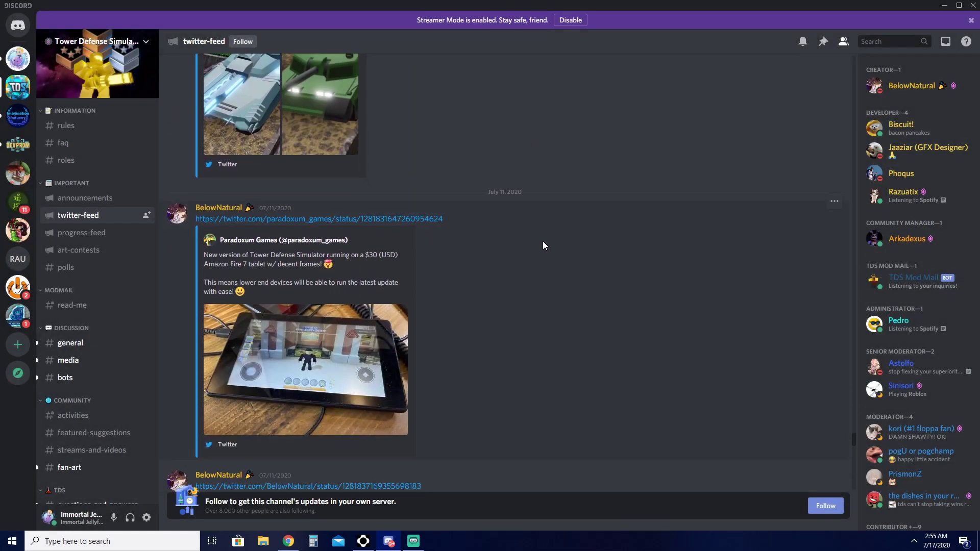
{"action": "scroll", "scroll_direction": "down", "scroll_amount": 3}
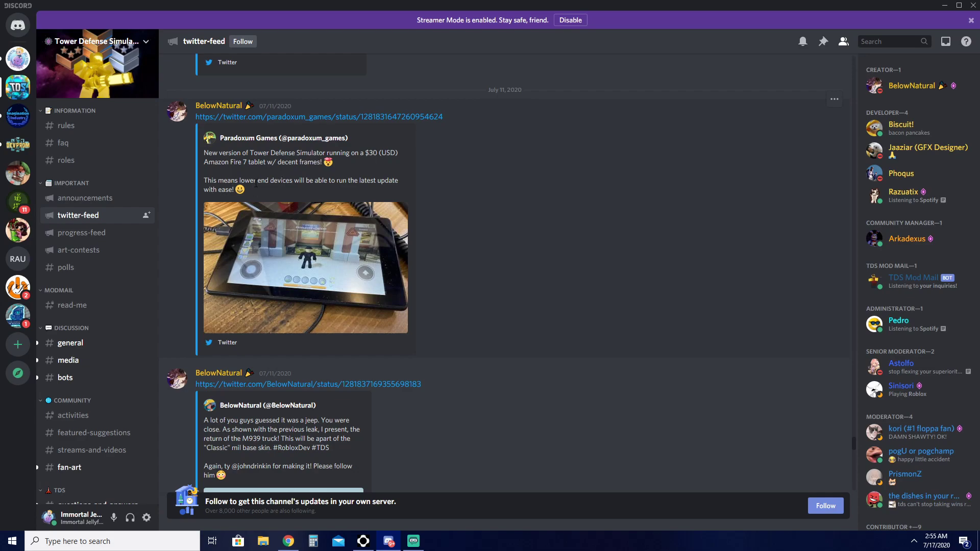
{"action": "mouse_move", "coordinate": [385, 191]}
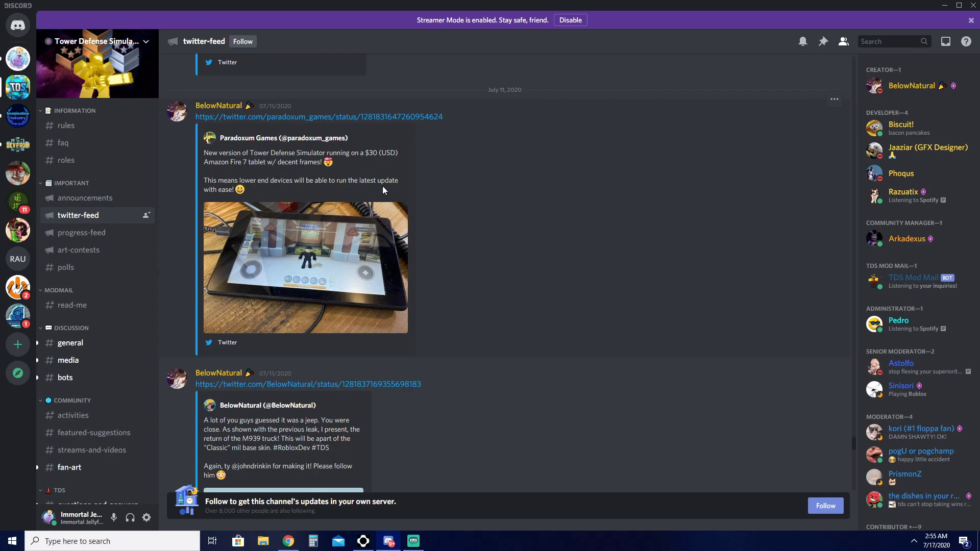
{"action": "left_click", "coordinate": [305, 267]}
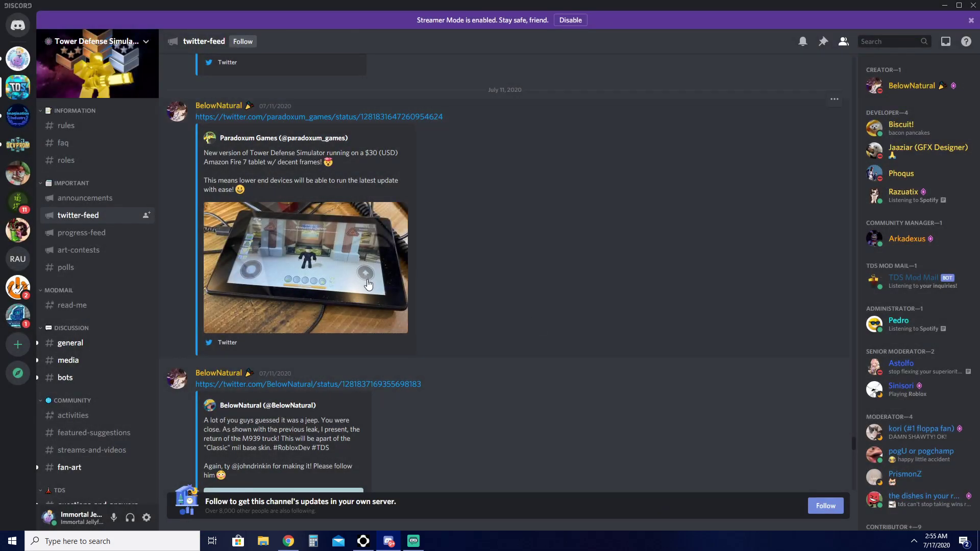
Scroll past the M939 truck tweet, then return to the profile cards and Bronze ranks posts.
{"action": "scroll", "scroll_direction": "down", "scroll_amount": 3}
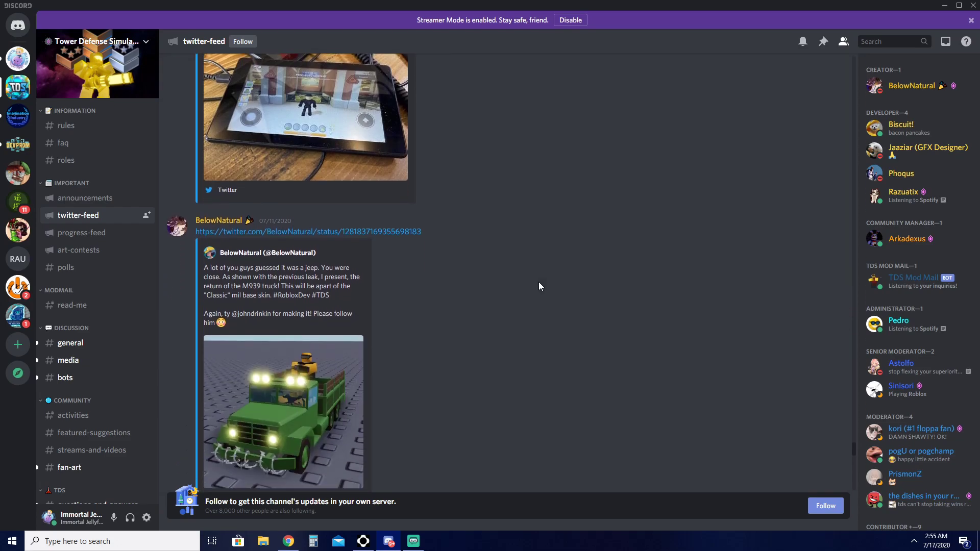
{"action": "scroll", "scroll_direction": "down", "scroll_amount": 3}
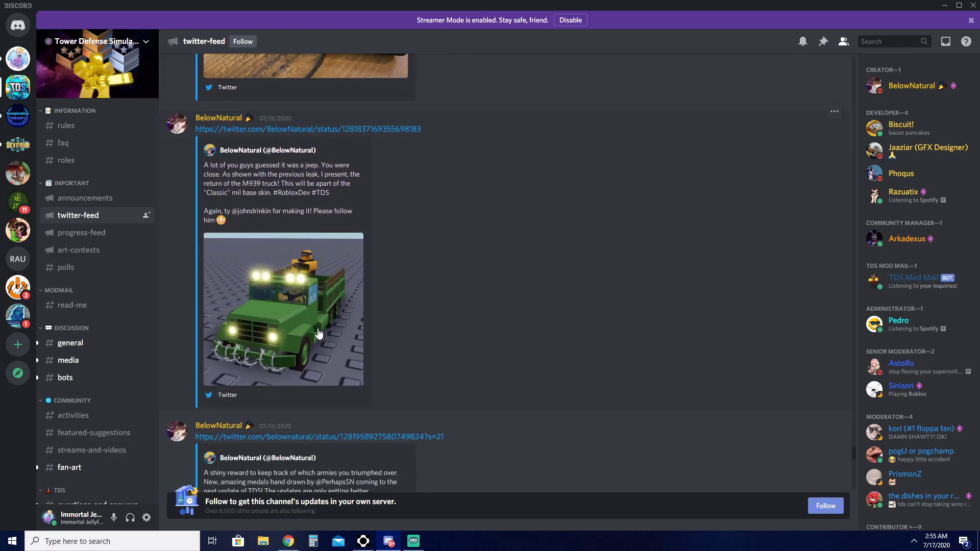
{"action": "mouse_move", "coordinate": [314, 322]}
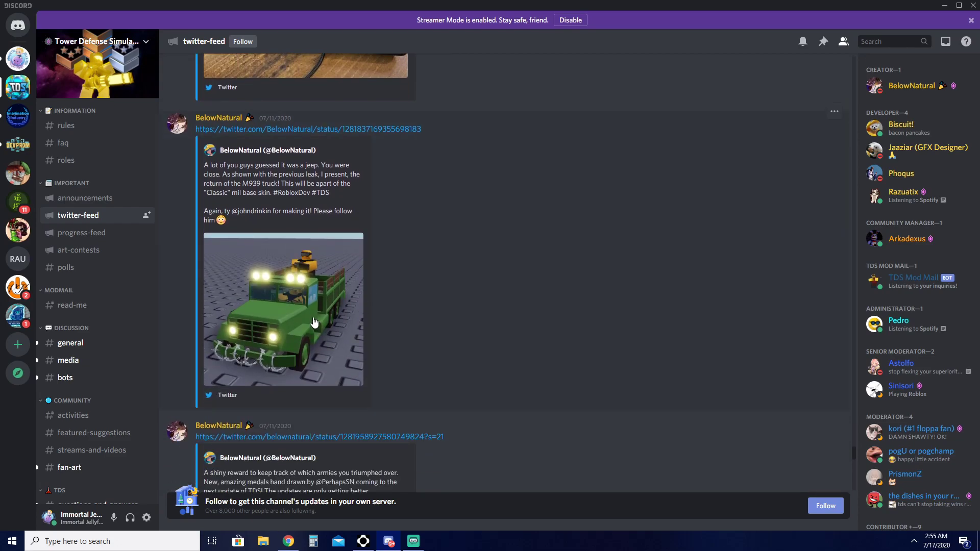
{"action": "mouse_move", "coordinate": [309, 283]}
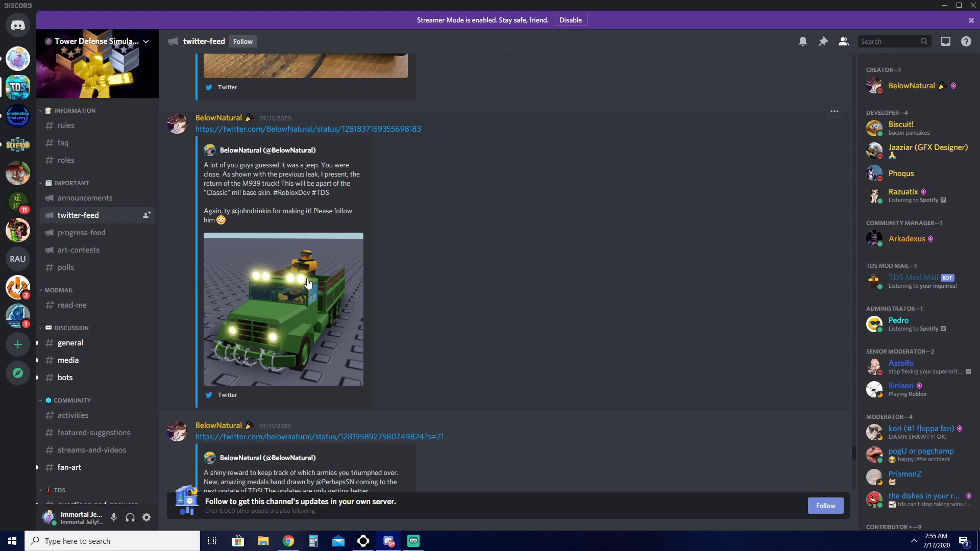
{"action": "scroll", "scroll_direction": "down", "scroll_amount": 3}
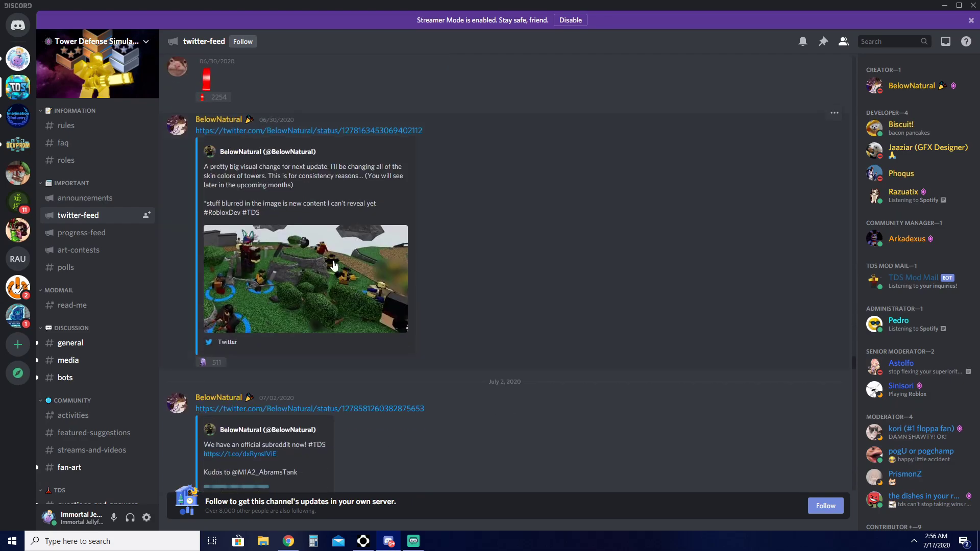
{"action": "left_click", "coordinate": [334, 265]}
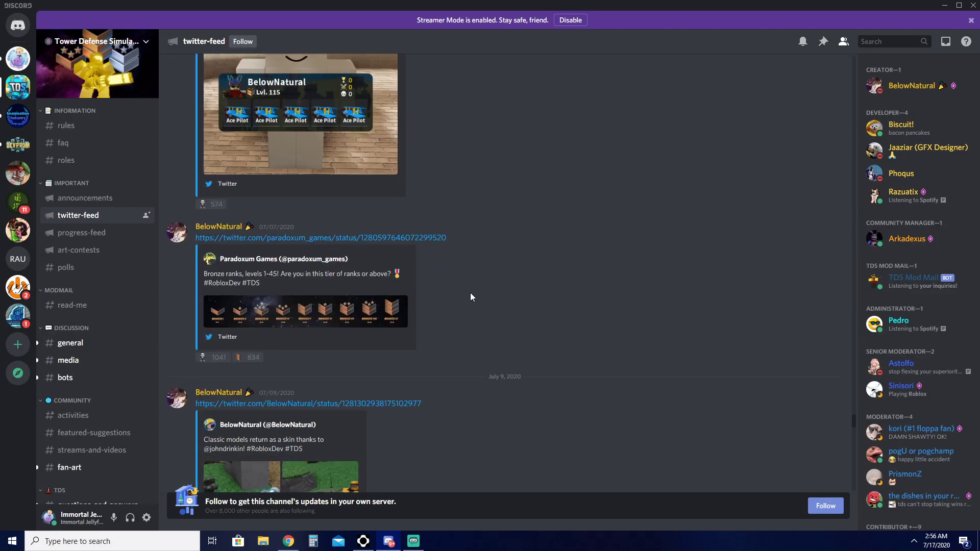
{"action": "scroll", "scroll_direction": "down", "scroll_amount": 3}
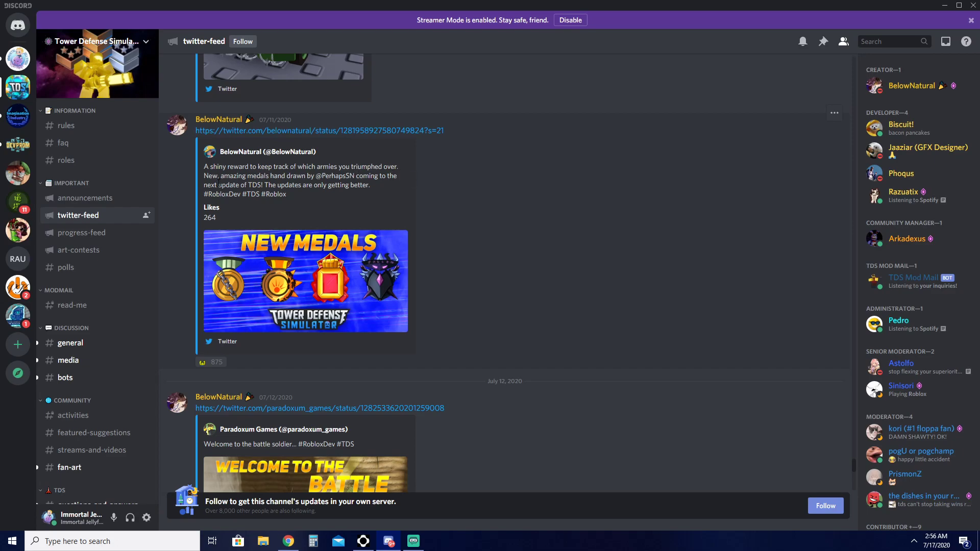
{"action": "left_click", "coordinate": [304, 281]}
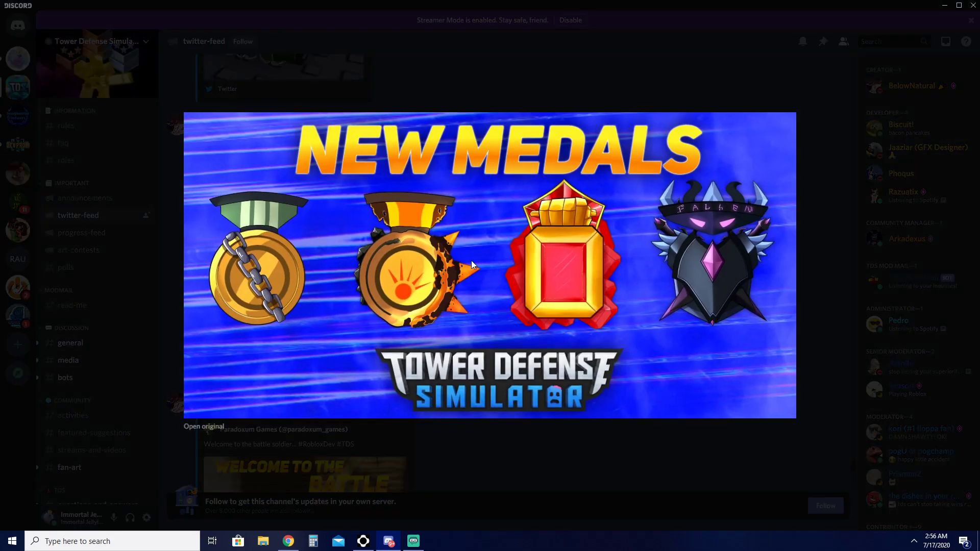
{"action": "mouse_move", "coordinate": [613, 537]}
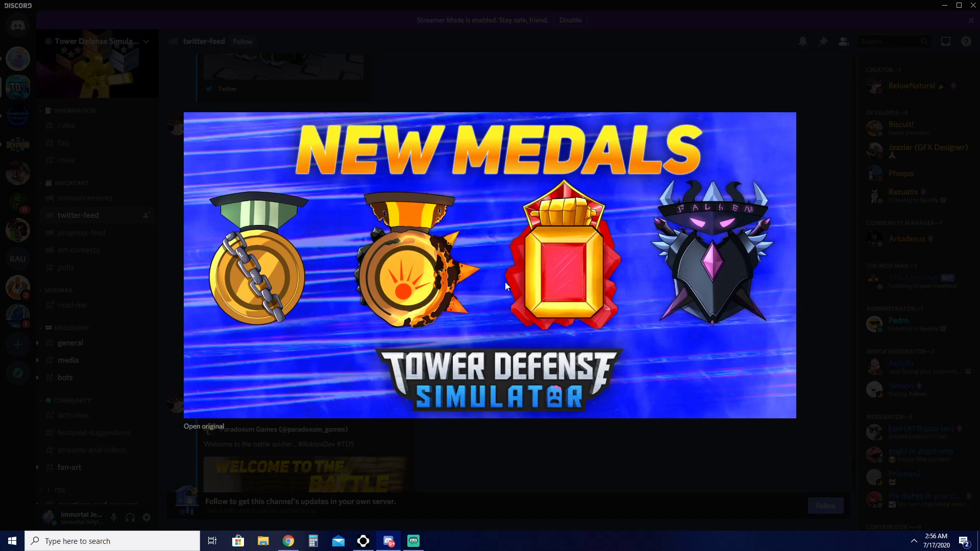
{"action": "mouse_move", "coordinate": [382, 274]}
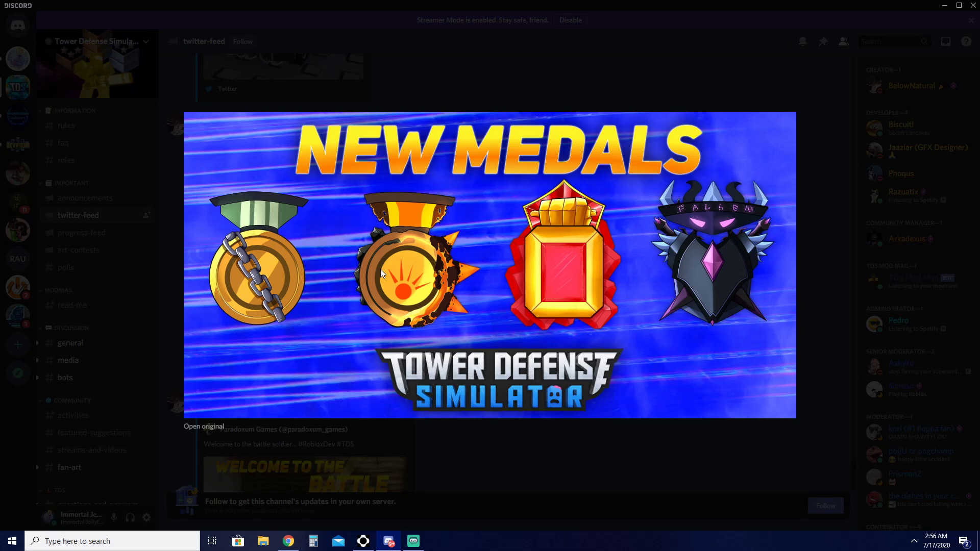
{"action": "mouse_move", "coordinate": [584, 473]}
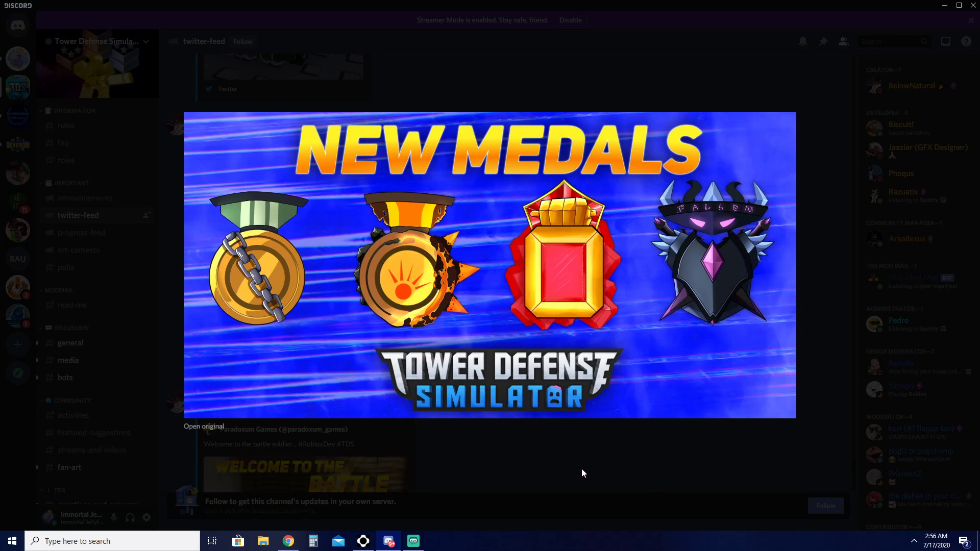
{"action": "mouse_move", "coordinate": [497, 407]}
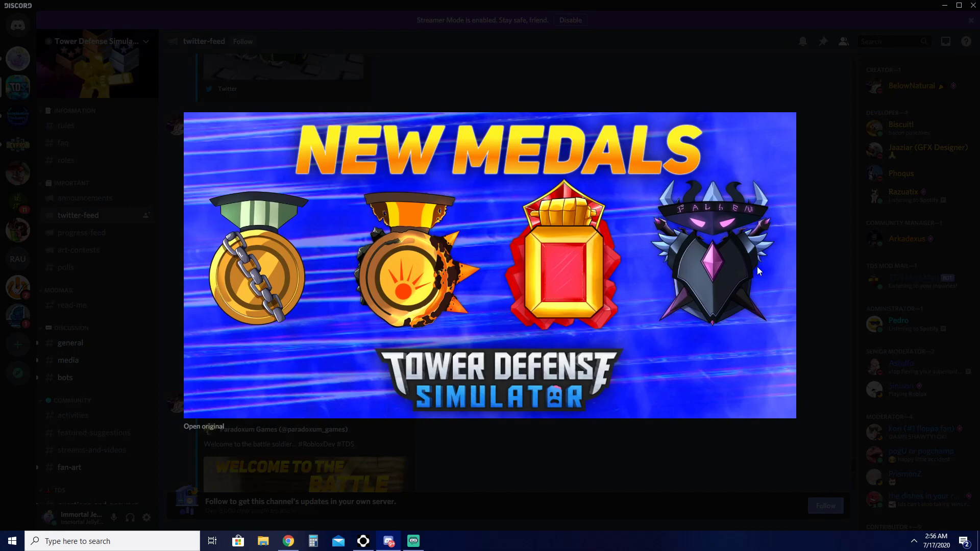
{"action": "mouse_move", "coordinate": [504, 462]}
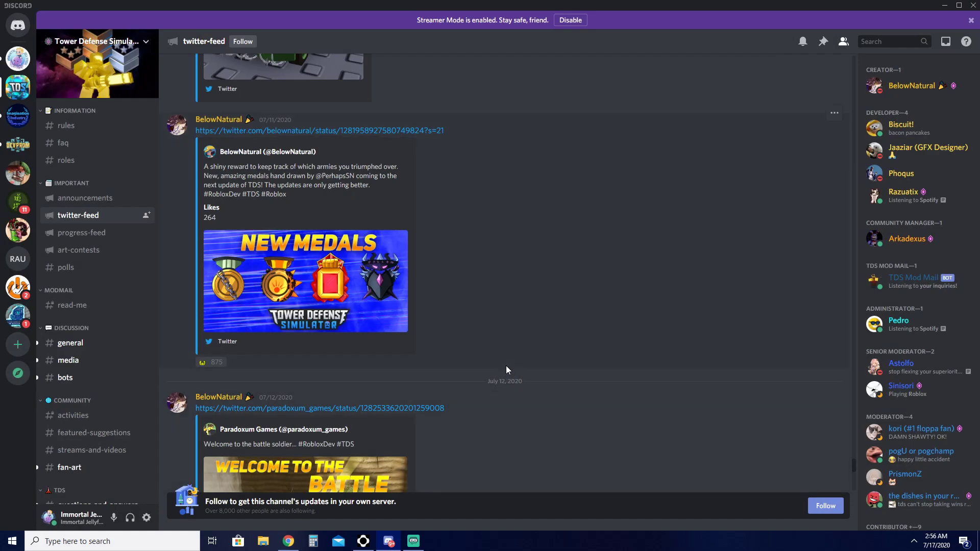
Scroll past the Battle Soldier tweet to the July 13 teammate equipment tweet.
{"action": "scroll", "scroll_direction": "down", "scroll_amount": 3}
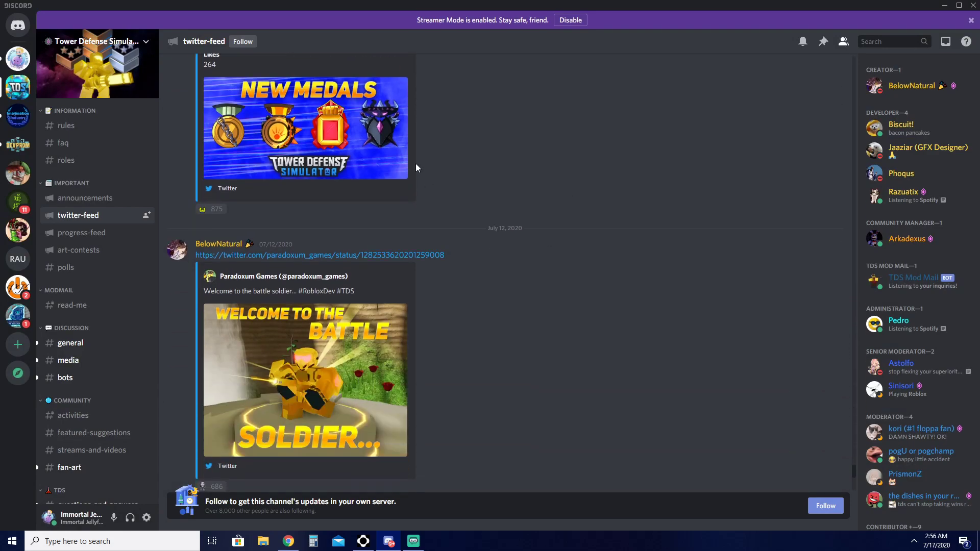
{"action": "scroll", "scroll_direction": "down", "scroll_amount": 3}
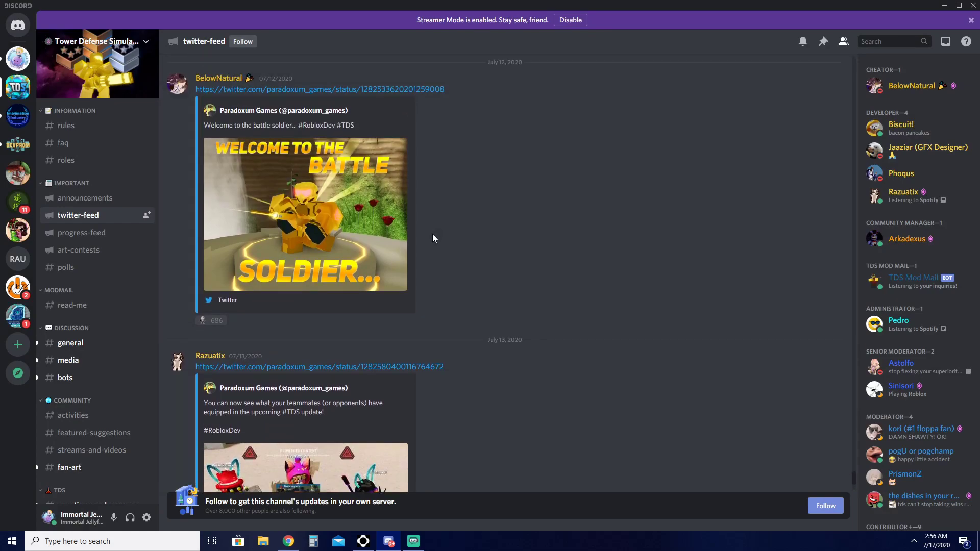
{"action": "scroll", "scroll_direction": "down", "scroll_amount": 3}
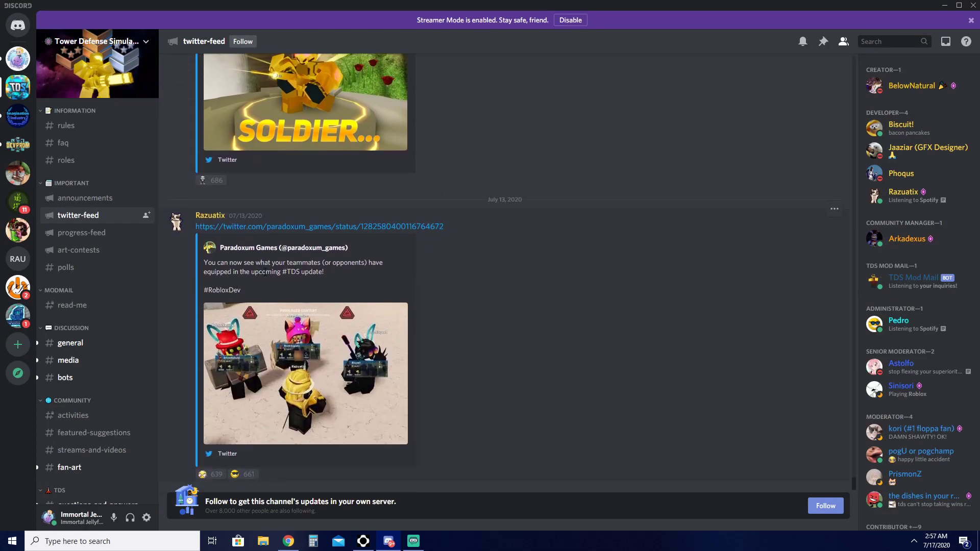
{"action": "mouse_move", "coordinate": [317, 294]}
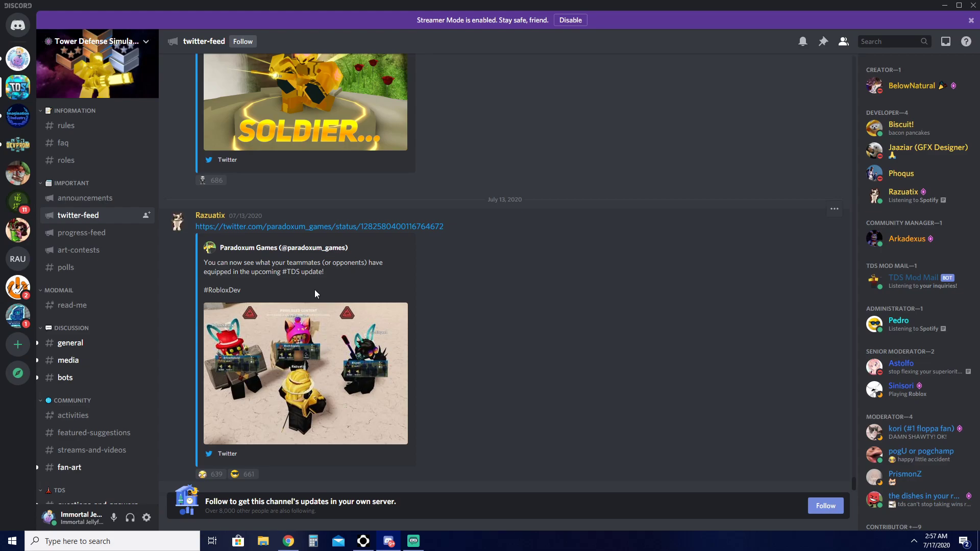
Enlarge the teammates' loadout screenshot, reopen it, then switch to #progress-feed.
{"action": "left_click", "coordinate": [305, 374]}
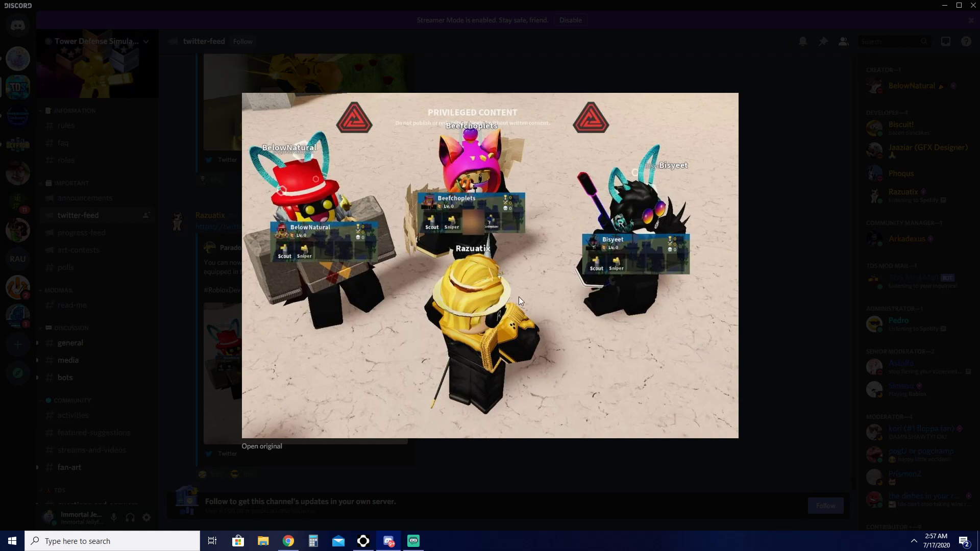
{"action": "mouse_move", "coordinate": [347, 243]}
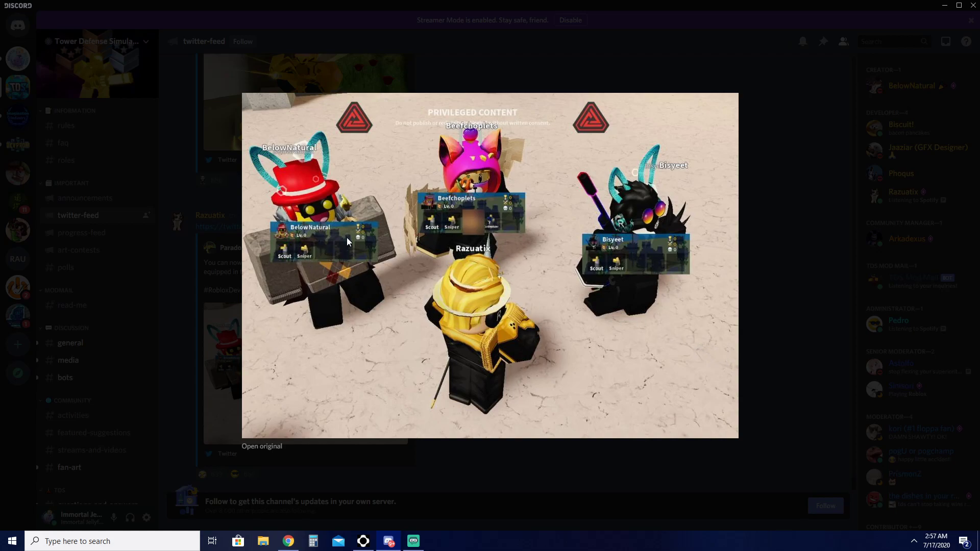
{"action": "mouse_move", "coordinate": [472, 222]}
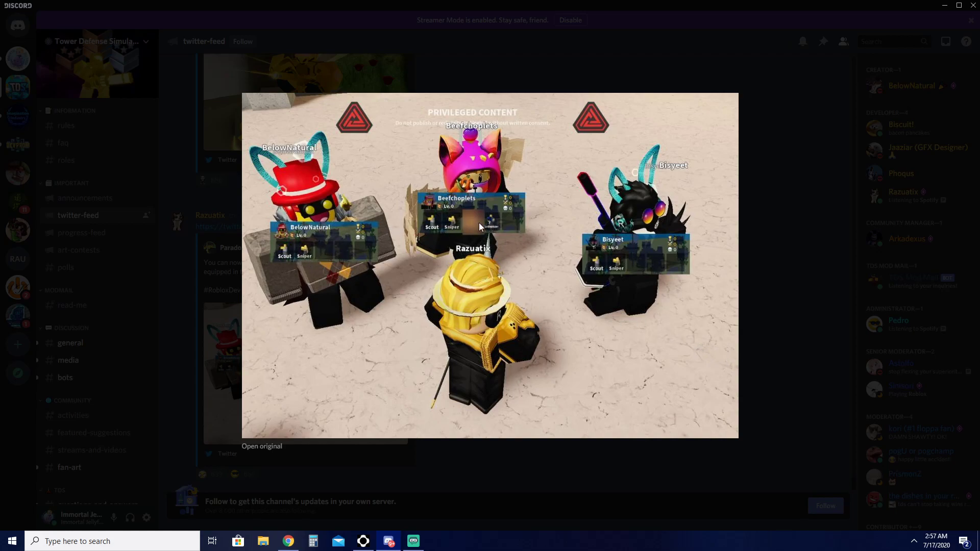
{"action": "mouse_move", "coordinate": [469, 224]}
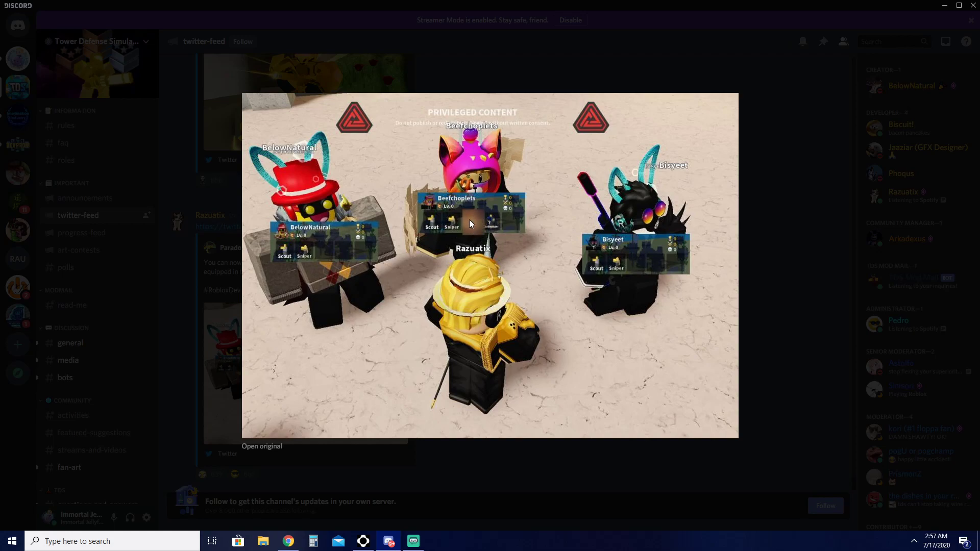
{"action": "mouse_move", "coordinate": [500, 223]}
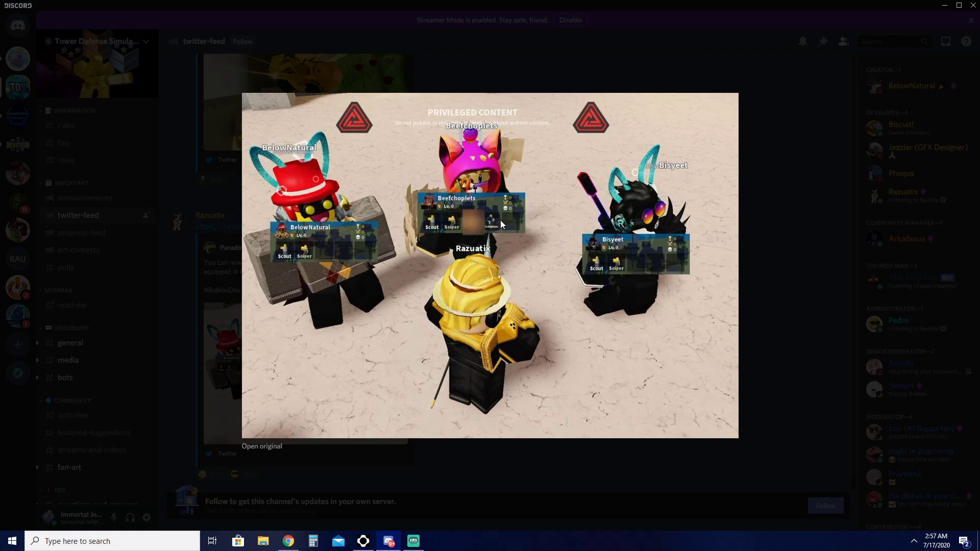
{"action": "mouse_move", "coordinate": [638, 278]}
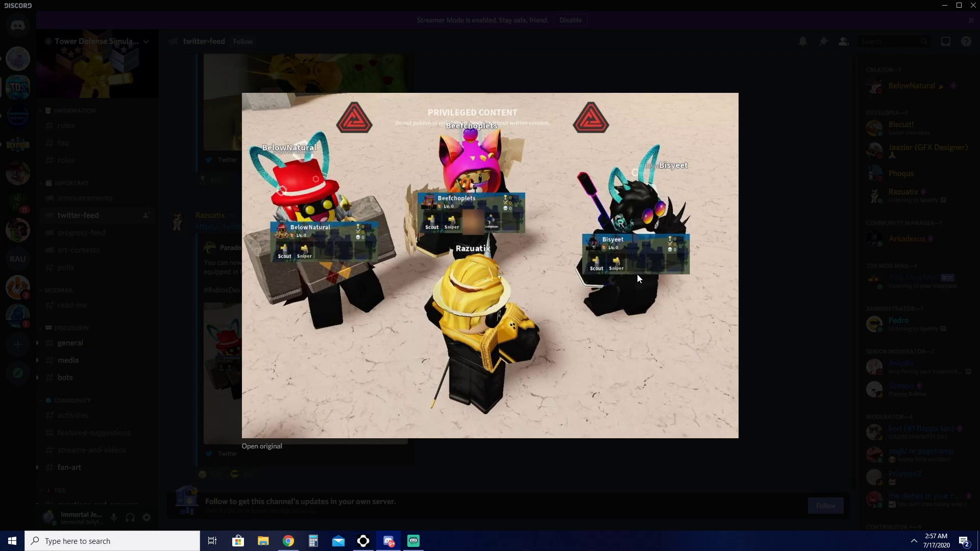
{"action": "mouse_move", "coordinate": [362, 195]}
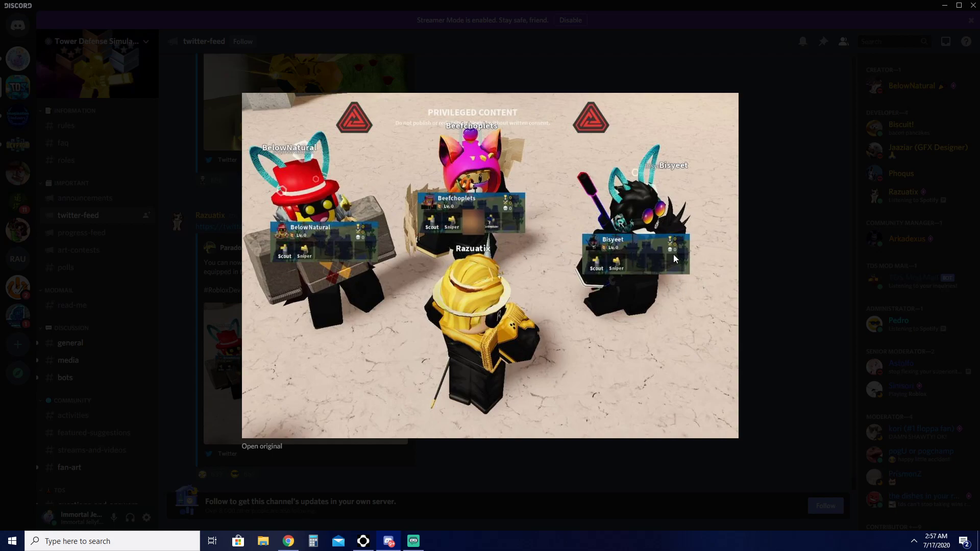
{"action": "mouse_move", "coordinate": [274, 203]}
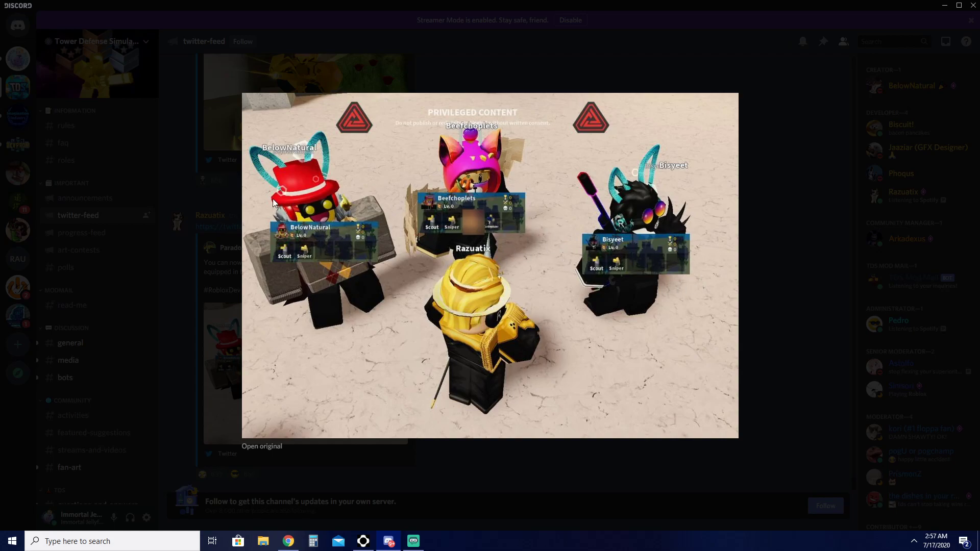
{"action": "mouse_move", "coordinate": [798, 196]}
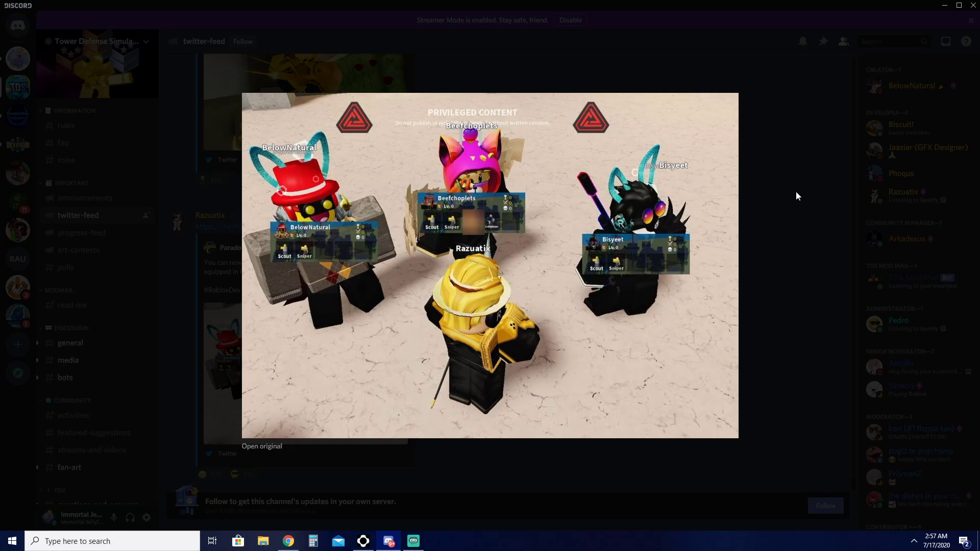
{"action": "left_click", "coordinate": [550, 261]}
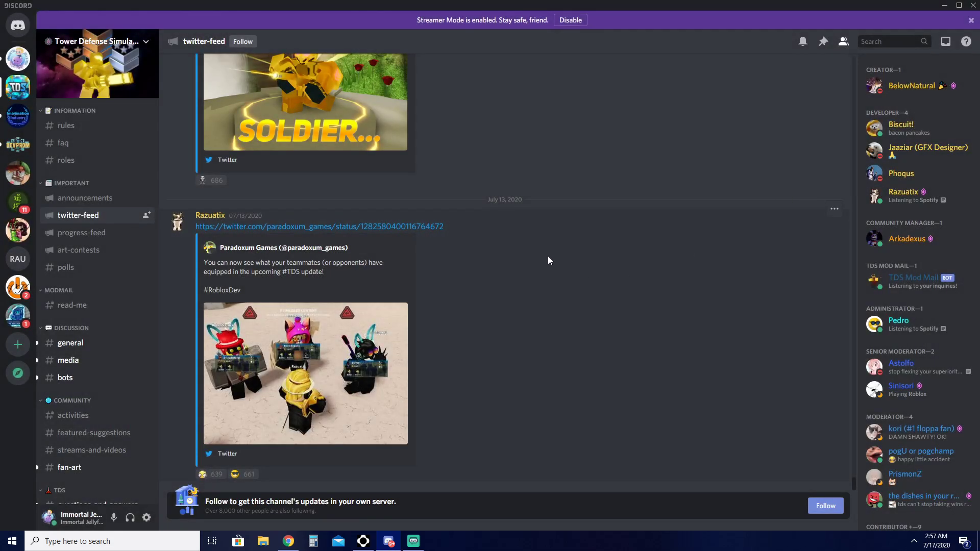
{"action": "left_click", "coordinate": [305, 374]}
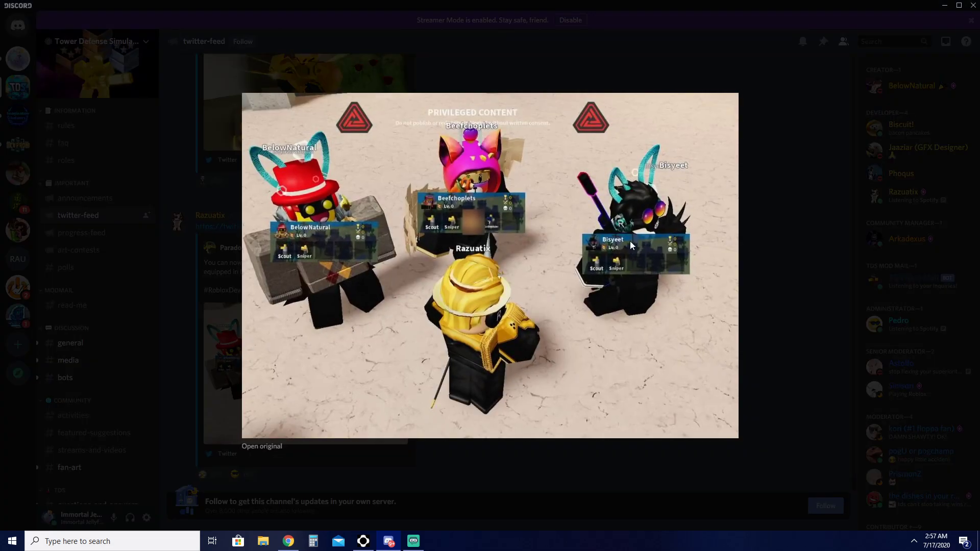
{"action": "mouse_move", "coordinate": [793, 224]}
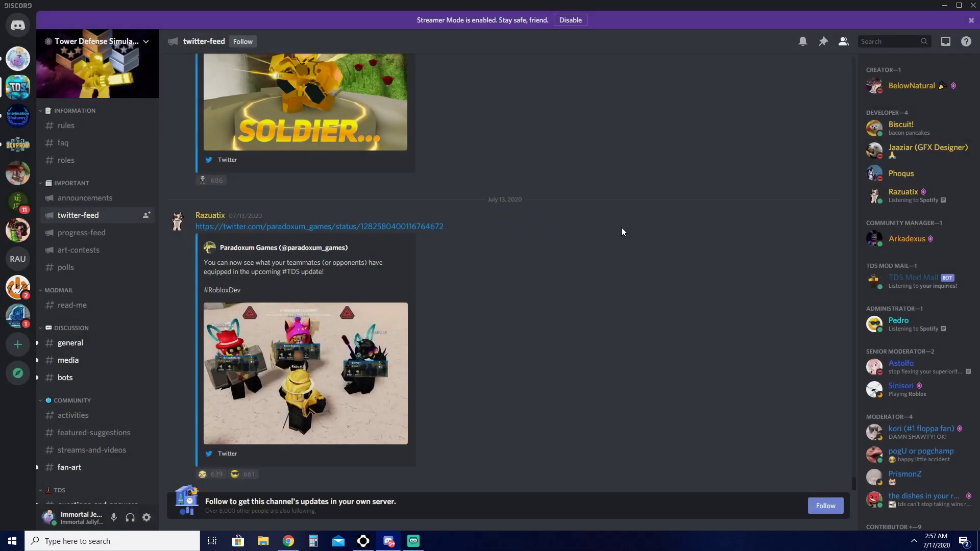
{"action": "mouse_move", "coordinate": [374, 290]}
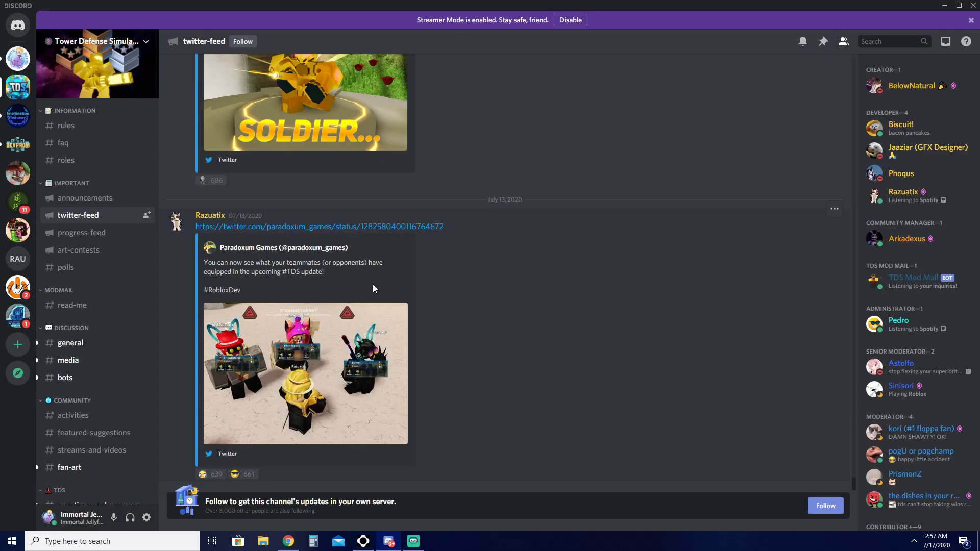
{"action": "left_click", "coordinate": [81, 233]}
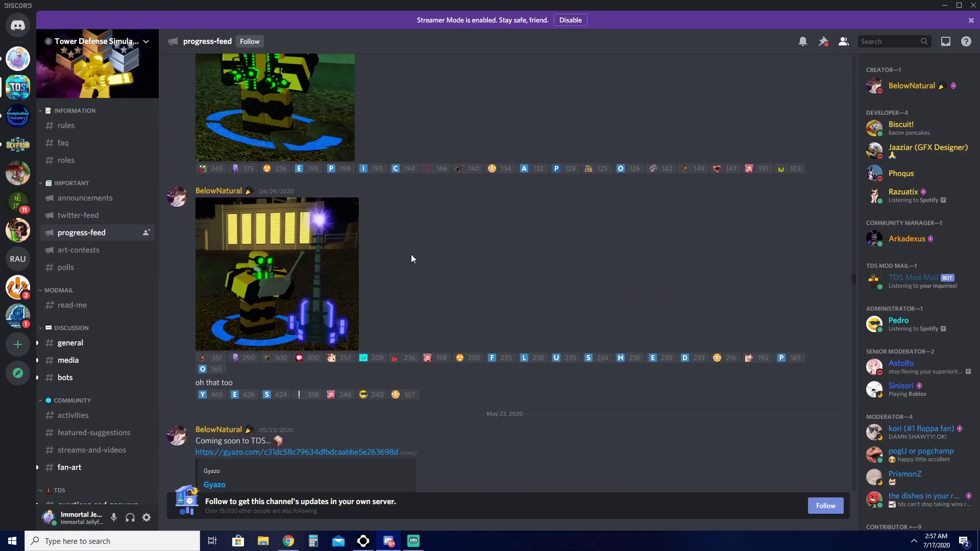
Scroll progress-feed to June 28 and enlarge the R15 emotes tablet inventory photo.
{"action": "scroll", "scroll_direction": "down", "scroll_amount": 3}
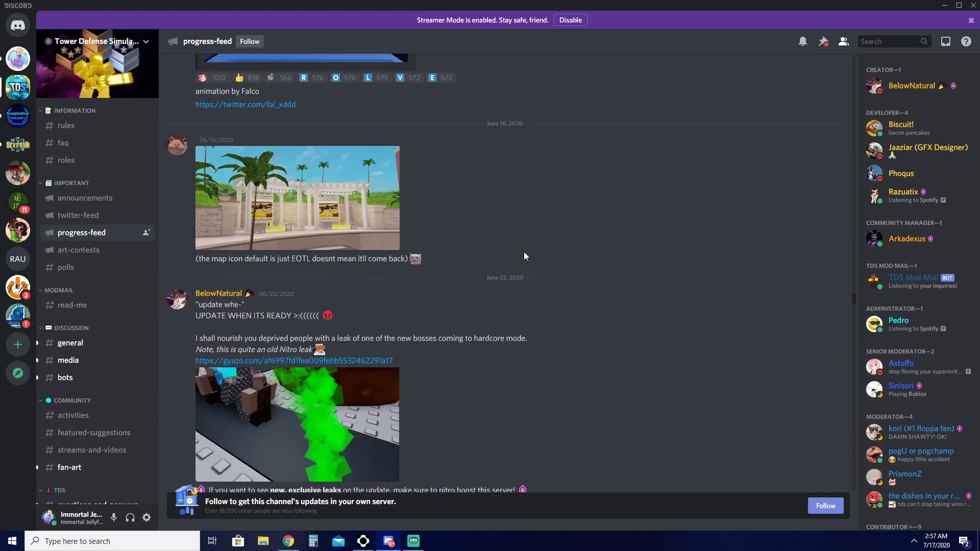
{"action": "mouse_move", "coordinate": [371, 219]}
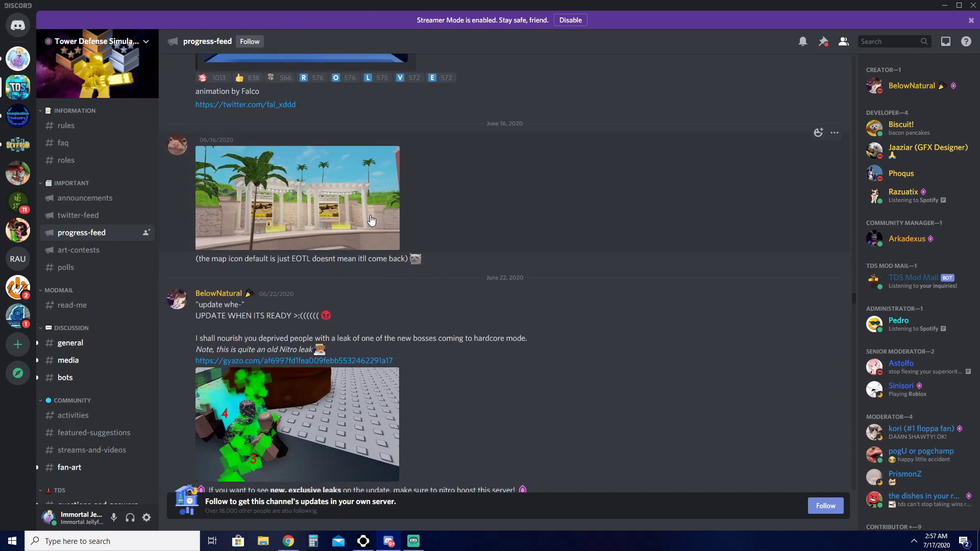
{"action": "scroll", "scroll_direction": "down", "scroll_amount": 3}
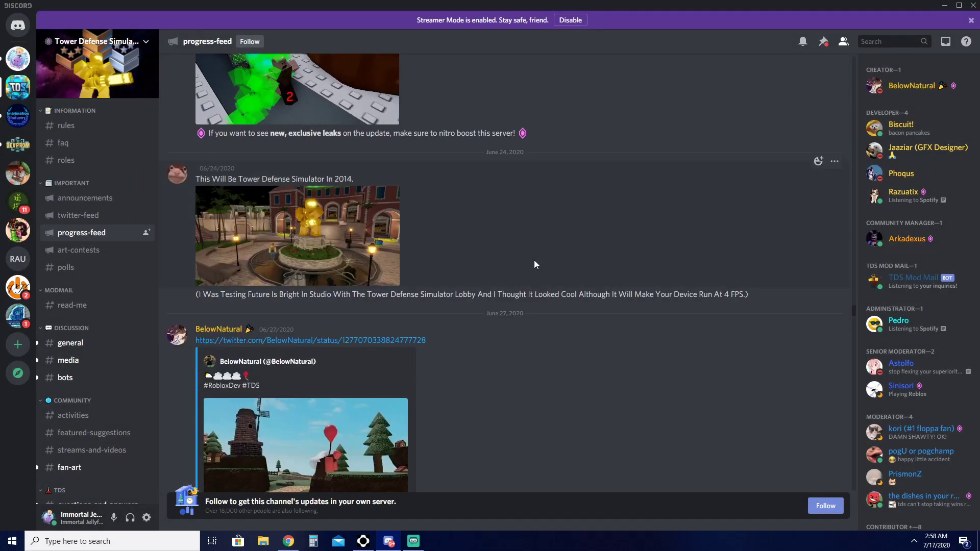
{"action": "scroll", "scroll_direction": "down", "scroll_amount": 3}
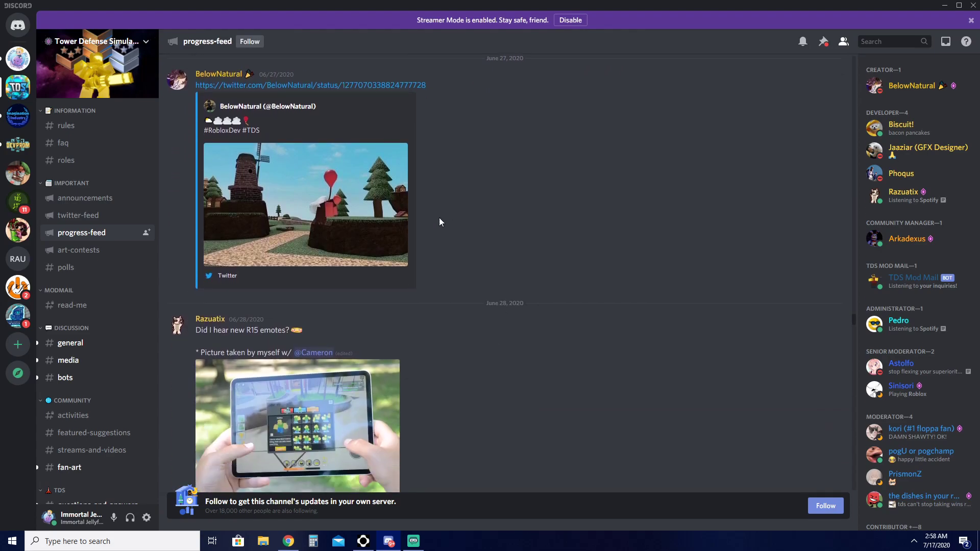
{"action": "scroll", "scroll_direction": "down", "scroll_amount": 3}
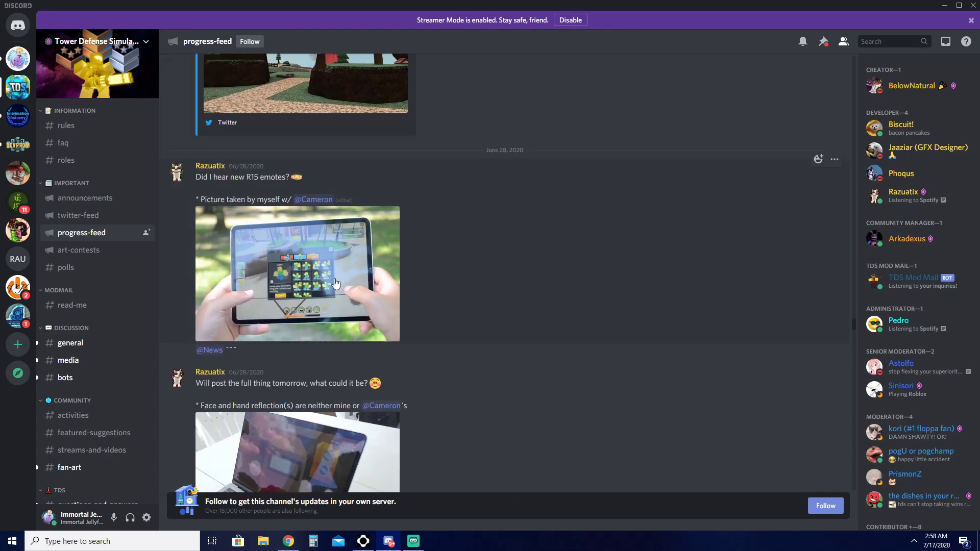
{"action": "mouse_move", "coordinate": [300, 248]}
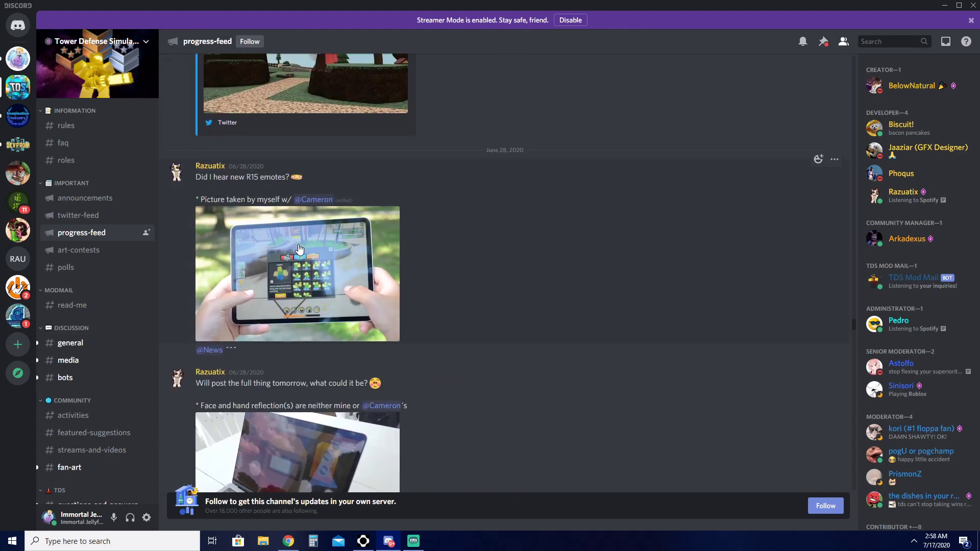
{"action": "left_click", "coordinate": [298, 274]}
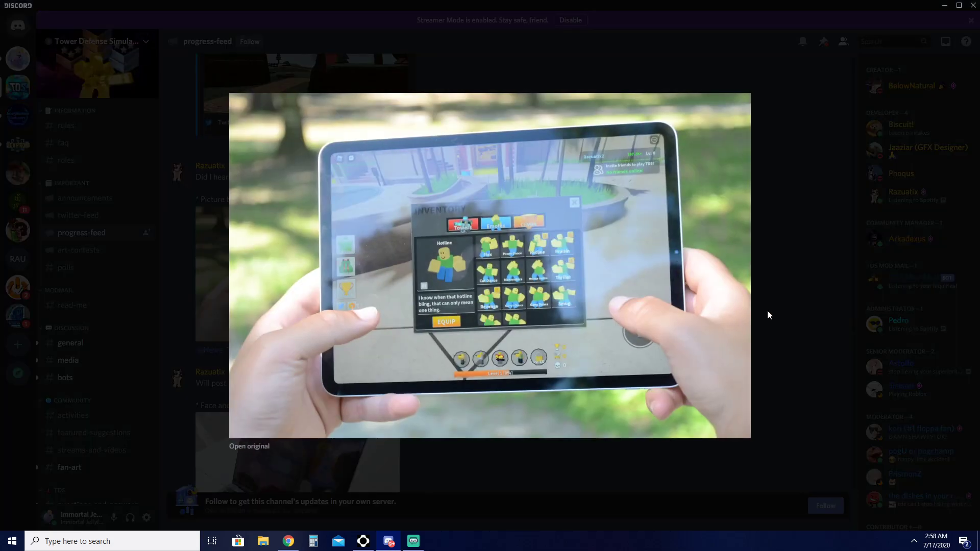
{"action": "mouse_move", "coordinate": [812, 258]}
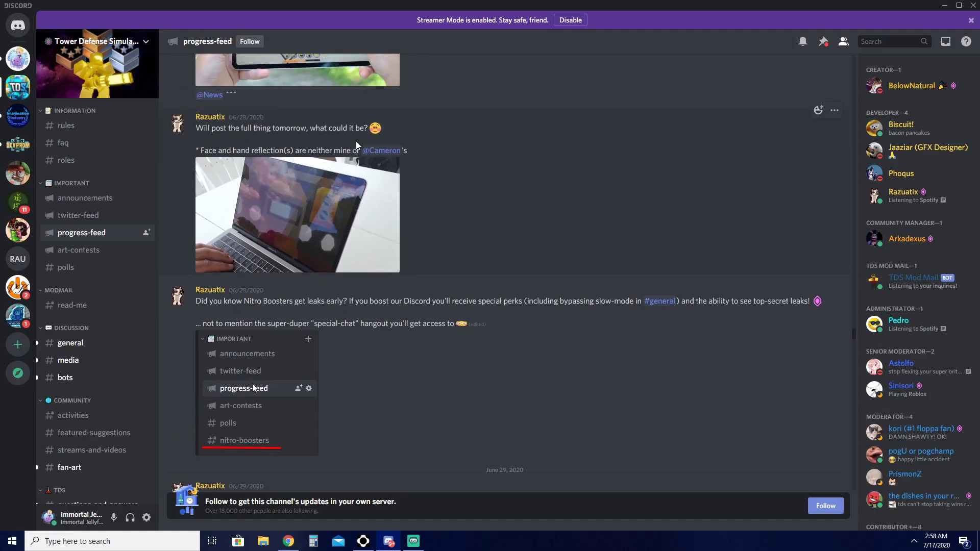
Close the viewer, scroll past the crate animation tweet, and enlarge the first skin colours image.
{"action": "left_click", "coordinate": [297, 214]}
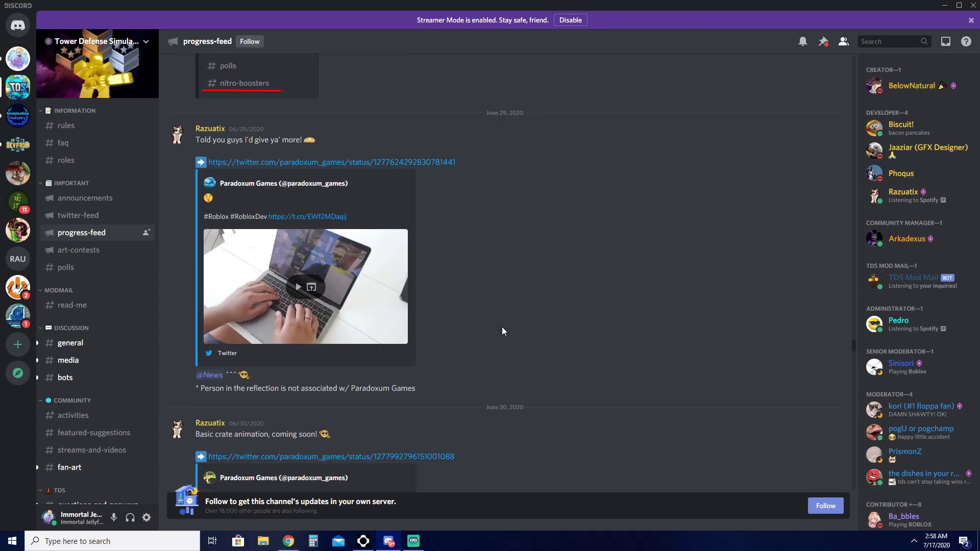
{"action": "scroll", "scroll_direction": "down", "scroll_amount": 3}
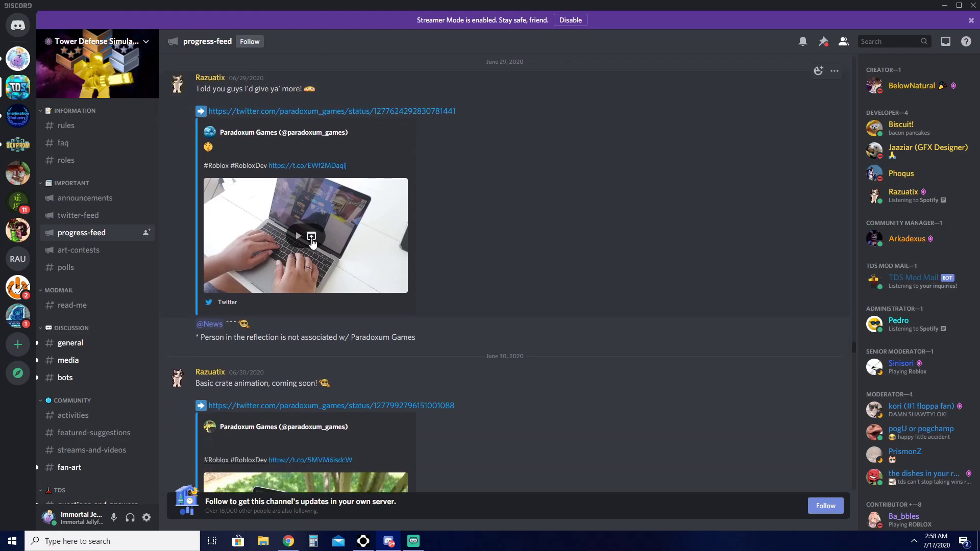
{"action": "scroll", "scroll_direction": "down", "scroll_amount": 3}
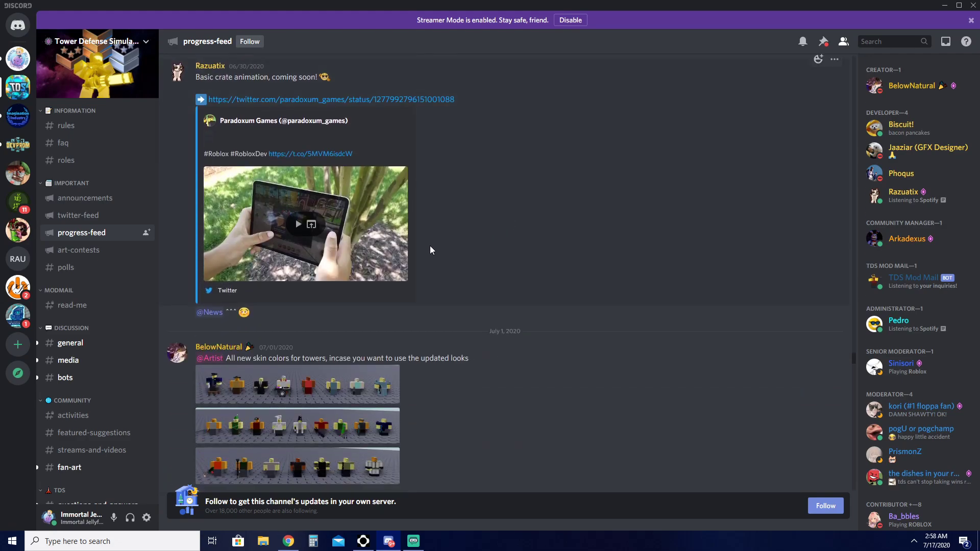
{"action": "scroll", "scroll_direction": "down", "scroll_amount": 3}
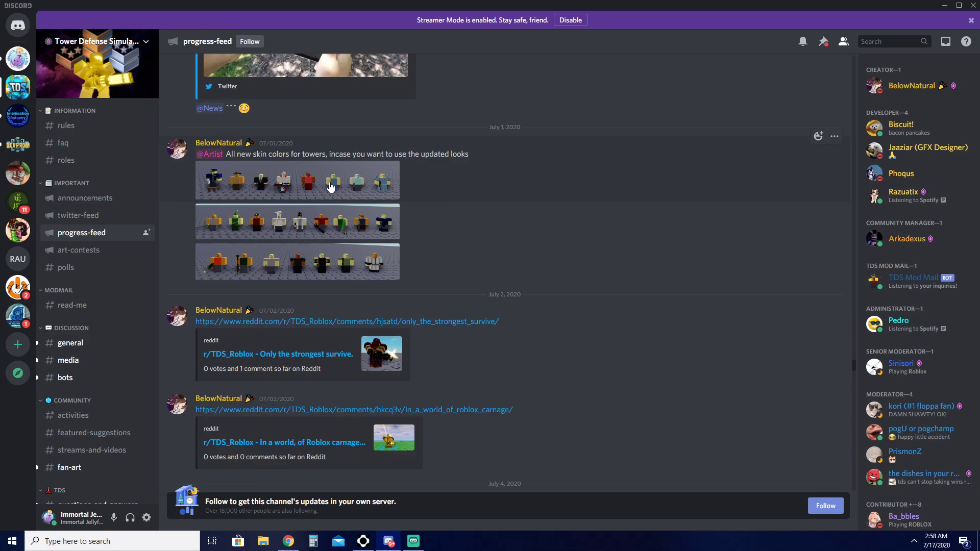
{"action": "left_click", "coordinate": [332, 186]}
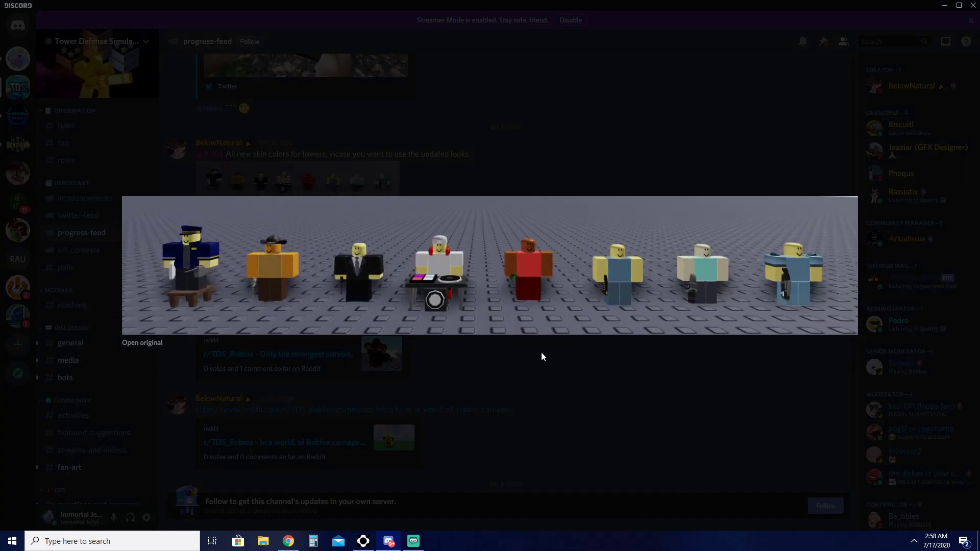
{"action": "mouse_move", "coordinate": [314, 232]}
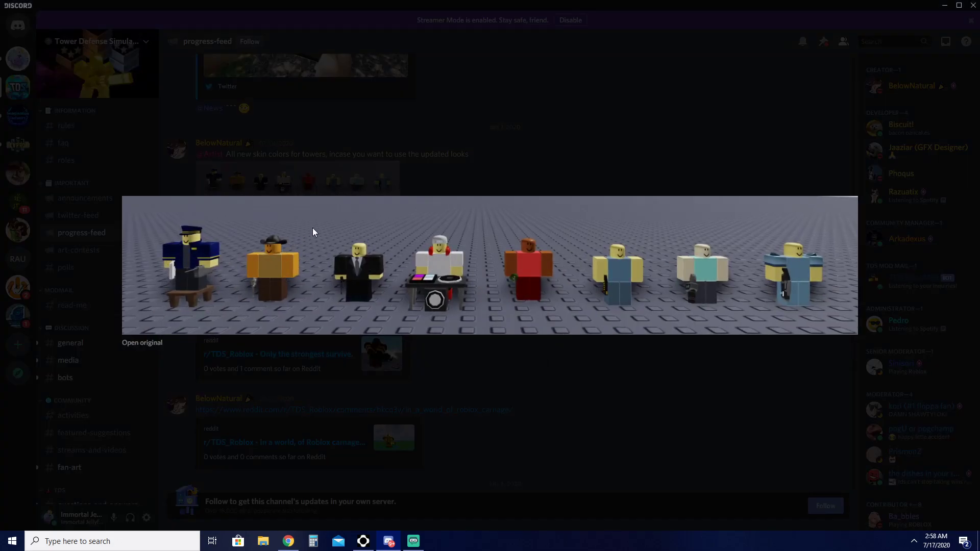
{"action": "mouse_move", "coordinate": [514, 240]}
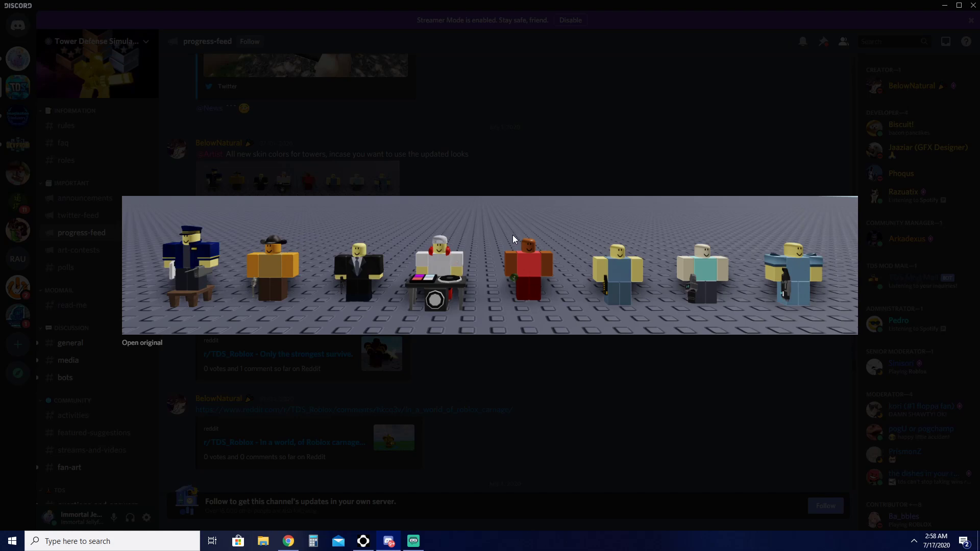
{"action": "mouse_move", "coordinate": [697, 247]}
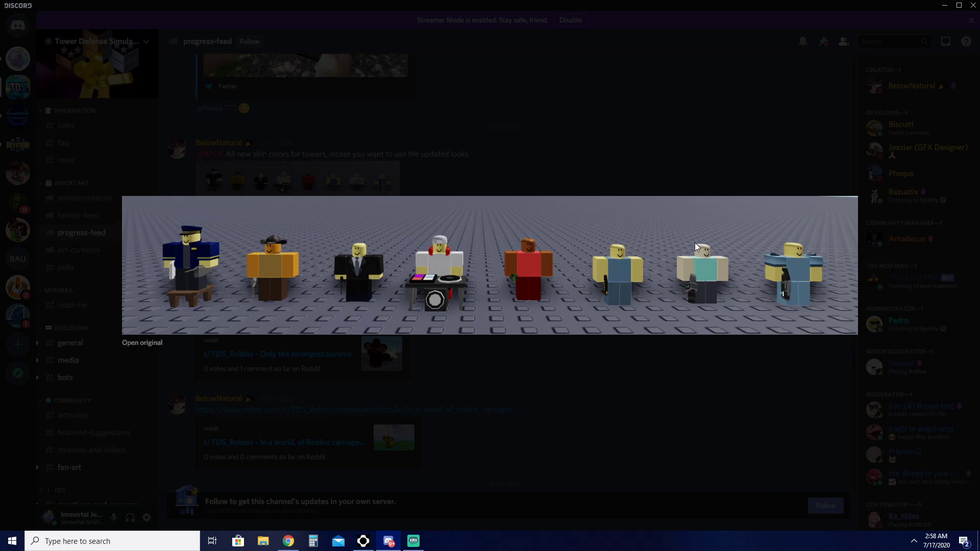
{"action": "mouse_move", "coordinate": [704, 266]}
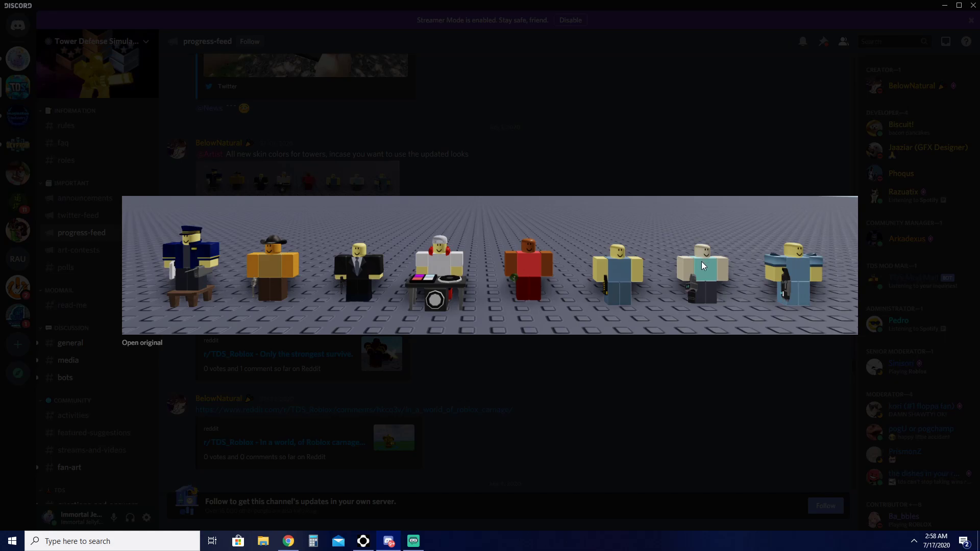
{"action": "mouse_move", "coordinate": [725, 287]}
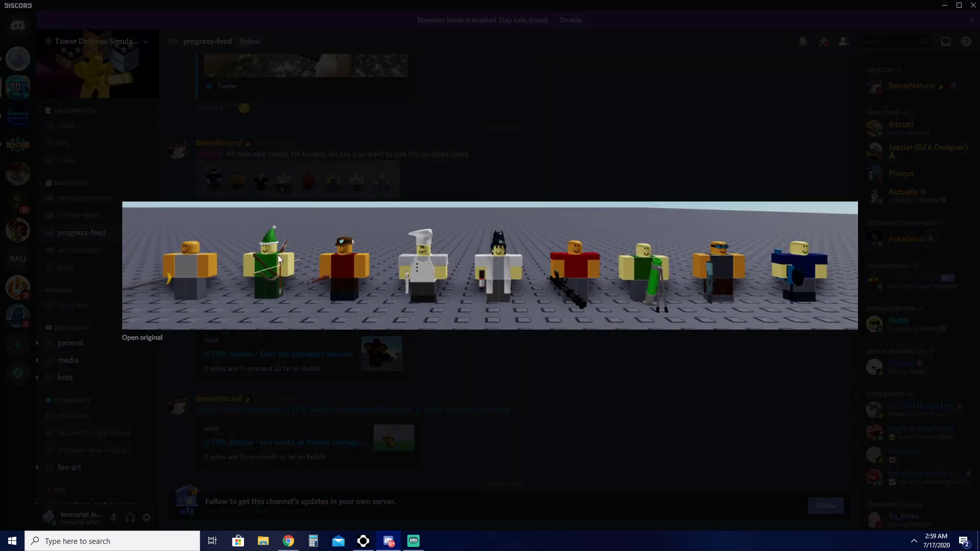
{"action": "mouse_move", "coordinate": [315, 221]}
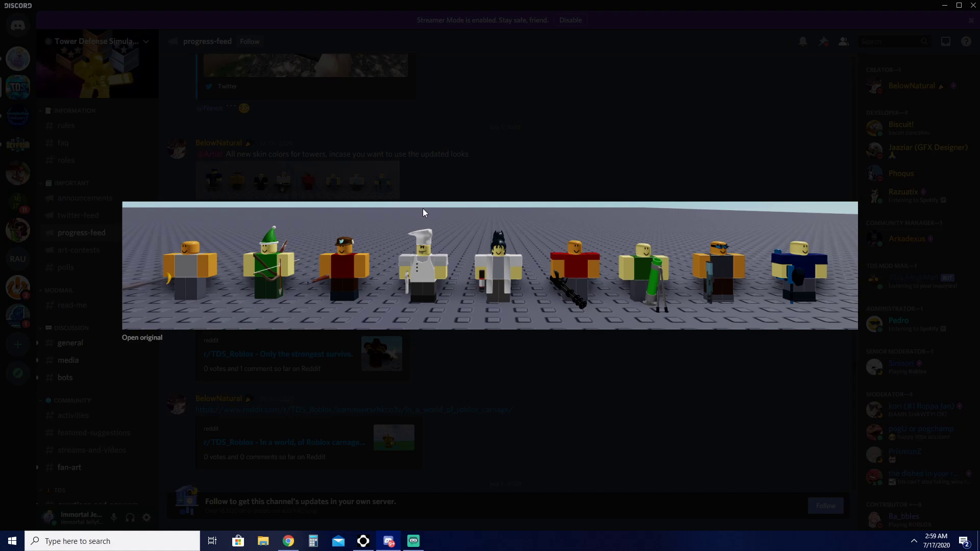
{"action": "mouse_move", "coordinate": [507, 220]}
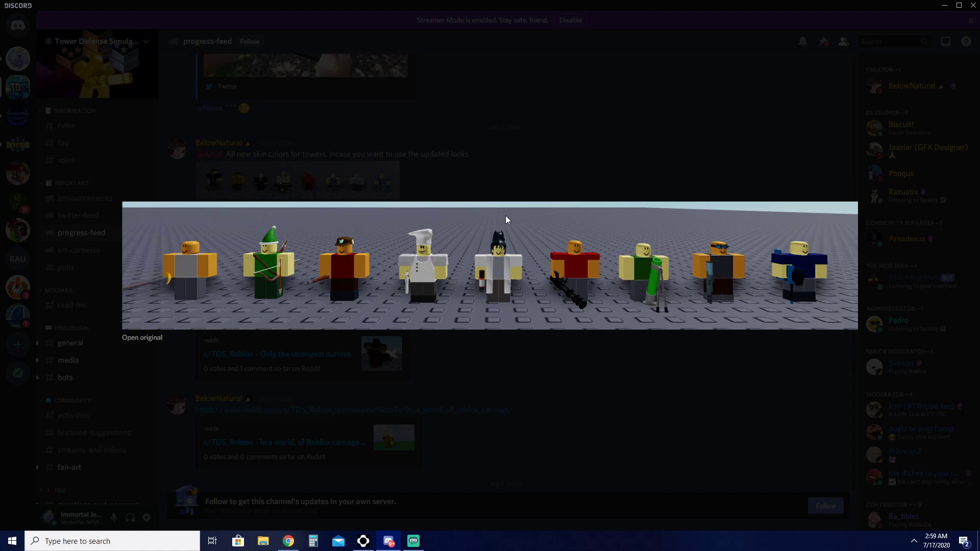
{"action": "mouse_move", "coordinate": [505, 235]}
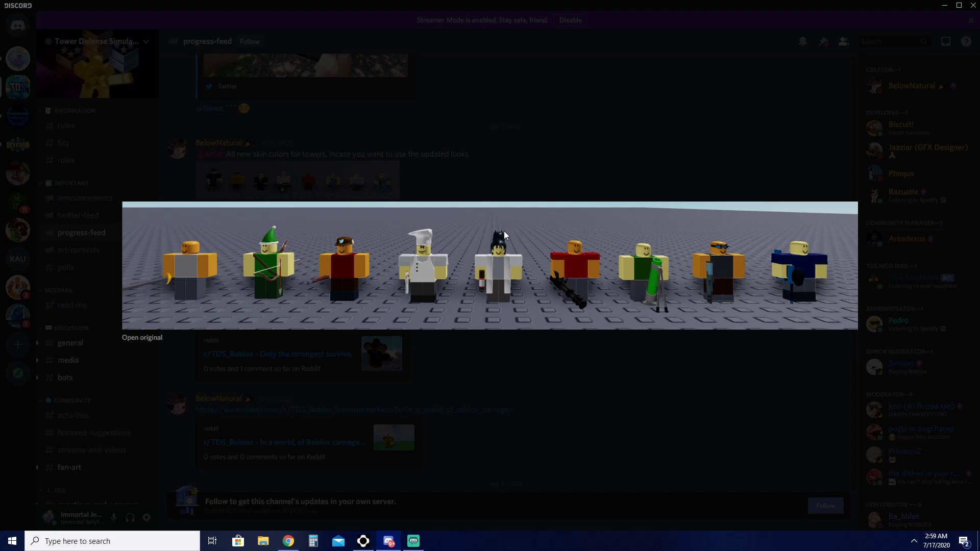
{"action": "mouse_move", "coordinate": [636, 228]}
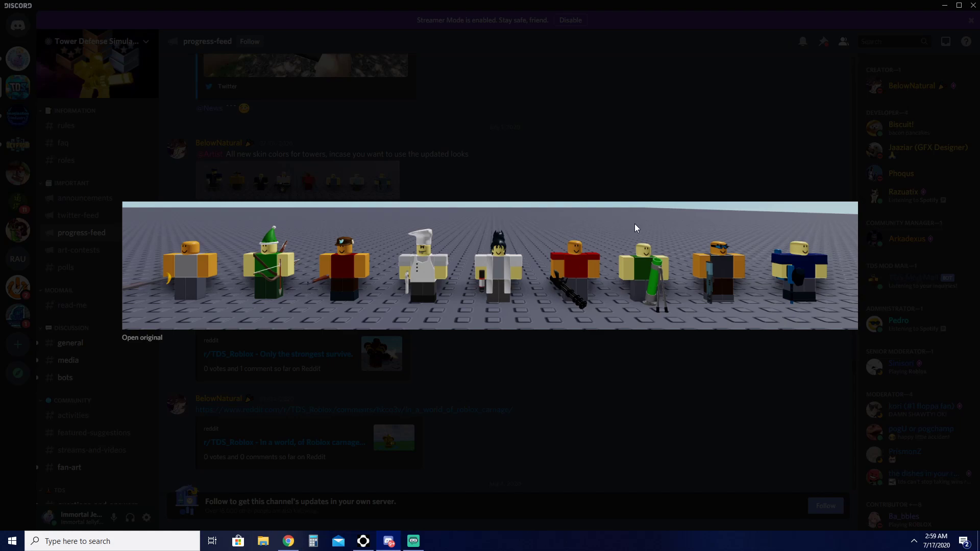
{"action": "mouse_move", "coordinate": [720, 248]}
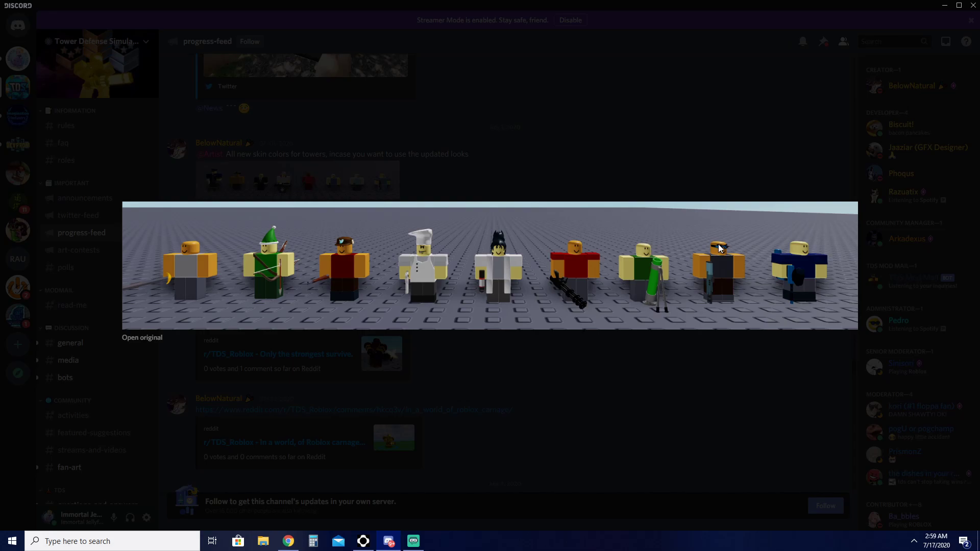
{"action": "mouse_move", "coordinate": [802, 234]}
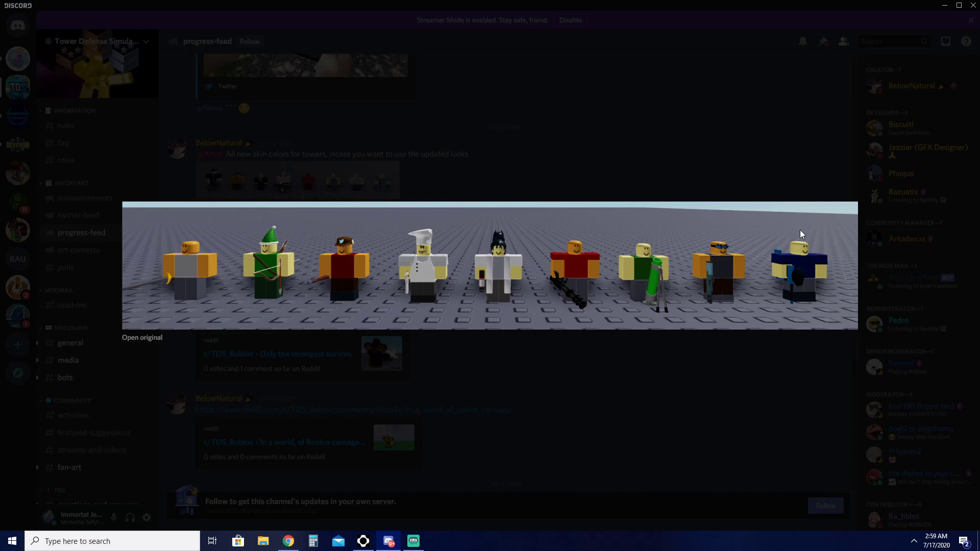
{"action": "mouse_move", "coordinate": [794, 300]}
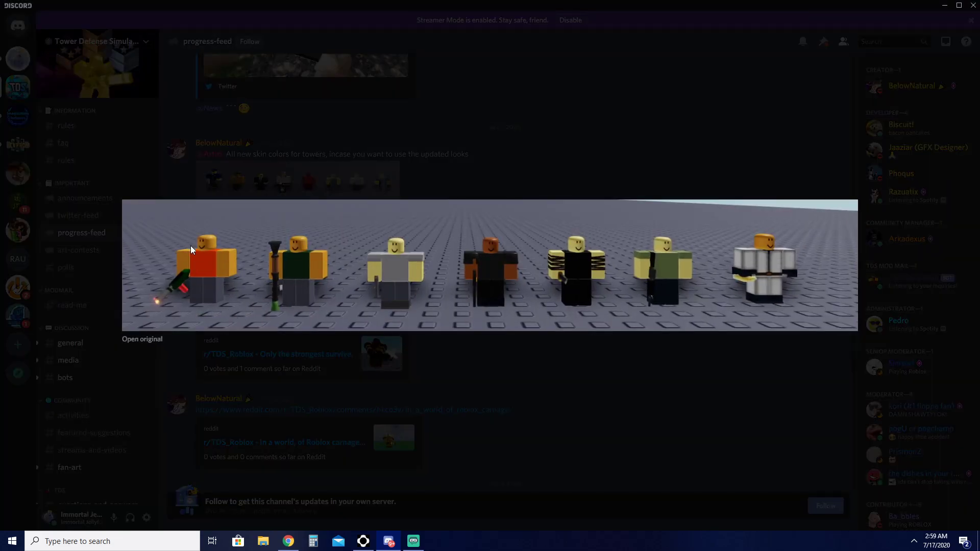
{"action": "mouse_move", "coordinate": [409, 227]}
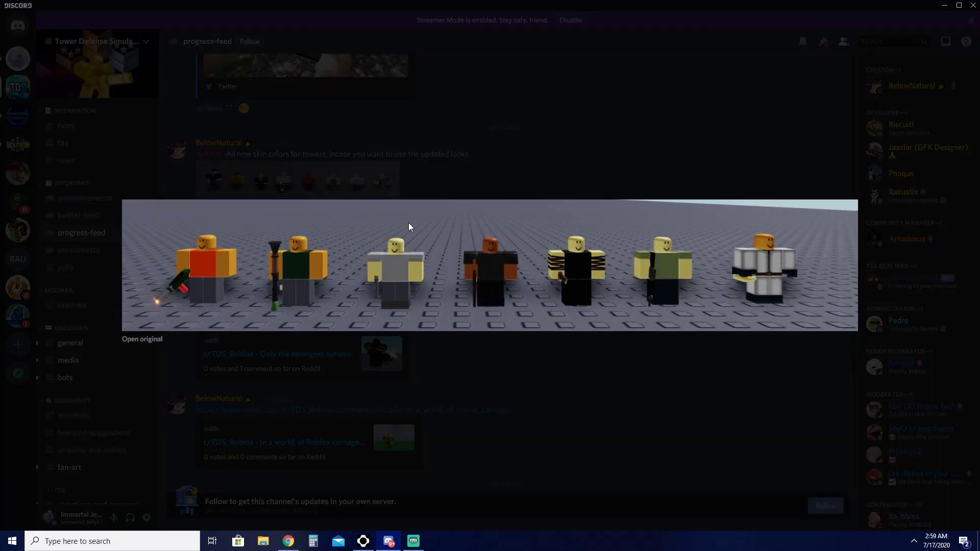
{"action": "mouse_move", "coordinate": [403, 249]}
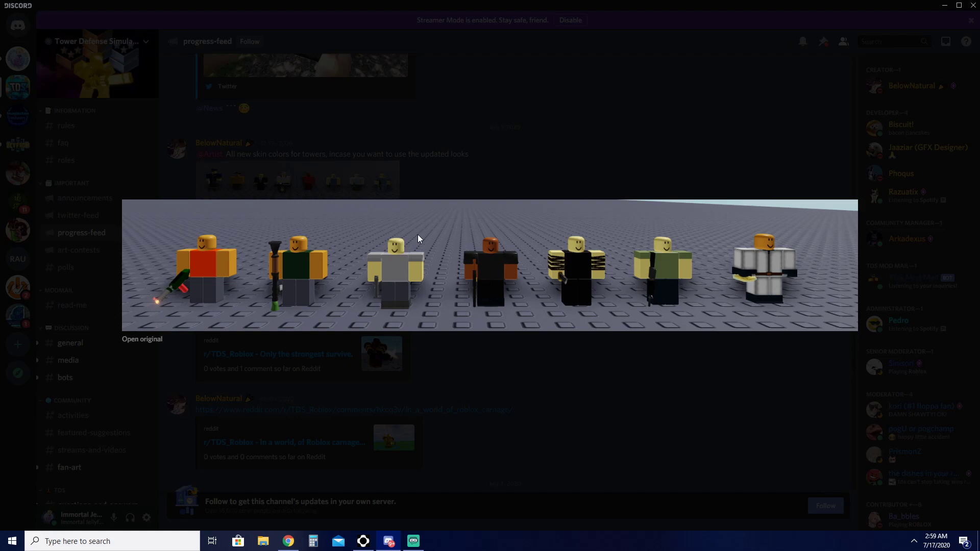
{"action": "mouse_move", "coordinate": [510, 259]}
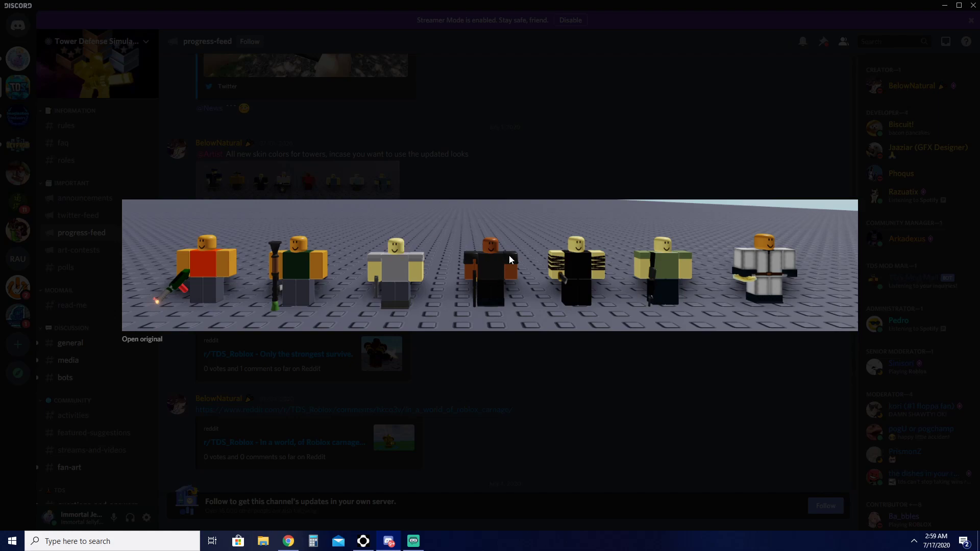
{"action": "mouse_move", "coordinate": [661, 240]}
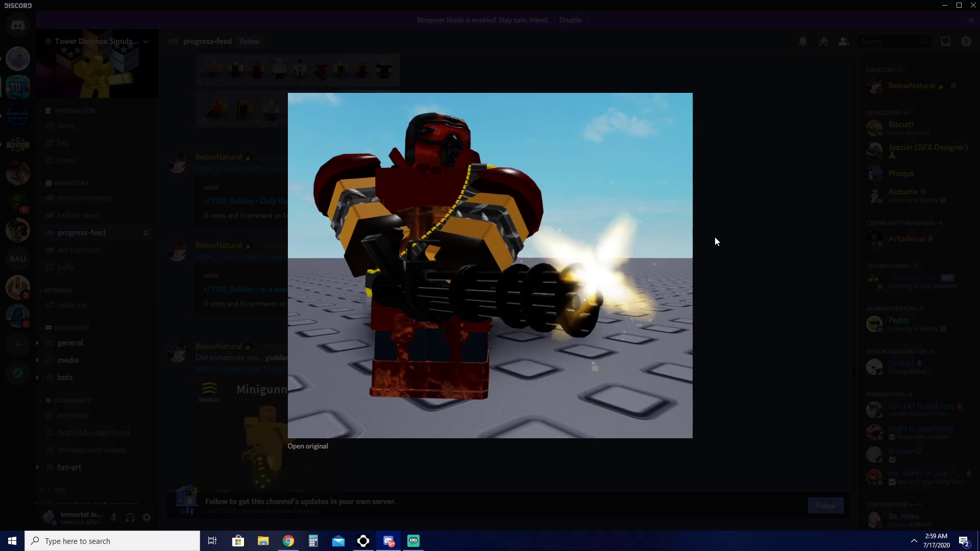
Close the enlarged image and enlarge the golden Minigunner picture in the golden perks post.
{"action": "left_click", "coordinate": [717, 241]}
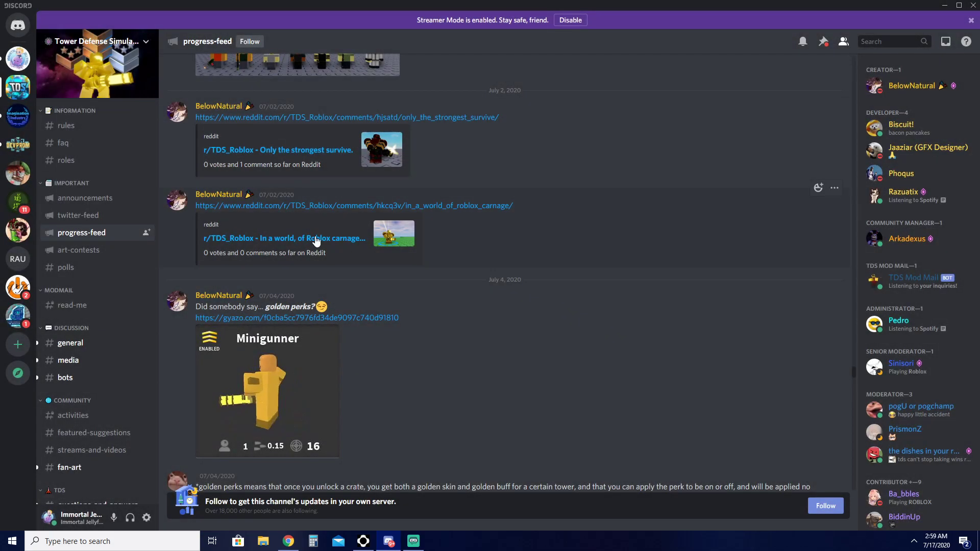
{"action": "left_click", "coordinate": [267, 392]}
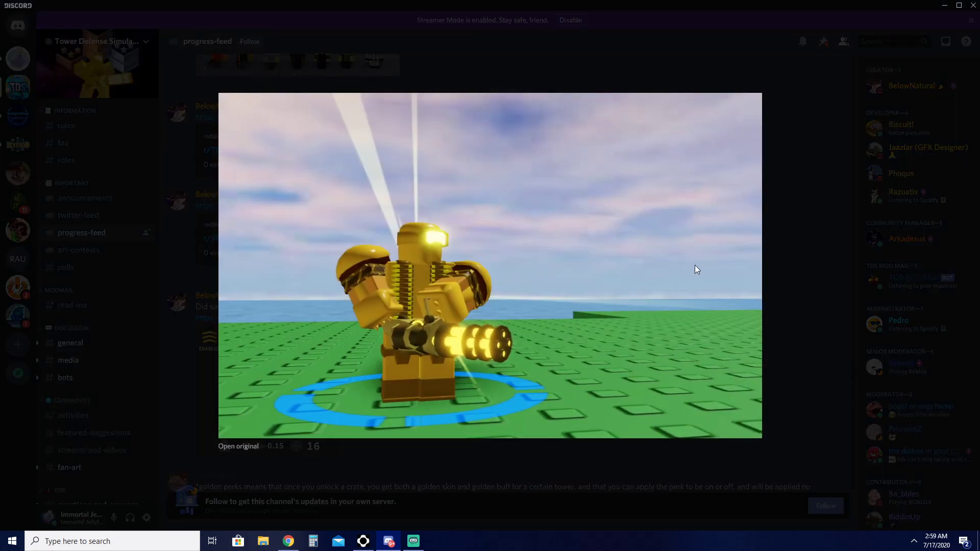
{"action": "mouse_move", "coordinate": [796, 243]}
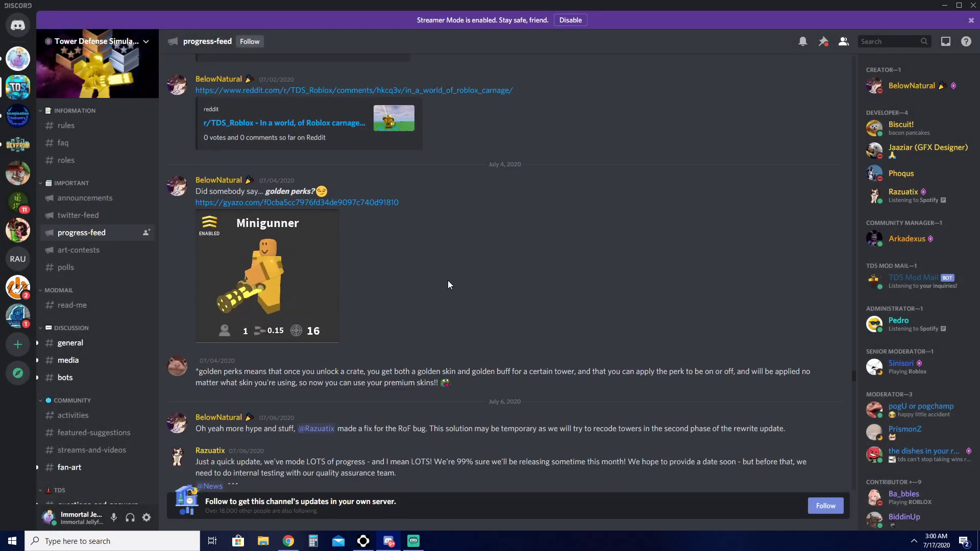
Scroll past the golden perks explanation and July 6 updates to the July 7 profile cards post.
{"action": "scroll", "scroll_direction": "down", "scroll_amount": 3}
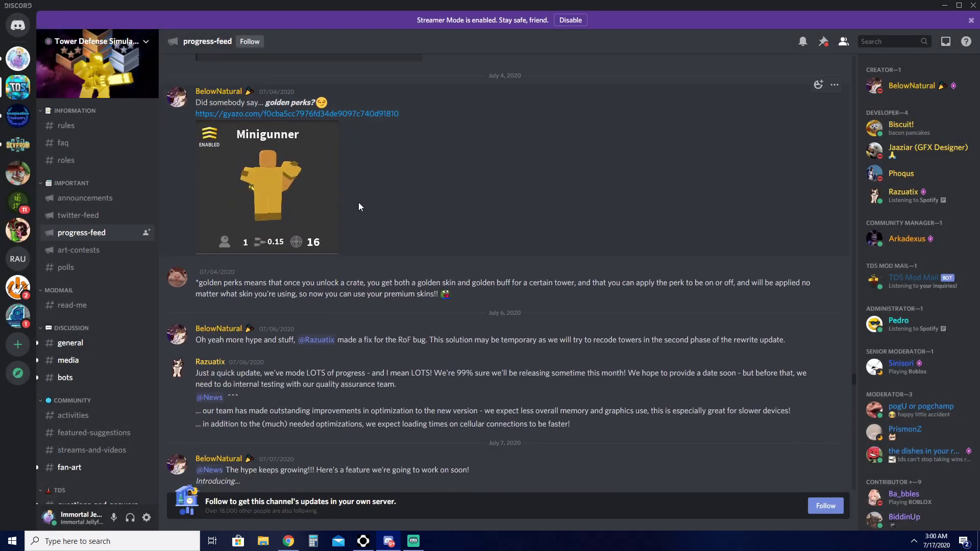
{"action": "left_click", "coordinate": [268, 189]}
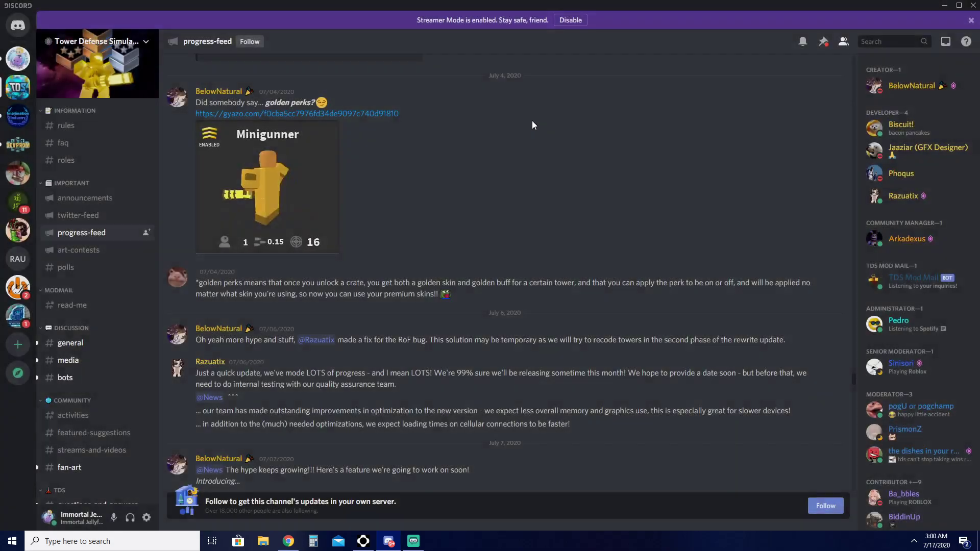
{"action": "left_click", "coordinate": [266, 187]}
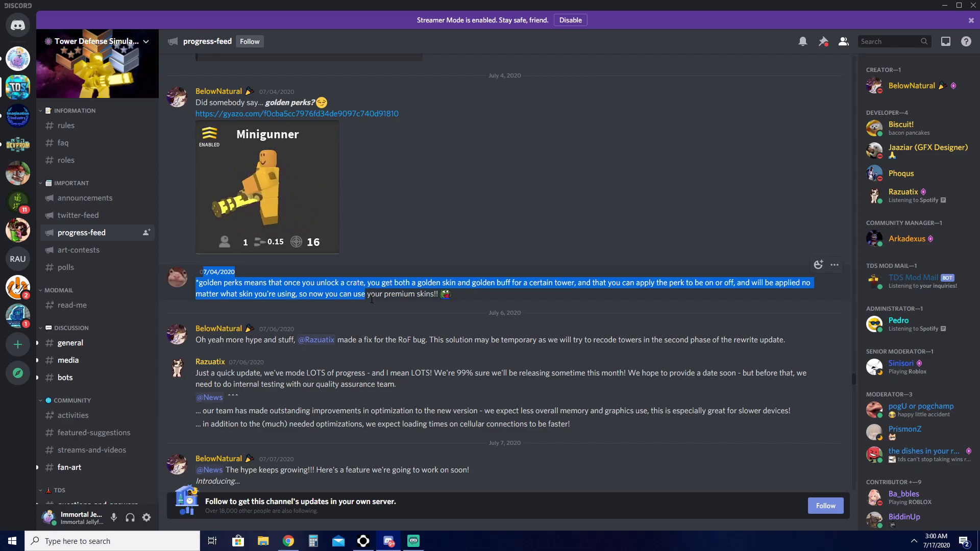
{"action": "left_click", "coordinate": [640, 182]}
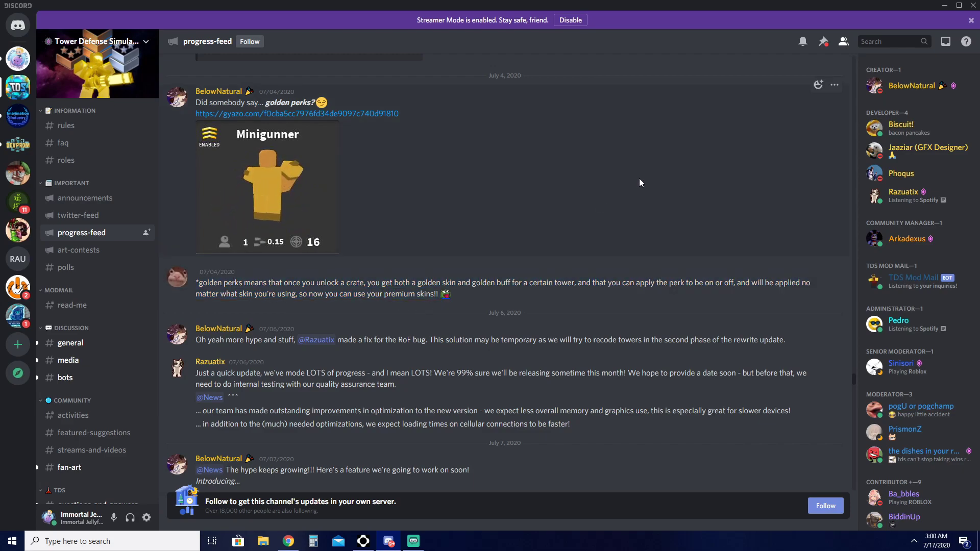
{"action": "scroll", "scroll_direction": "down", "scroll_amount": 3}
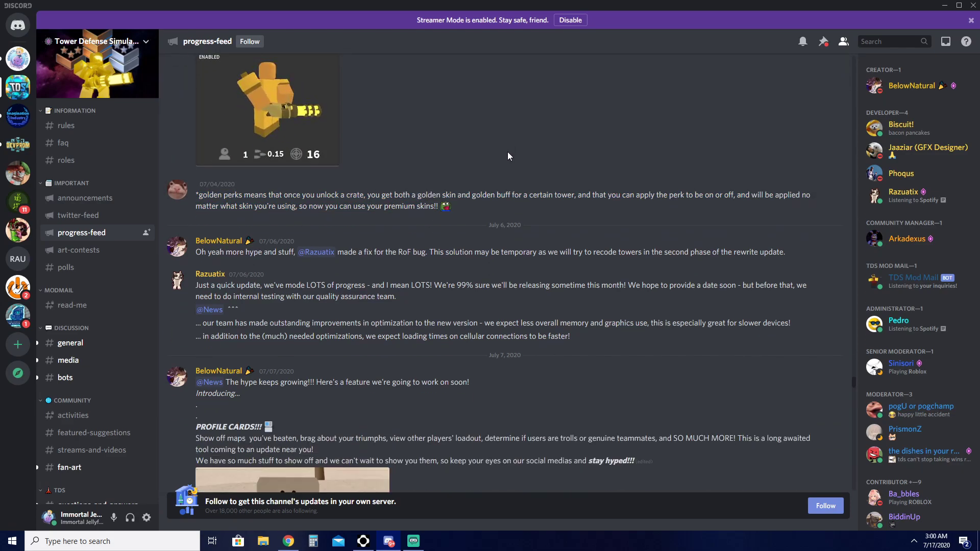
{"action": "scroll", "scroll_direction": "down", "scroll_amount": 3}
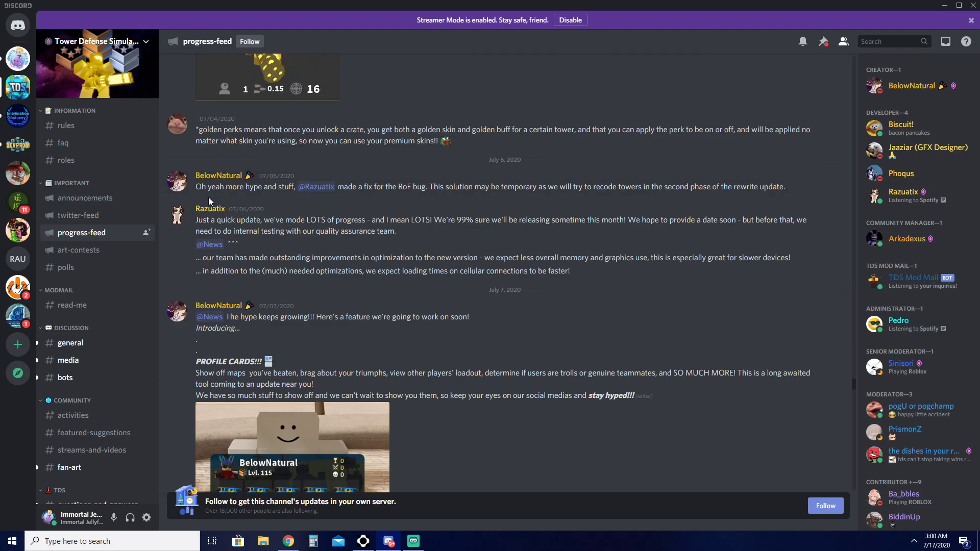
{"action": "mouse_move", "coordinate": [158, 172]}
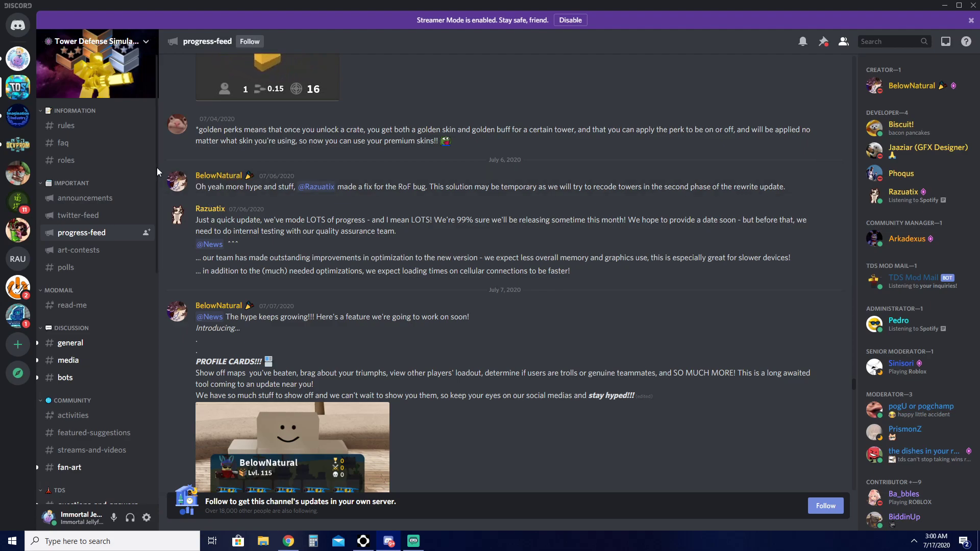
{"action": "mouse_move", "coordinate": [213, 182]}
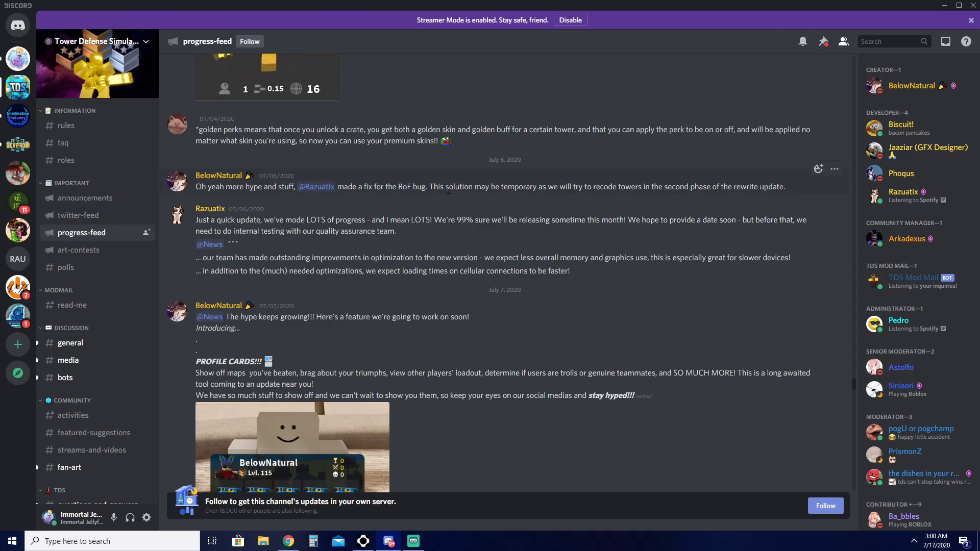
{"action": "scroll", "scroll_direction": "down", "scroll_amount": 3}
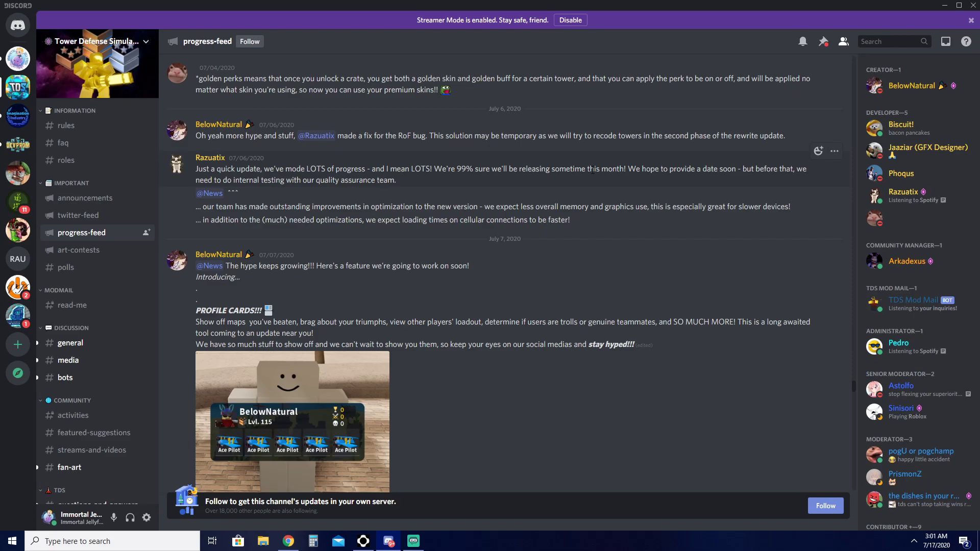
{"action": "mouse_move", "coordinate": [668, 172]}
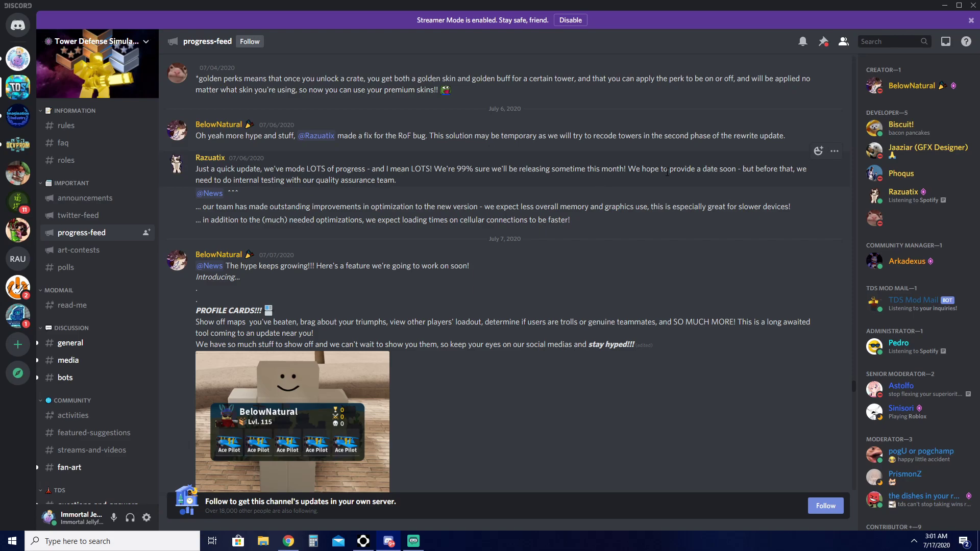
{"action": "mouse_move", "coordinate": [751, 172]}
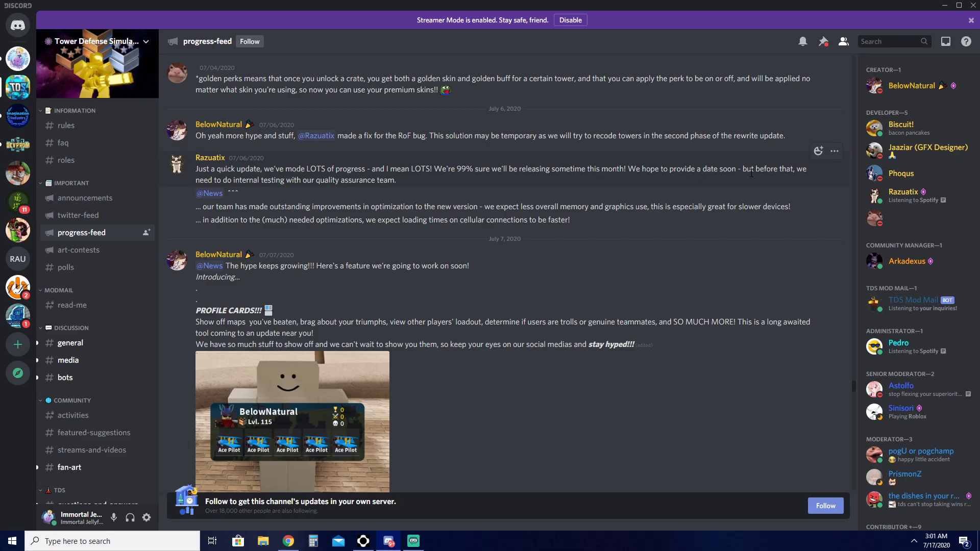
{"action": "mouse_move", "coordinate": [793, 181]}
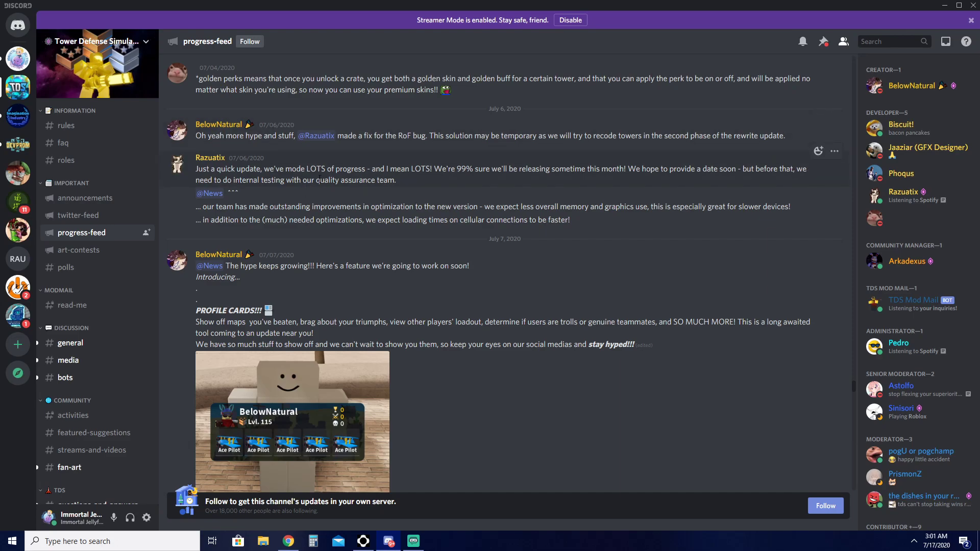
Scroll past the profile cards post to the July 9 lobby throwback and Fire 7 tablet posts.
{"action": "scroll", "scroll_direction": "down", "scroll_amount": 3}
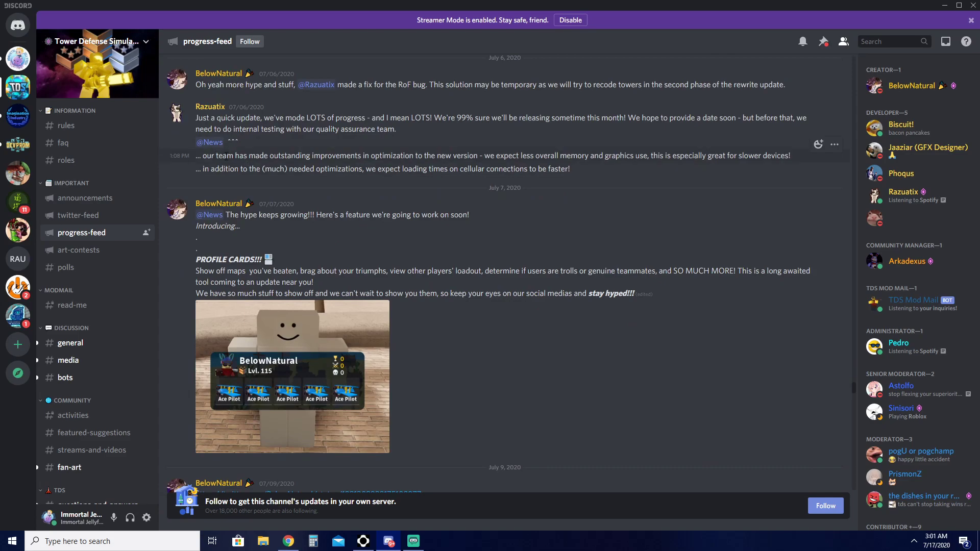
{"action": "scroll", "scroll_direction": "down", "scroll_amount": 3}
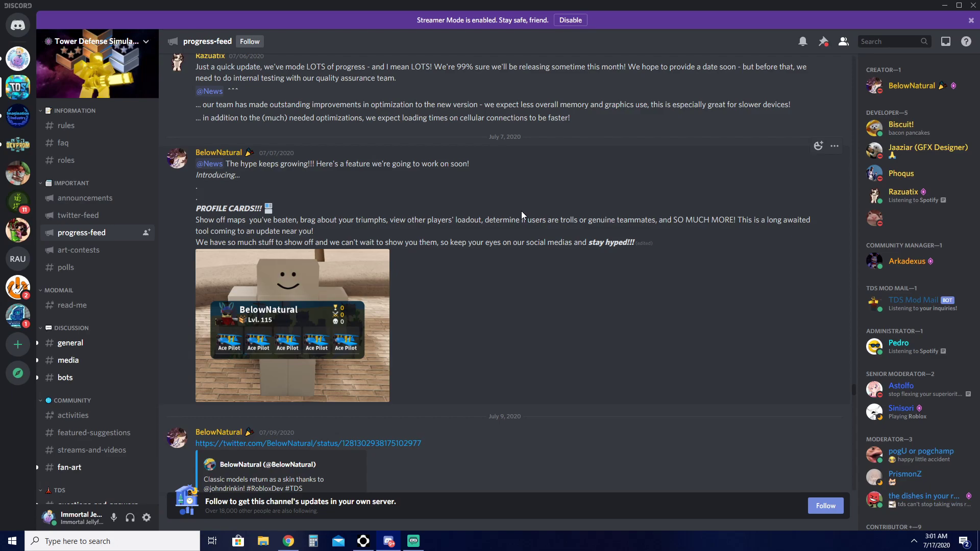
{"action": "mouse_move", "coordinate": [504, 158]}
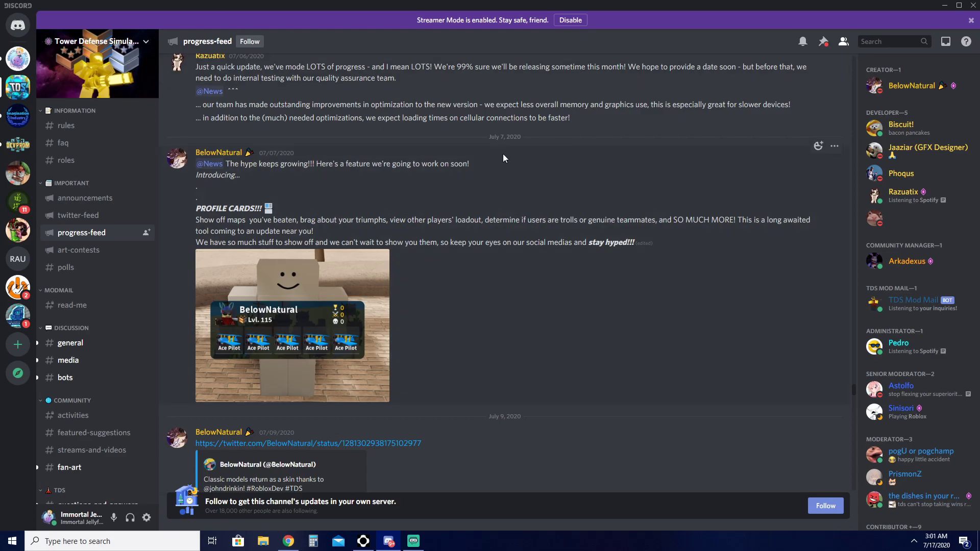
{"action": "scroll", "scroll_direction": "down", "scroll_amount": 3}
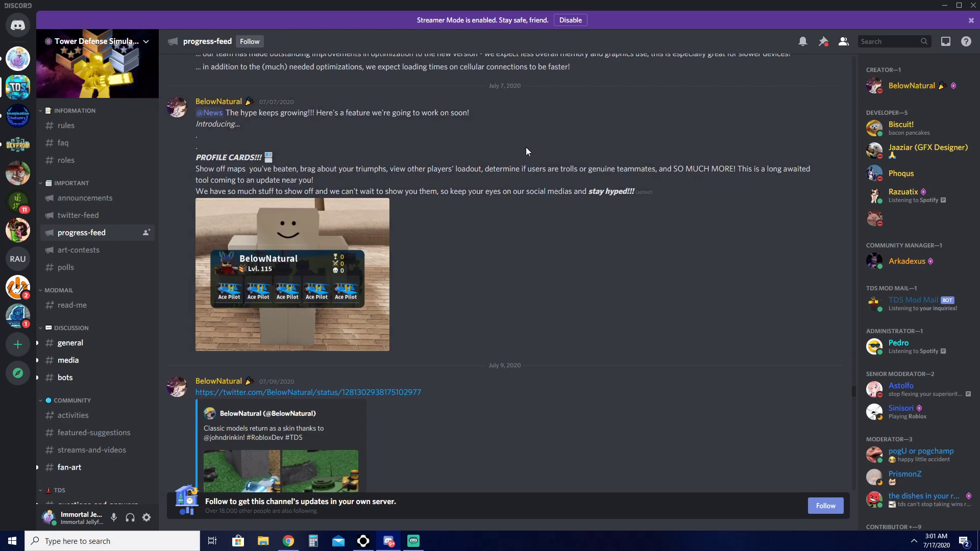
{"action": "scroll", "scroll_direction": "down", "scroll_amount": 3}
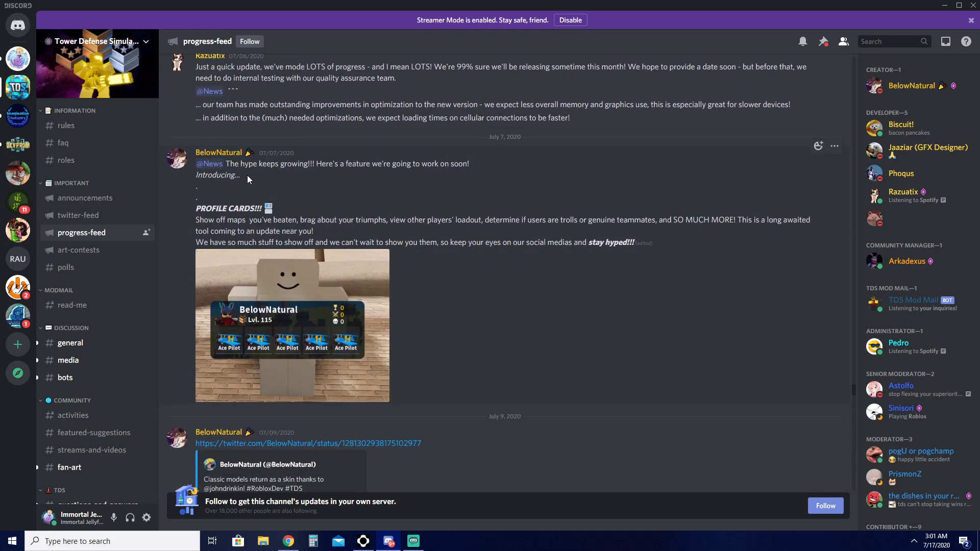
{"action": "scroll", "scroll_direction": "down", "scroll_amount": 3}
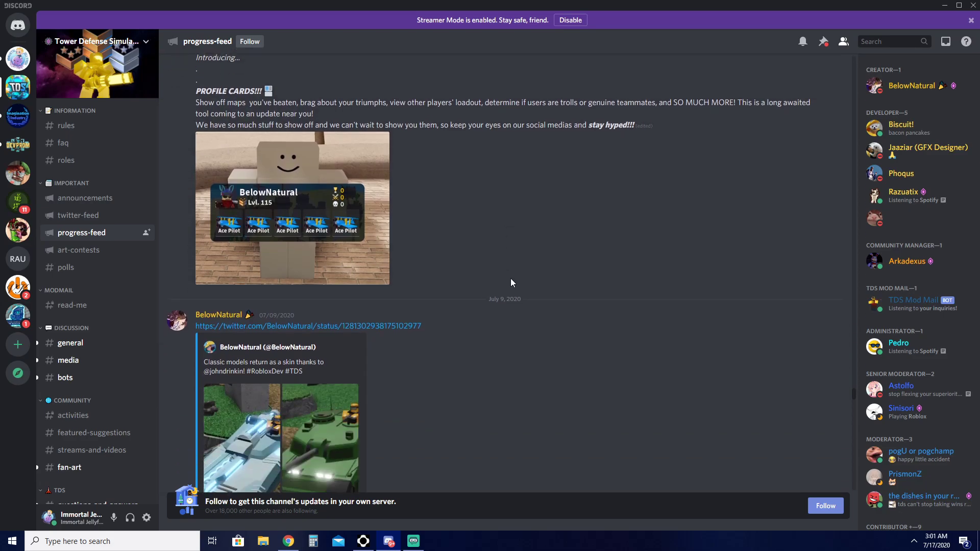
{"action": "scroll", "scroll_direction": "down", "scroll_amount": 3}
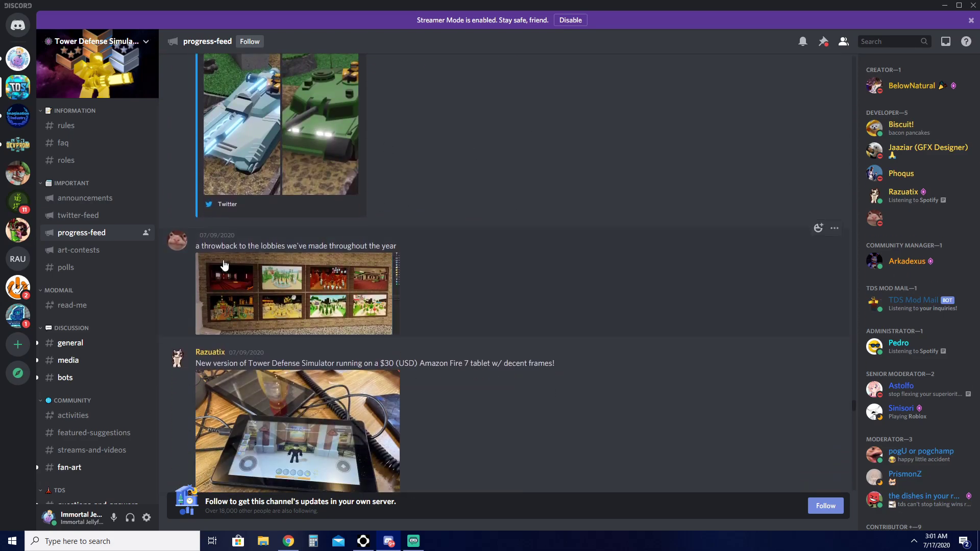
Enlarge the lobbies throwback image, then scroll to the July 11 'Life made a lot easier' post.
{"action": "left_click", "coordinate": [225, 266]}
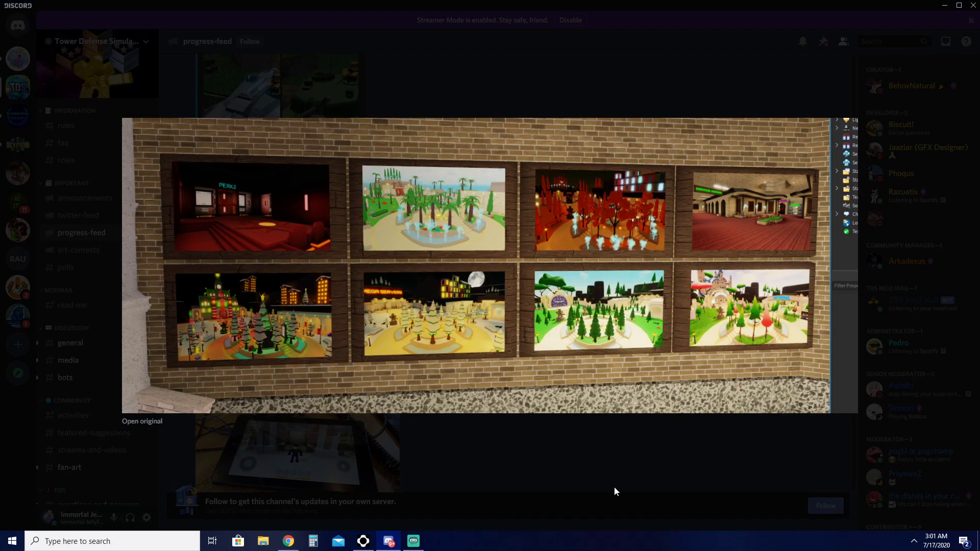
{"action": "mouse_move", "coordinate": [607, 299]}
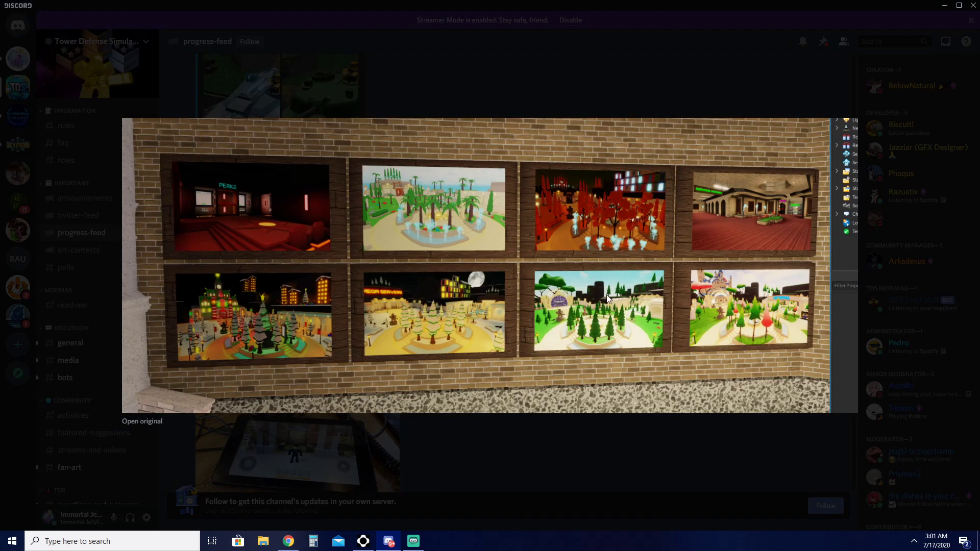
{"action": "mouse_move", "coordinate": [596, 472]}
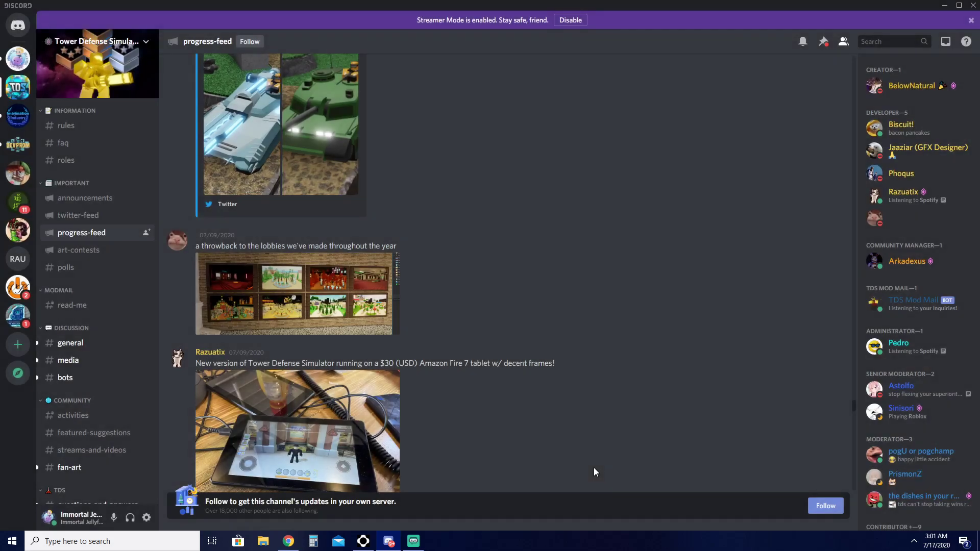
{"action": "scroll", "scroll_direction": "down", "scroll_amount": 3}
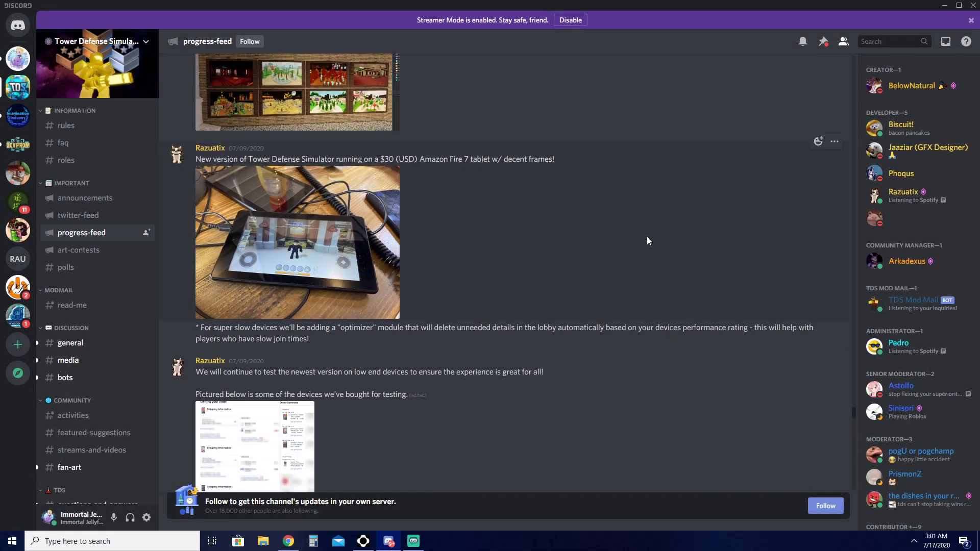
{"action": "scroll", "scroll_direction": "down", "scroll_amount": 3}
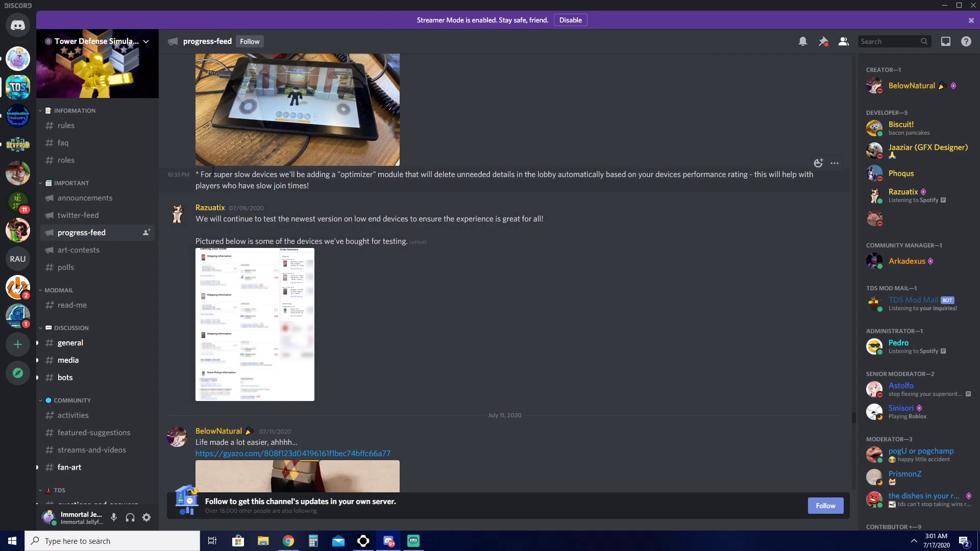
{"action": "scroll", "scroll_direction": "down", "scroll_amount": 3}
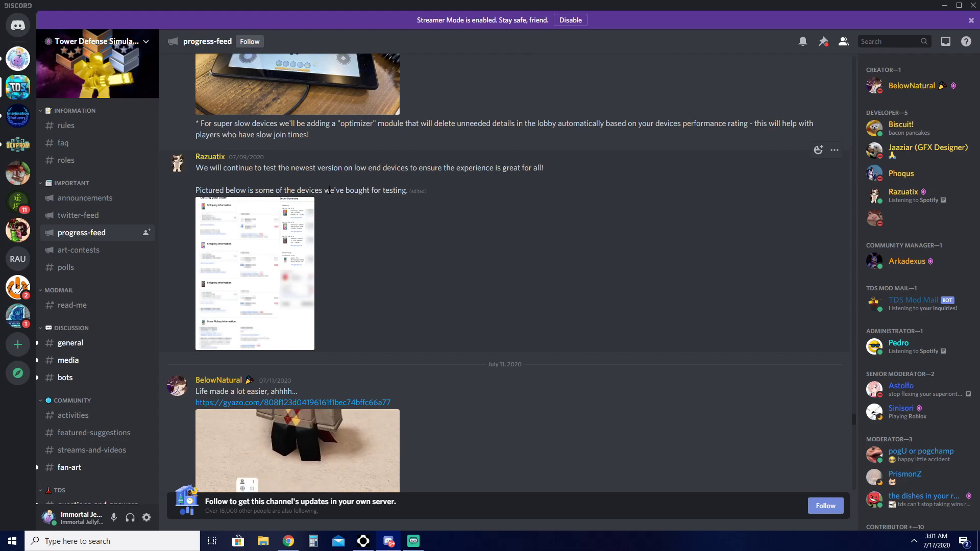
Open the July 9 testing-devices order screenshot enlarged.
{"action": "left_click", "coordinate": [254, 273]}
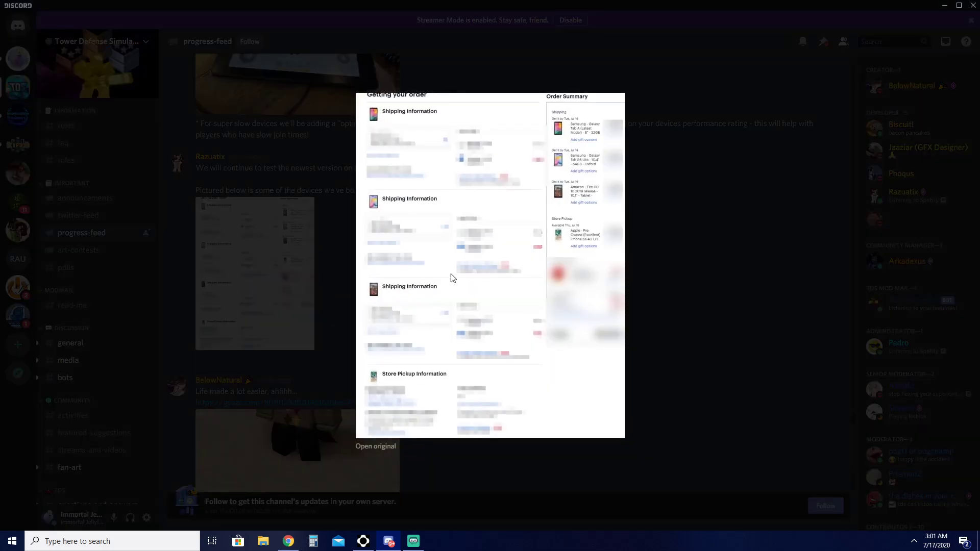
{"action": "mouse_move", "coordinate": [477, 163]}
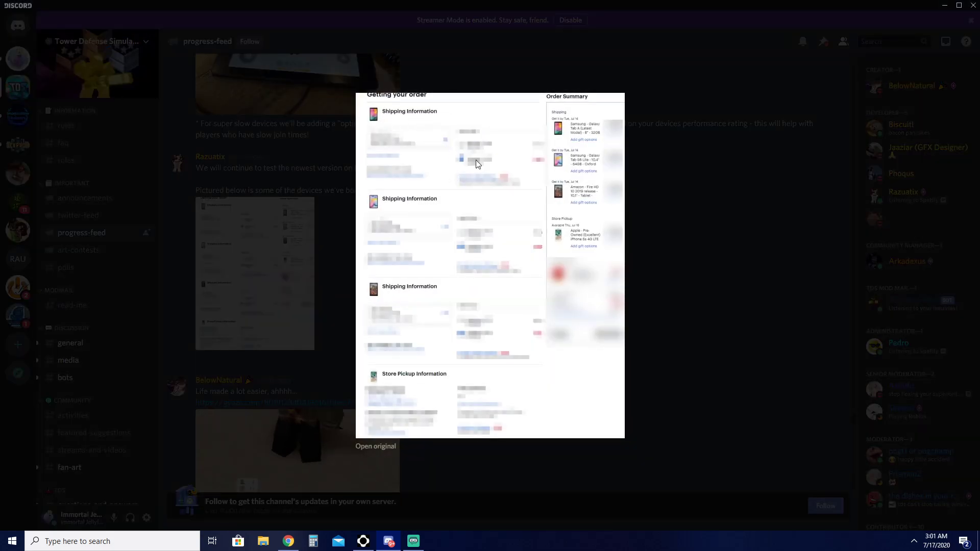
{"action": "mouse_move", "coordinate": [592, 204]}
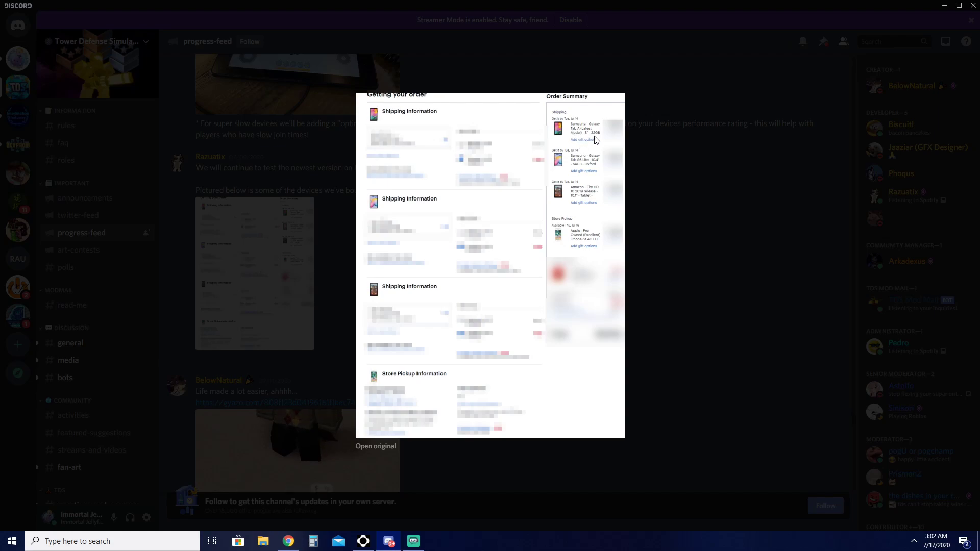
{"action": "mouse_move", "coordinate": [571, 169]}
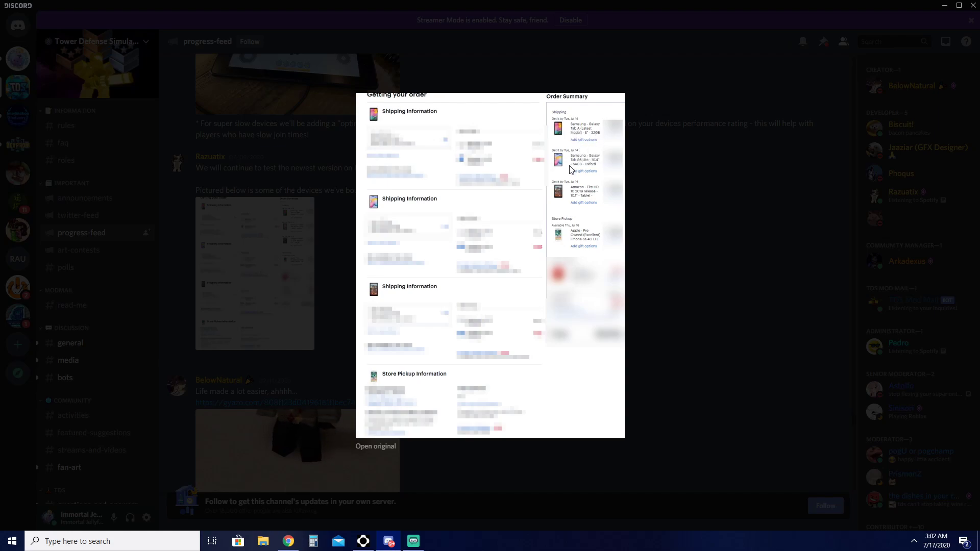
{"action": "mouse_move", "coordinate": [597, 165]}
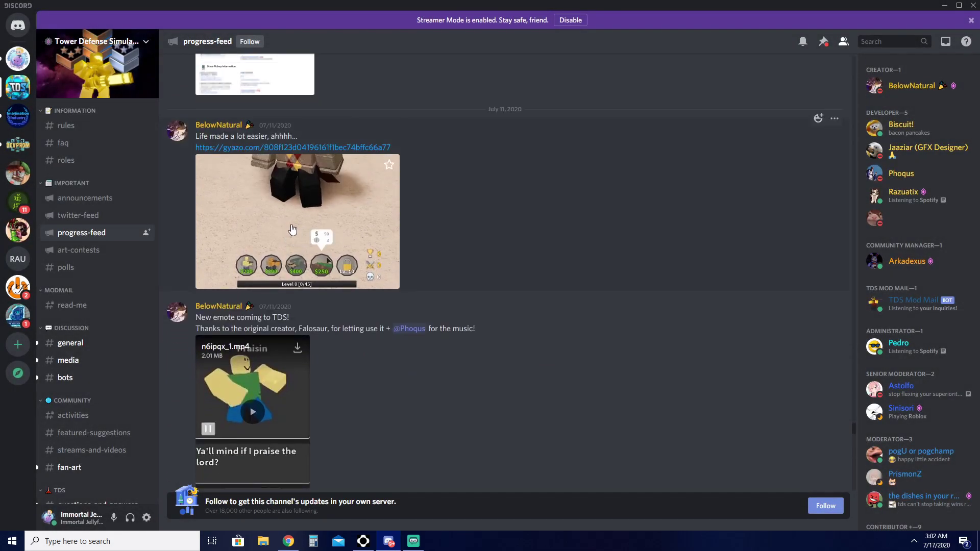
Enlarge the July 11 gameplay GIF, then close it to return to the emote post.
{"action": "left_click", "coordinate": [293, 229]}
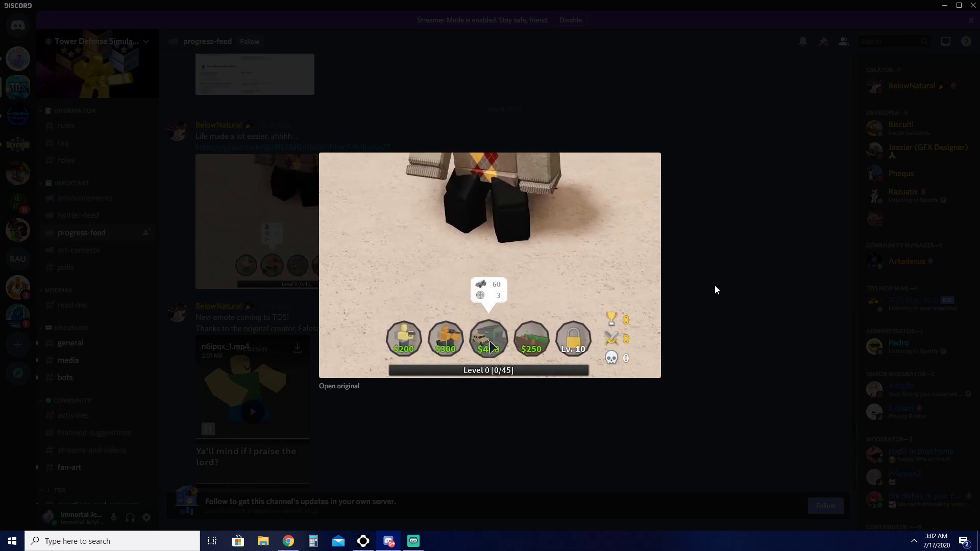
{"action": "left_click", "coordinate": [717, 289]}
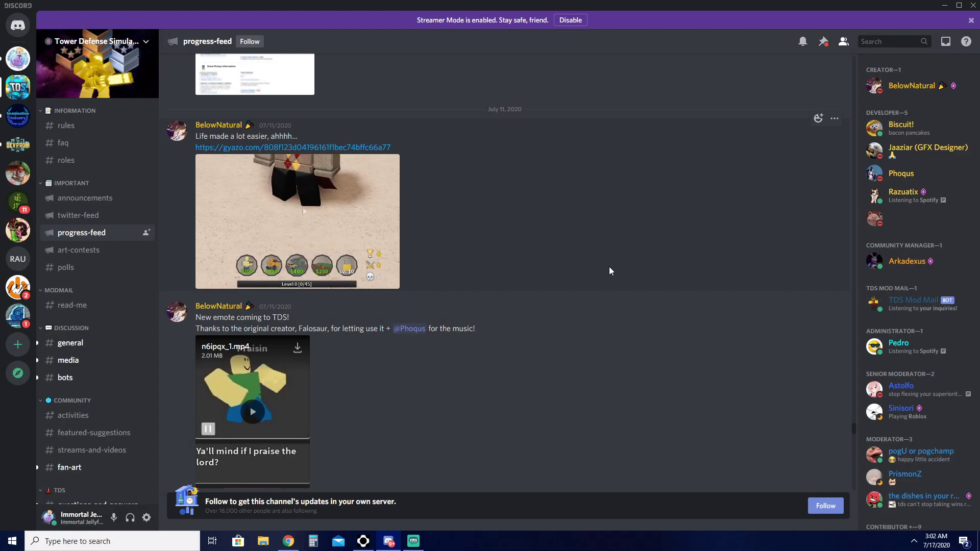
{"action": "left_click", "coordinate": [298, 221]}
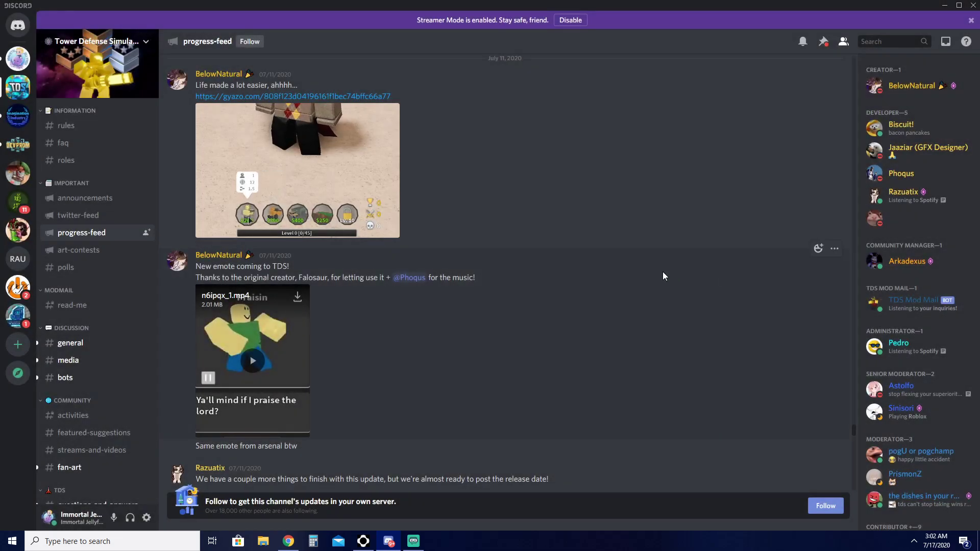
Scroll past the Praisin emote video to the launch livestream, update schedule and lobby music posts.
{"action": "scroll", "scroll_direction": "down", "scroll_amount": 3}
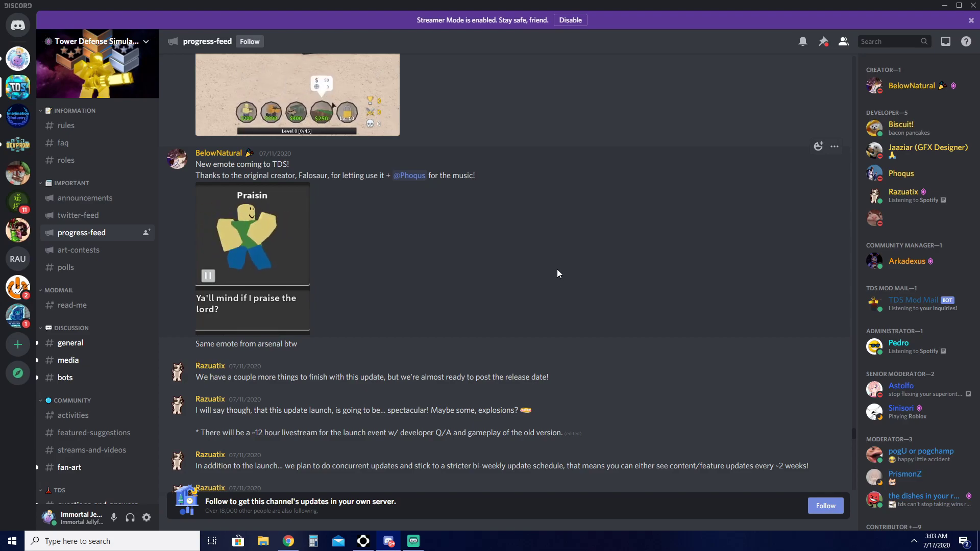
{"action": "scroll", "scroll_direction": "down", "scroll_amount": 3}
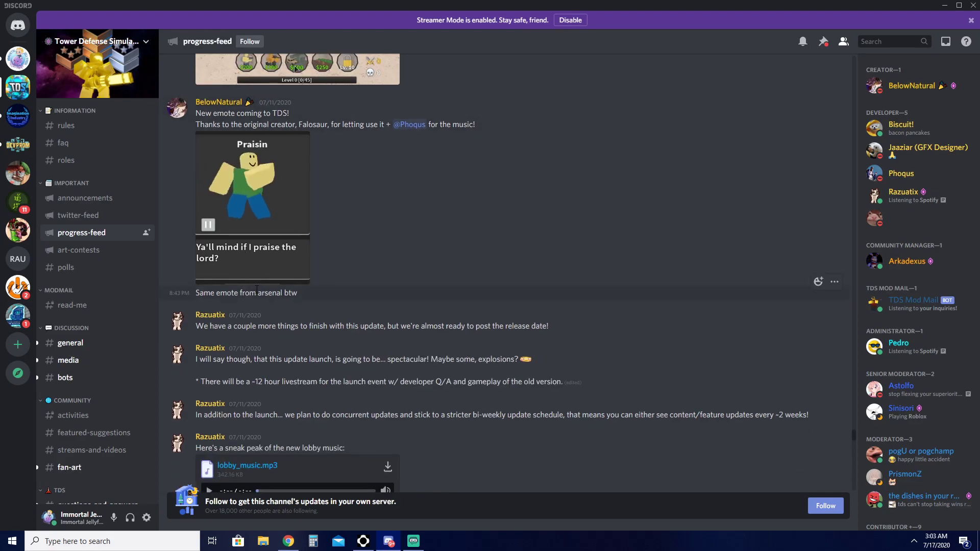
Scroll to the July 12 biggest update, Maxed Soldier comparison and battle soldier tweet posts.
{"action": "scroll", "scroll_direction": "down", "scroll_amount": 3}
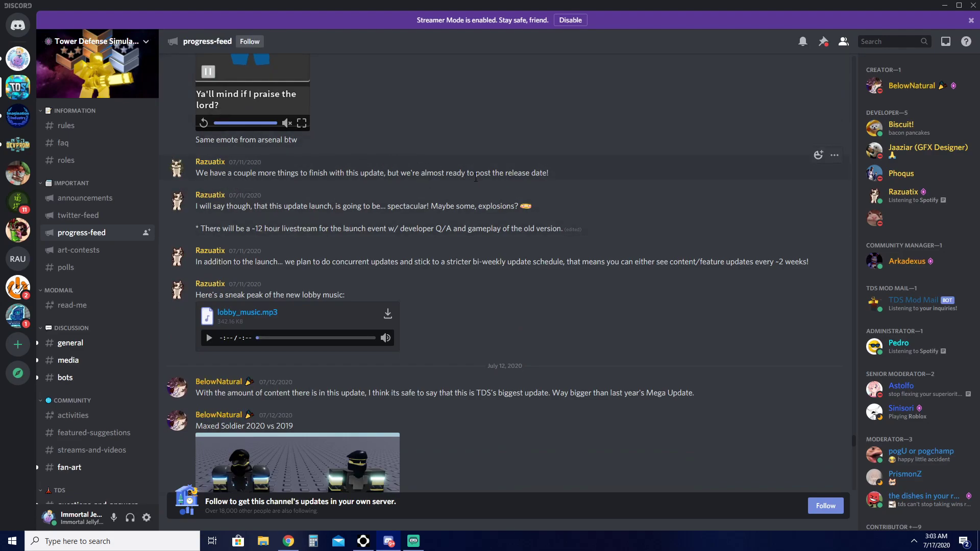
{"action": "mouse_move", "coordinate": [262, 171]}
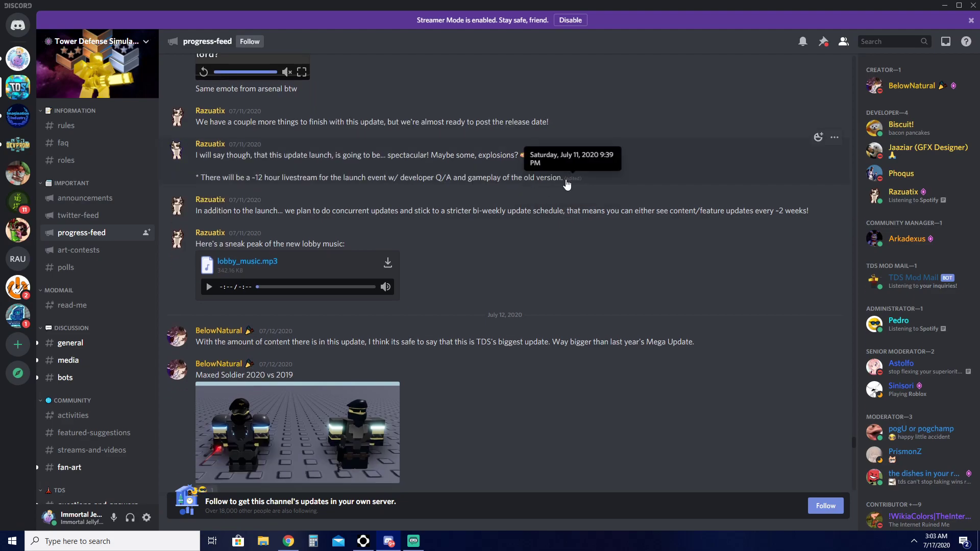
{"action": "mouse_move", "coordinate": [277, 221]}
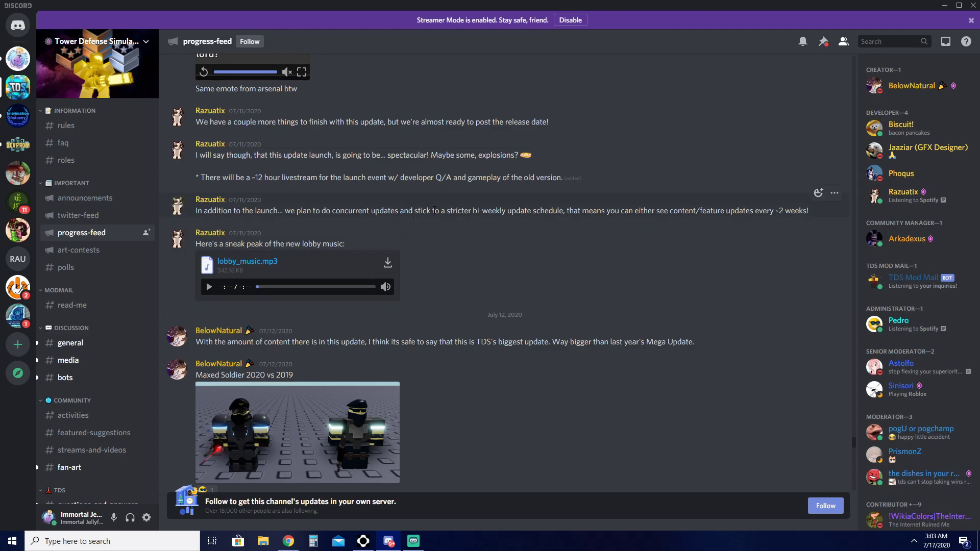
{"action": "mouse_move", "coordinate": [524, 221]}
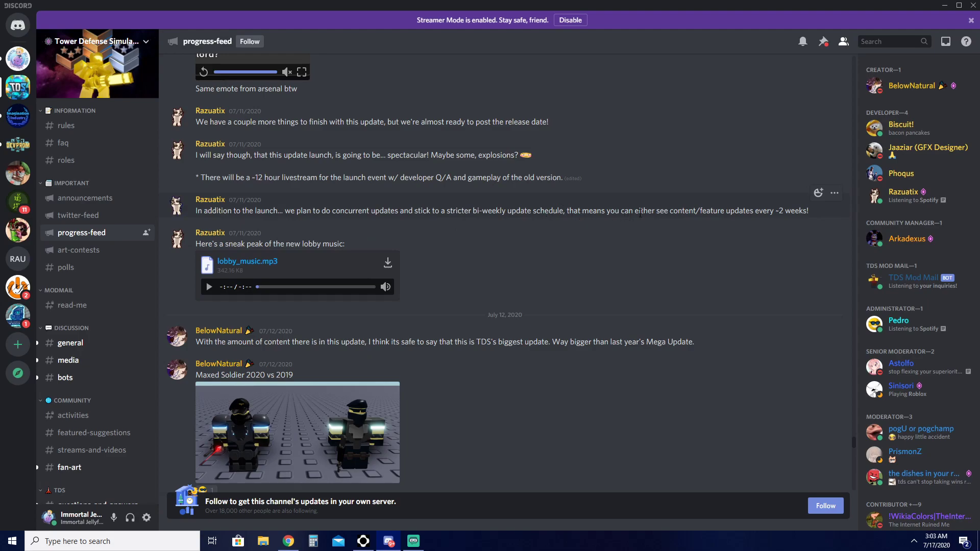
{"action": "mouse_move", "coordinate": [767, 199]}
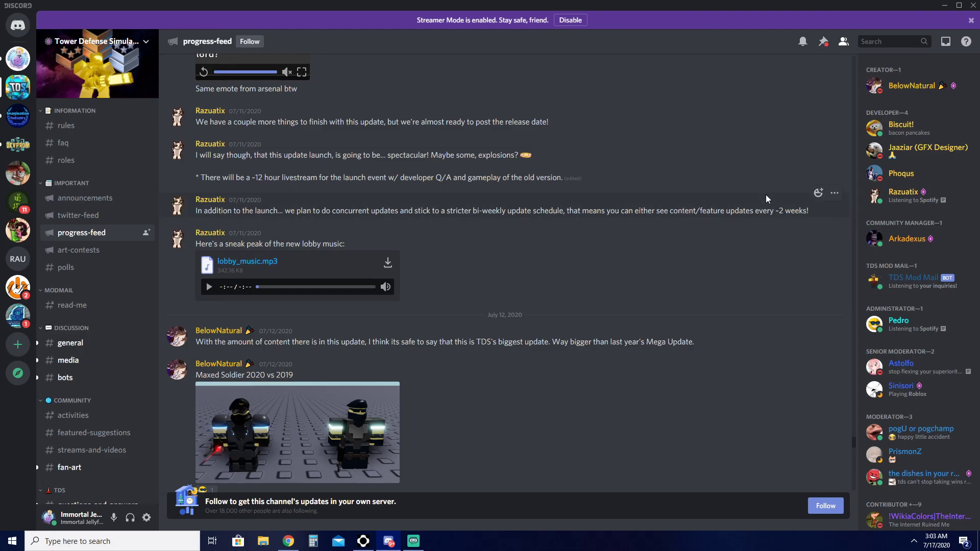
{"action": "mouse_move", "coordinate": [247, 225]}
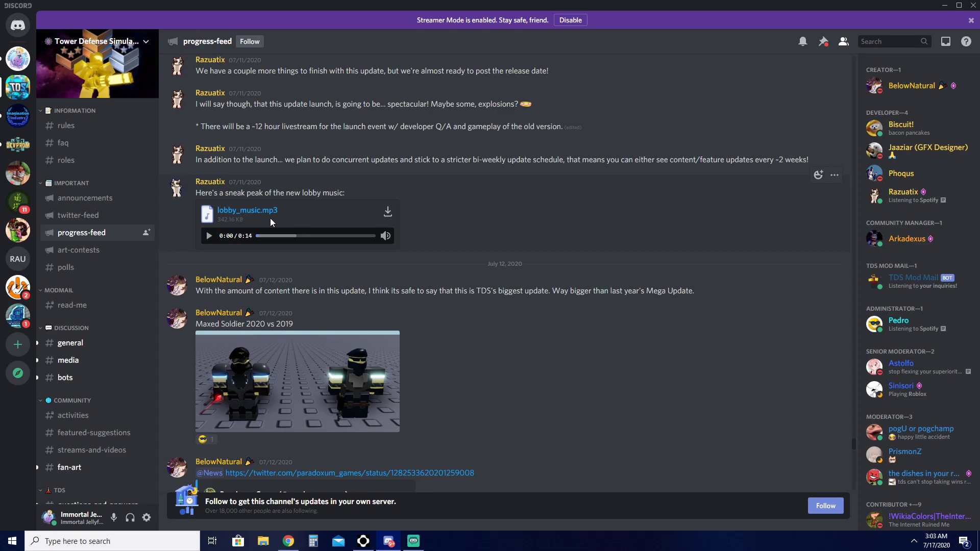
{"action": "scroll", "scroll_direction": "down", "scroll_amount": 3}
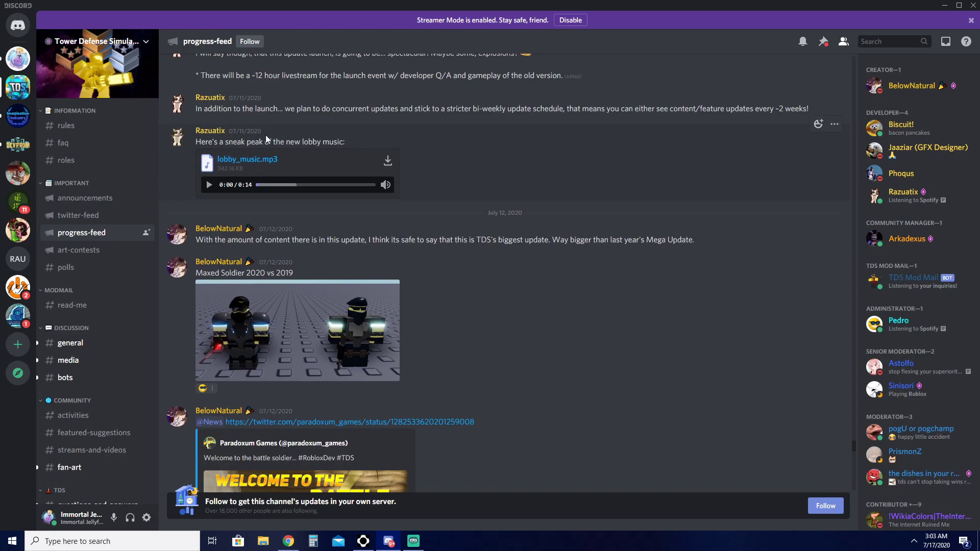
{"action": "mouse_move", "coordinate": [520, 162]}
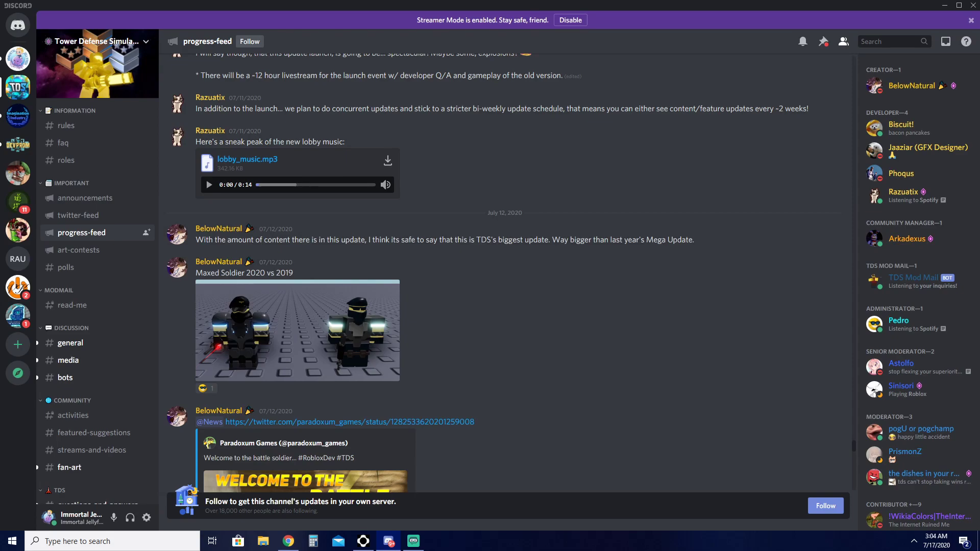
{"action": "mouse_move", "coordinate": [429, 120]}
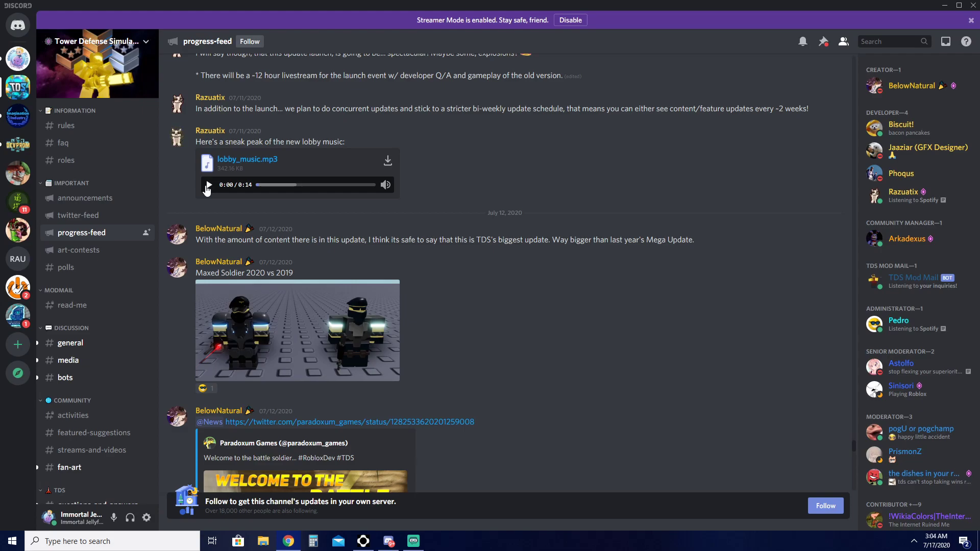
Play the lobby_music.mp3 sneak peek to its end, then scroll down slightly.
{"action": "left_click", "coordinate": [209, 185]}
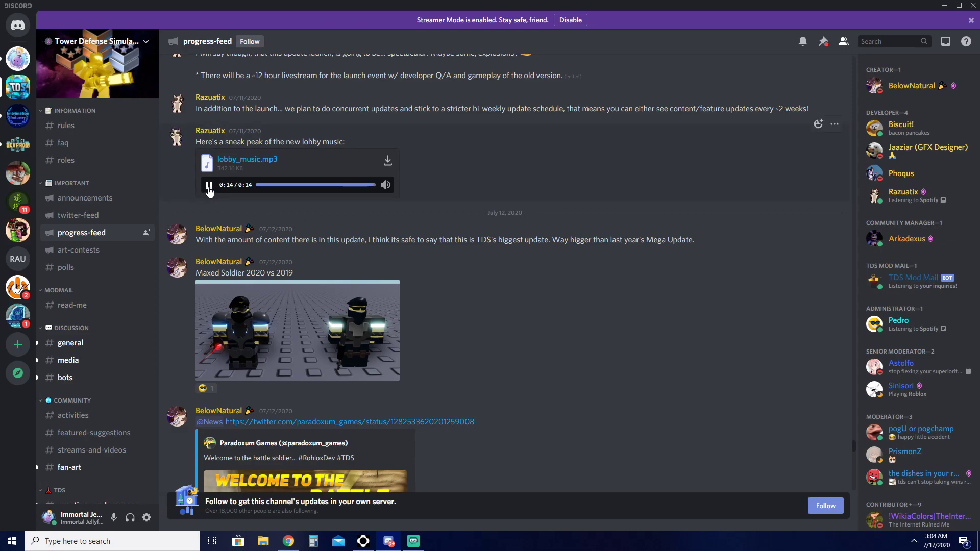
{"action": "left_click", "coordinate": [208, 185]}
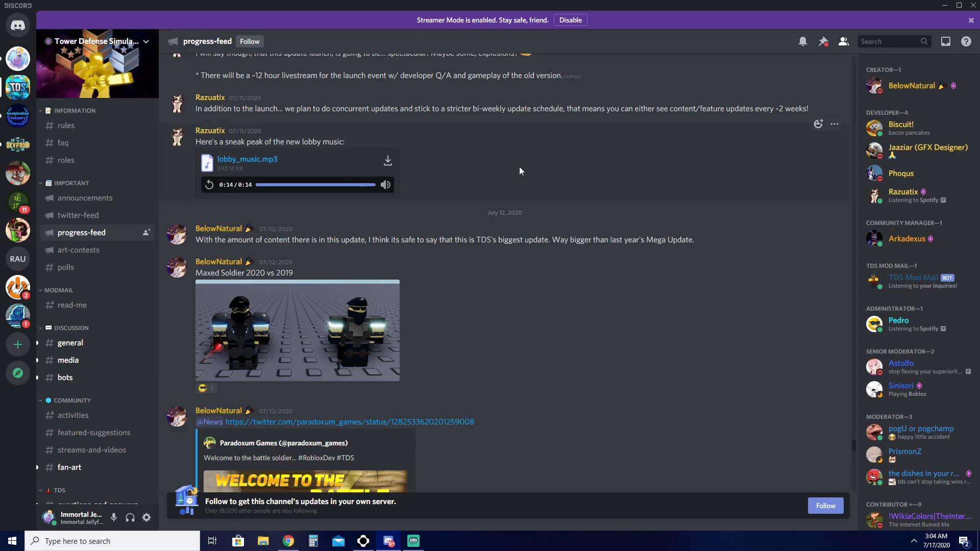
{"action": "mouse_move", "coordinate": [448, 251]}
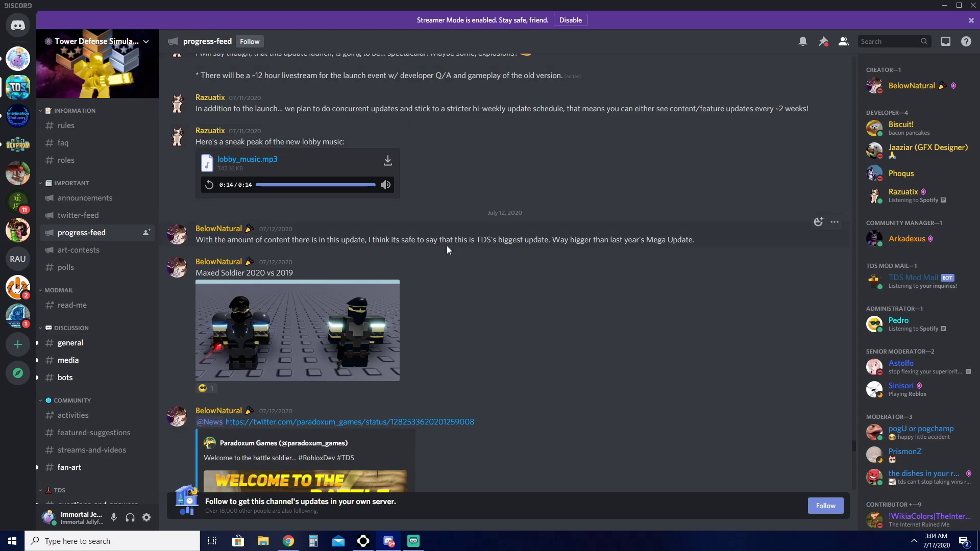
{"action": "scroll", "scroll_direction": "down", "scroll_amount": 3}
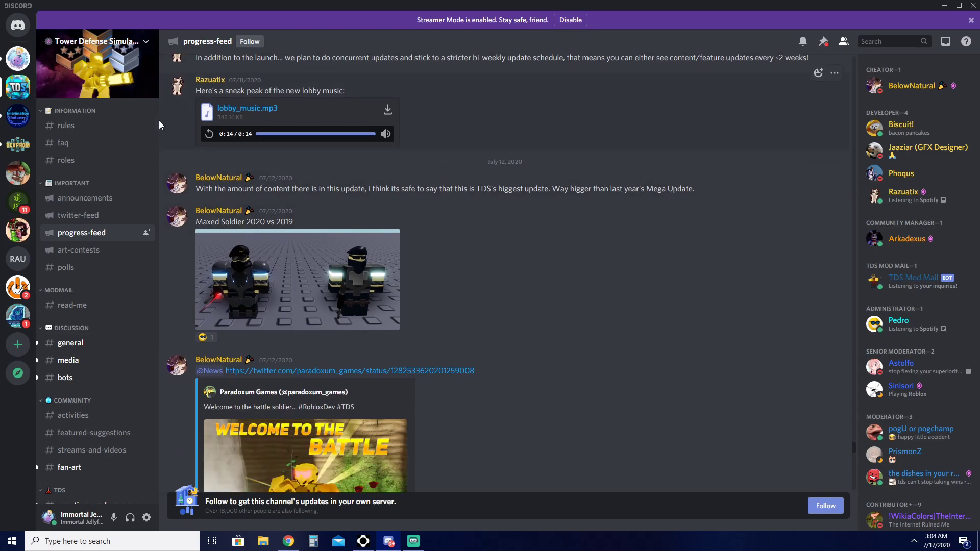
{"action": "mouse_move", "coordinate": [71, 143]}
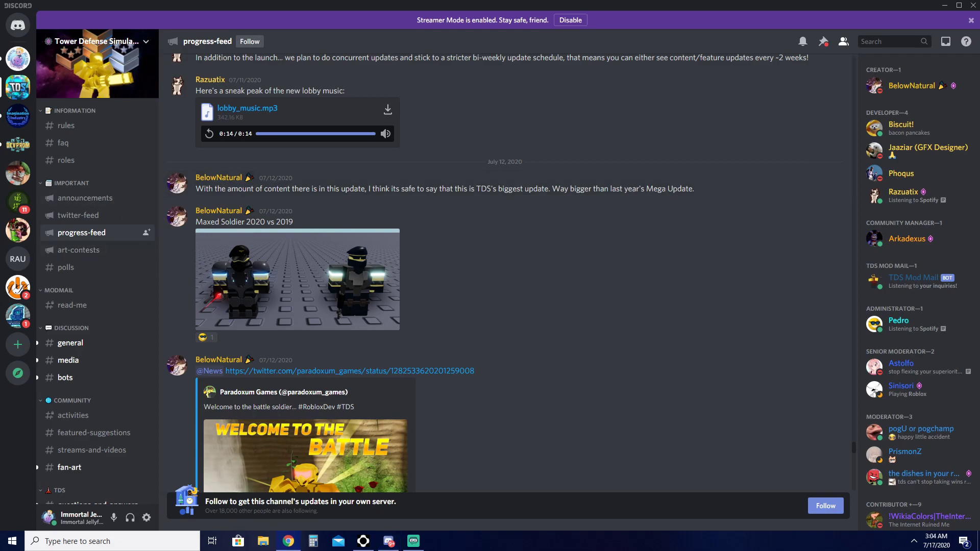
{"action": "mouse_move", "coordinate": [508, 269]}
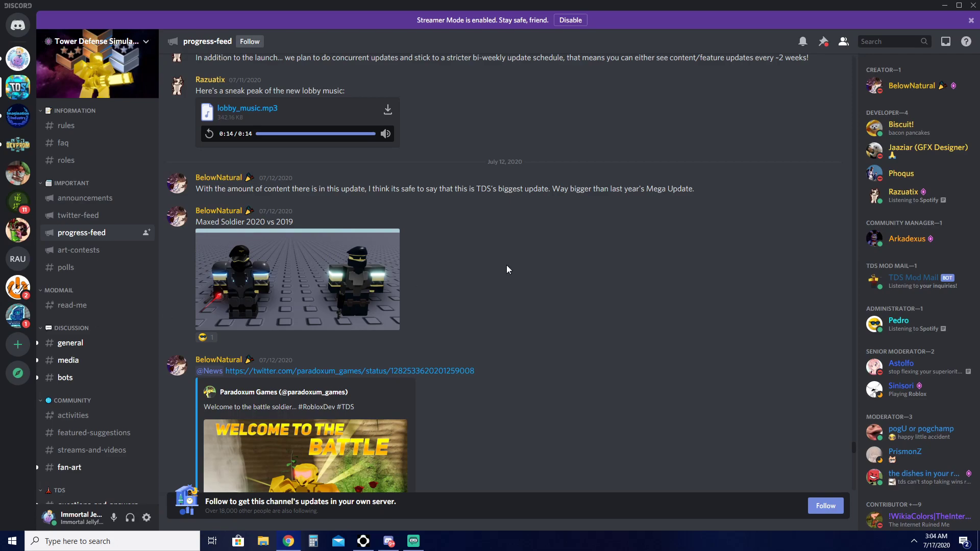
{"action": "mouse_move", "coordinate": [234, 195]}
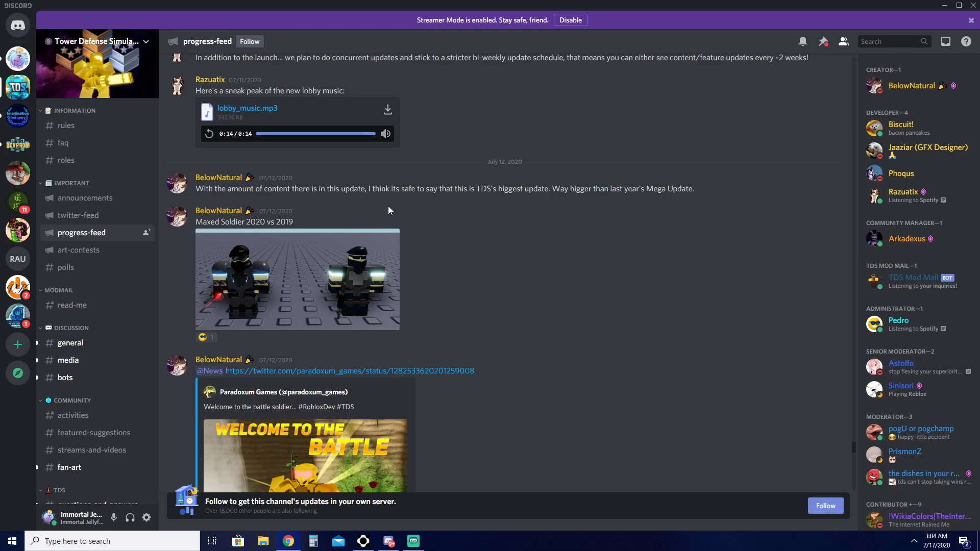
{"action": "mouse_move", "coordinate": [523, 204]}
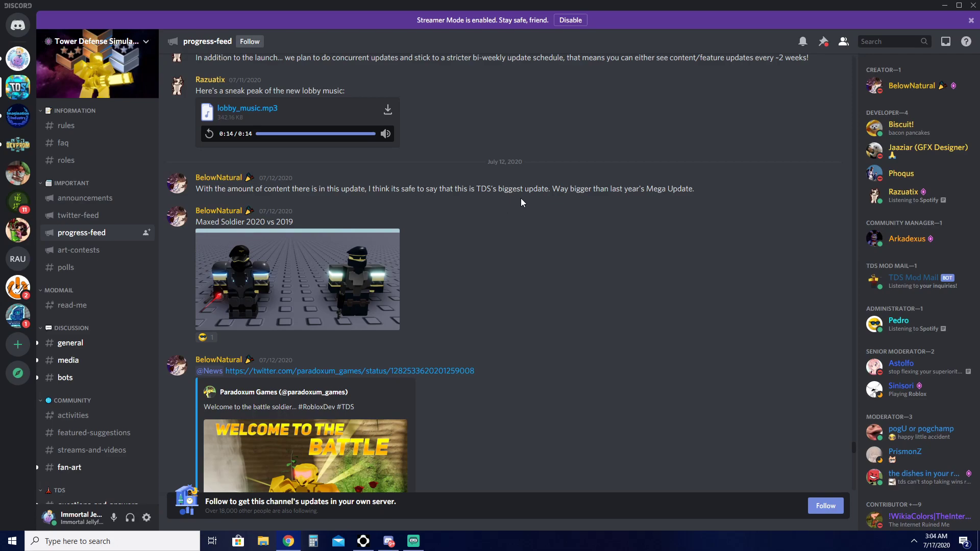
{"action": "mouse_move", "coordinate": [594, 186]}
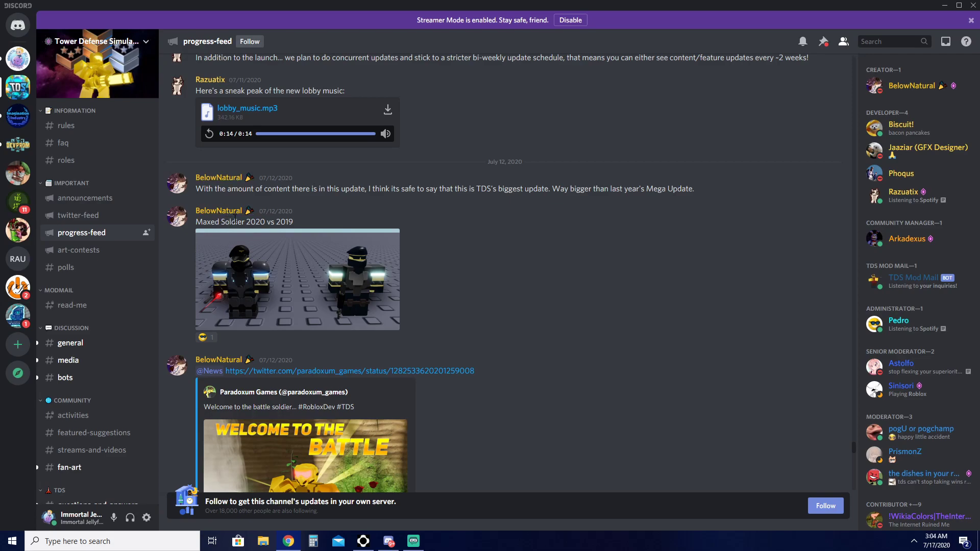
Open the July 12 Maxed Soldier 2020 vs 2019 comparison image in the viewer.
{"action": "left_click", "coordinate": [297, 279]}
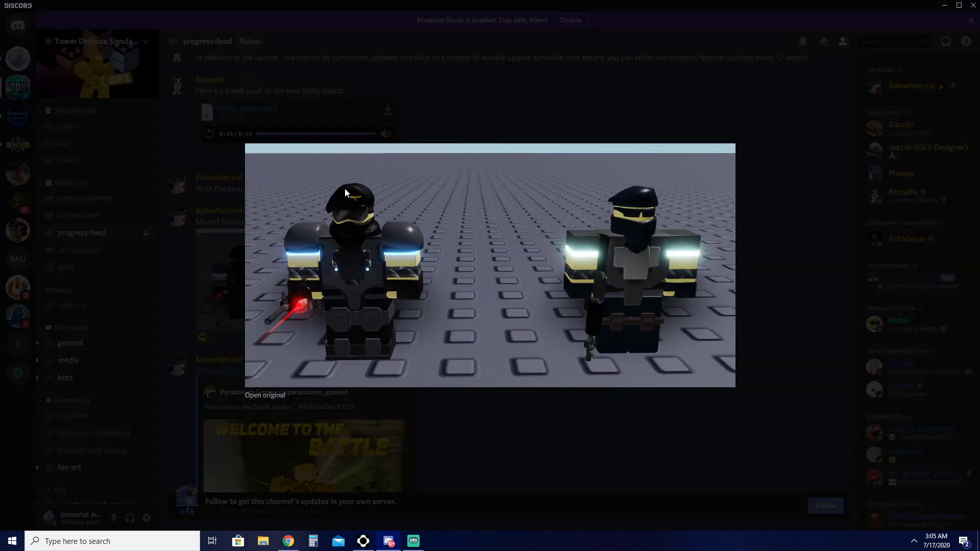
{"action": "mouse_move", "coordinate": [262, 257]}
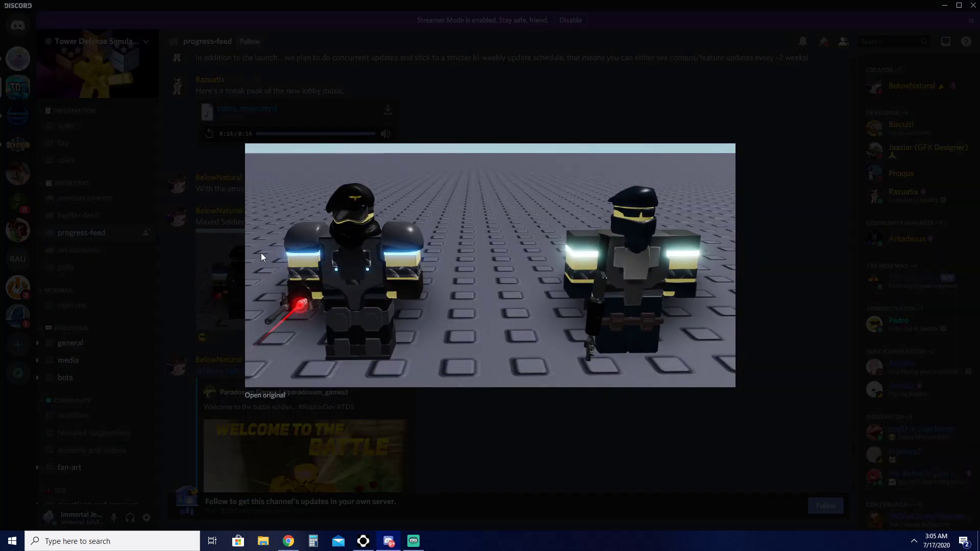
{"action": "mouse_move", "coordinate": [765, 338]}
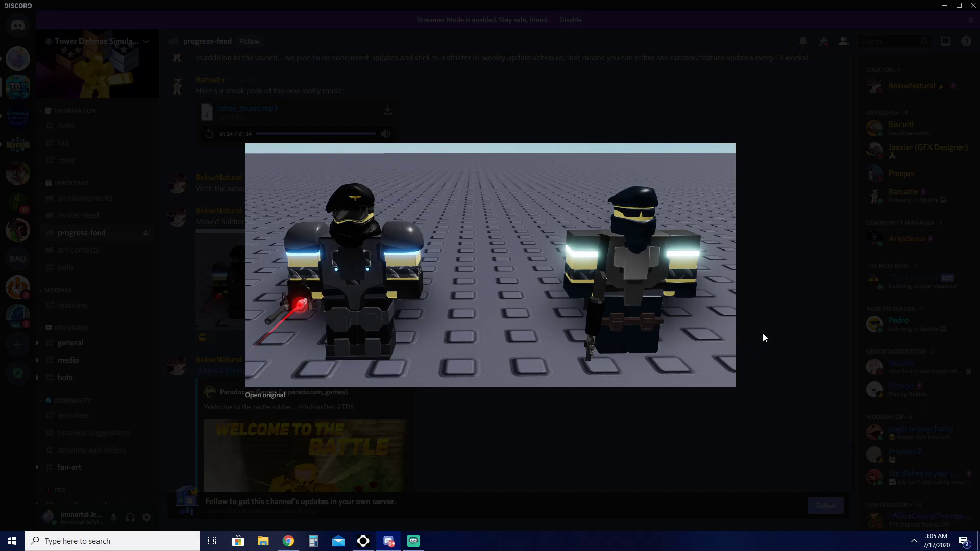
{"action": "mouse_move", "coordinate": [411, 190]}
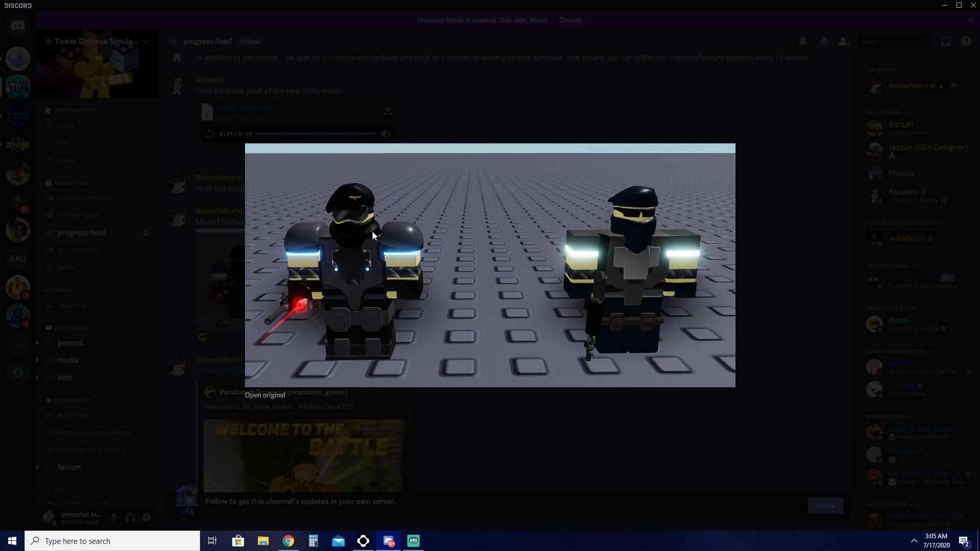
{"action": "mouse_move", "coordinate": [350, 207]}
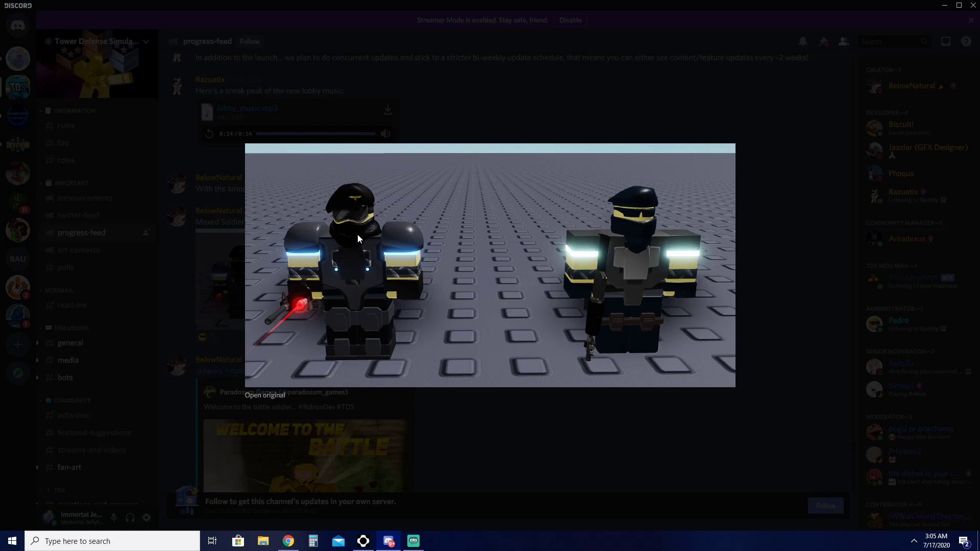
{"action": "mouse_move", "coordinate": [374, 235]}
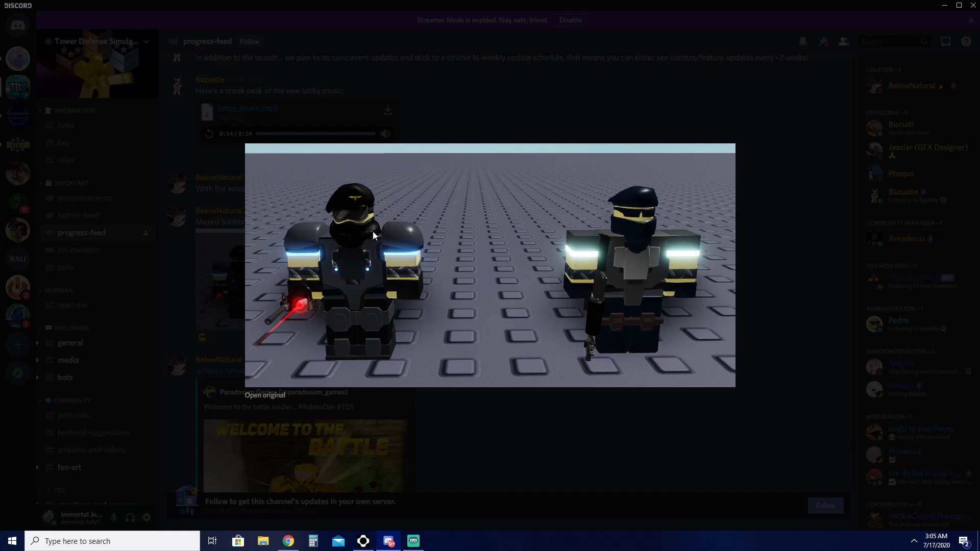
{"action": "mouse_move", "coordinate": [618, 251]}
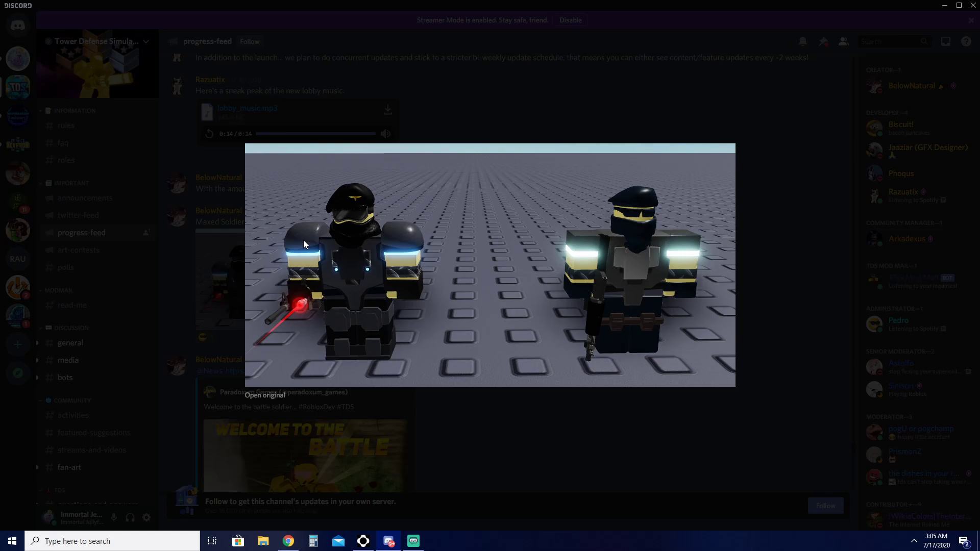
{"action": "mouse_move", "coordinate": [364, 273]}
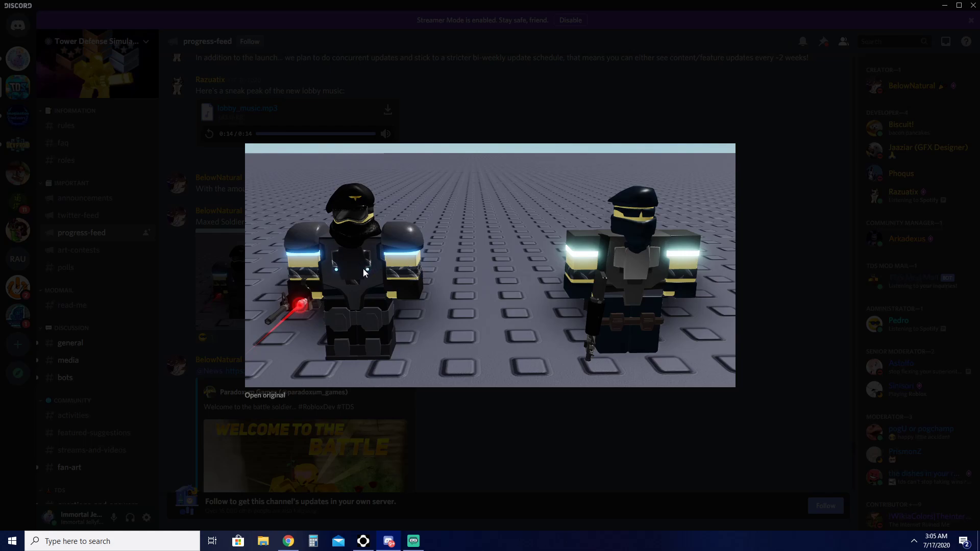
{"action": "mouse_move", "coordinate": [613, 253]}
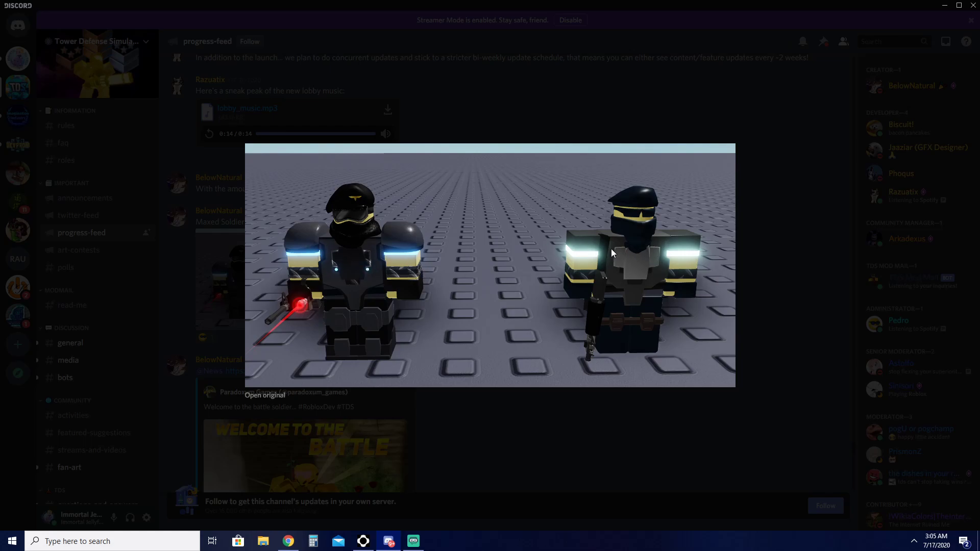
{"action": "mouse_move", "coordinate": [523, 413]}
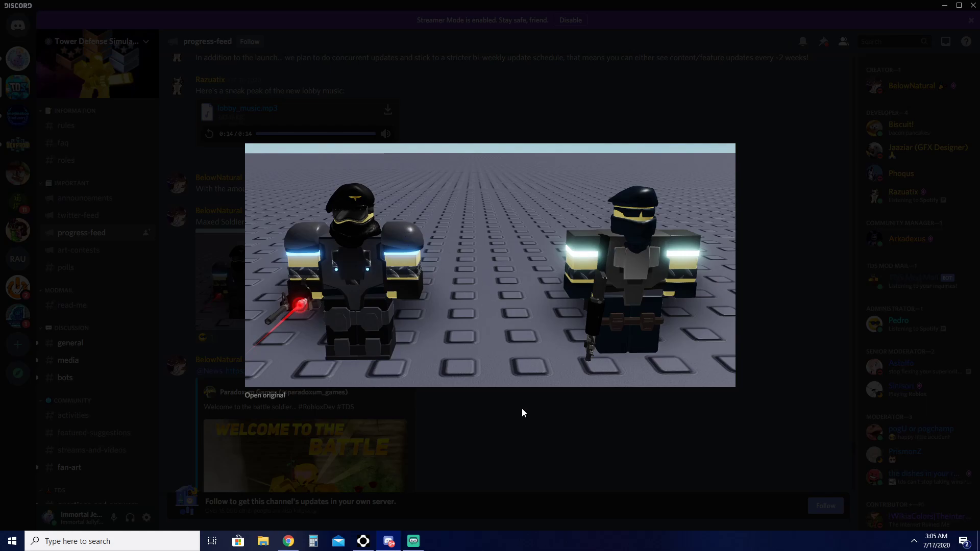
Close the enlarged Maxed Soldier image and scroll past the Battle Soldier tweet to July 13.
{"action": "left_click", "coordinate": [525, 413]}
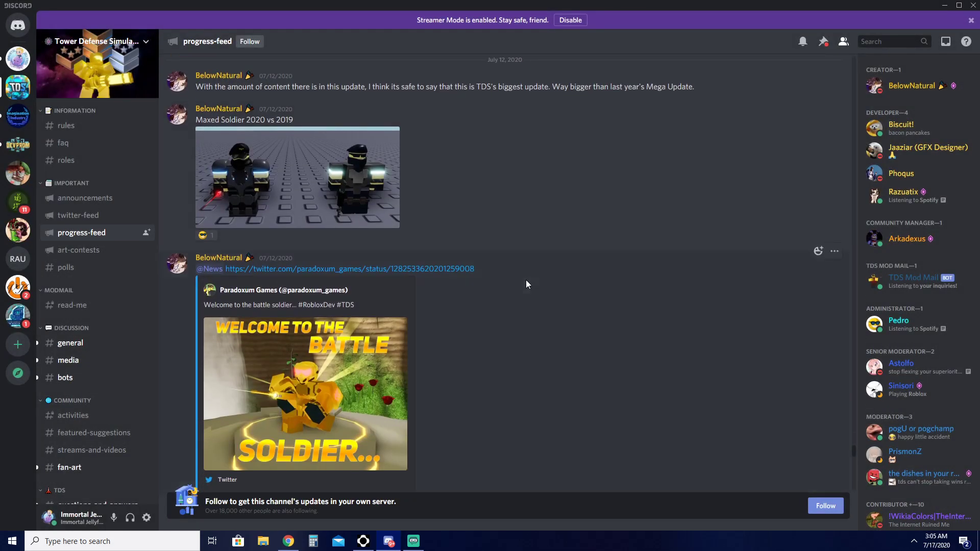
{"action": "scroll", "scroll_direction": "down", "scroll_amount": 3}
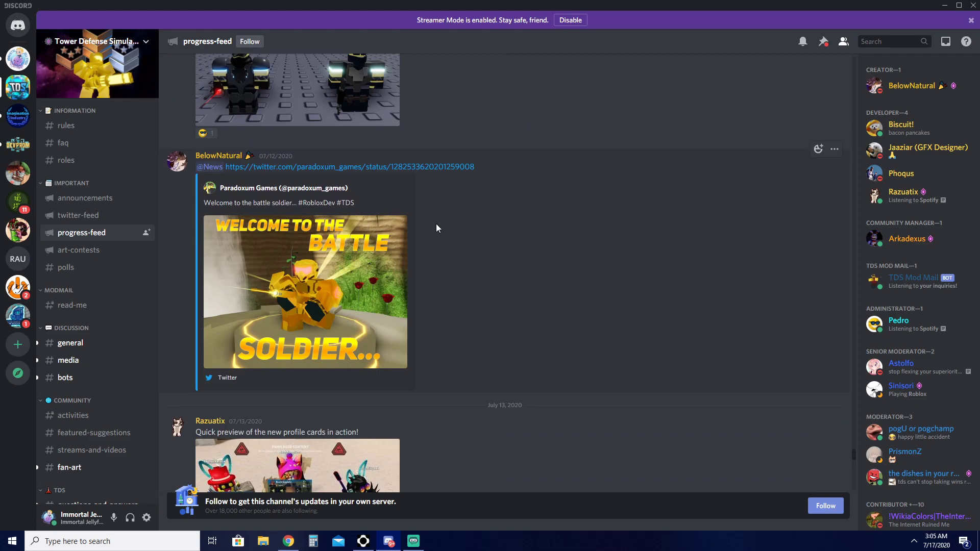
{"action": "scroll", "scroll_direction": "down", "scroll_amount": 3}
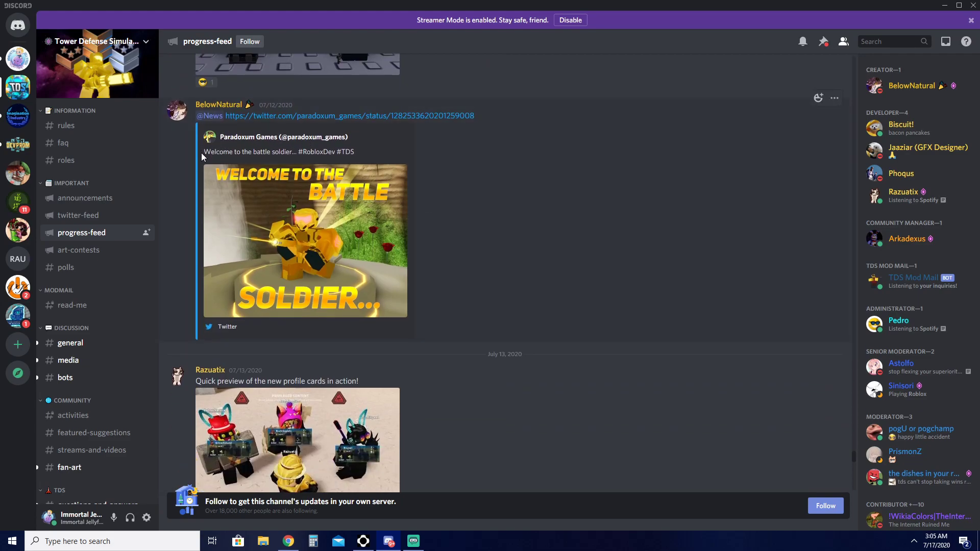
{"action": "scroll", "scroll_direction": "down", "scroll_amount": 3}
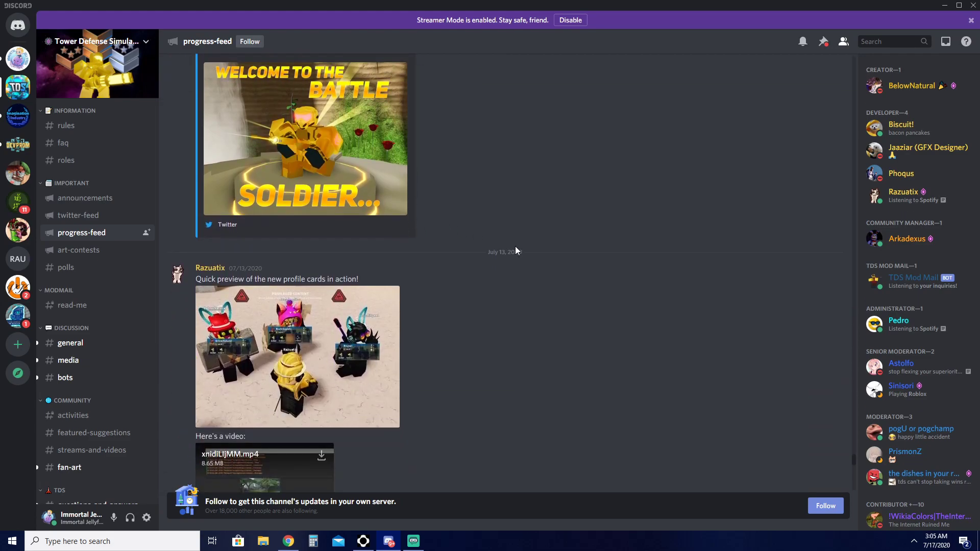
{"action": "scroll", "scroll_direction": "down", "scroll_amount": 3}
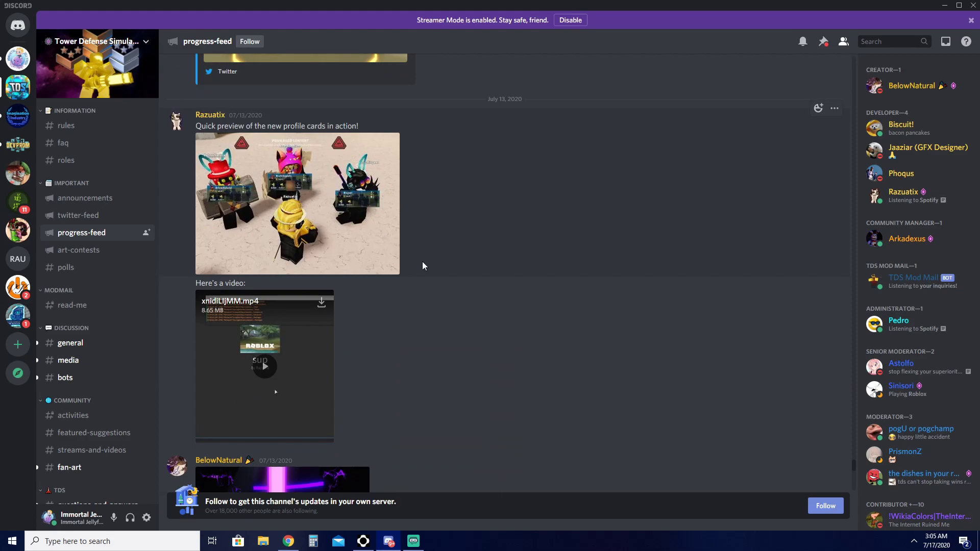
Scroll down to Razuatix's July 13 profile cards video, xnidiLIjMM.mp4.
{"action": "scroll", "scroll_direction": "down", "scroll_amount": 3}
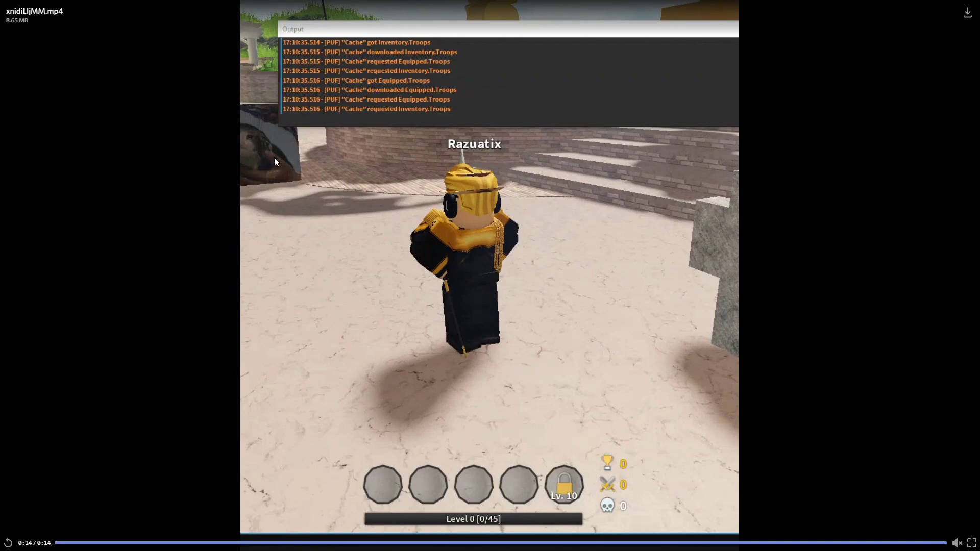
{"action": "mouse_move", "coordinate": [273, 156]}
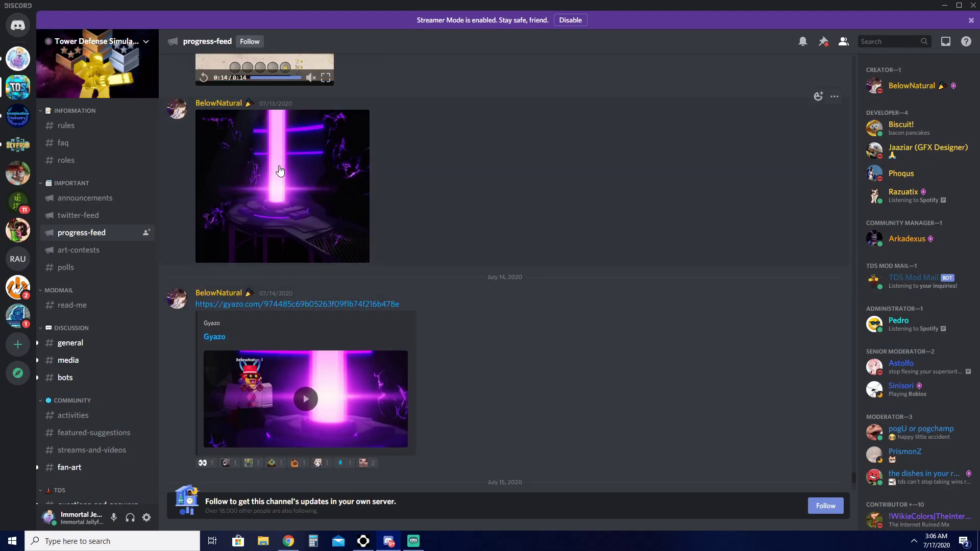
View the purple beam image enlarged, then play and stop the July 14 Gyazo beam clip.
{"action": "left_click", "coordinate": [281, 185]}
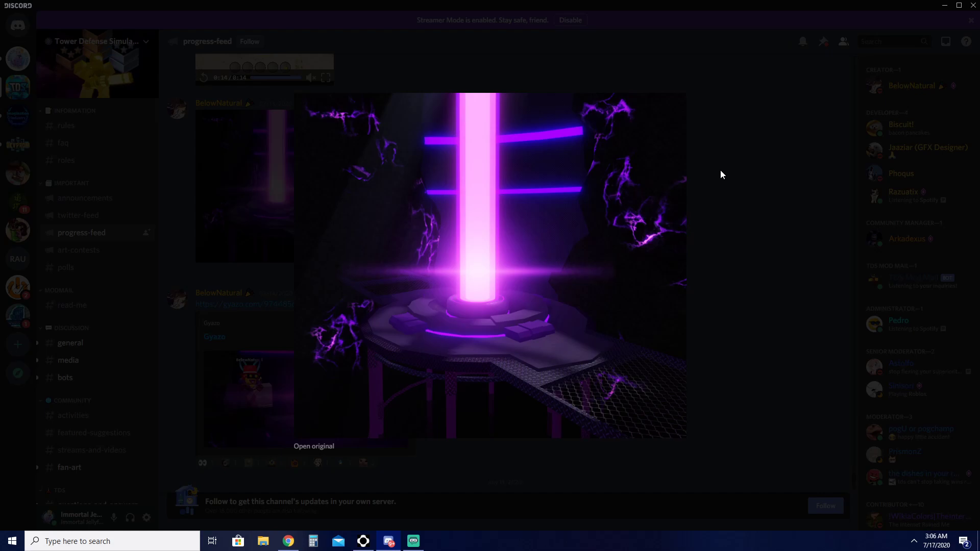
{"action": "left_click", "coordinate": [723, 175]}
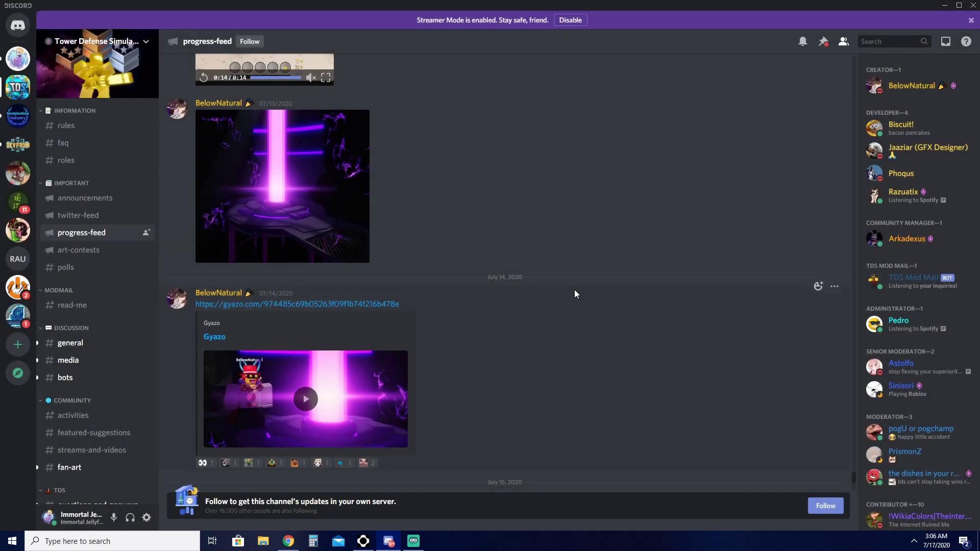
{"action": "scroll", "scroll_direction": "down", "scroll_amount": 3}
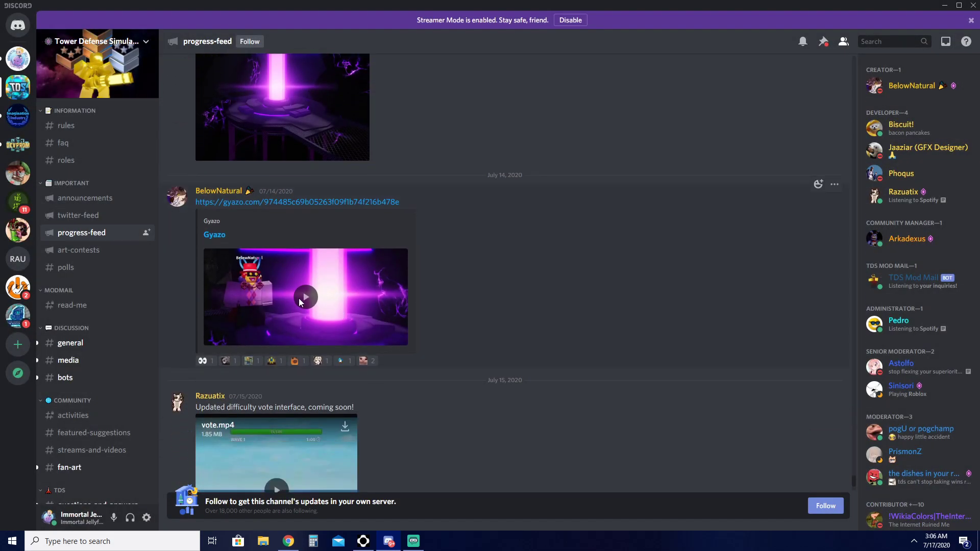
{"action": "left_click", "coordinate": [305, 297]}
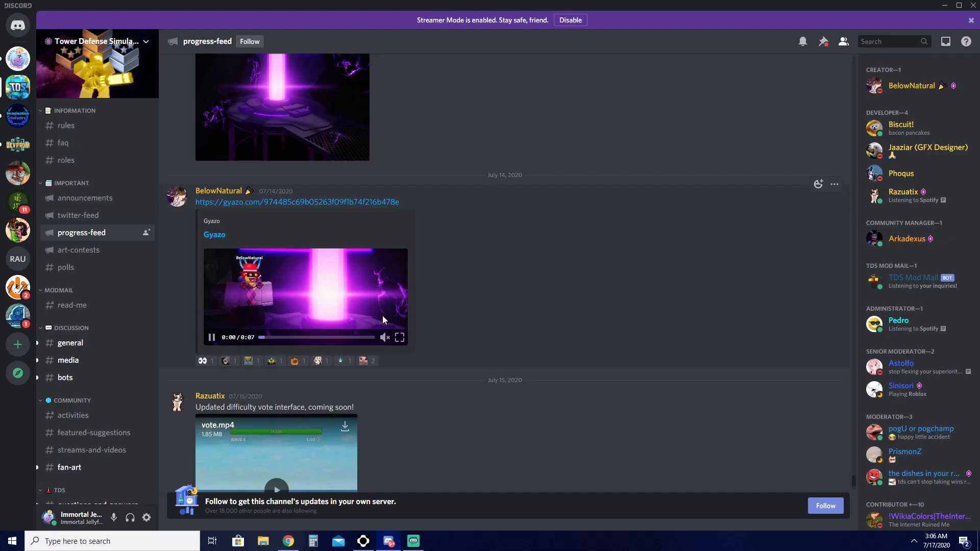
{"action": "left_click", "coordinate": [400, 338]}
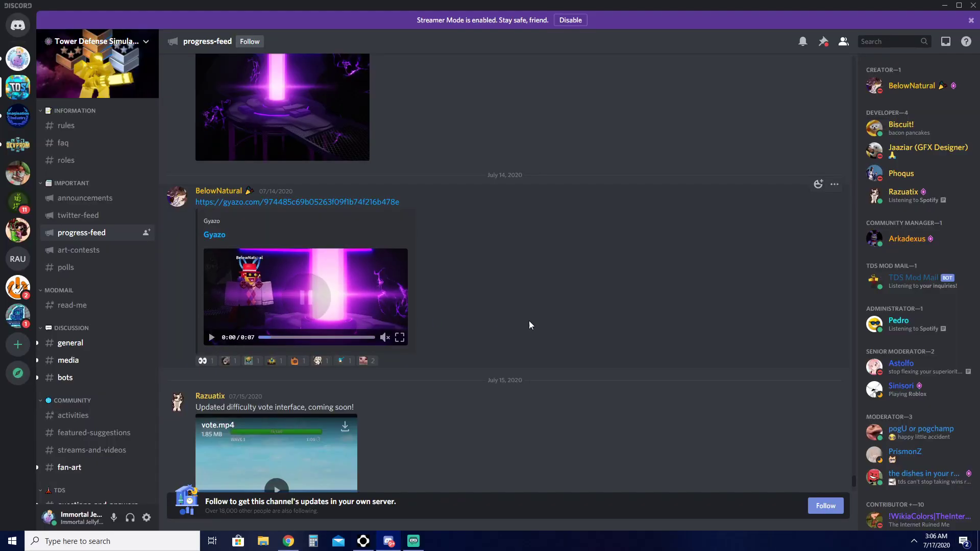
{"action": "scroll", "scroll_direction": "down", "scroll_amount": 3}
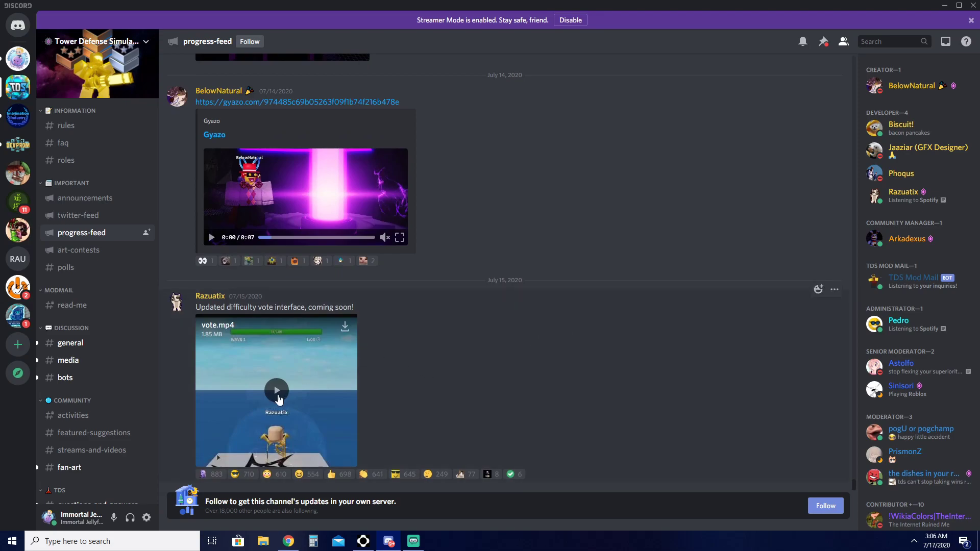
{"action": "mouse_move", "coordinate": [319, 435]}
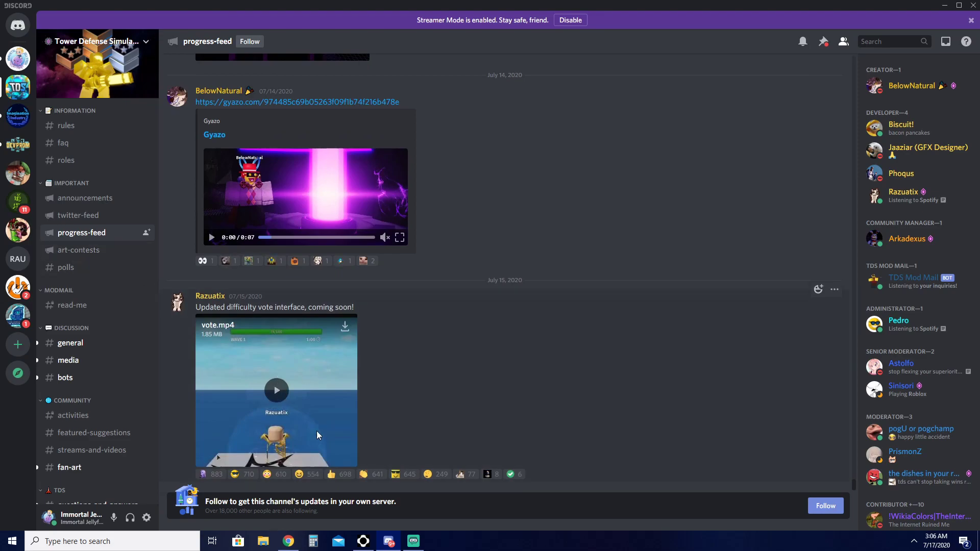
{"action": "left_click", "coordinate": [276, 390]}
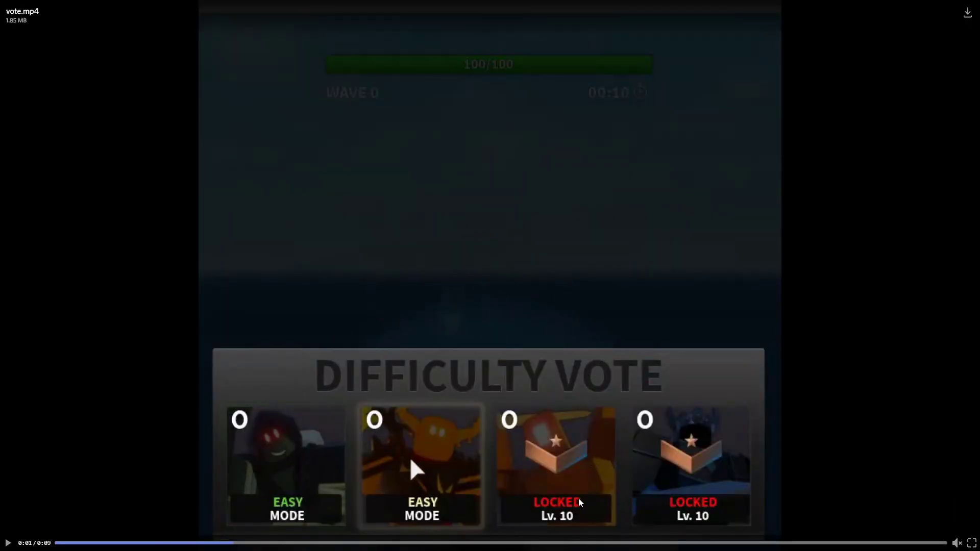
{"action": "mouse_move", "coordinate": [711, 405]}
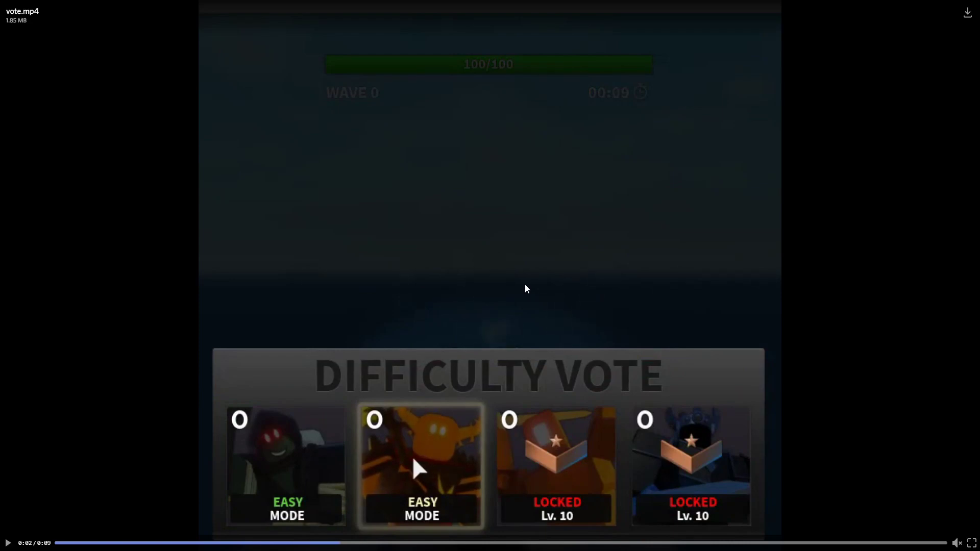
{"action": "mouse_move", "coordinate": [697, 423]}
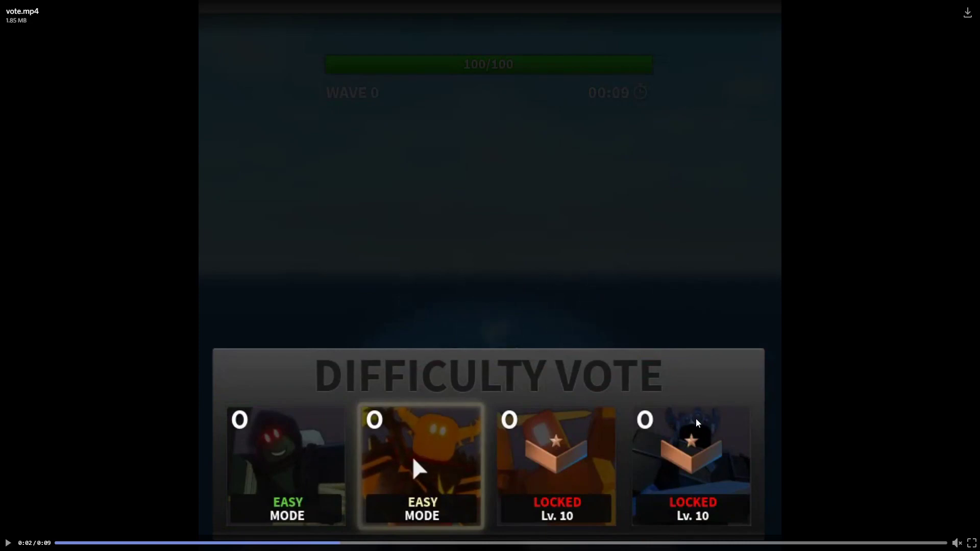
{"action": "mouse_move", "coordinate": [610, 250]}
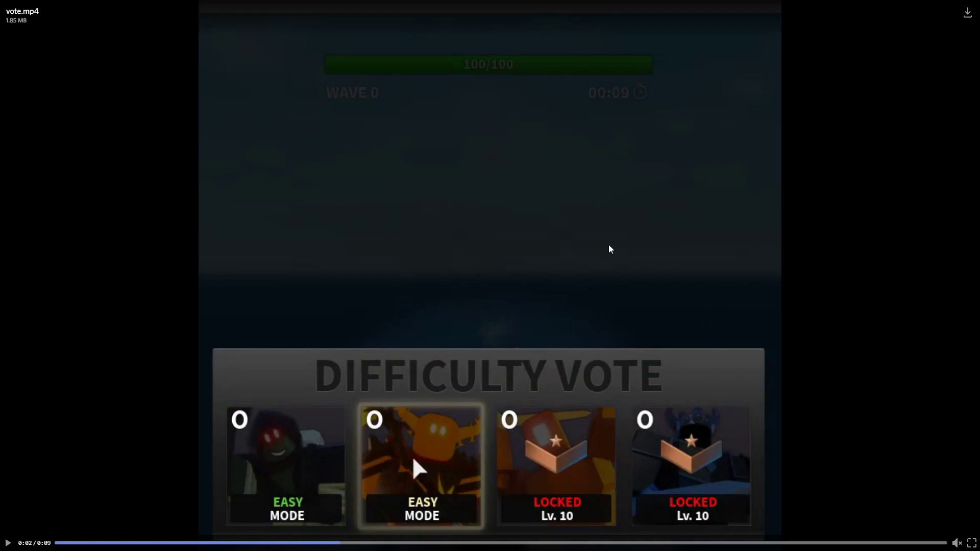
{"action": "mouse_move", "coordinate": [474, 435]}
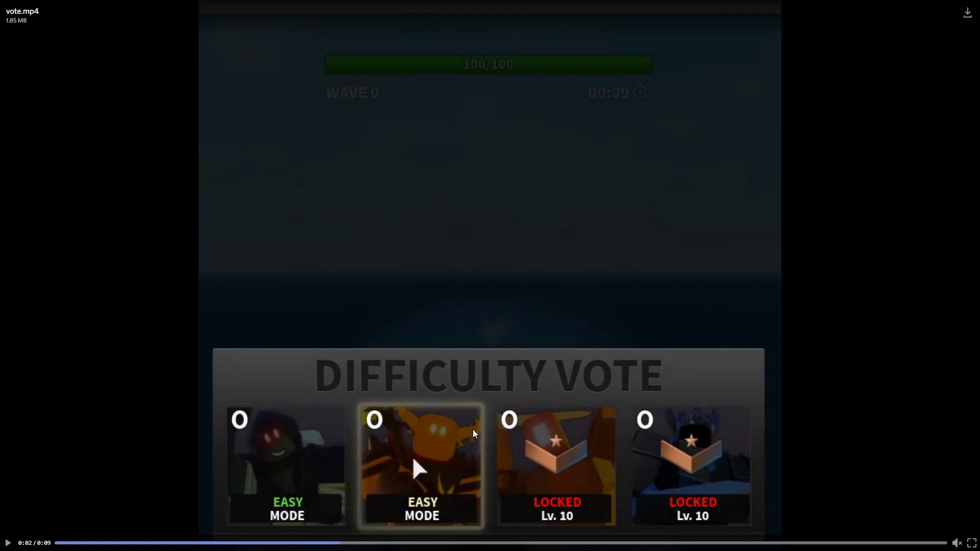
{"action": "mouse_move", "coordinate": [369, 357]}
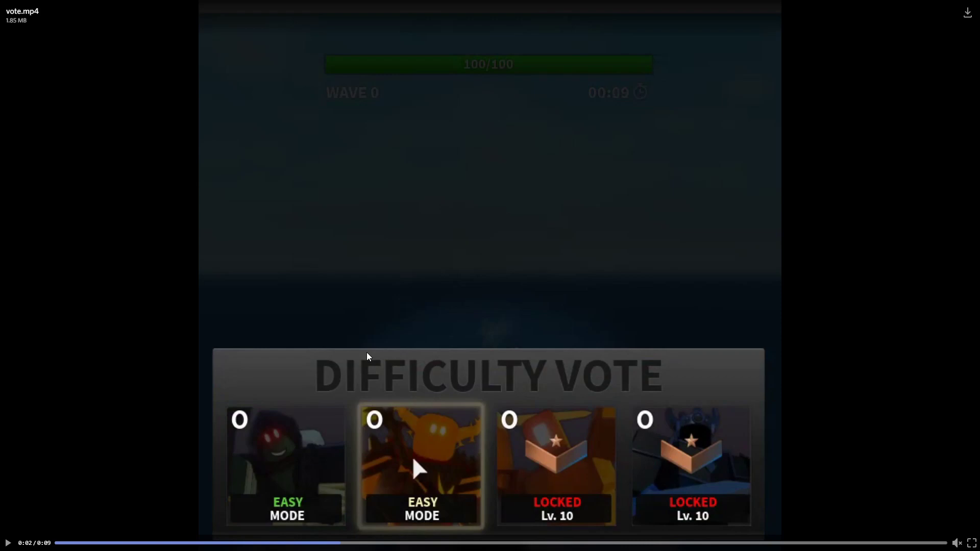
{"action": "mouse_move", "coordinate": [498, 223]}
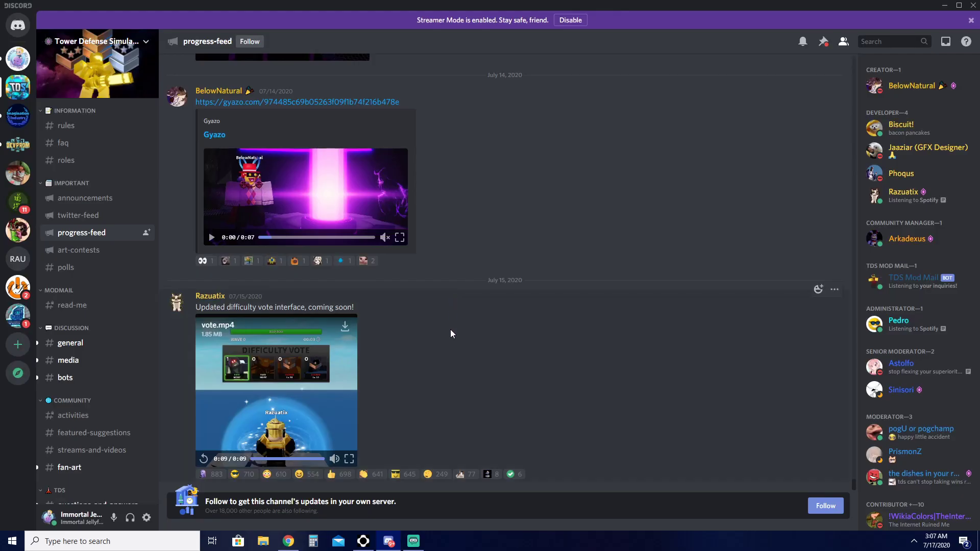
{"action": "mouse_move", "coordinate": [431, 326]}
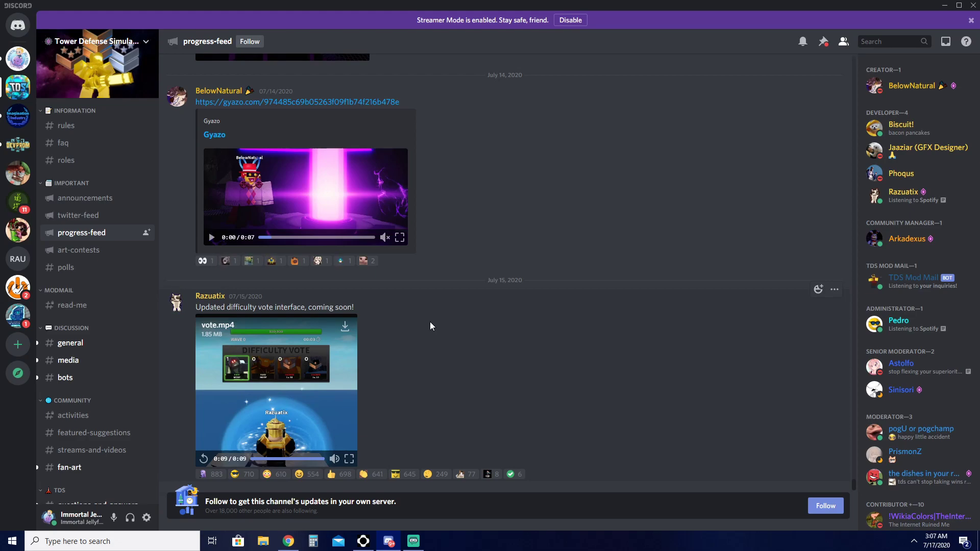
{"action": "mouse_move", "coordinate": [431, 327]}
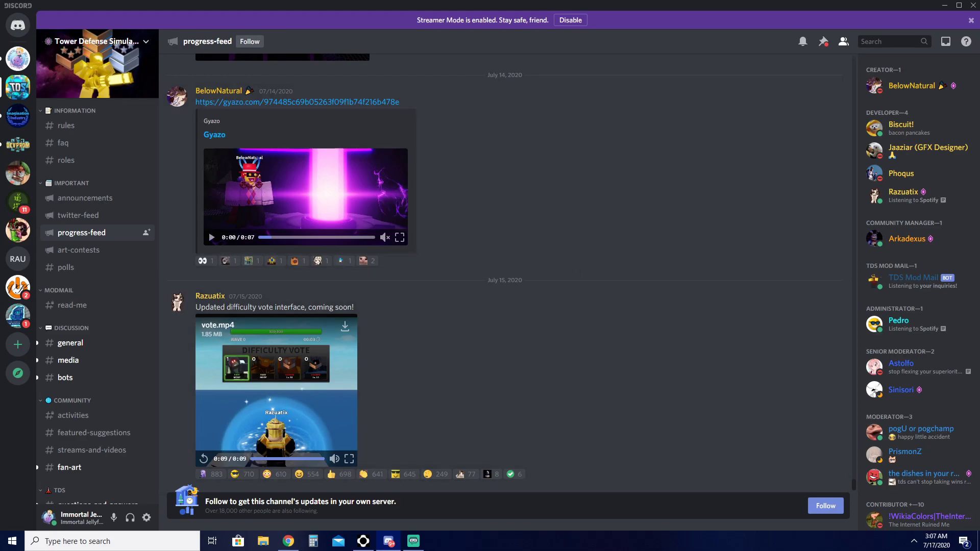